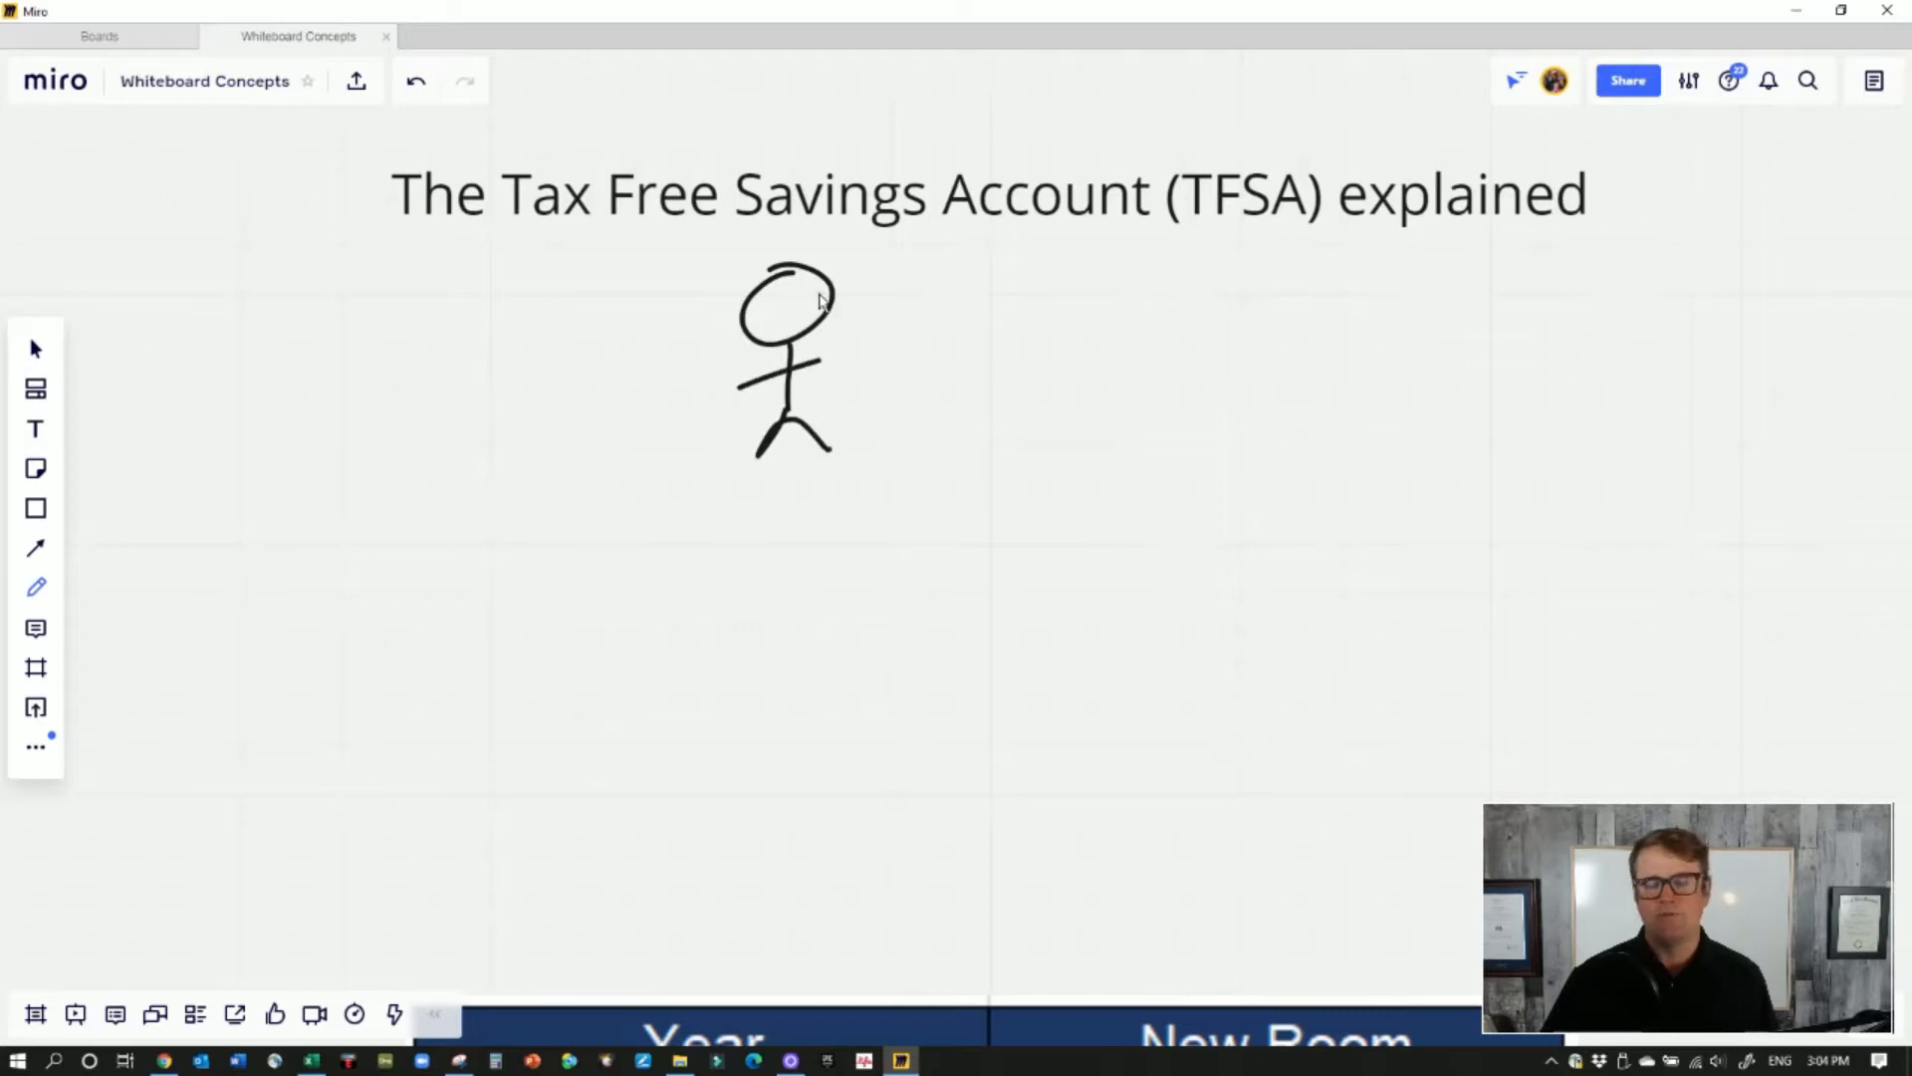
pyautogui.moveTo(840, 263)
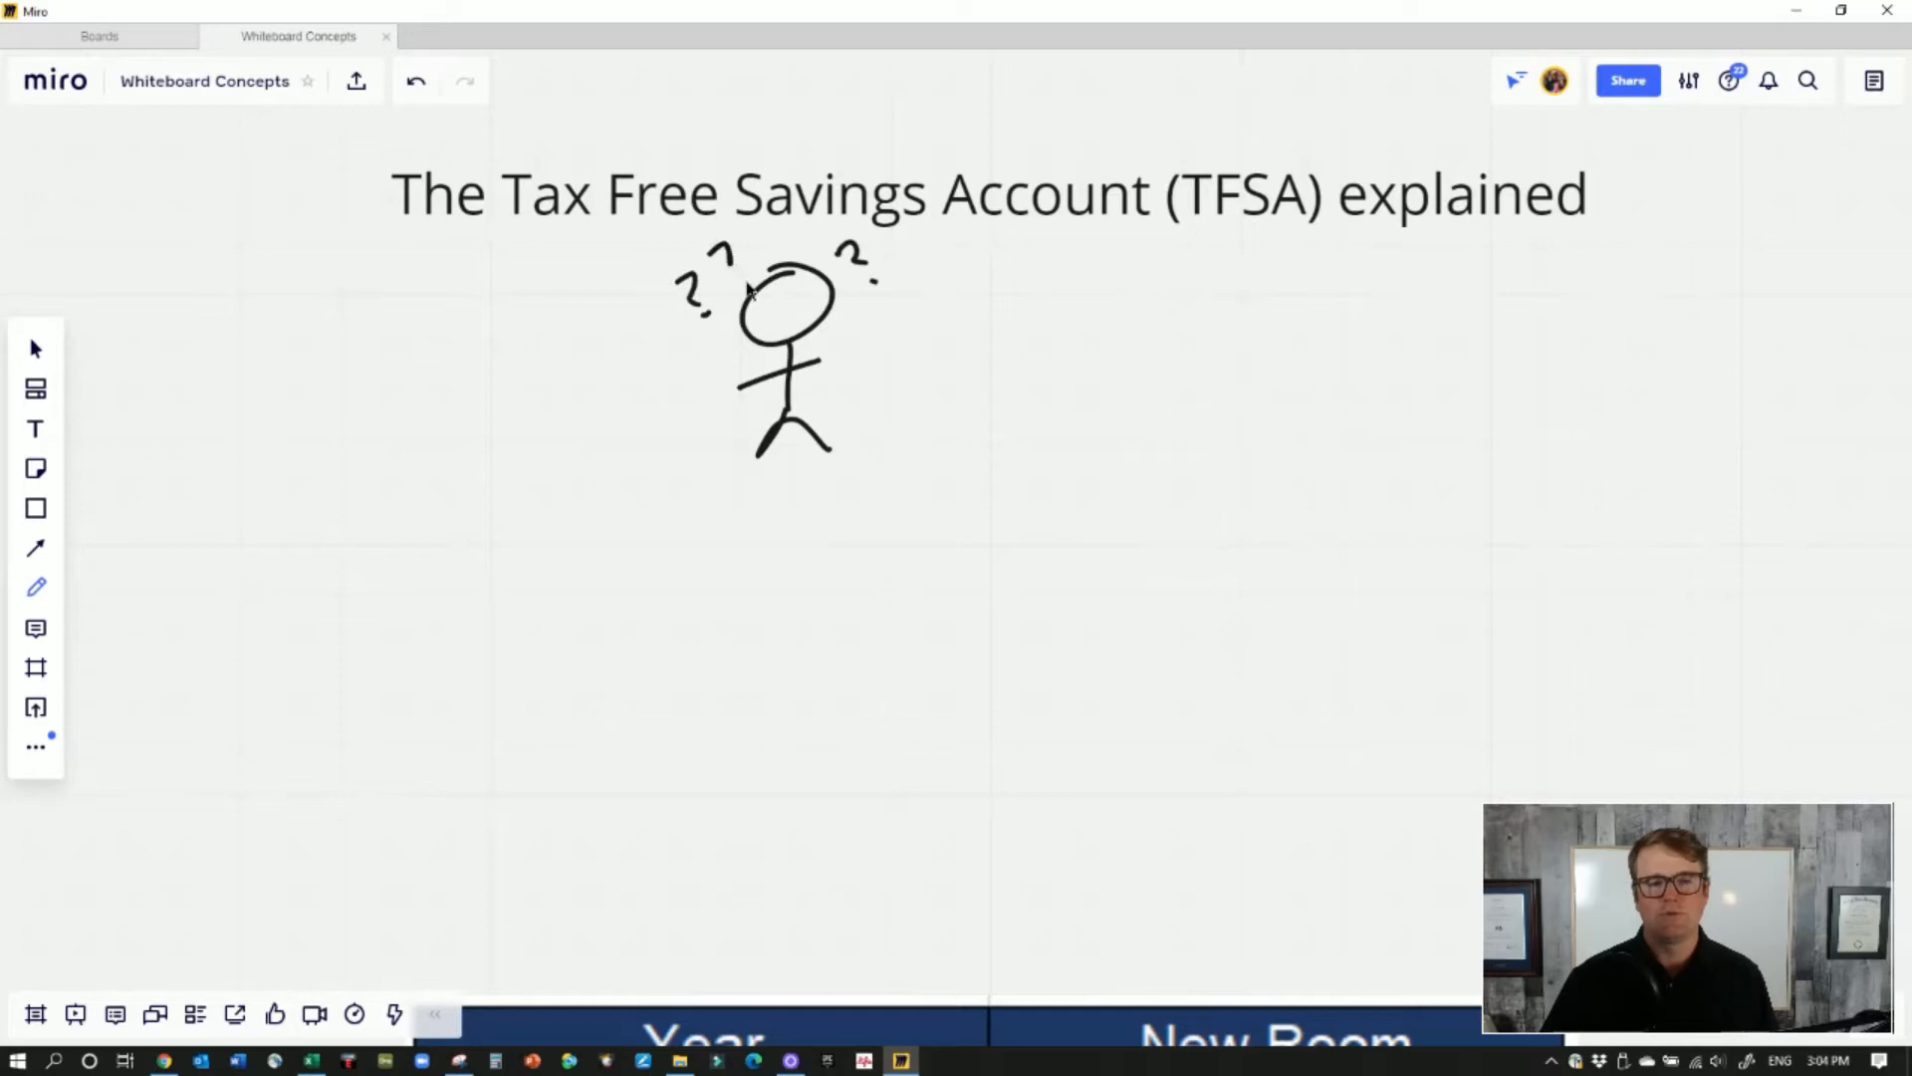
# Sketch question marks around the puzzled stick figure's head
pyautogui.moveTo(964, 257); pyautogui.dragTo(1133, 323)
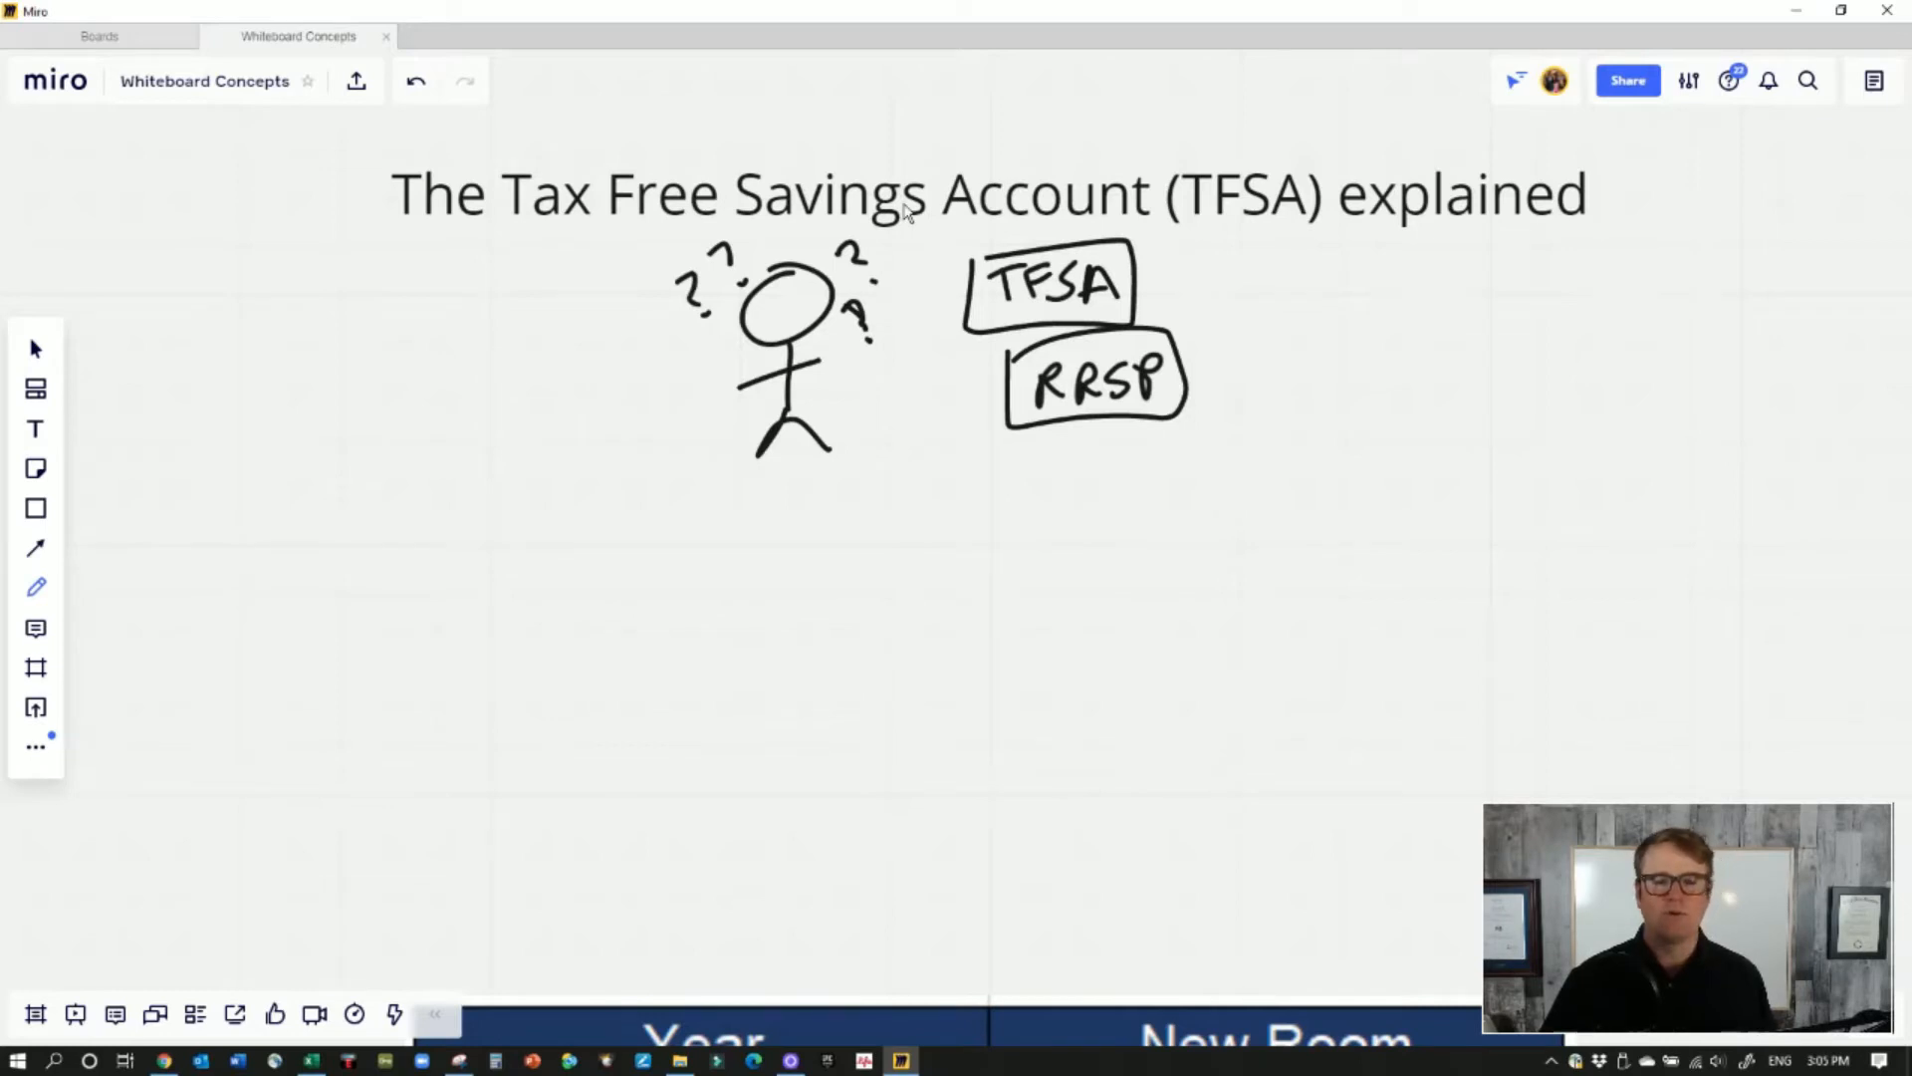
pyautogui.moveTo(699, 514)
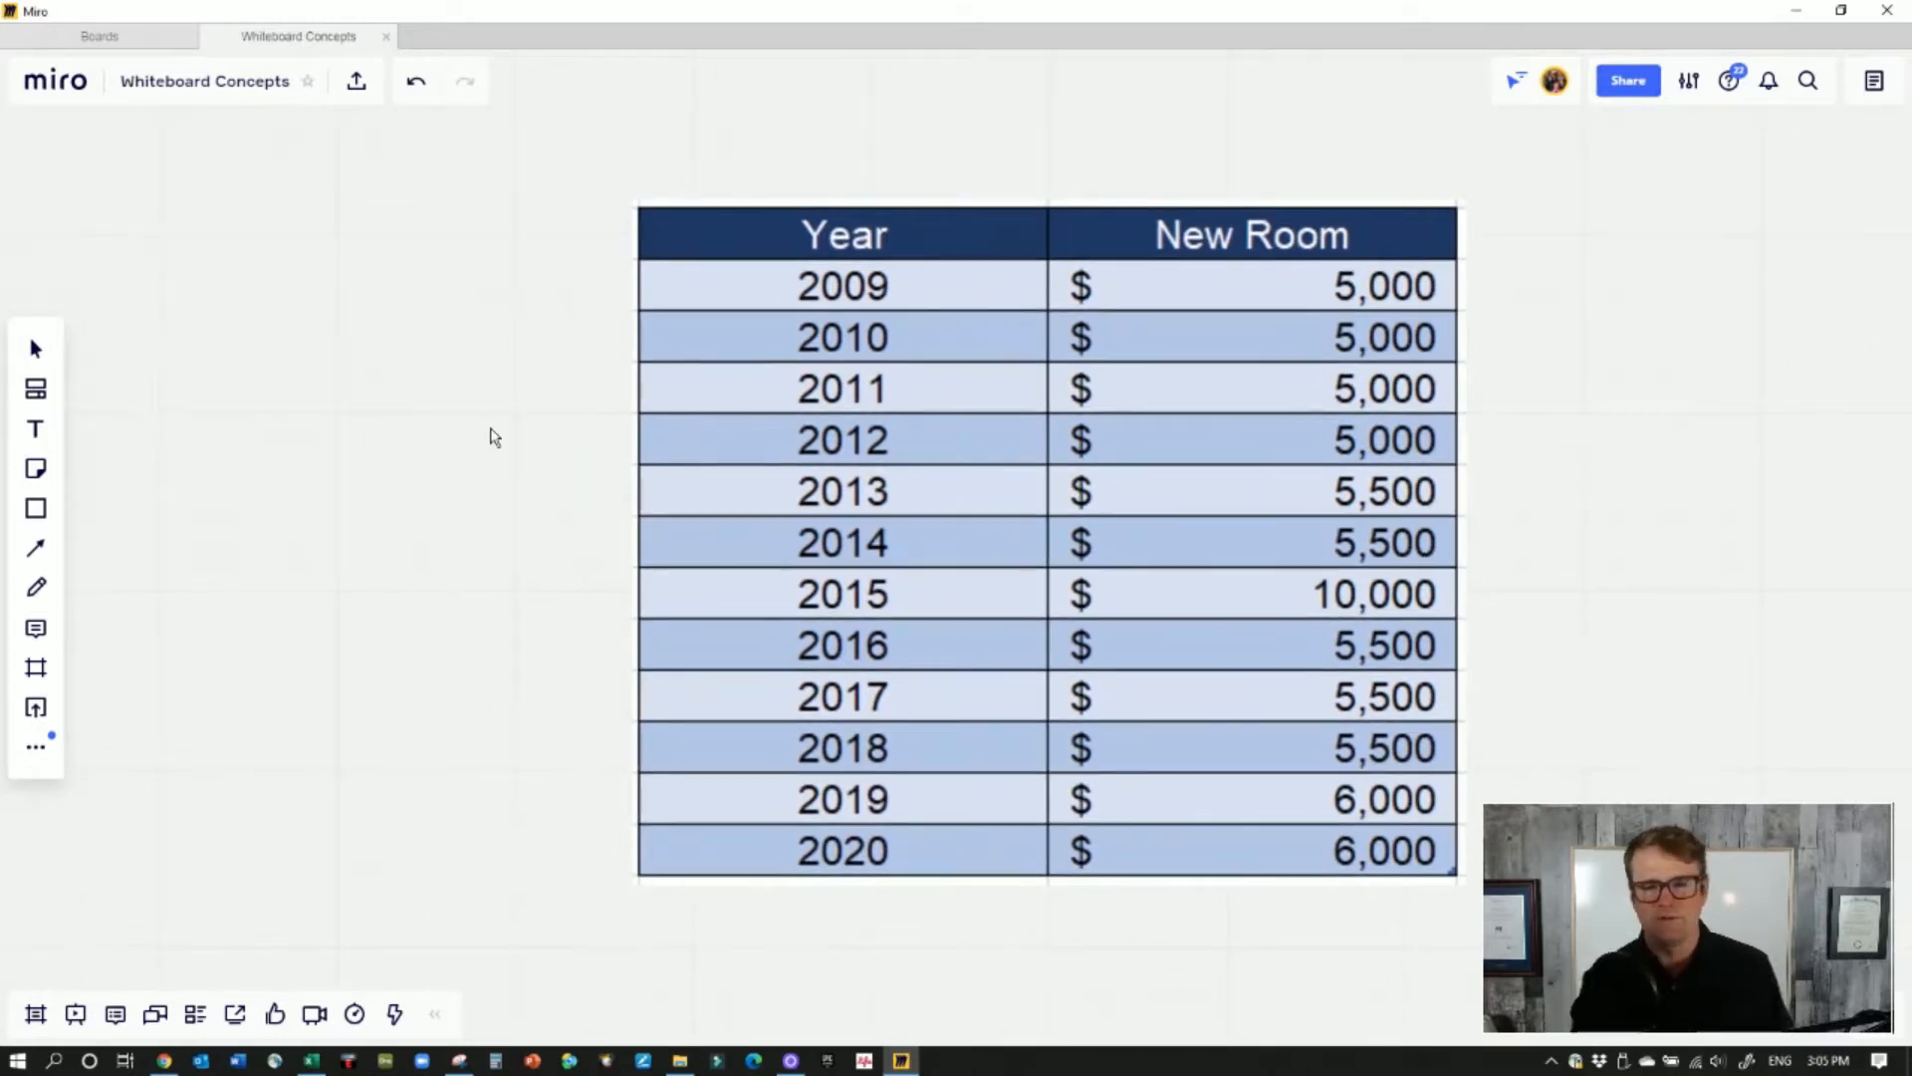
pyautogui.moveTo(64, 600)
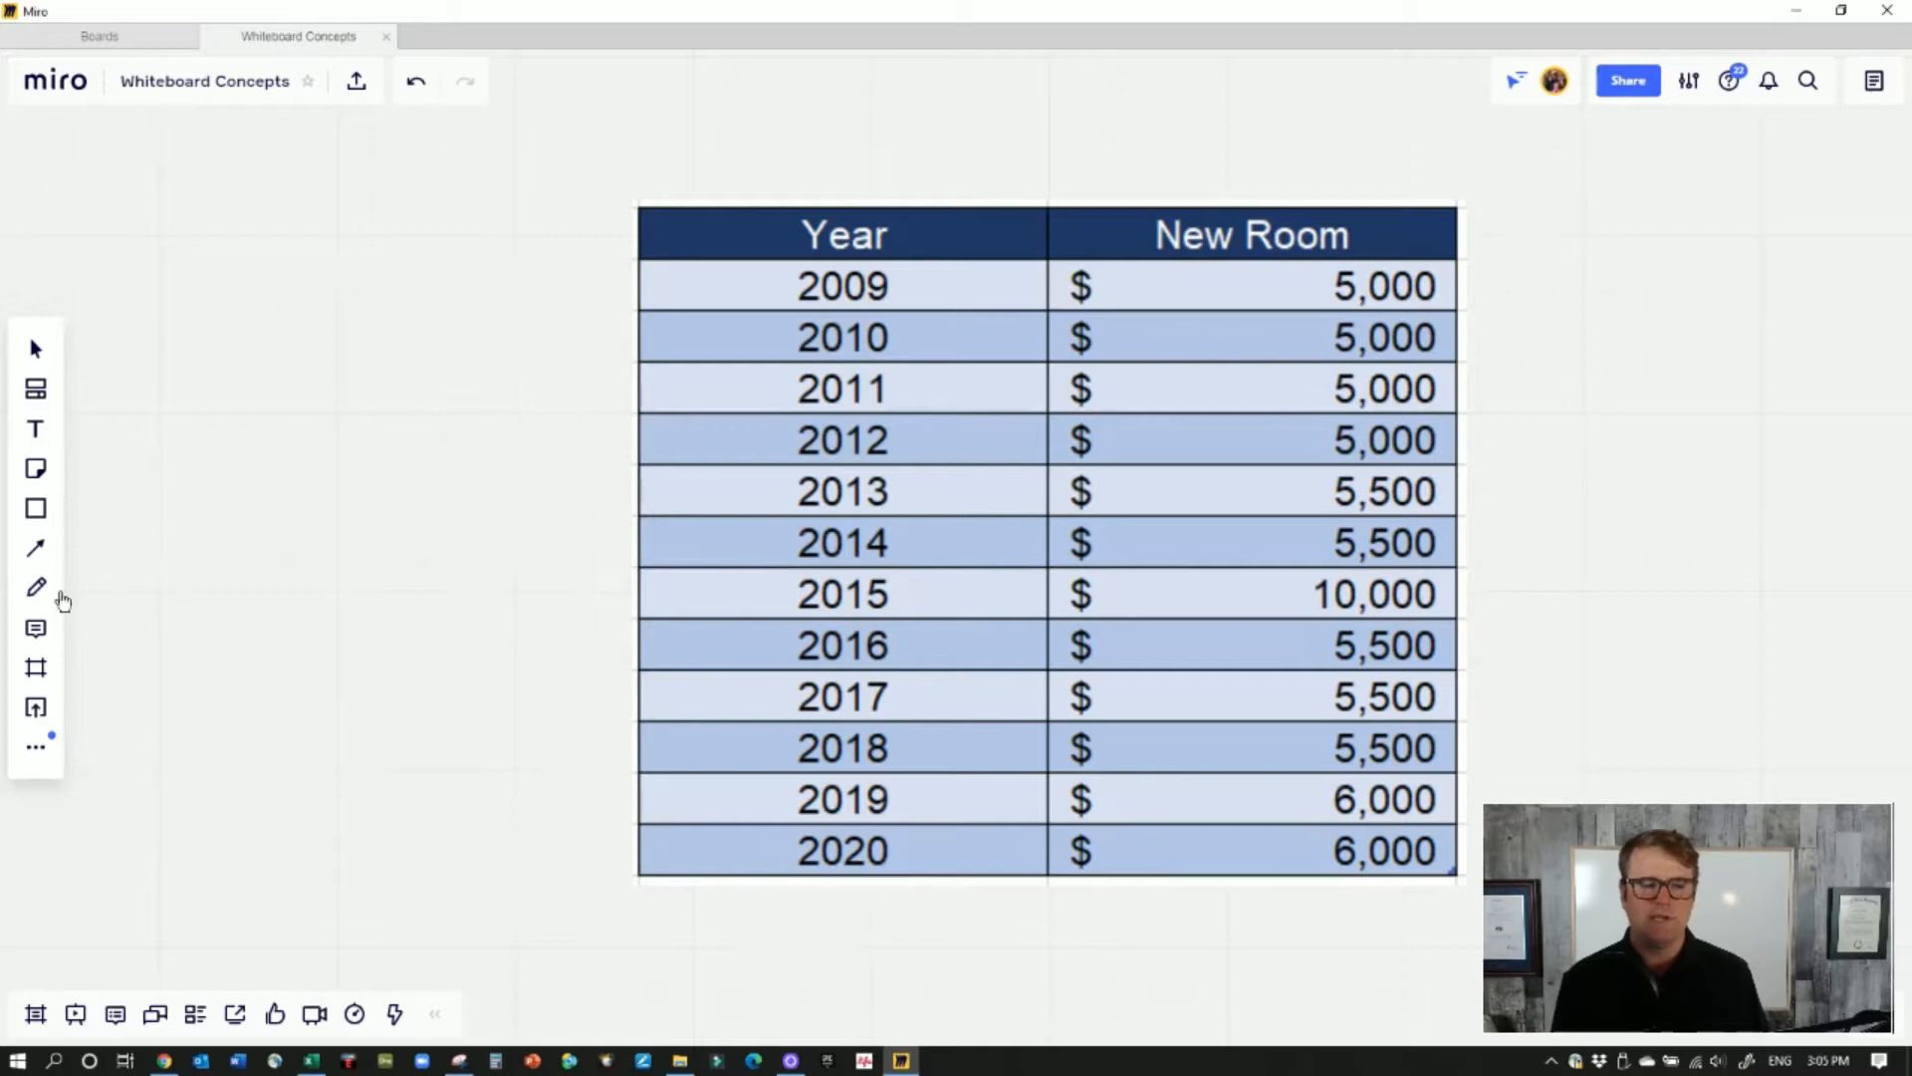
pyautogui.moveTo(623, 428)
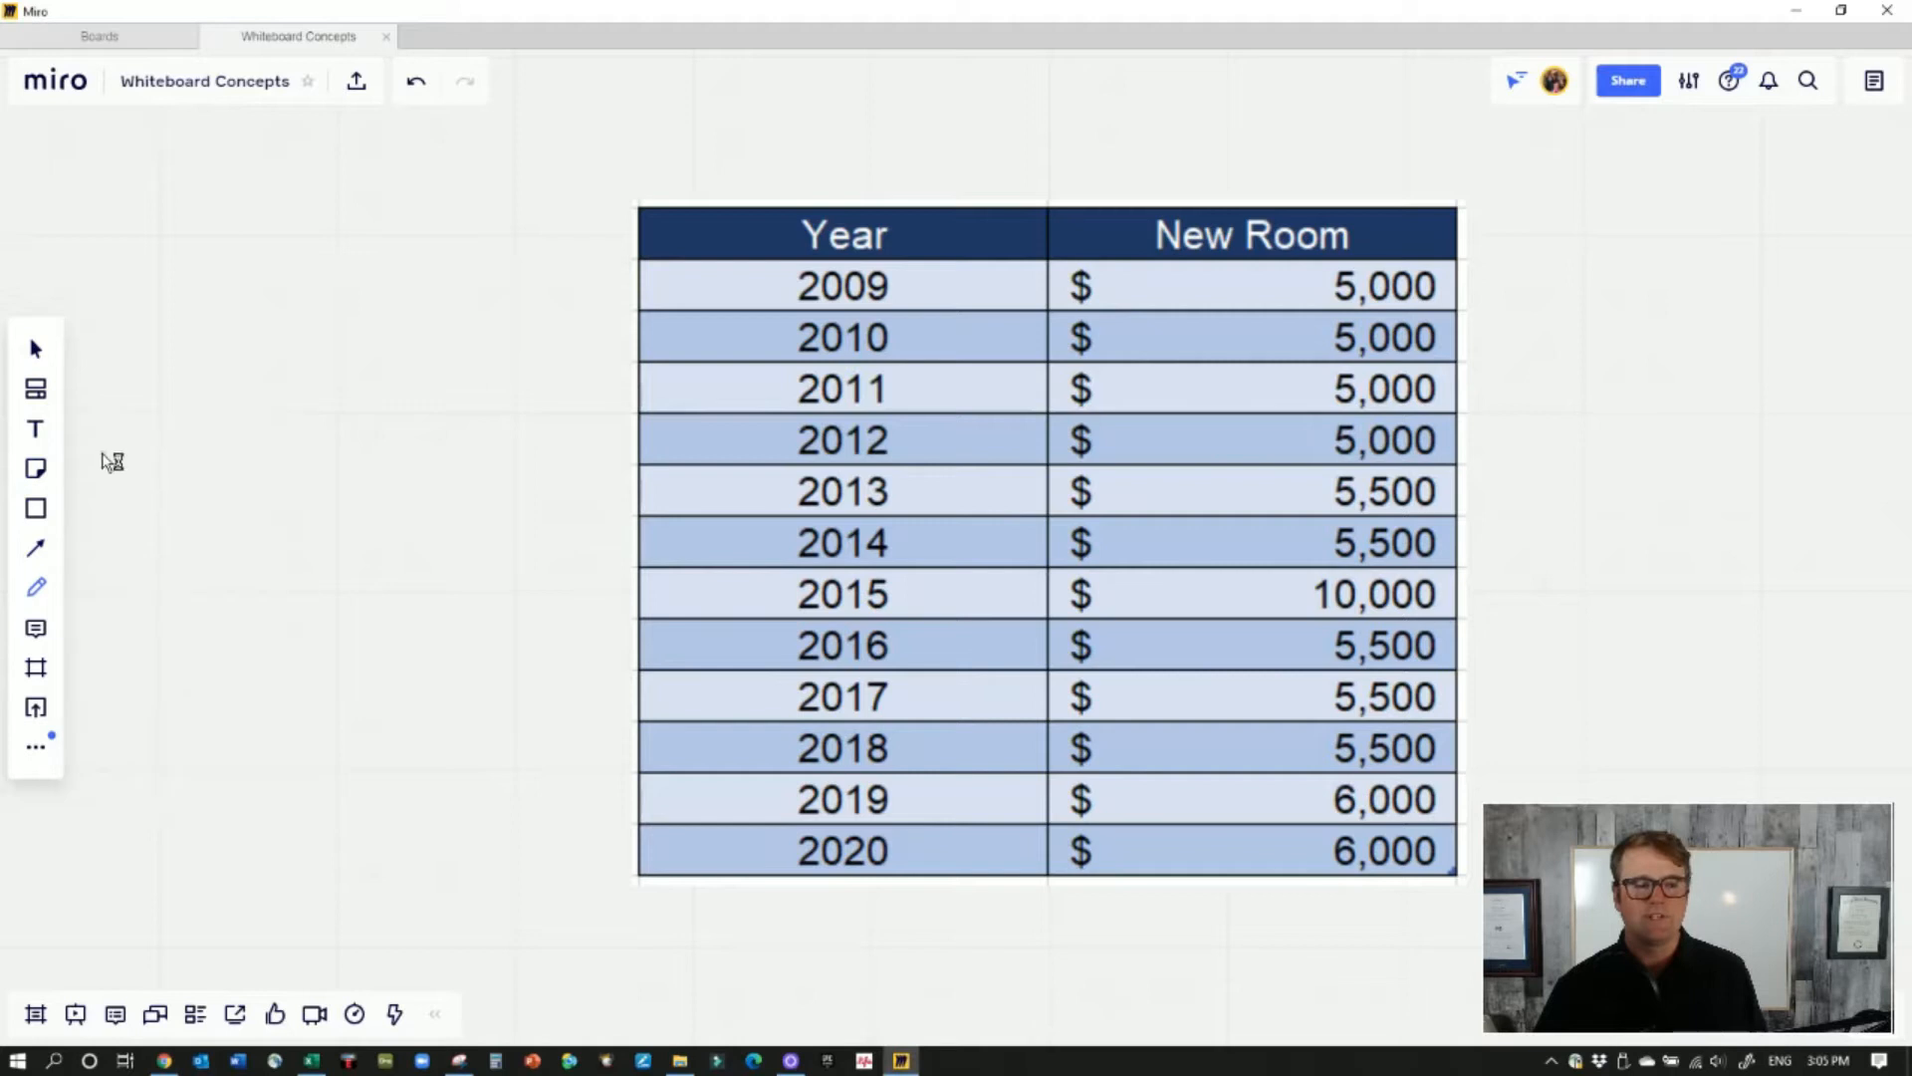
pyautogui.moveTo(427, 265)
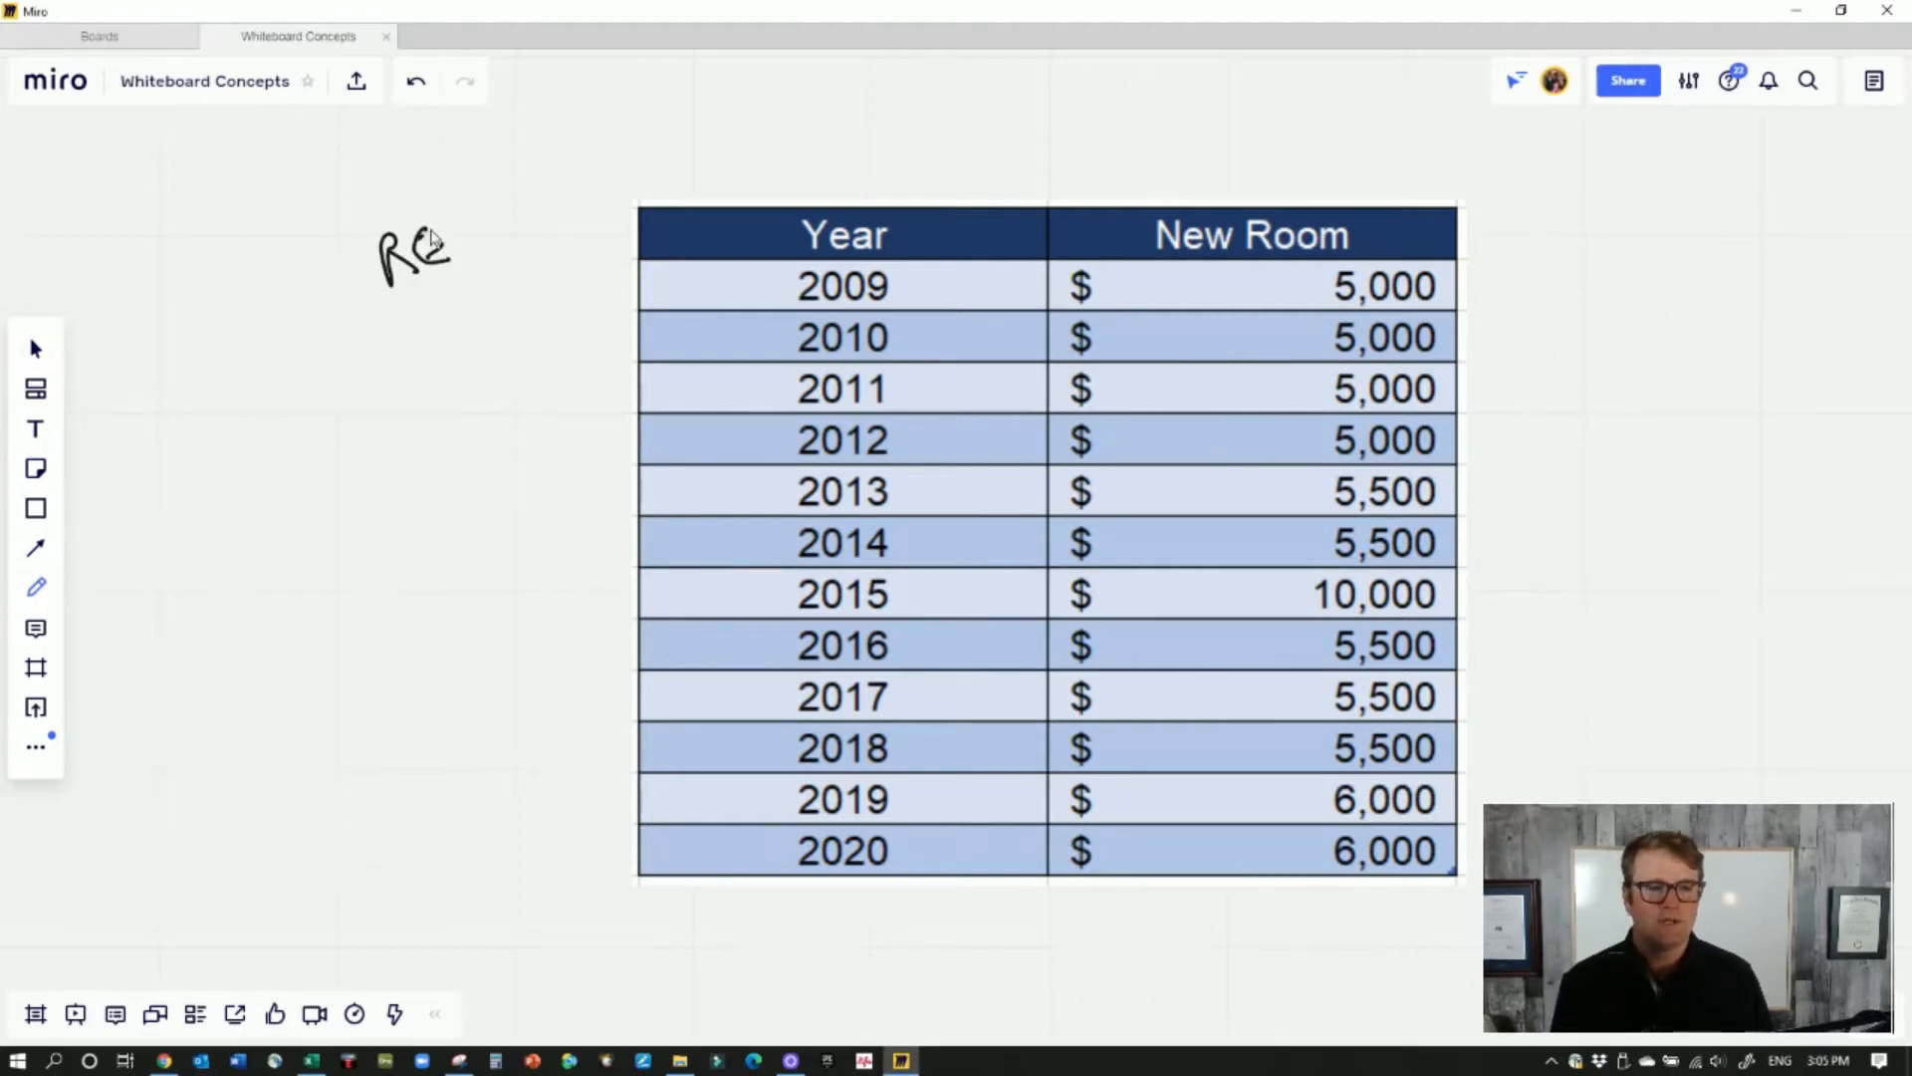
# Handwrite RES. 18 CAN. beside the table and draw an arrow down the amounts from 2009 to 2020
pyautogui.moveTo(438, 243); pyautogui.dragTo(438, 305)
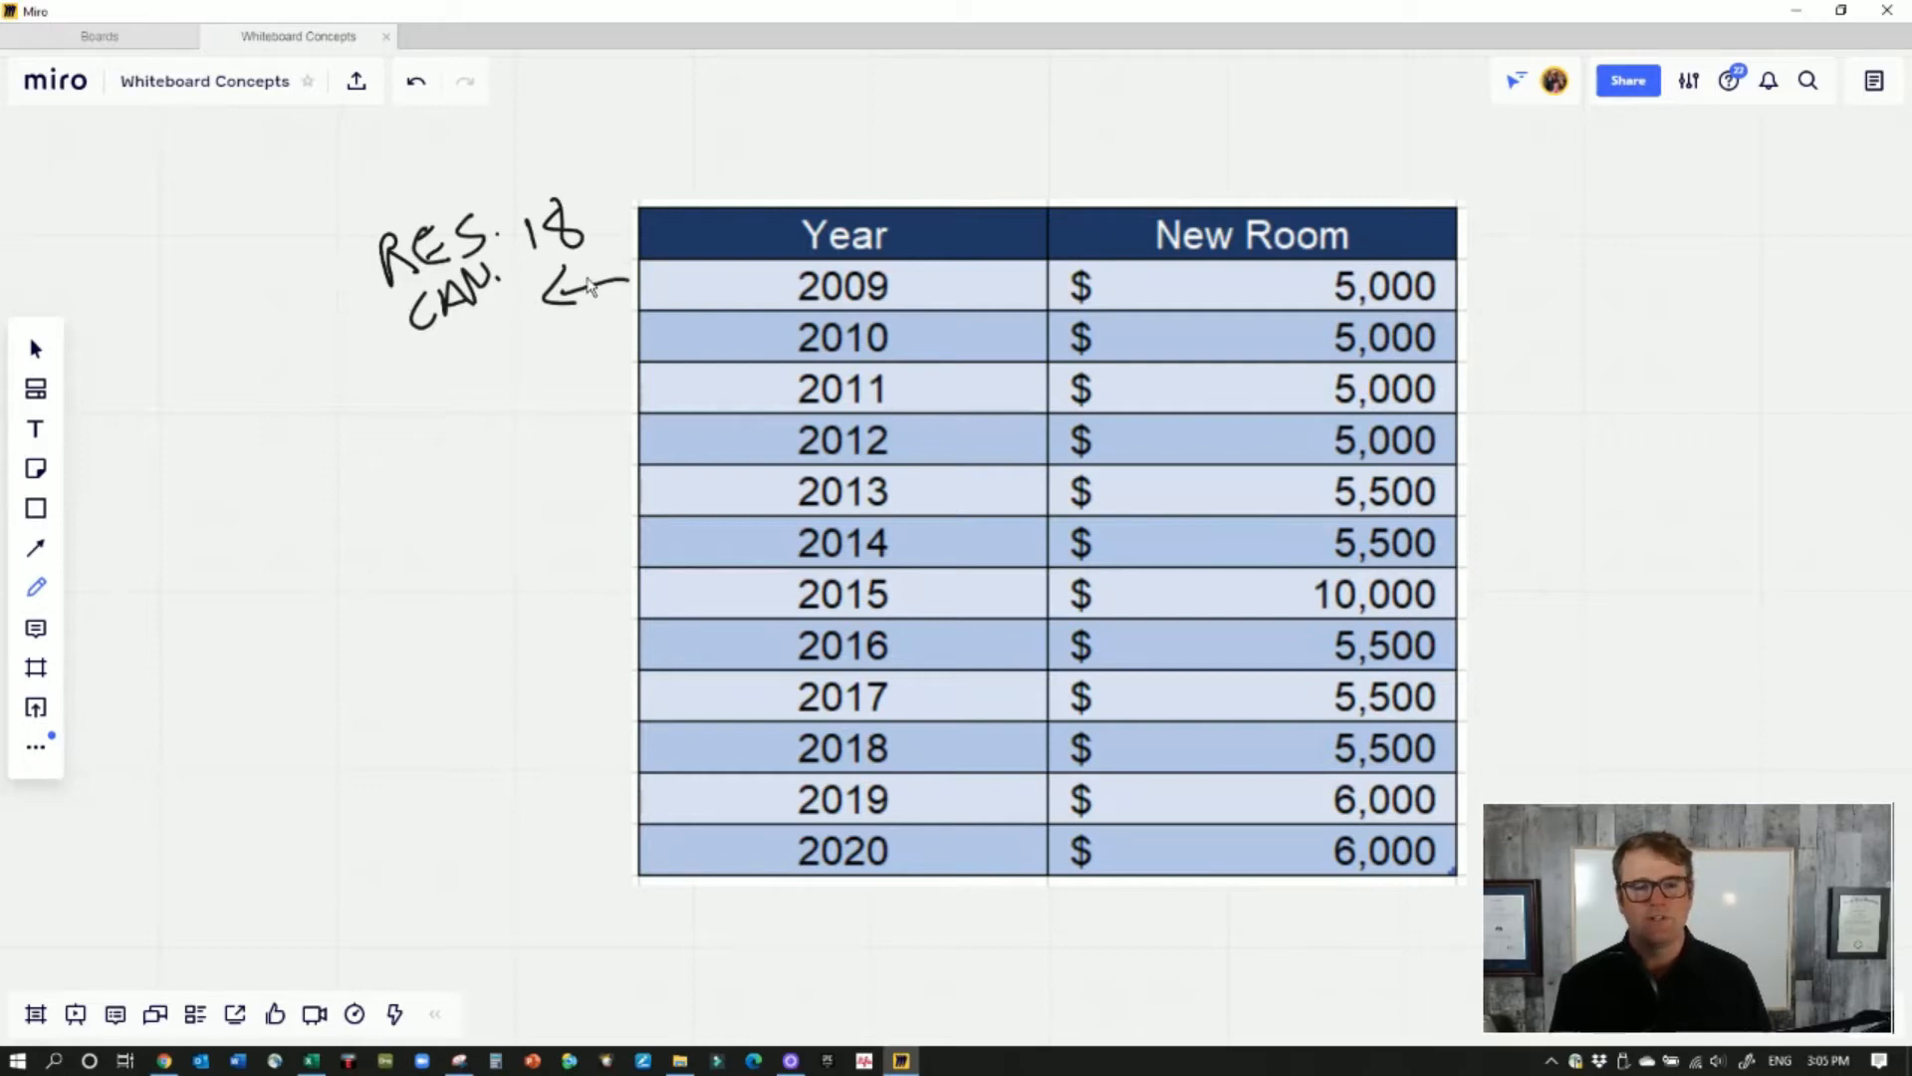
pyautogui.moveTo(971, 259)
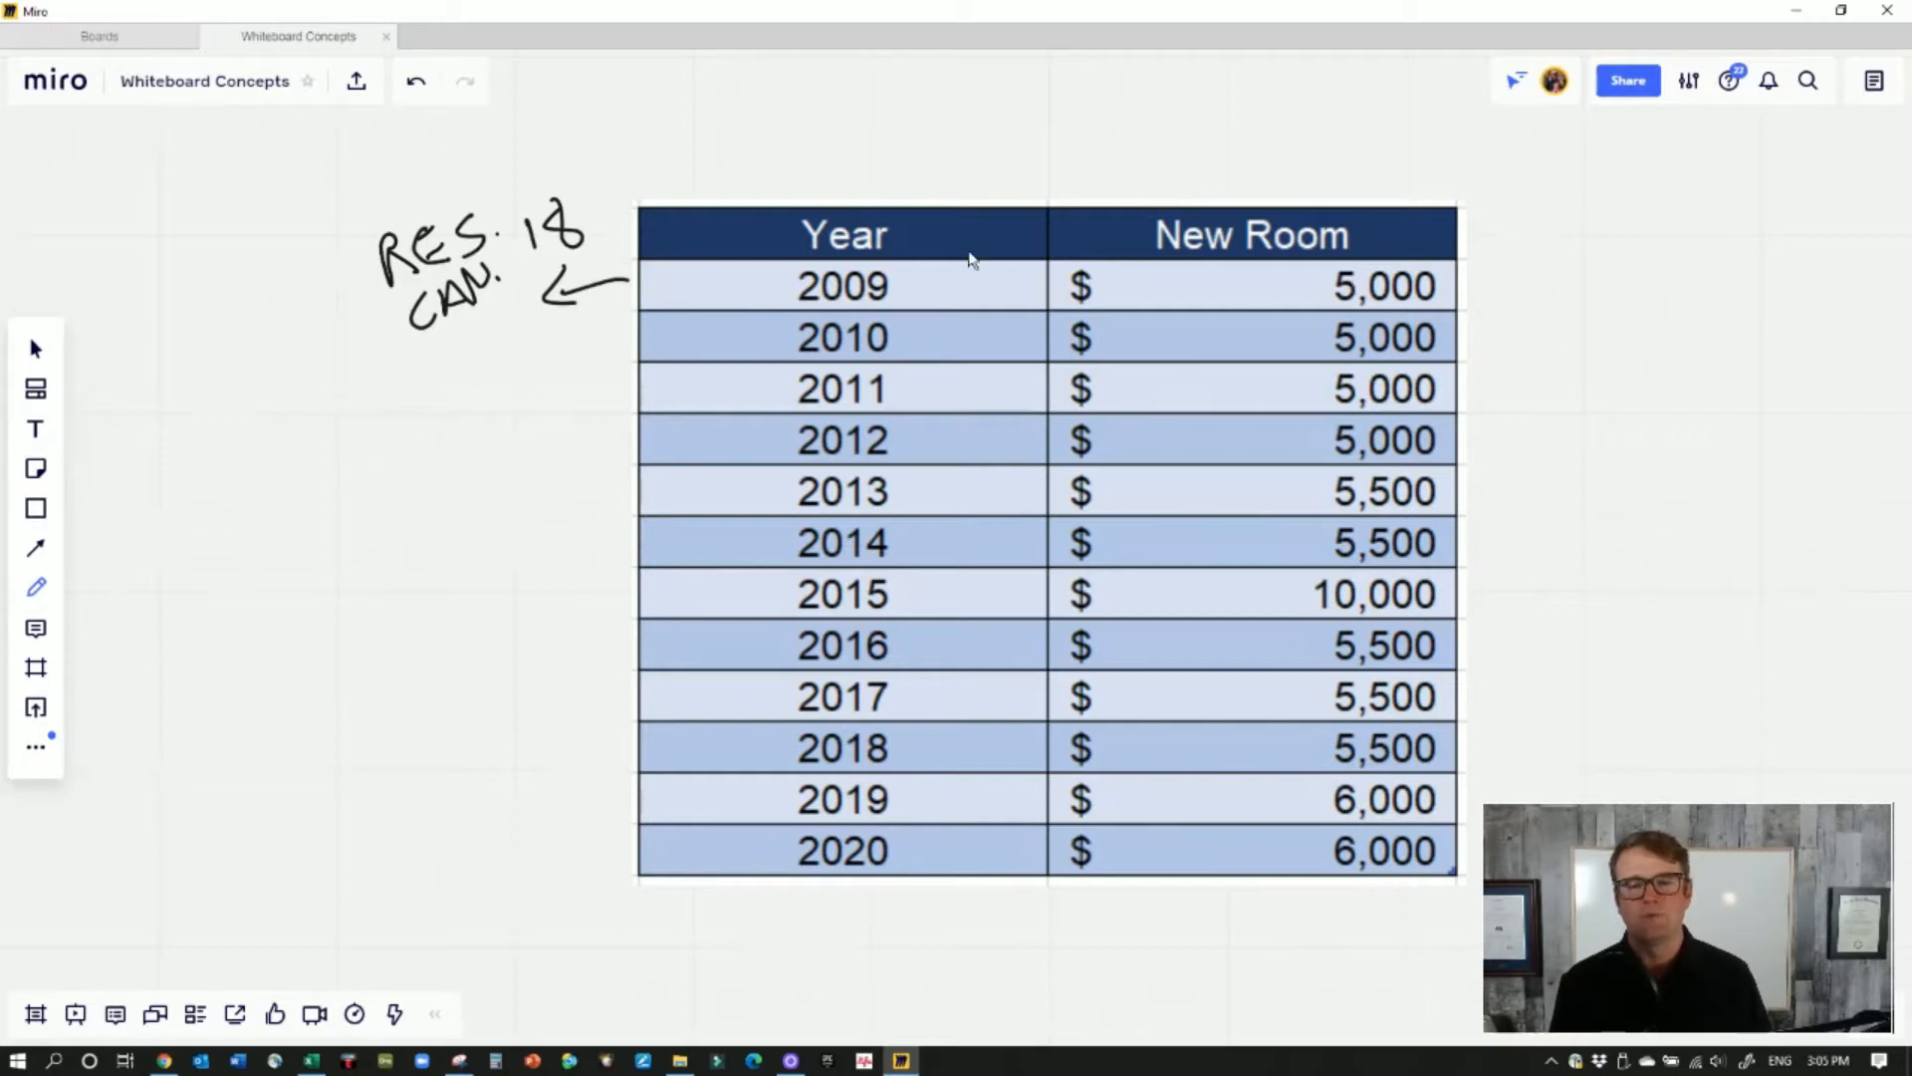
pyautogui.moveTo(627, 578)
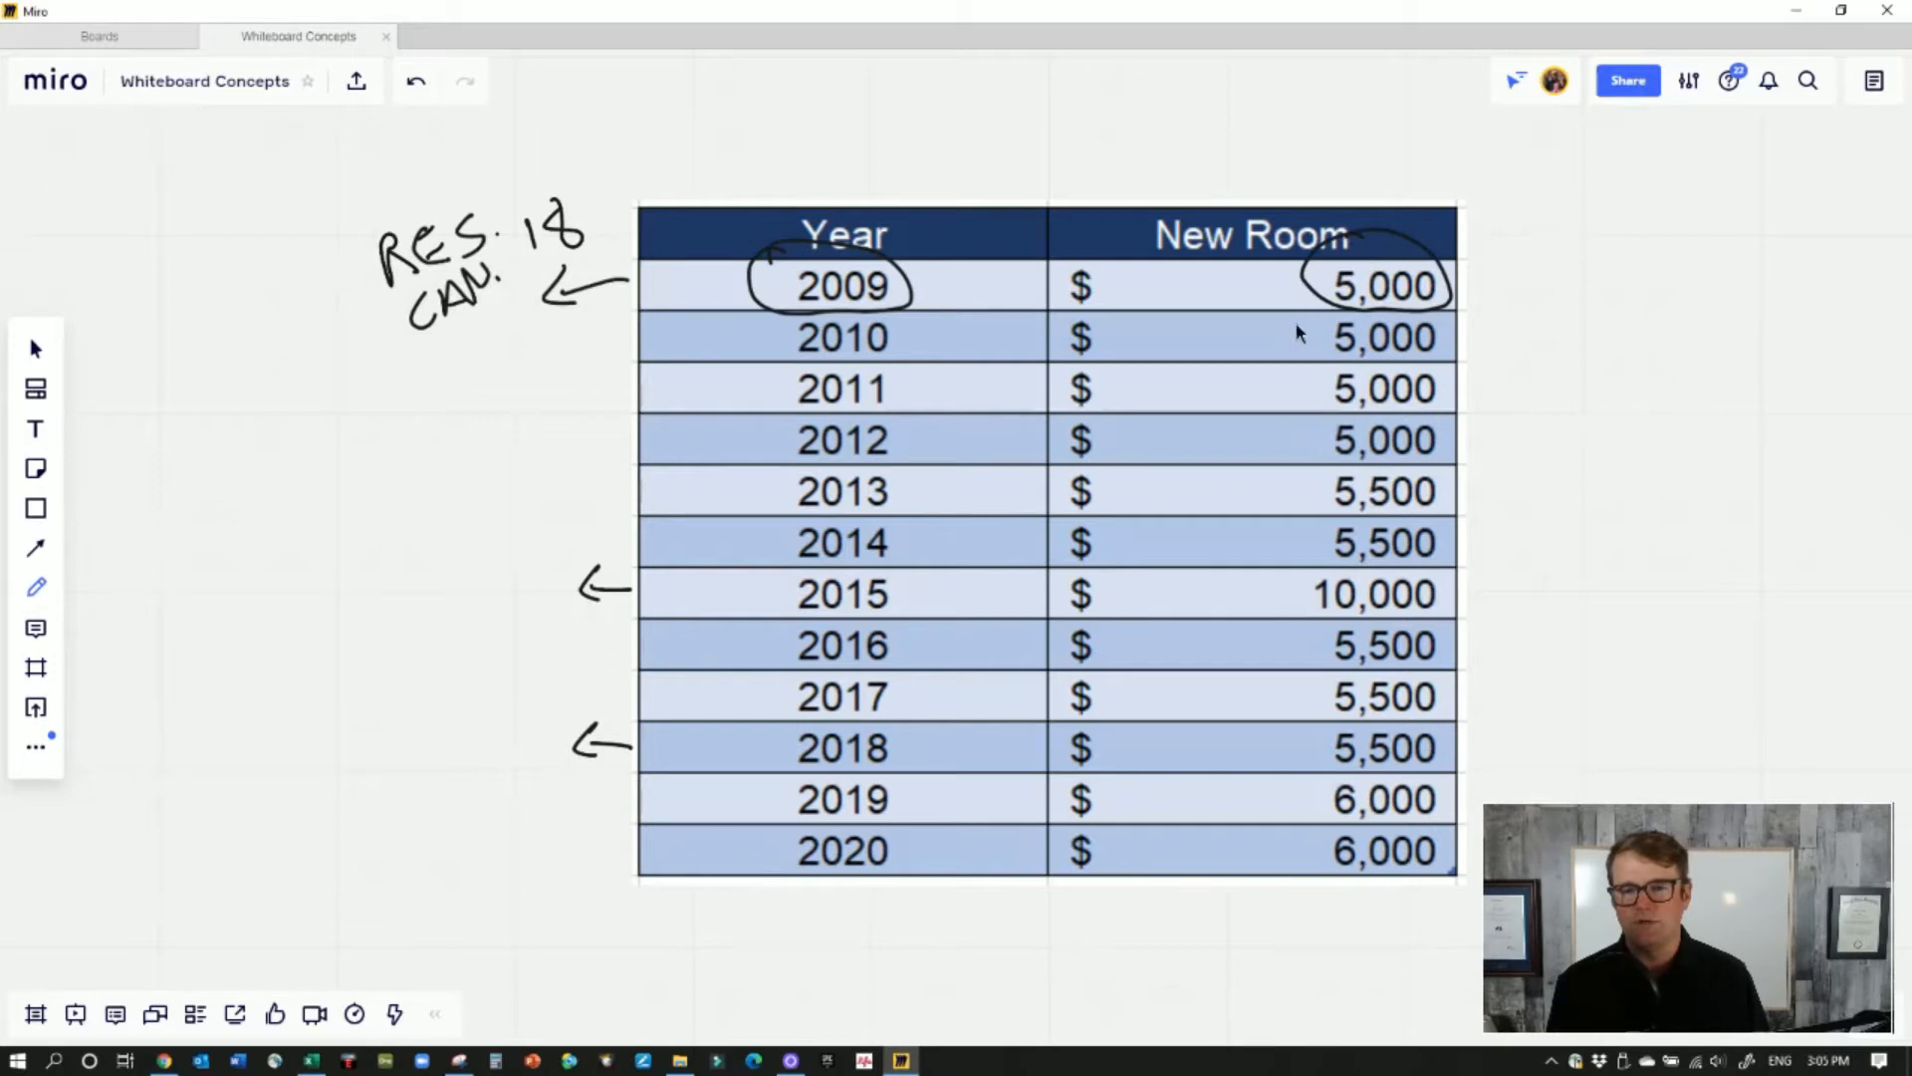
pyautogui.moveTo(1291, 319); pyautogui.dragTo(1291, 550)
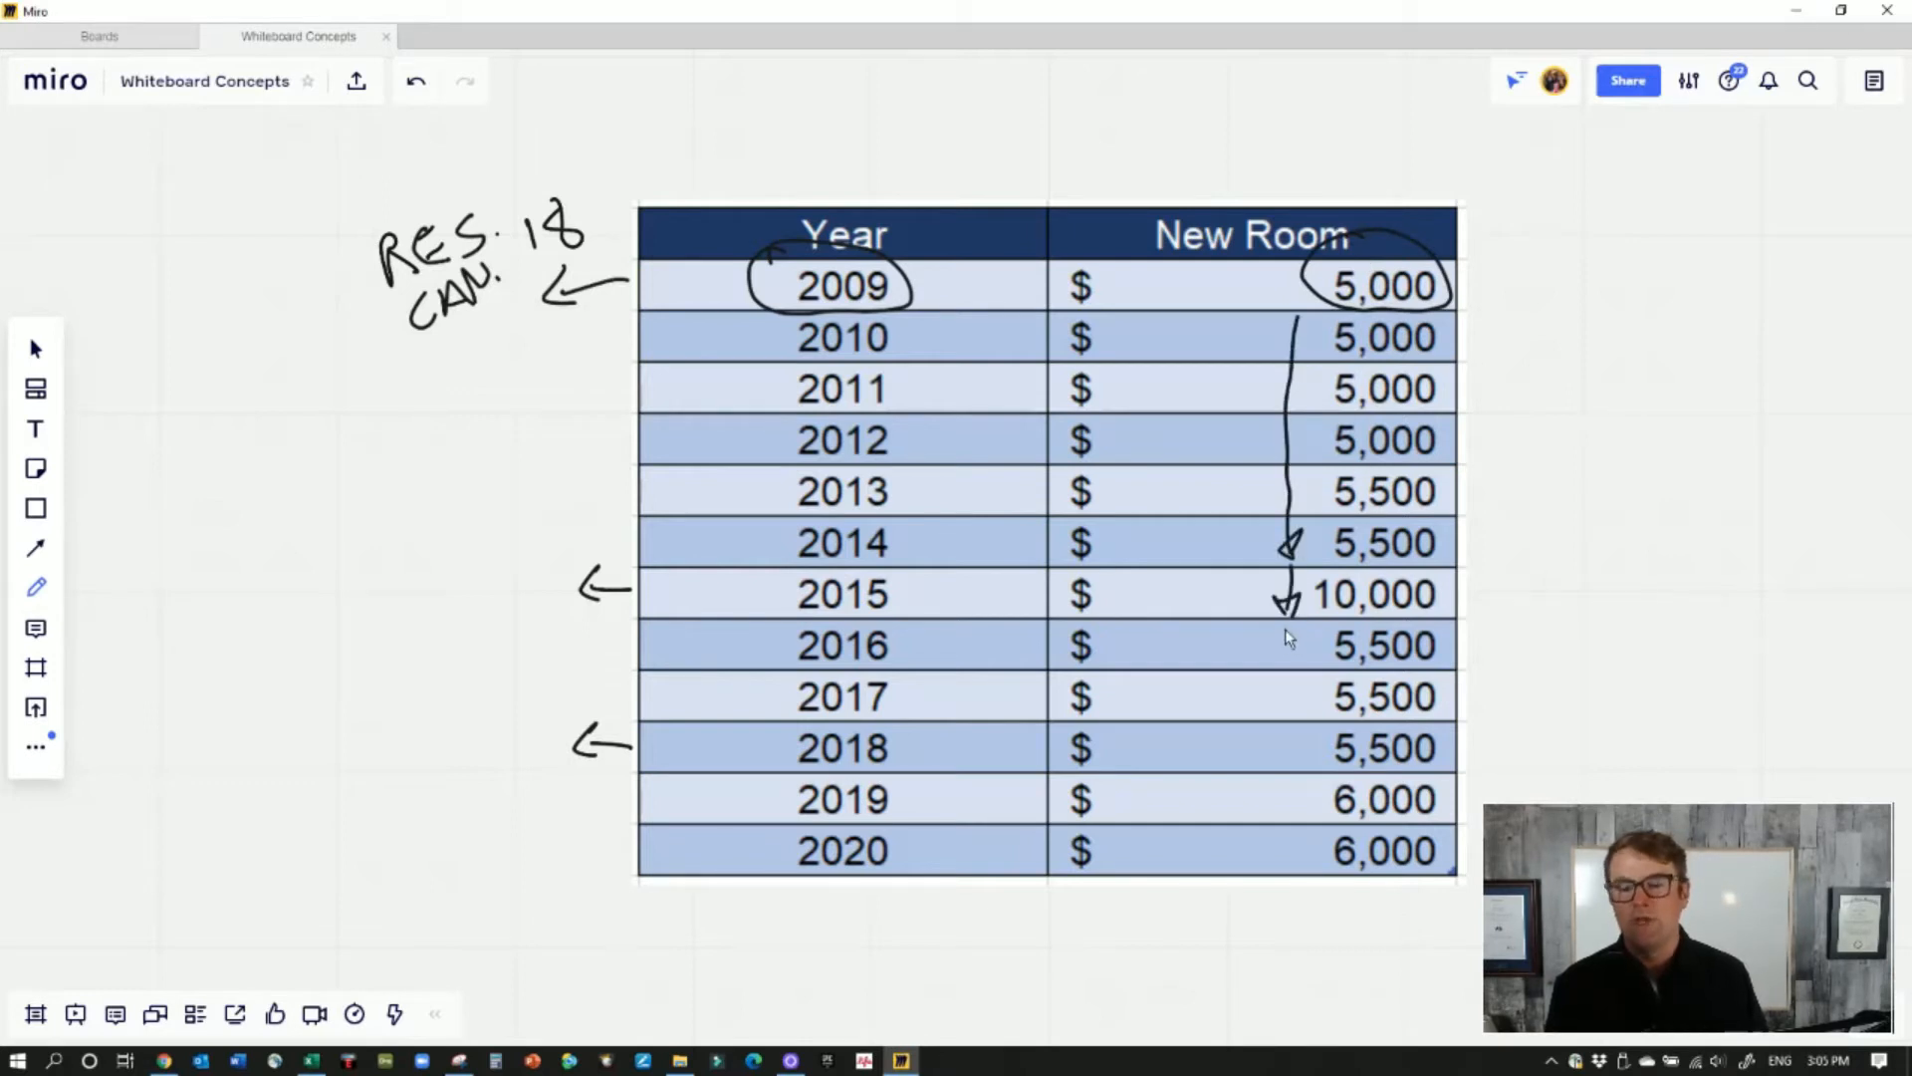
pyautogui.moveTo(1286, 633); pyautogui.dragTo(1293, 849)
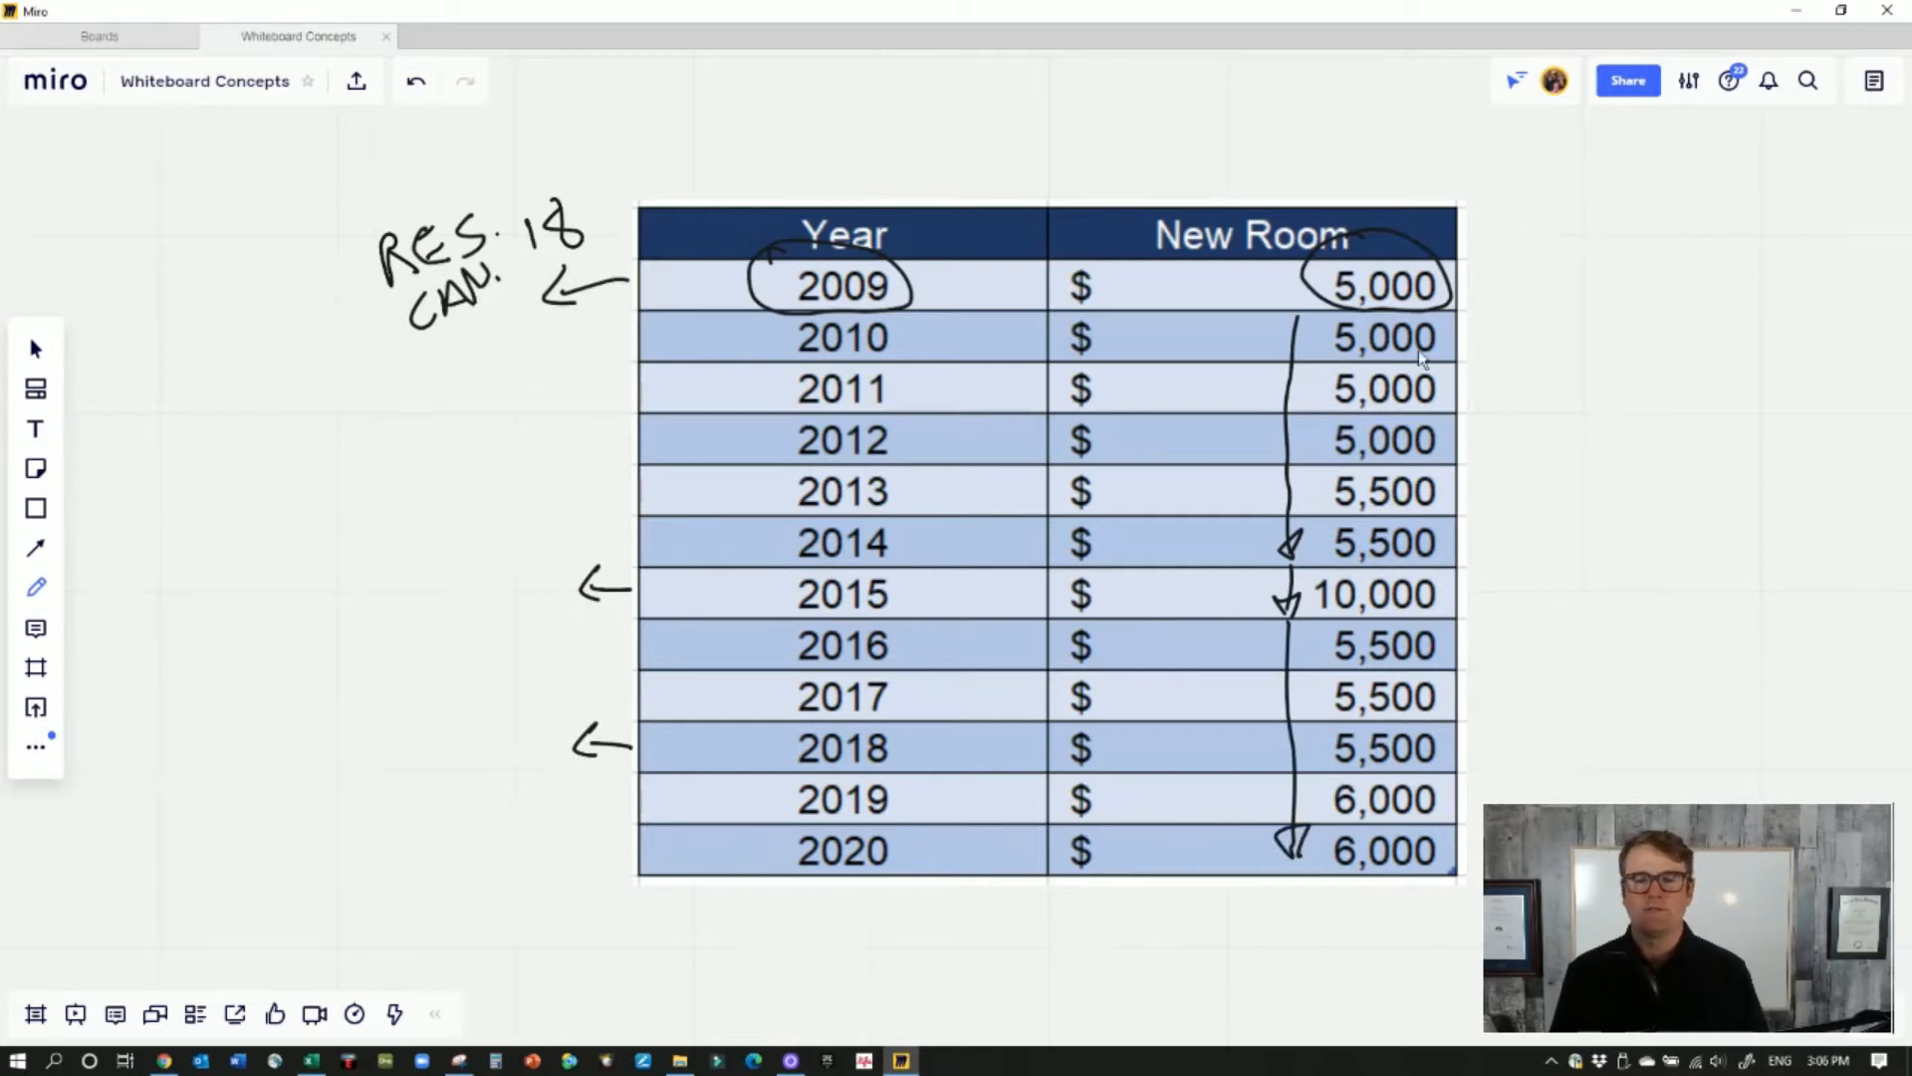
pyautogui.moveTo(1464, 235)
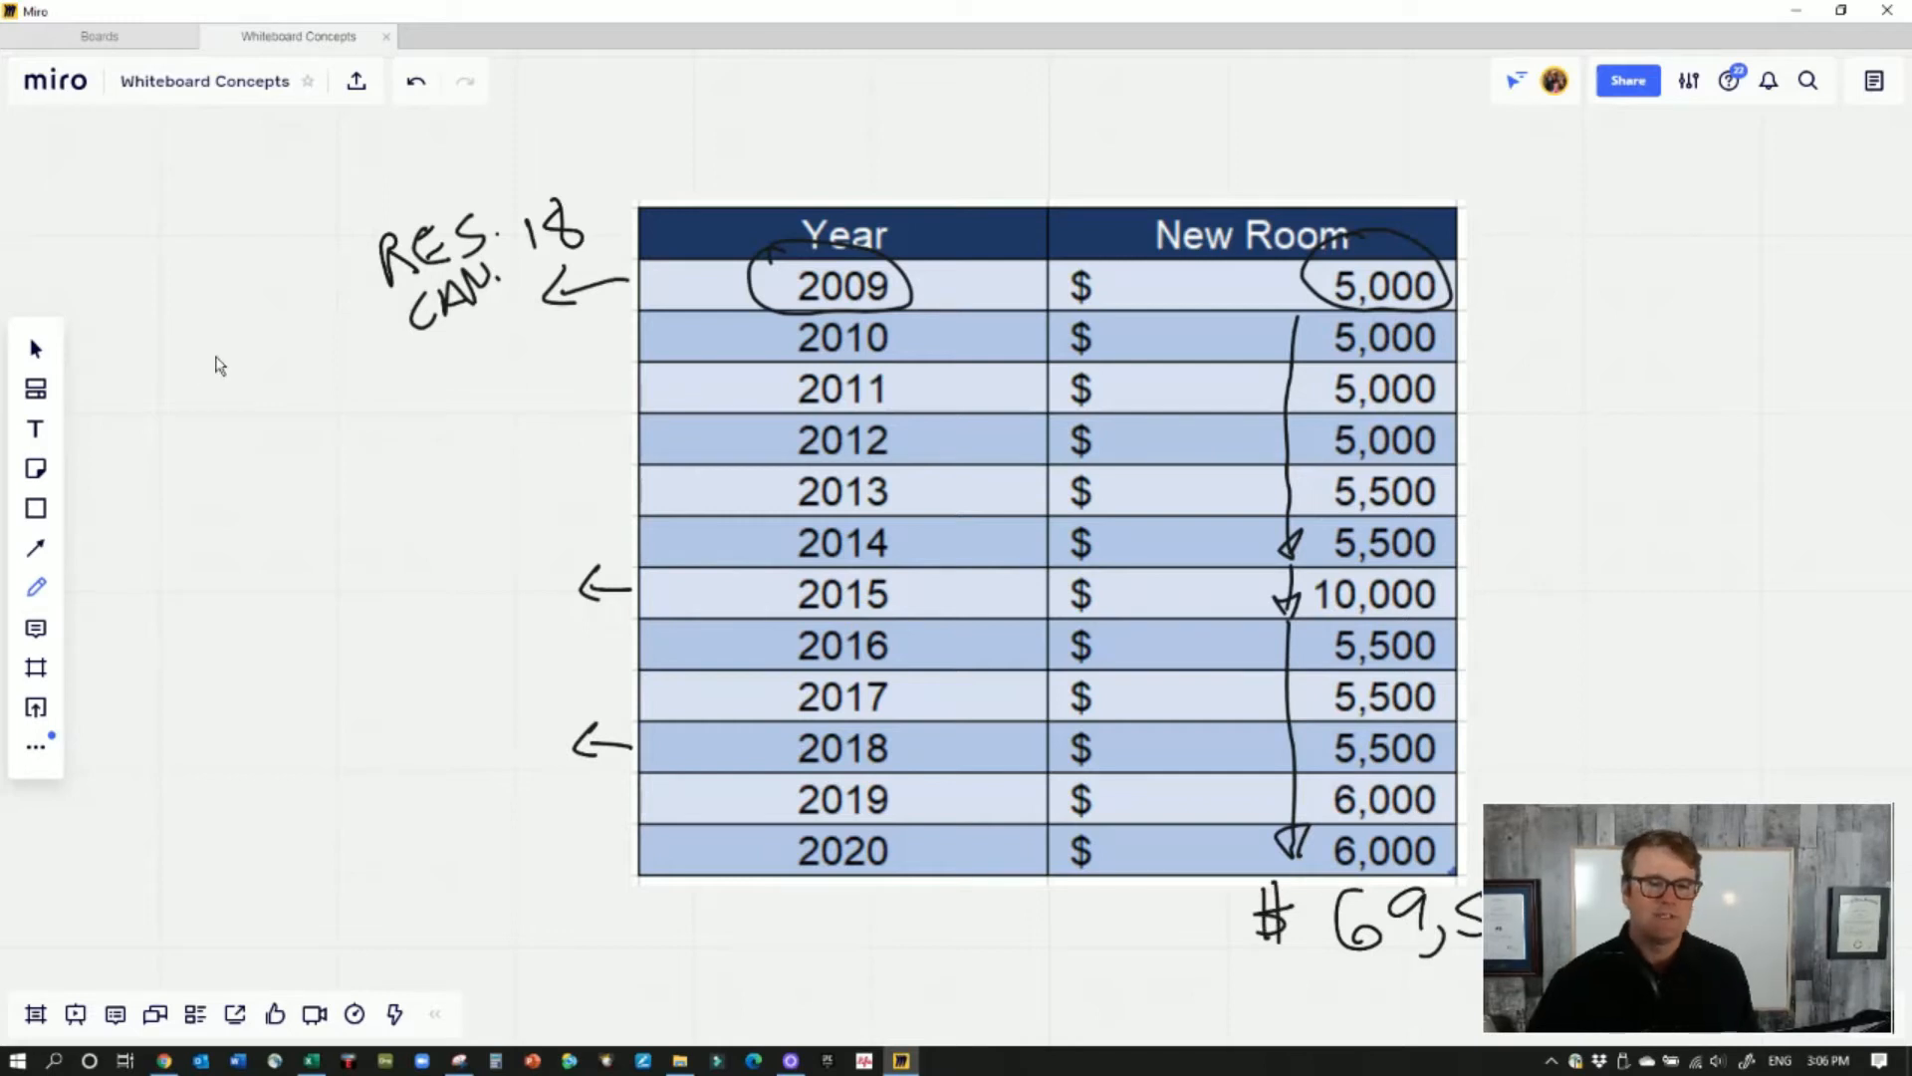
pyautogui.moveTo(517, 313)
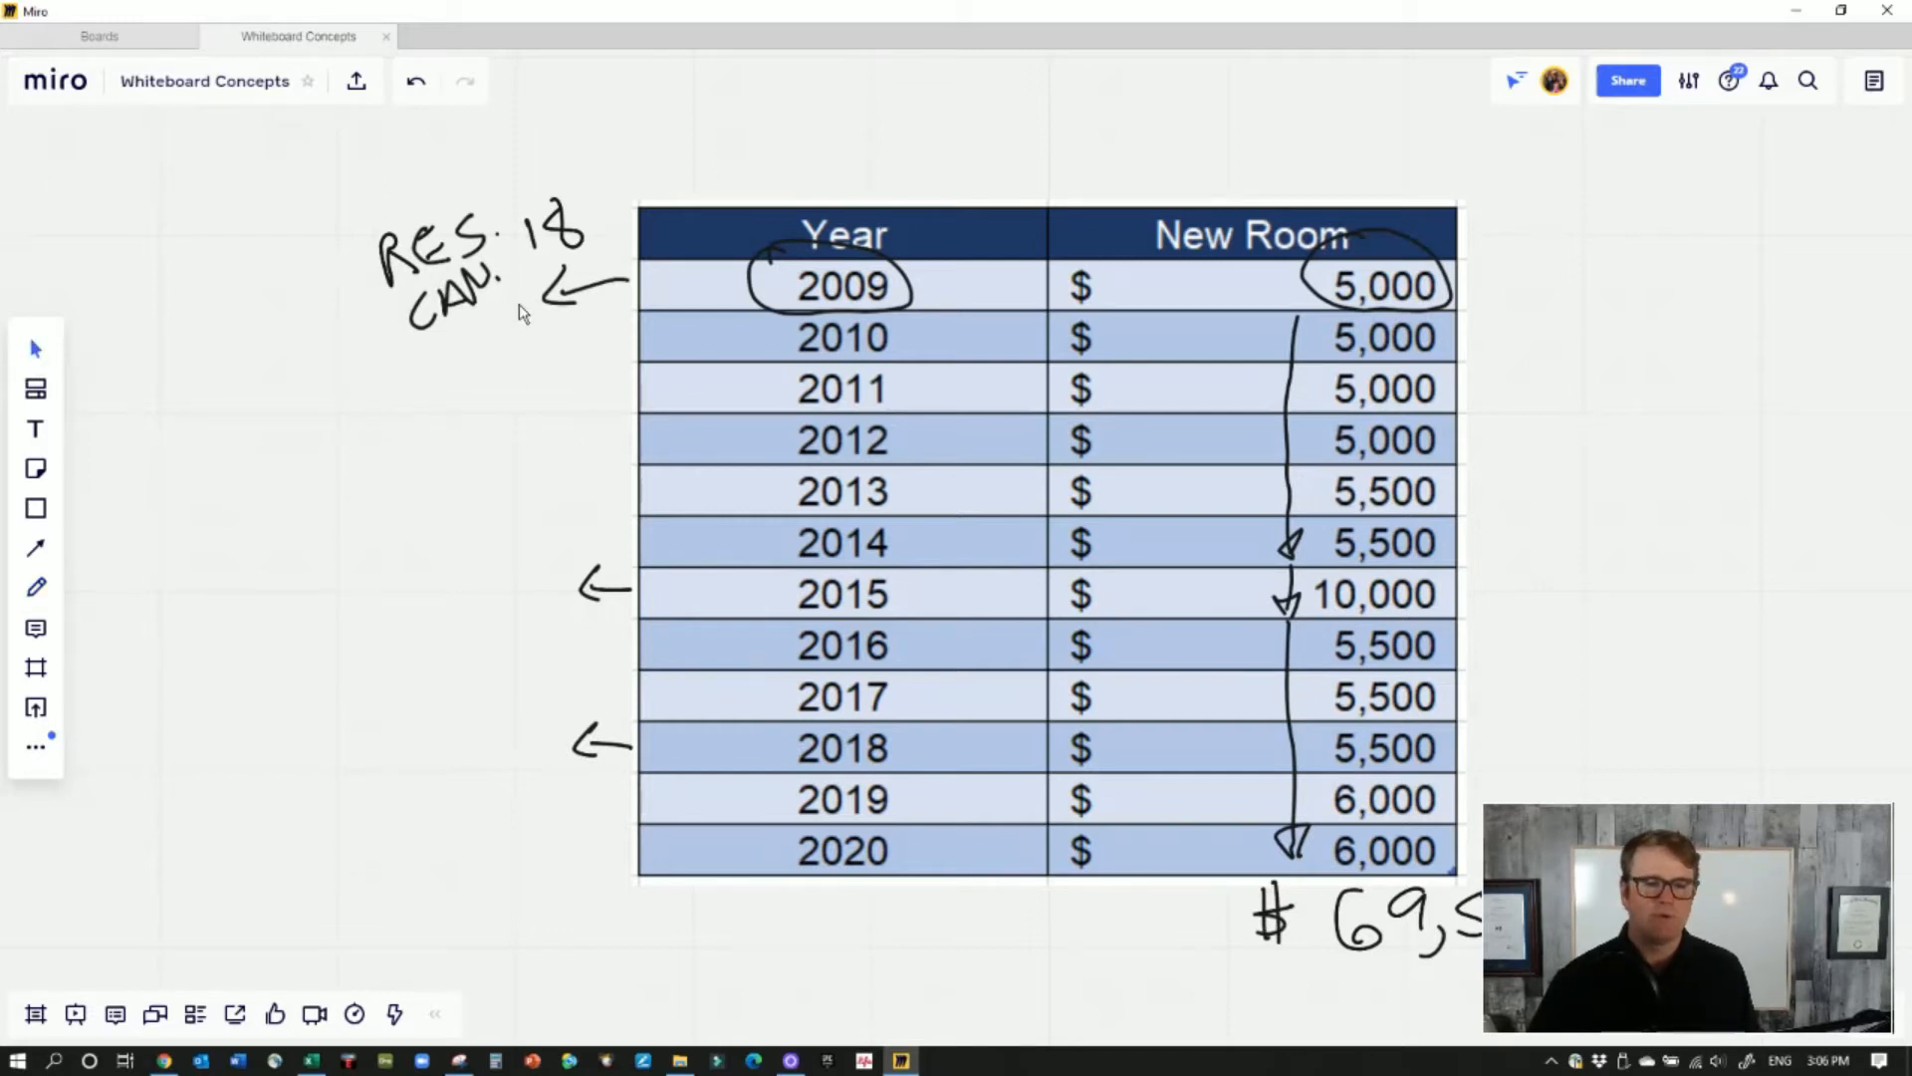
pyautogui.moveTo(480, 768)
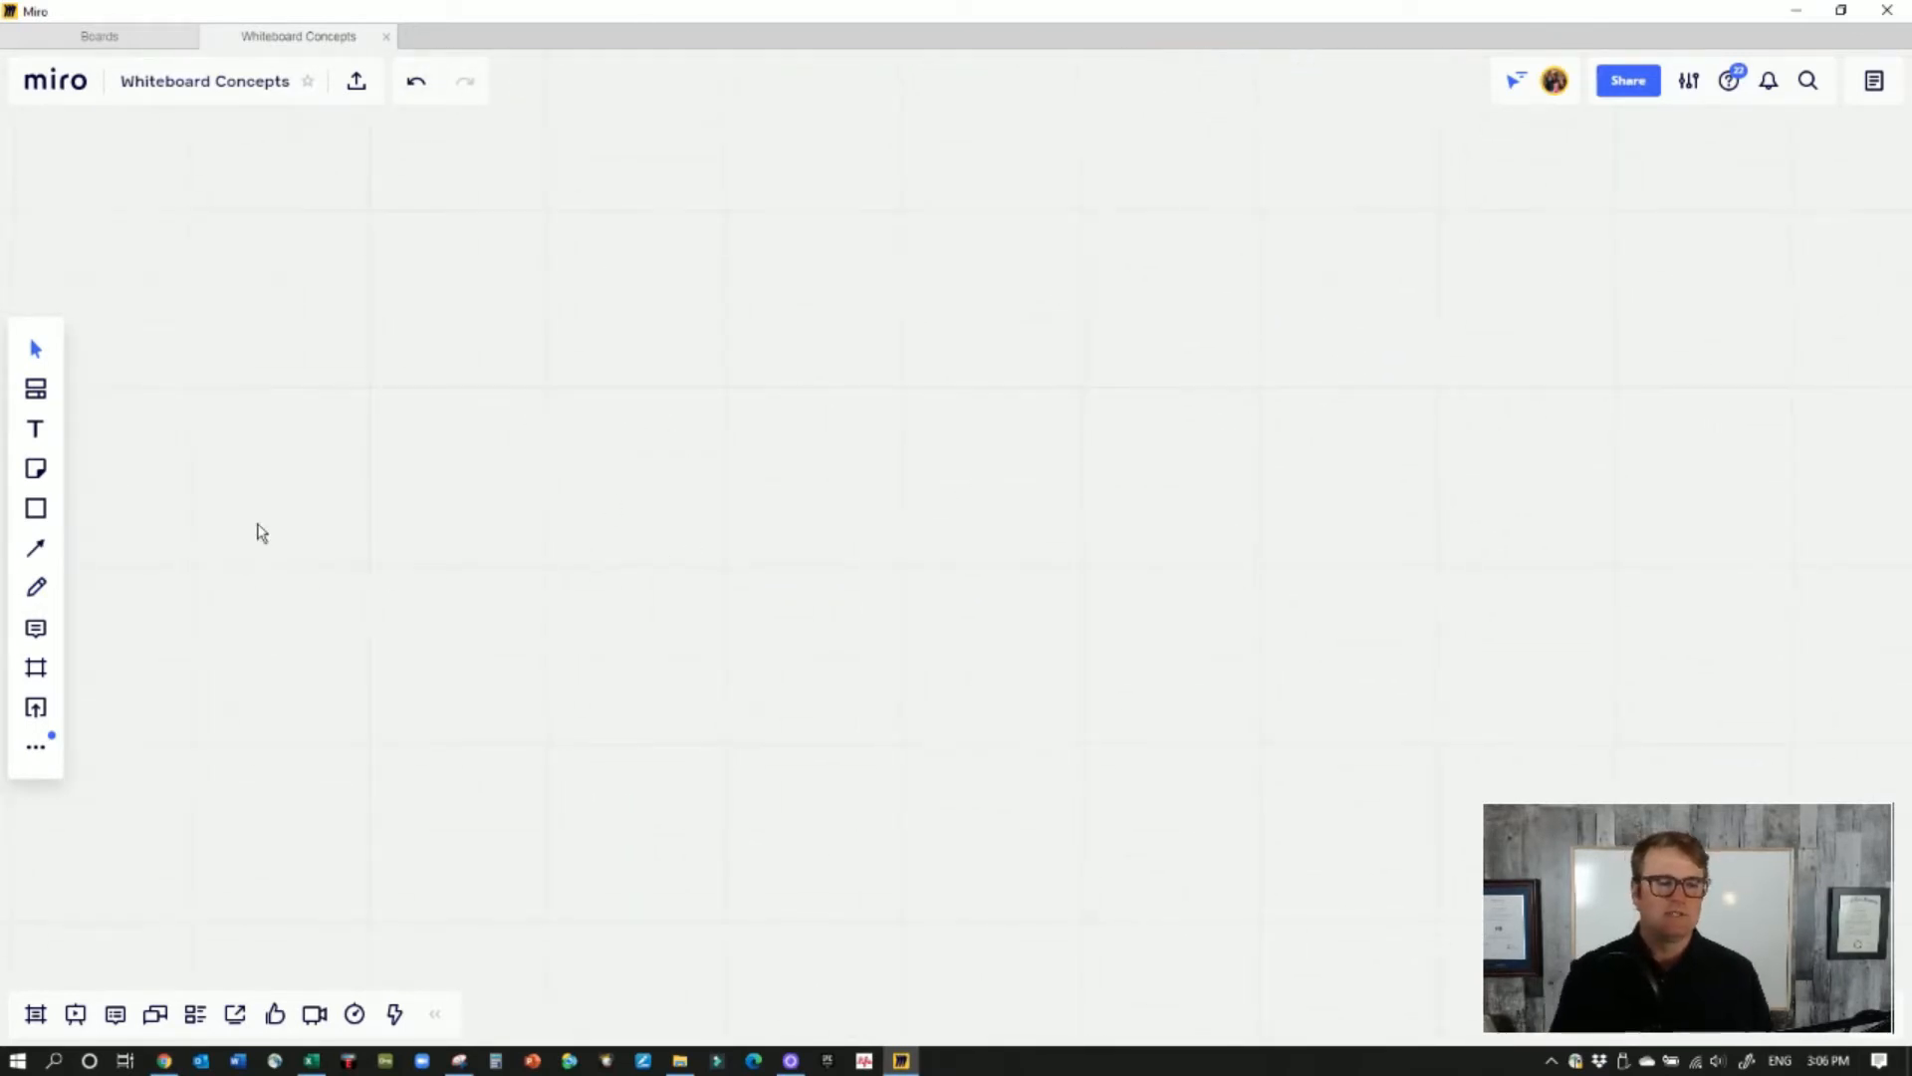
pyautogui.moveTo(649, 233)
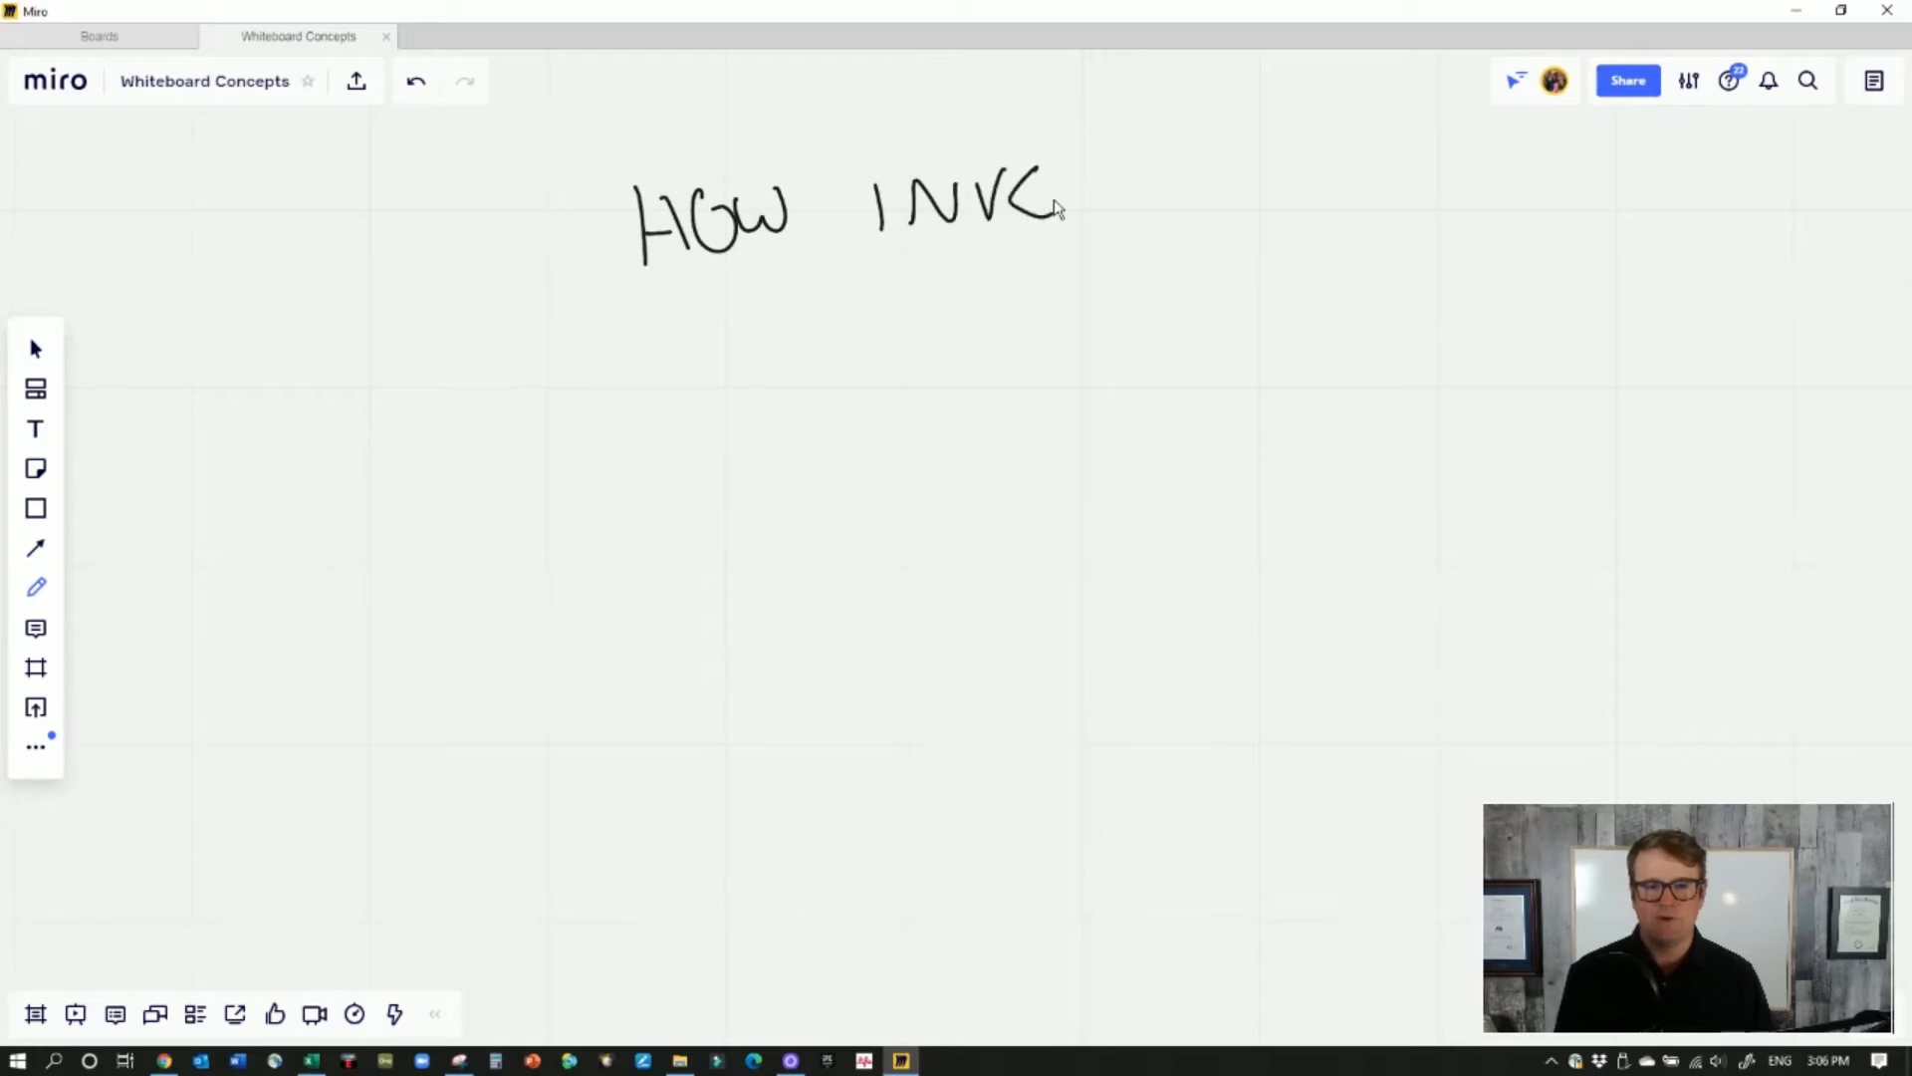
# Handwrite the HOW INVEST? heading, TFSA beneath it, and SAVINGS spelled downward and circled
pyautogui.moveTo(1061, 201); pyautogui.dragTo(1201, 202)
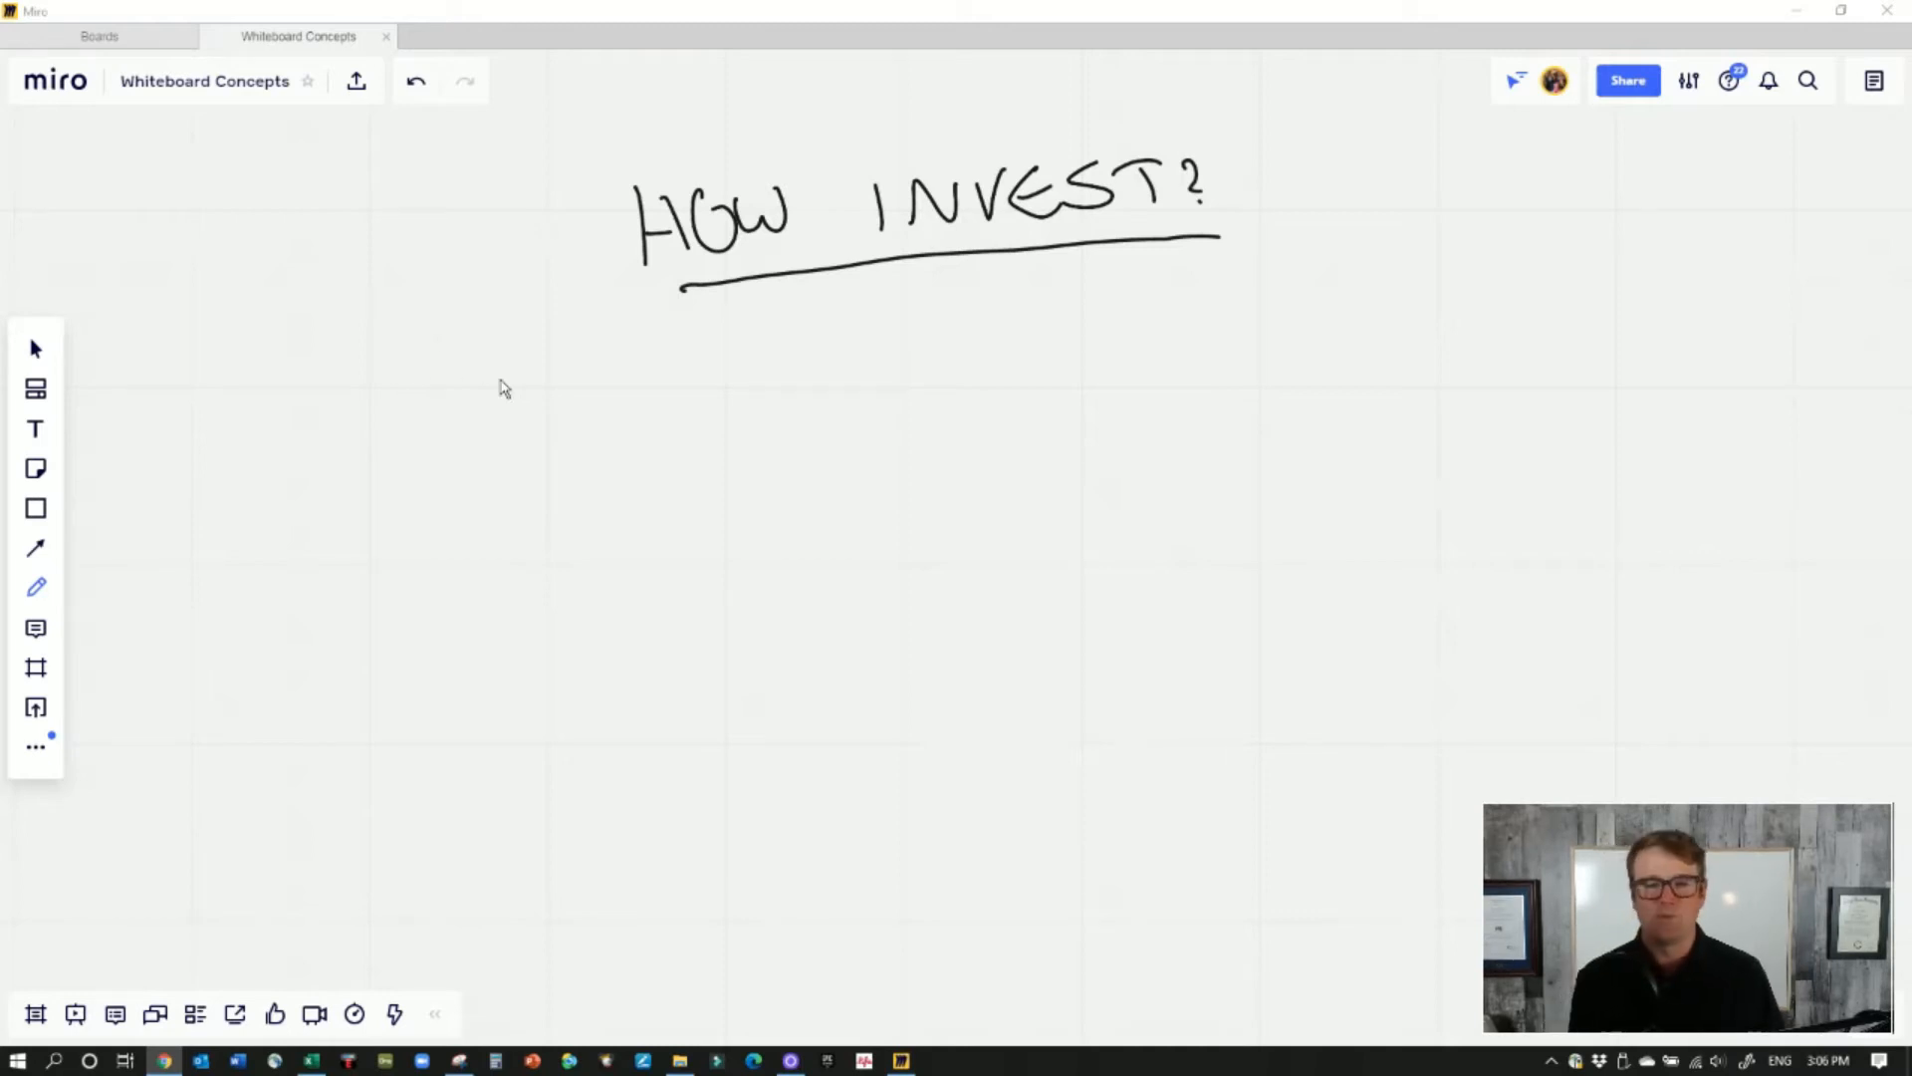
pyautogui.moveTo(1056, 317); pyautogui.dragTo(1139, 323)
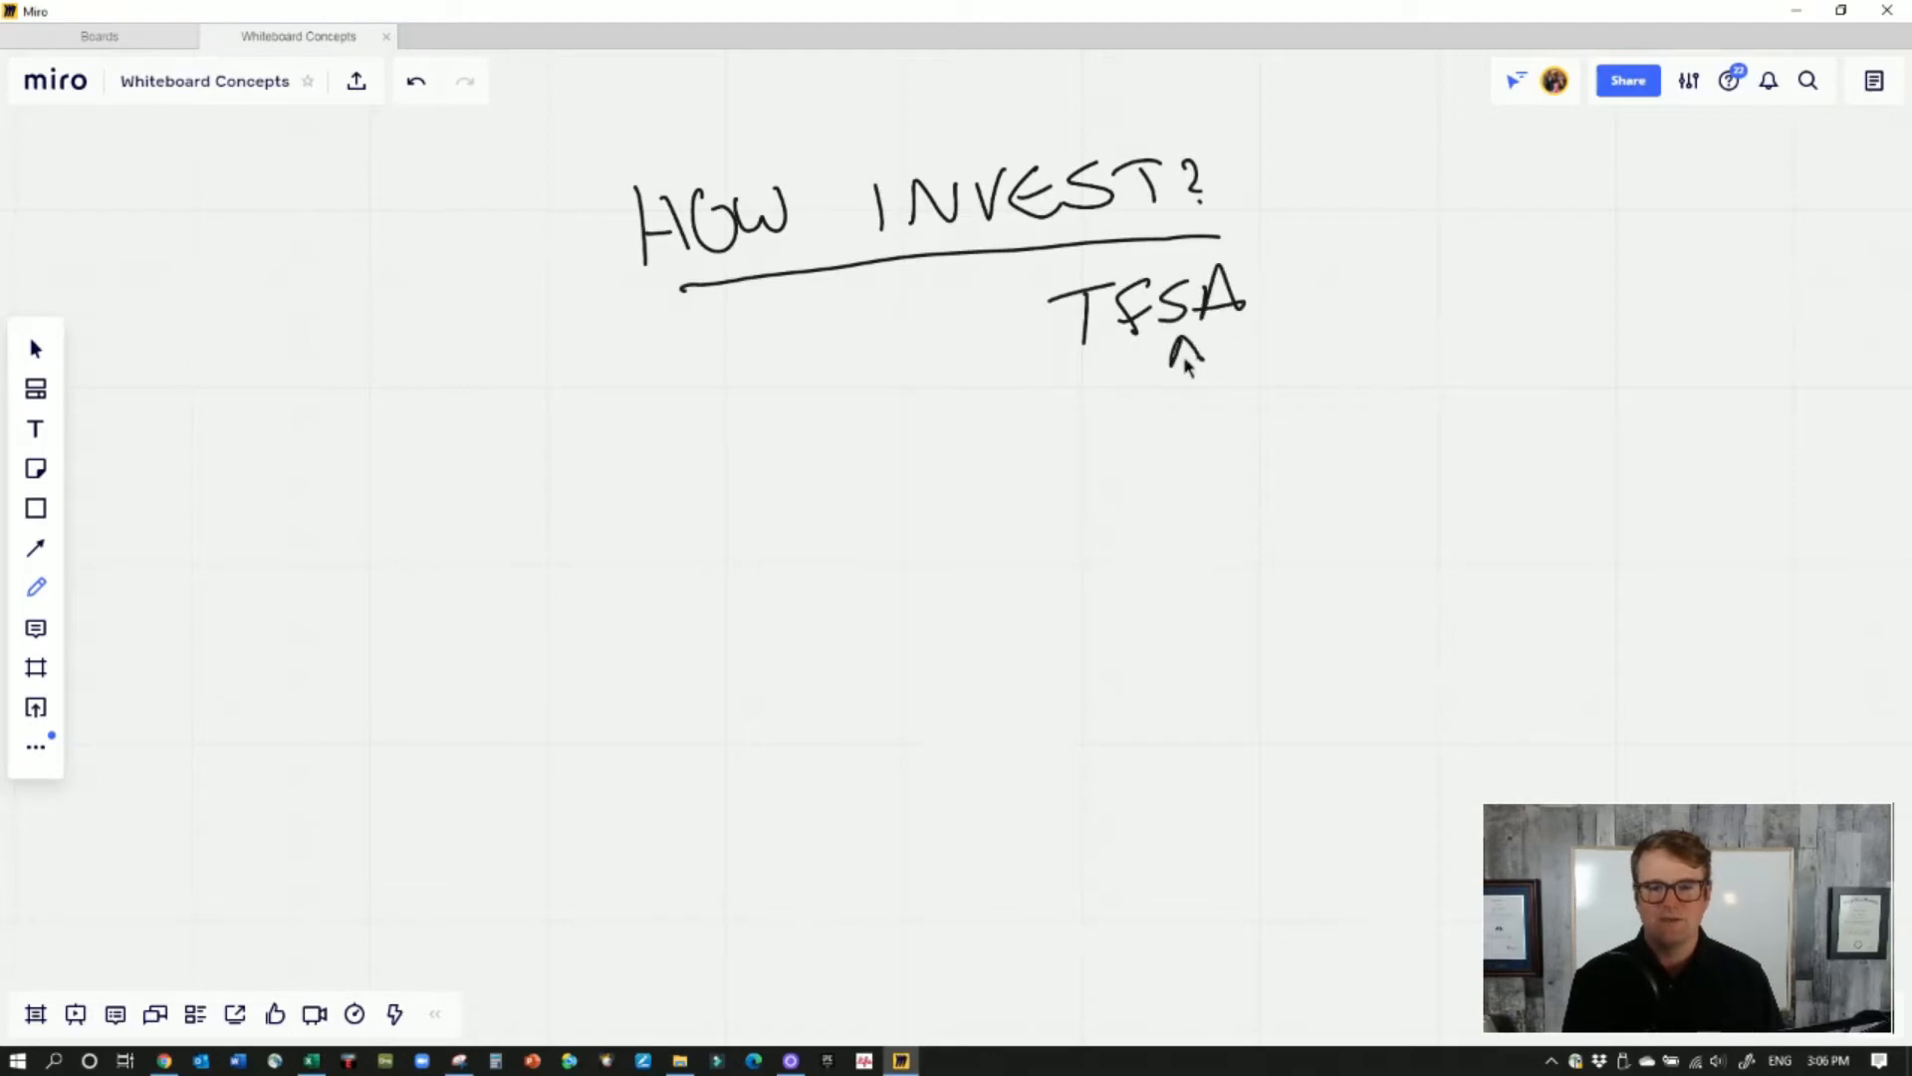
pyautogui.moveTo(1177, 341); pyautogui.dragTo(1219, 562)
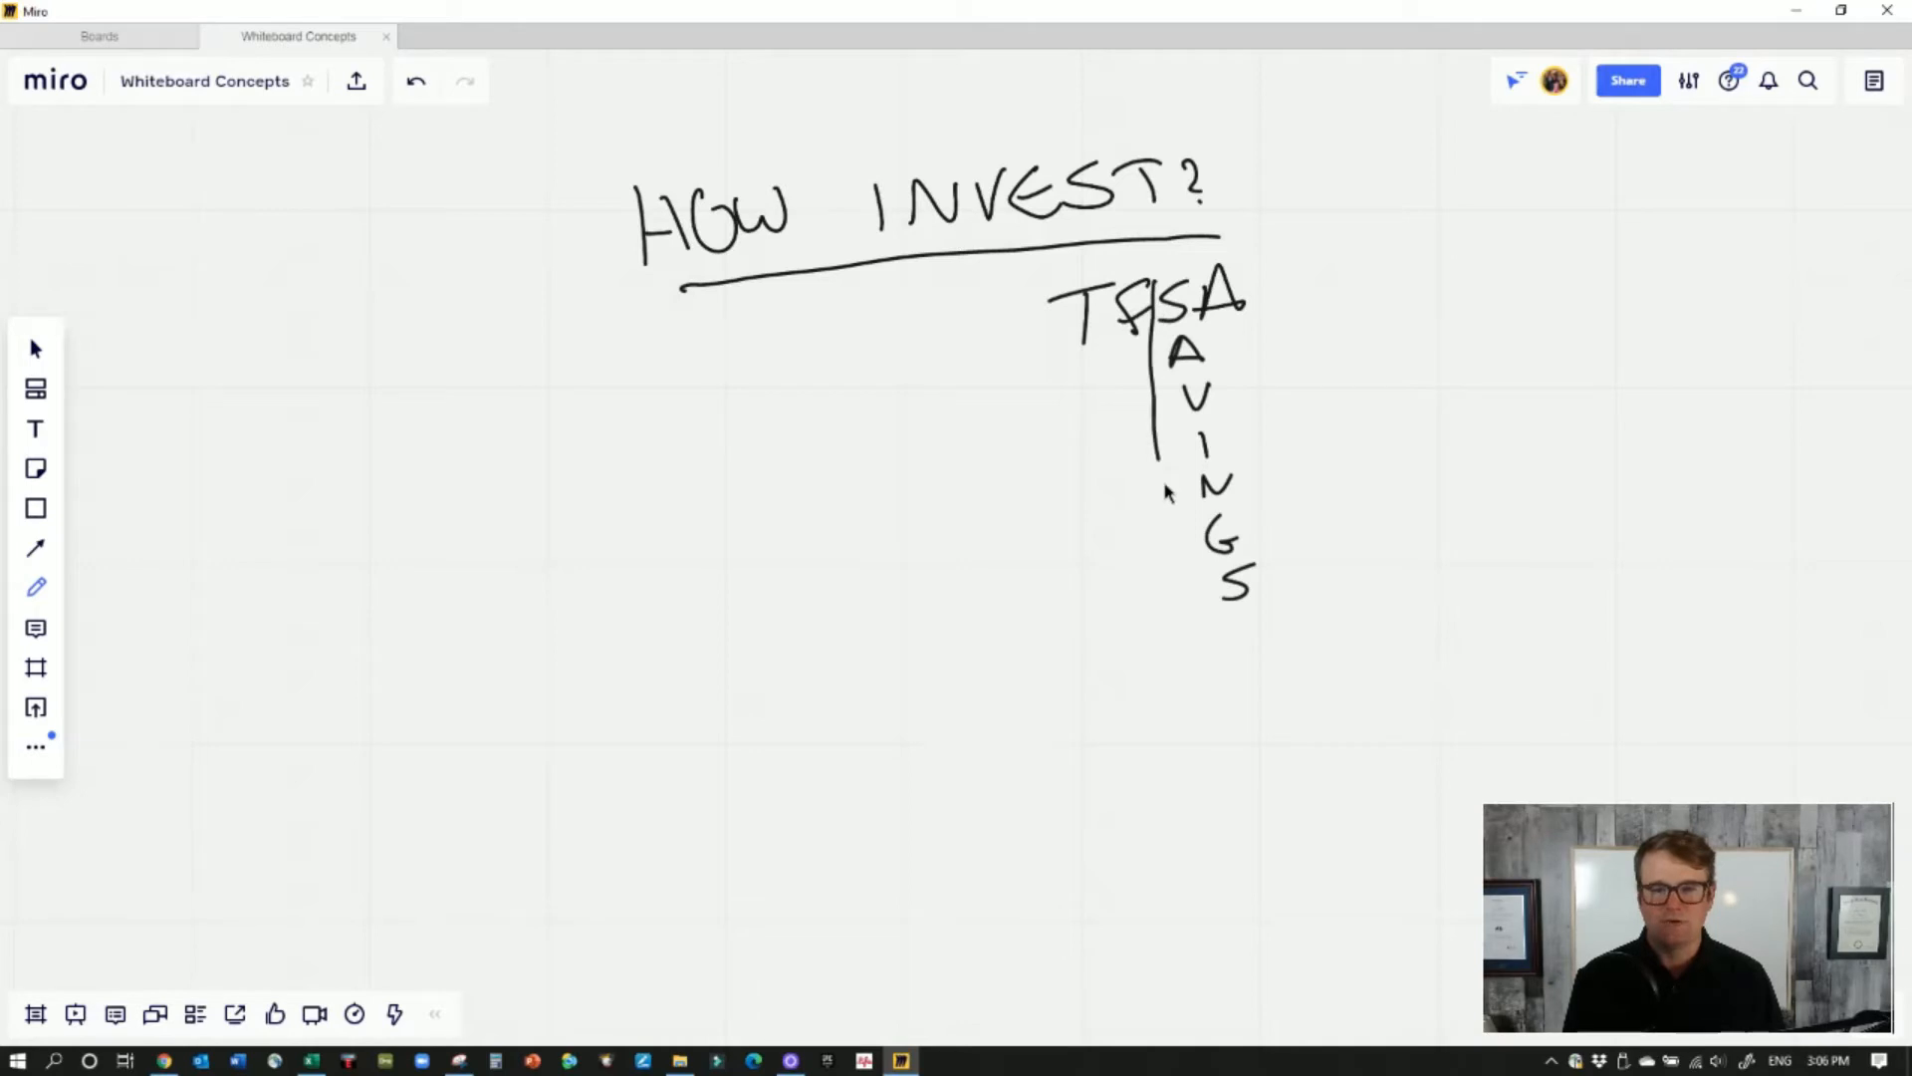
pyautogui.moveTo(1195, 293); pyautogui.dragTo(1219, 597)
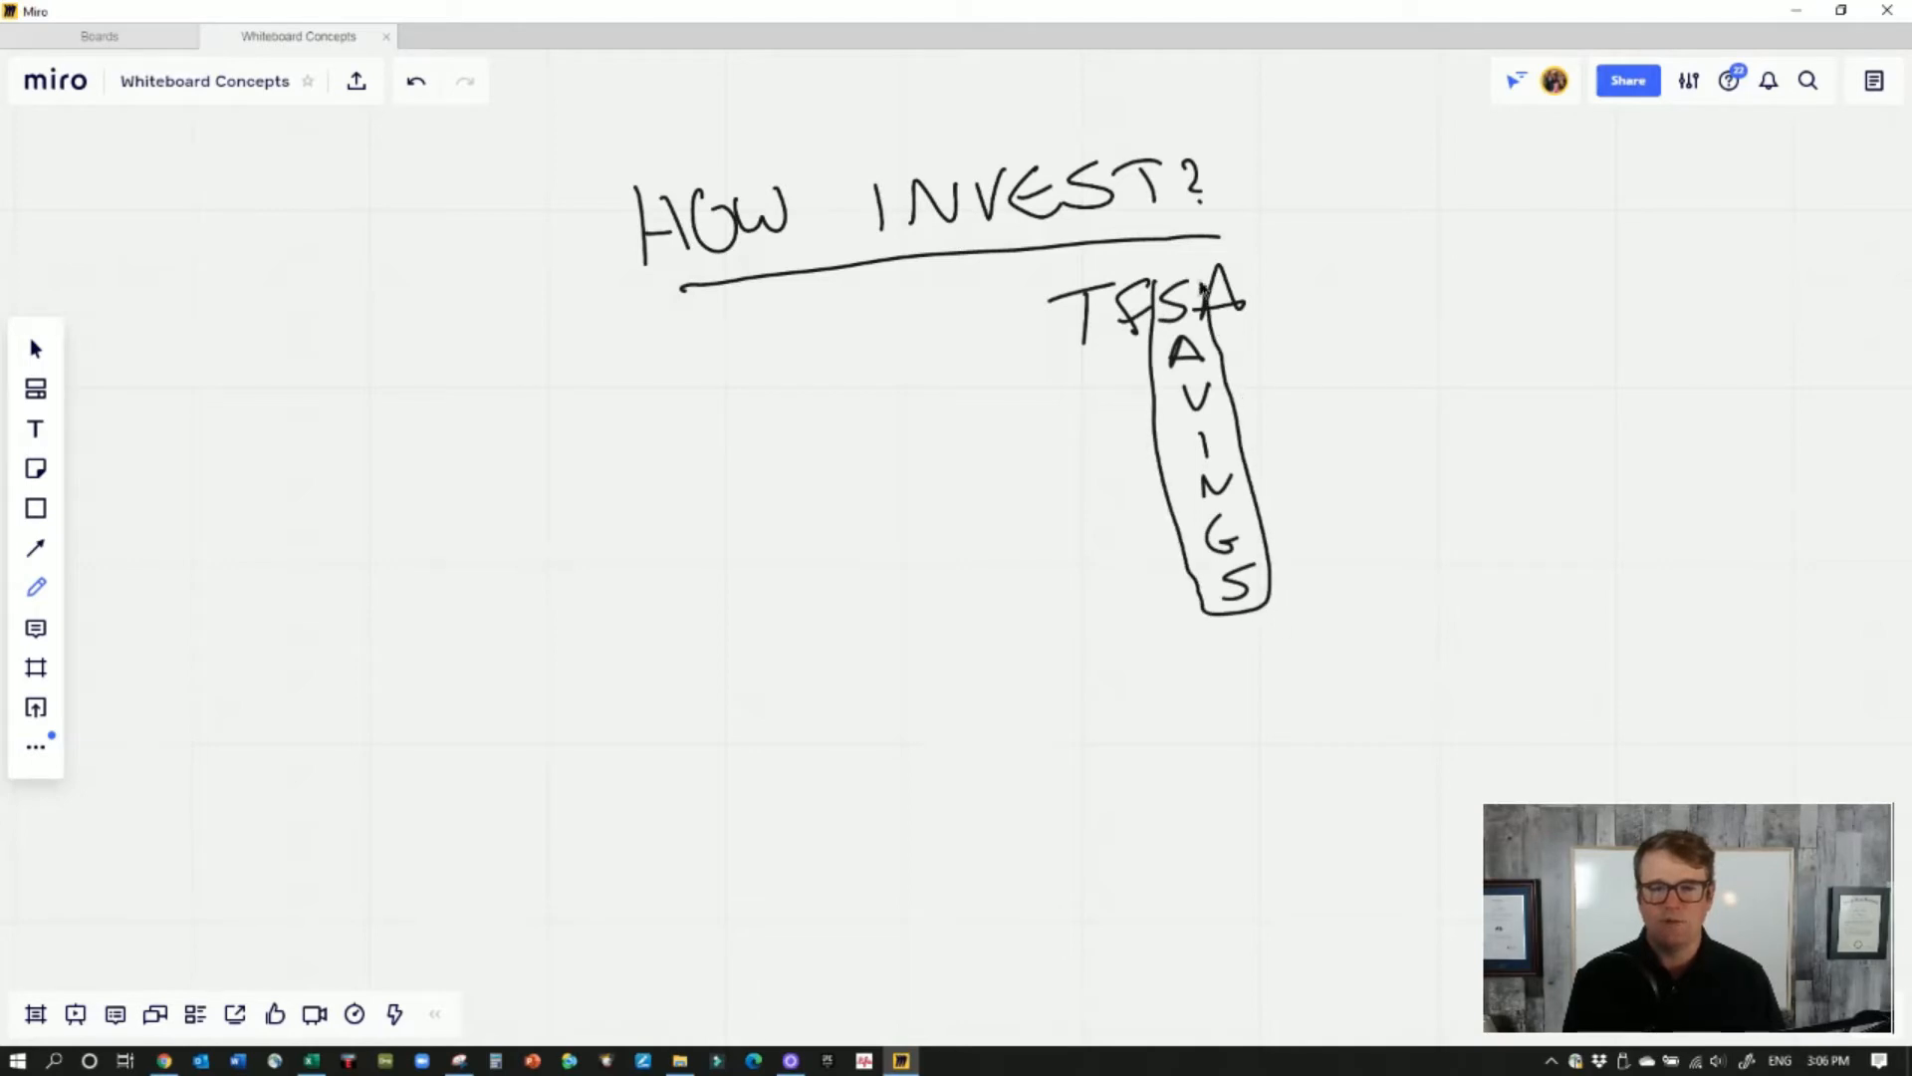
# Draw the container with a curved arrow dropping in and LOW-RISK rising to HIGH
pyautogui.moveTo(410, 388); pyautogui.dragTo(421, 639)
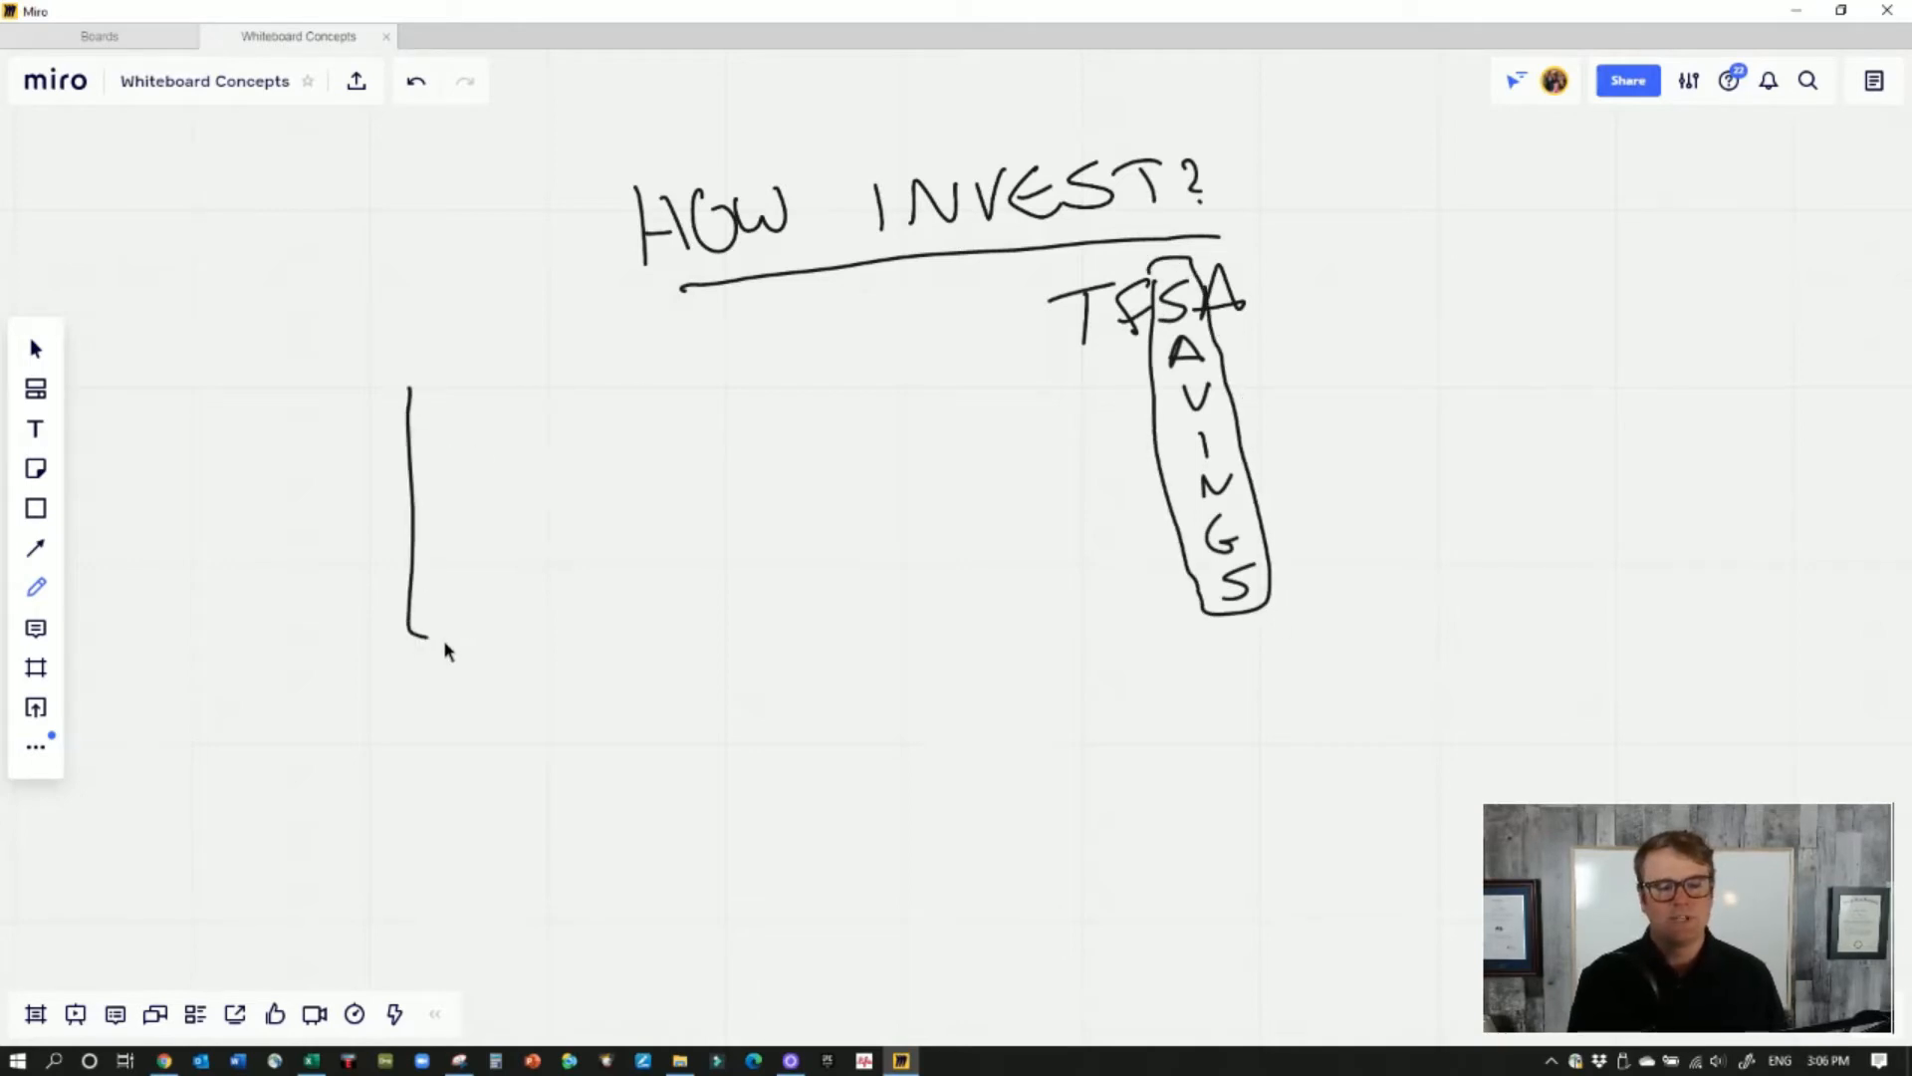
pyautogui.moveTo(414, 639); pyautogui.dragTo(719, 414)
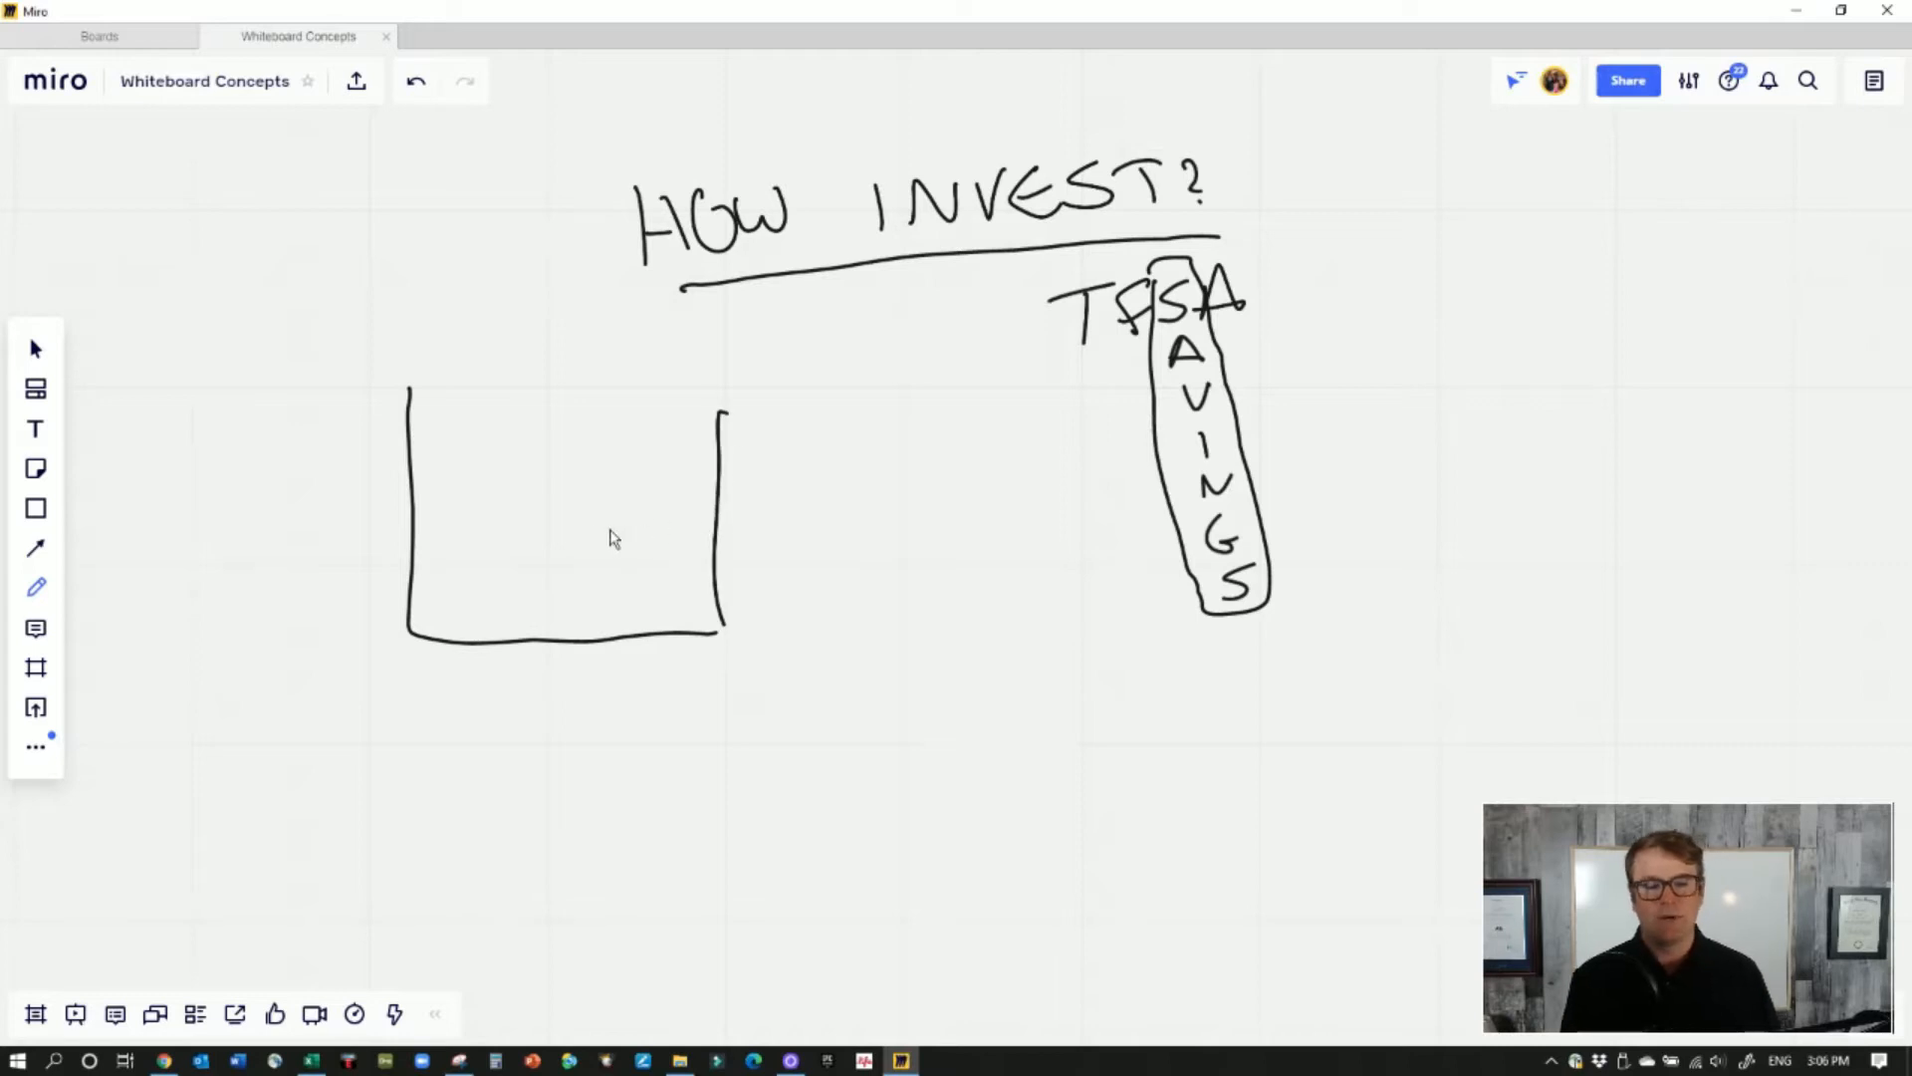
pyautogui.moveTo(322, 379); pyautogui.dragTo(476, 458)
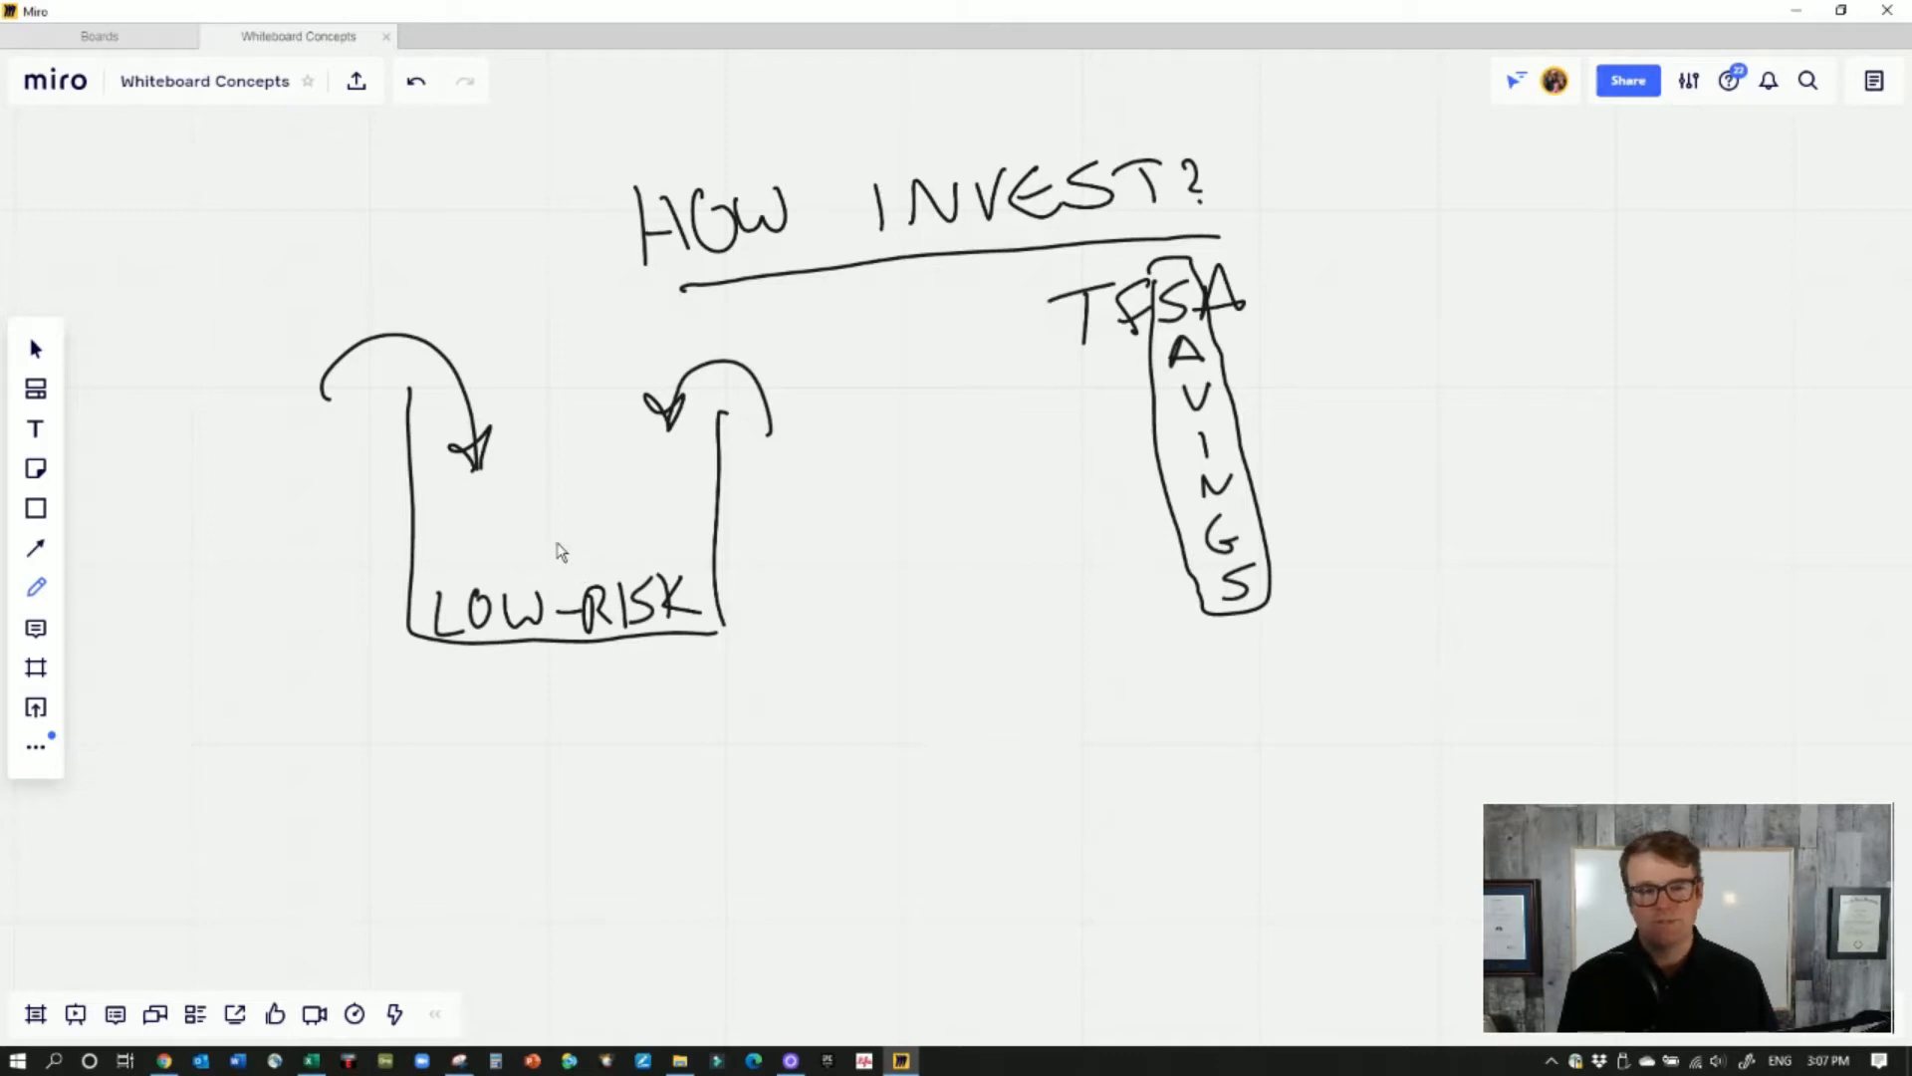
pyautogui.moveTo(561, 562); pyautogui.dragTo(556, 488)
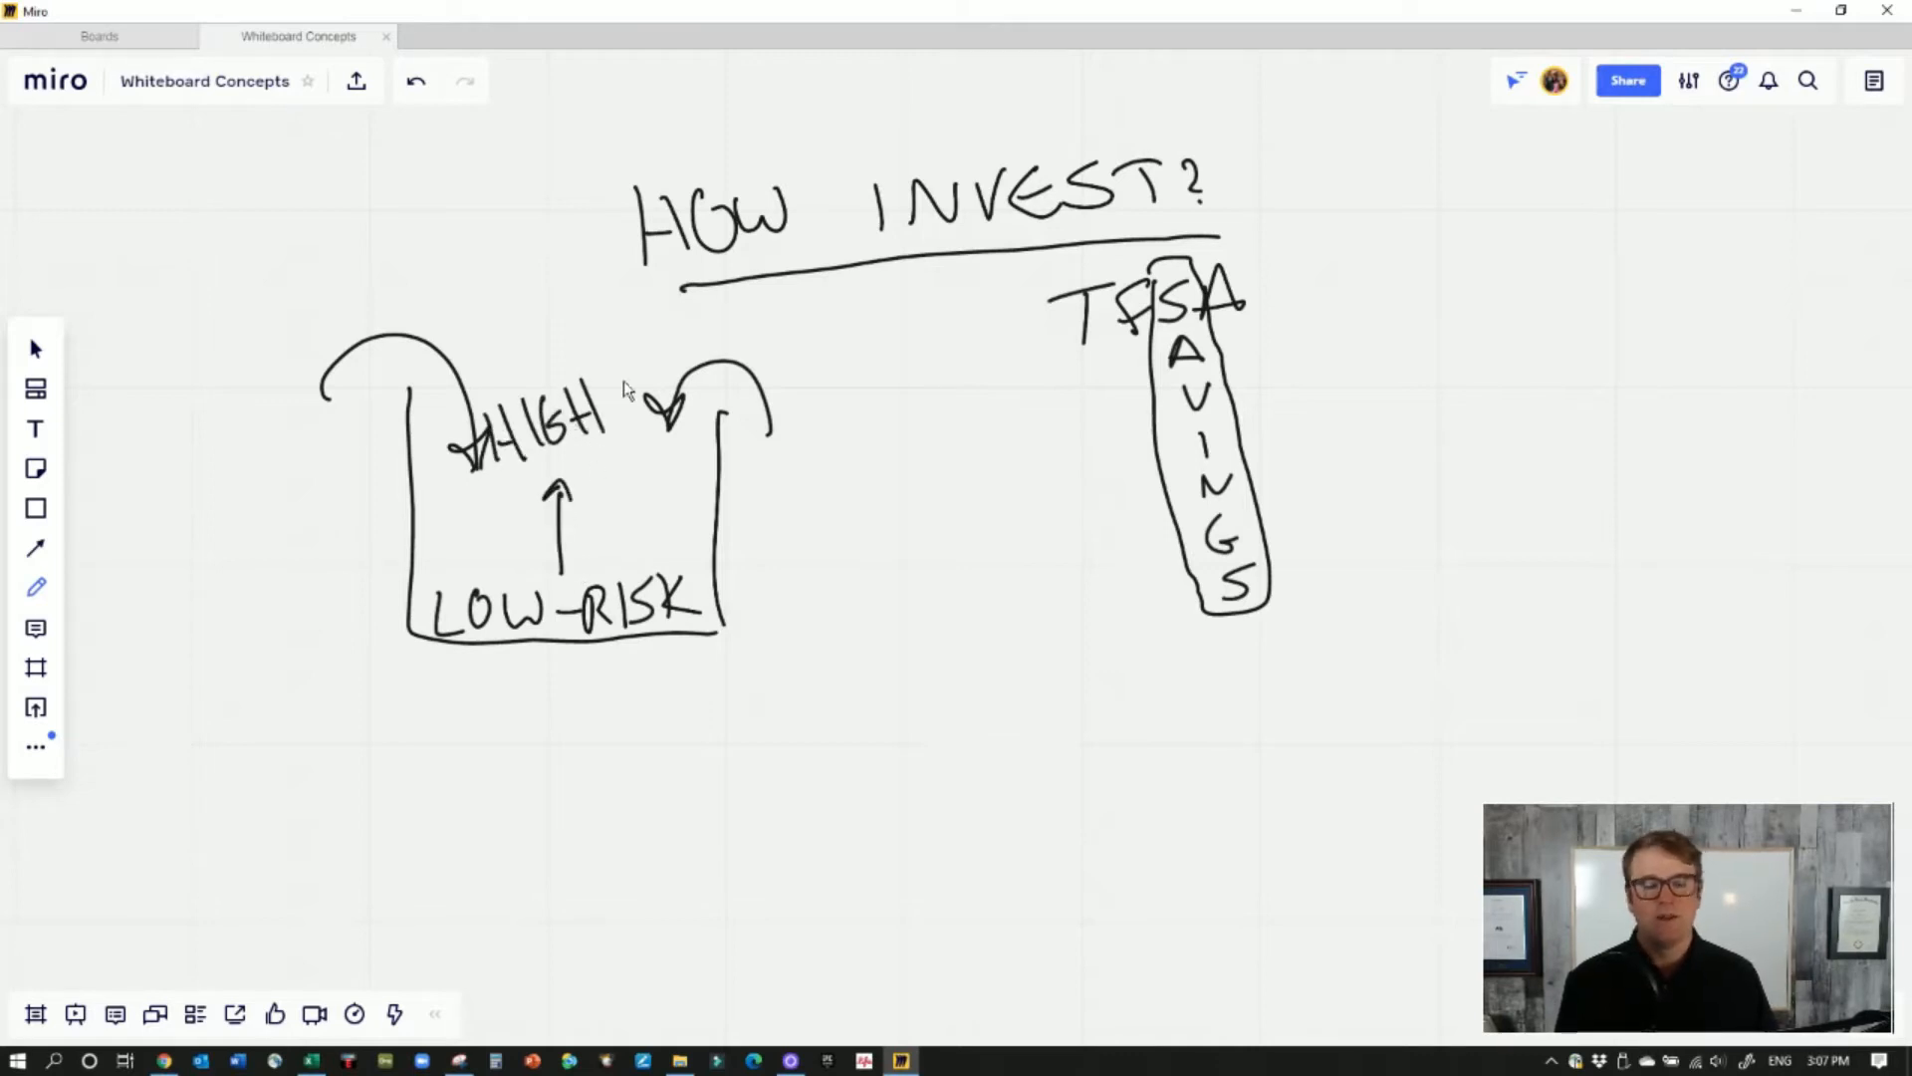
pyautogui.moveTo(1104, 492)
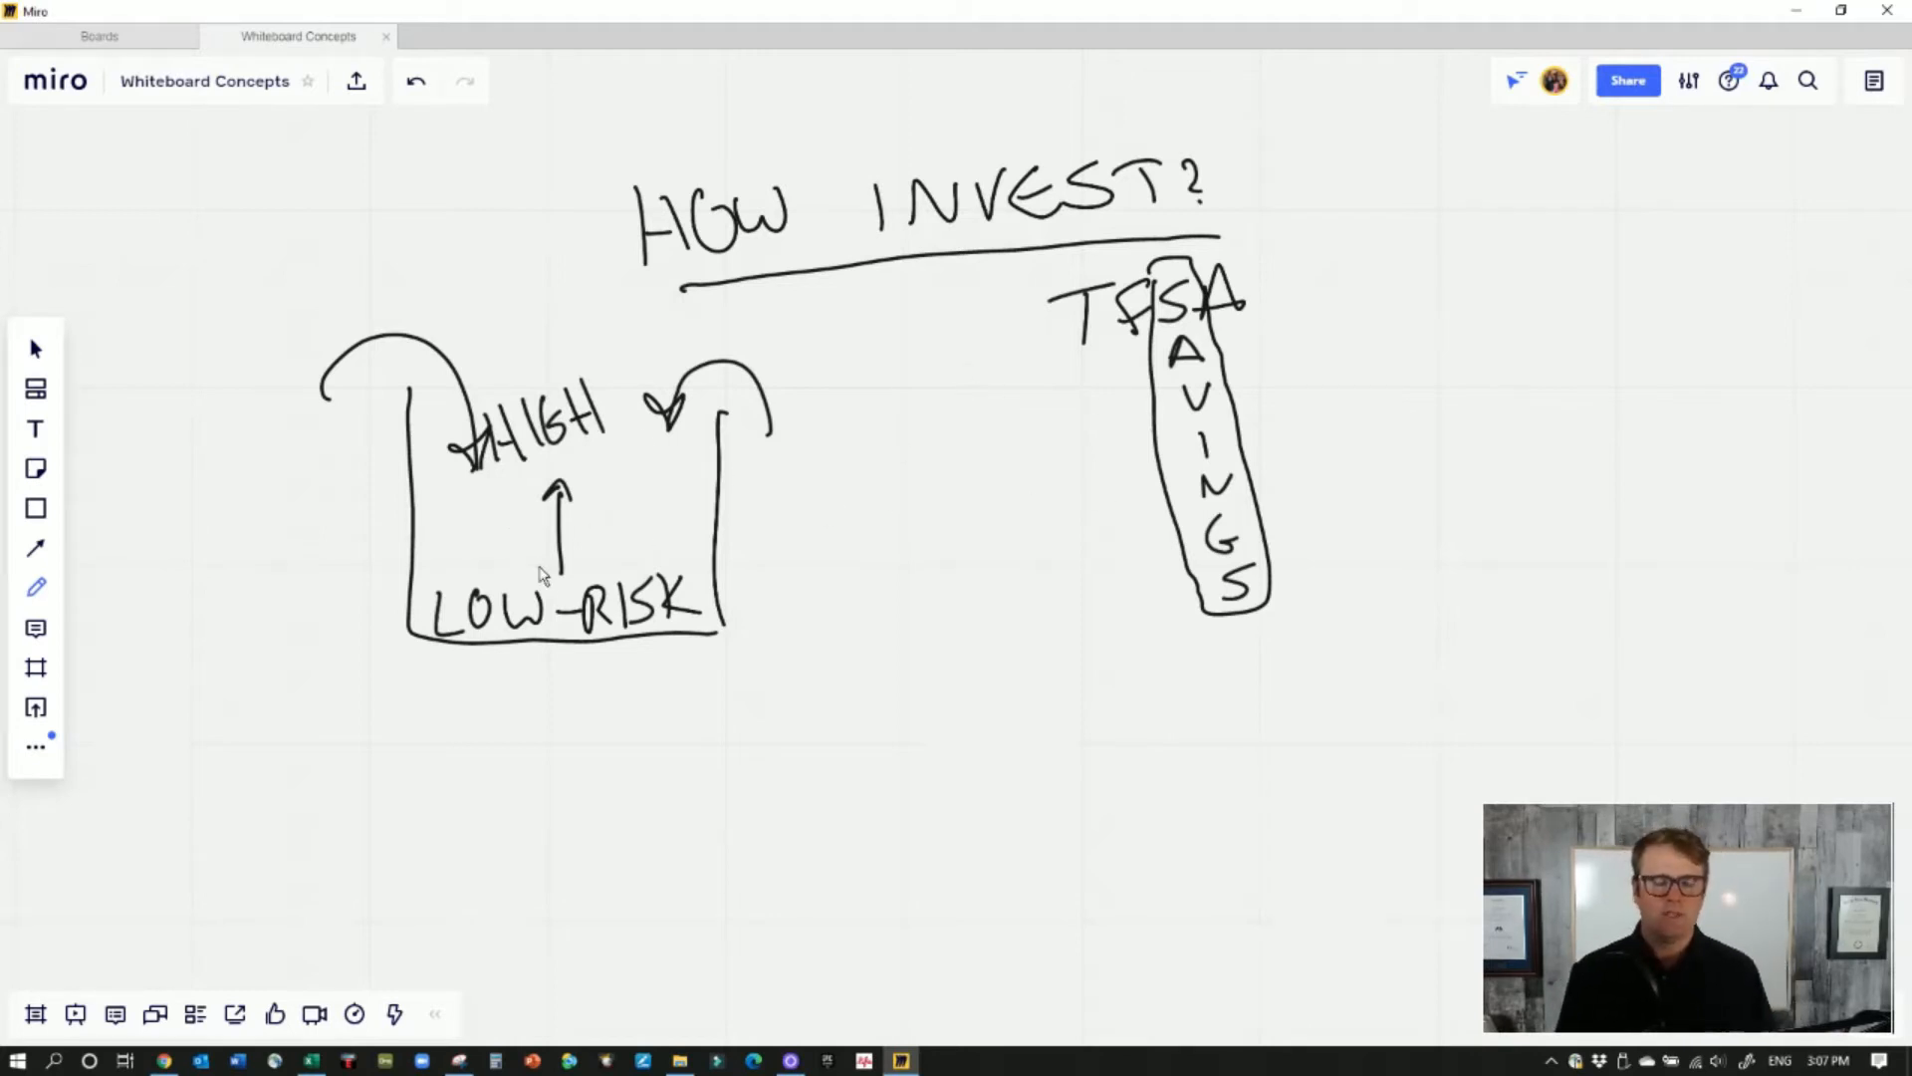
pyautogui.moveTo(653, 654)
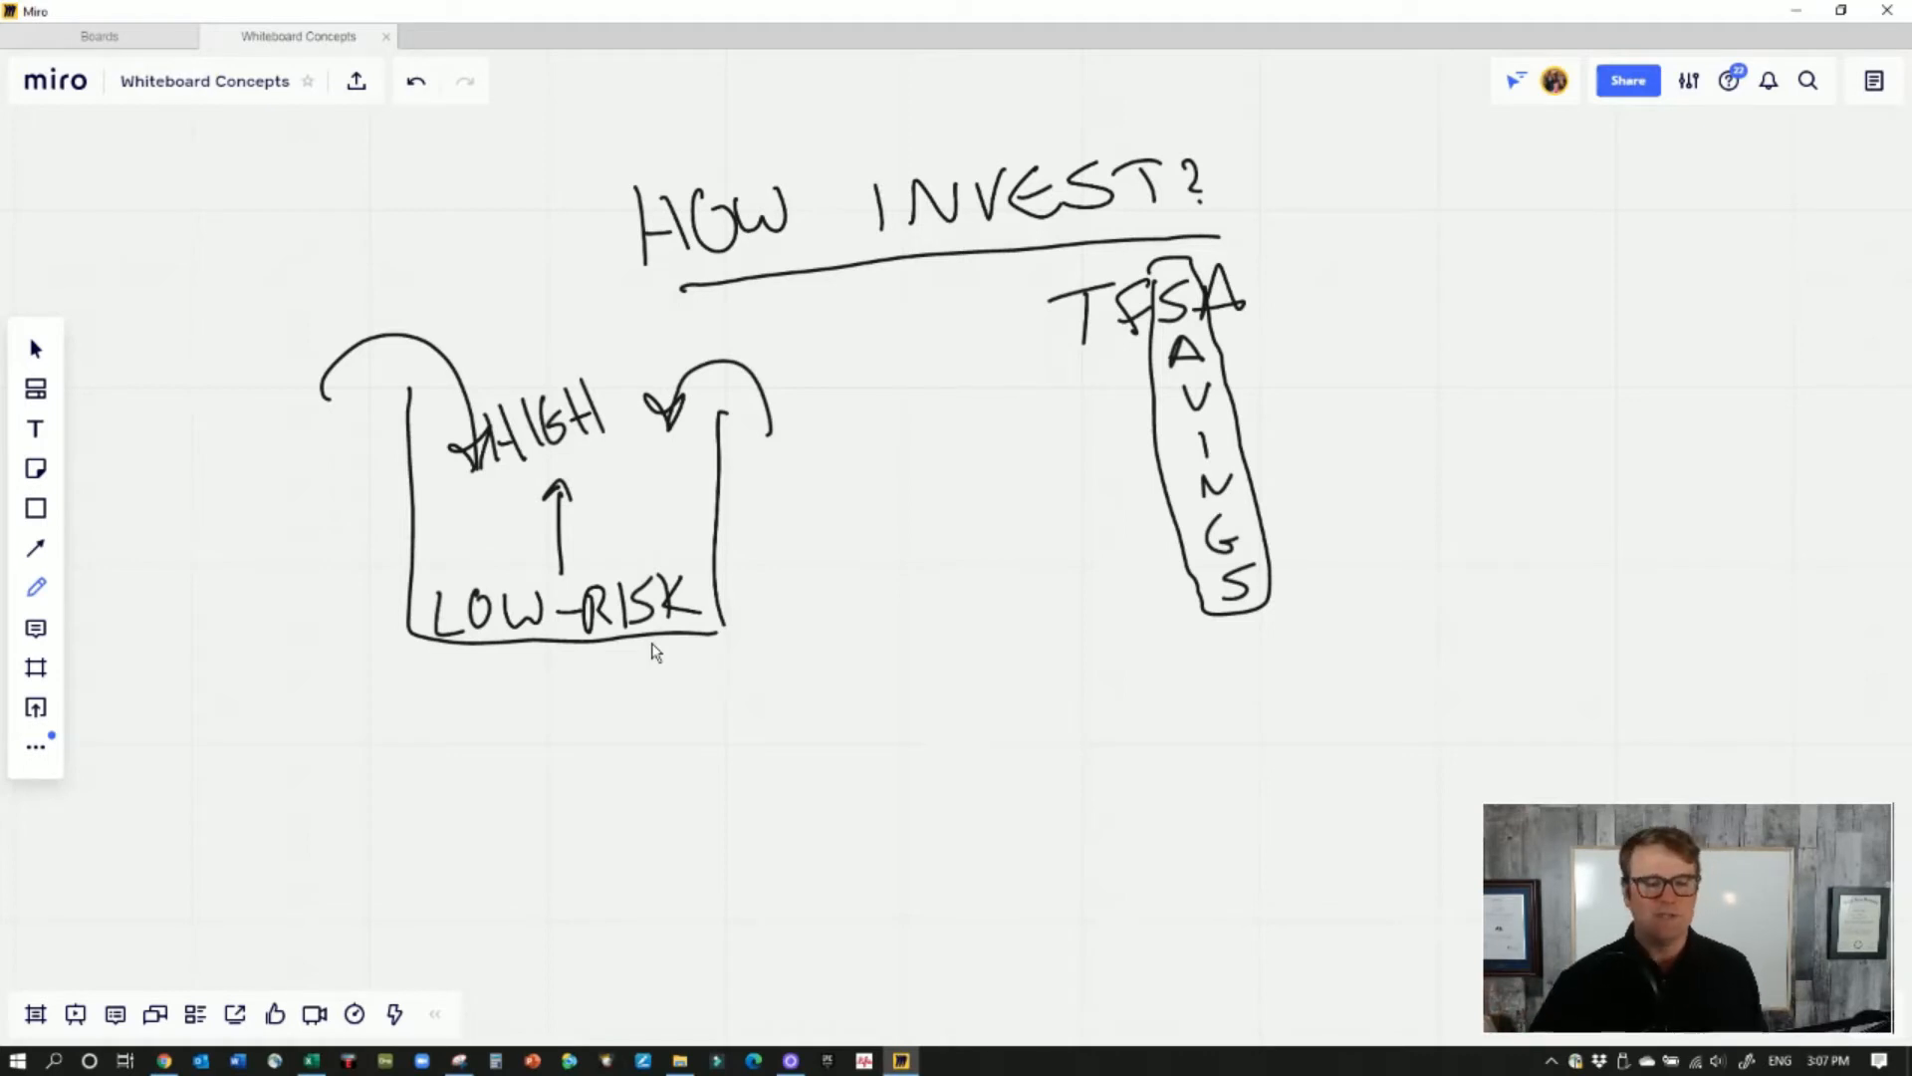
pyautogui.moveTo(267, 684)
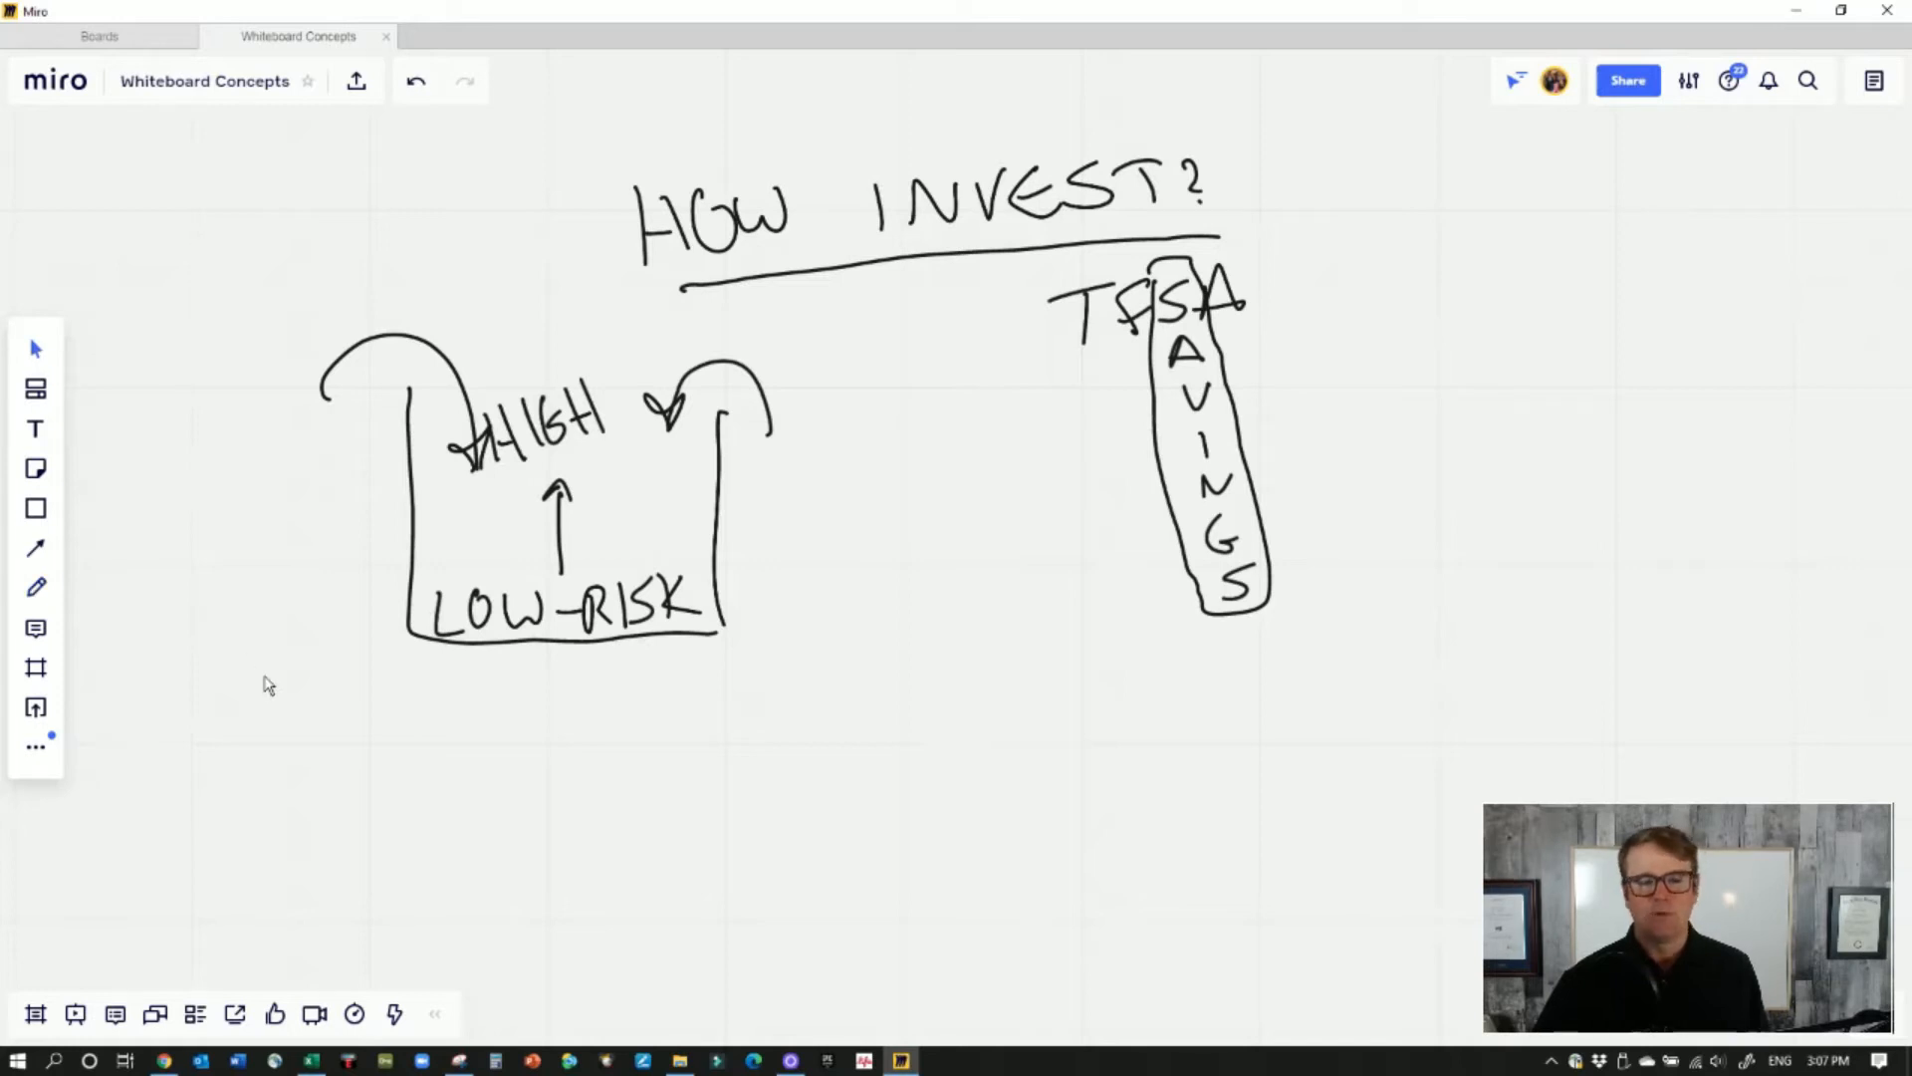
pyautogui.moveTo(476, 737)
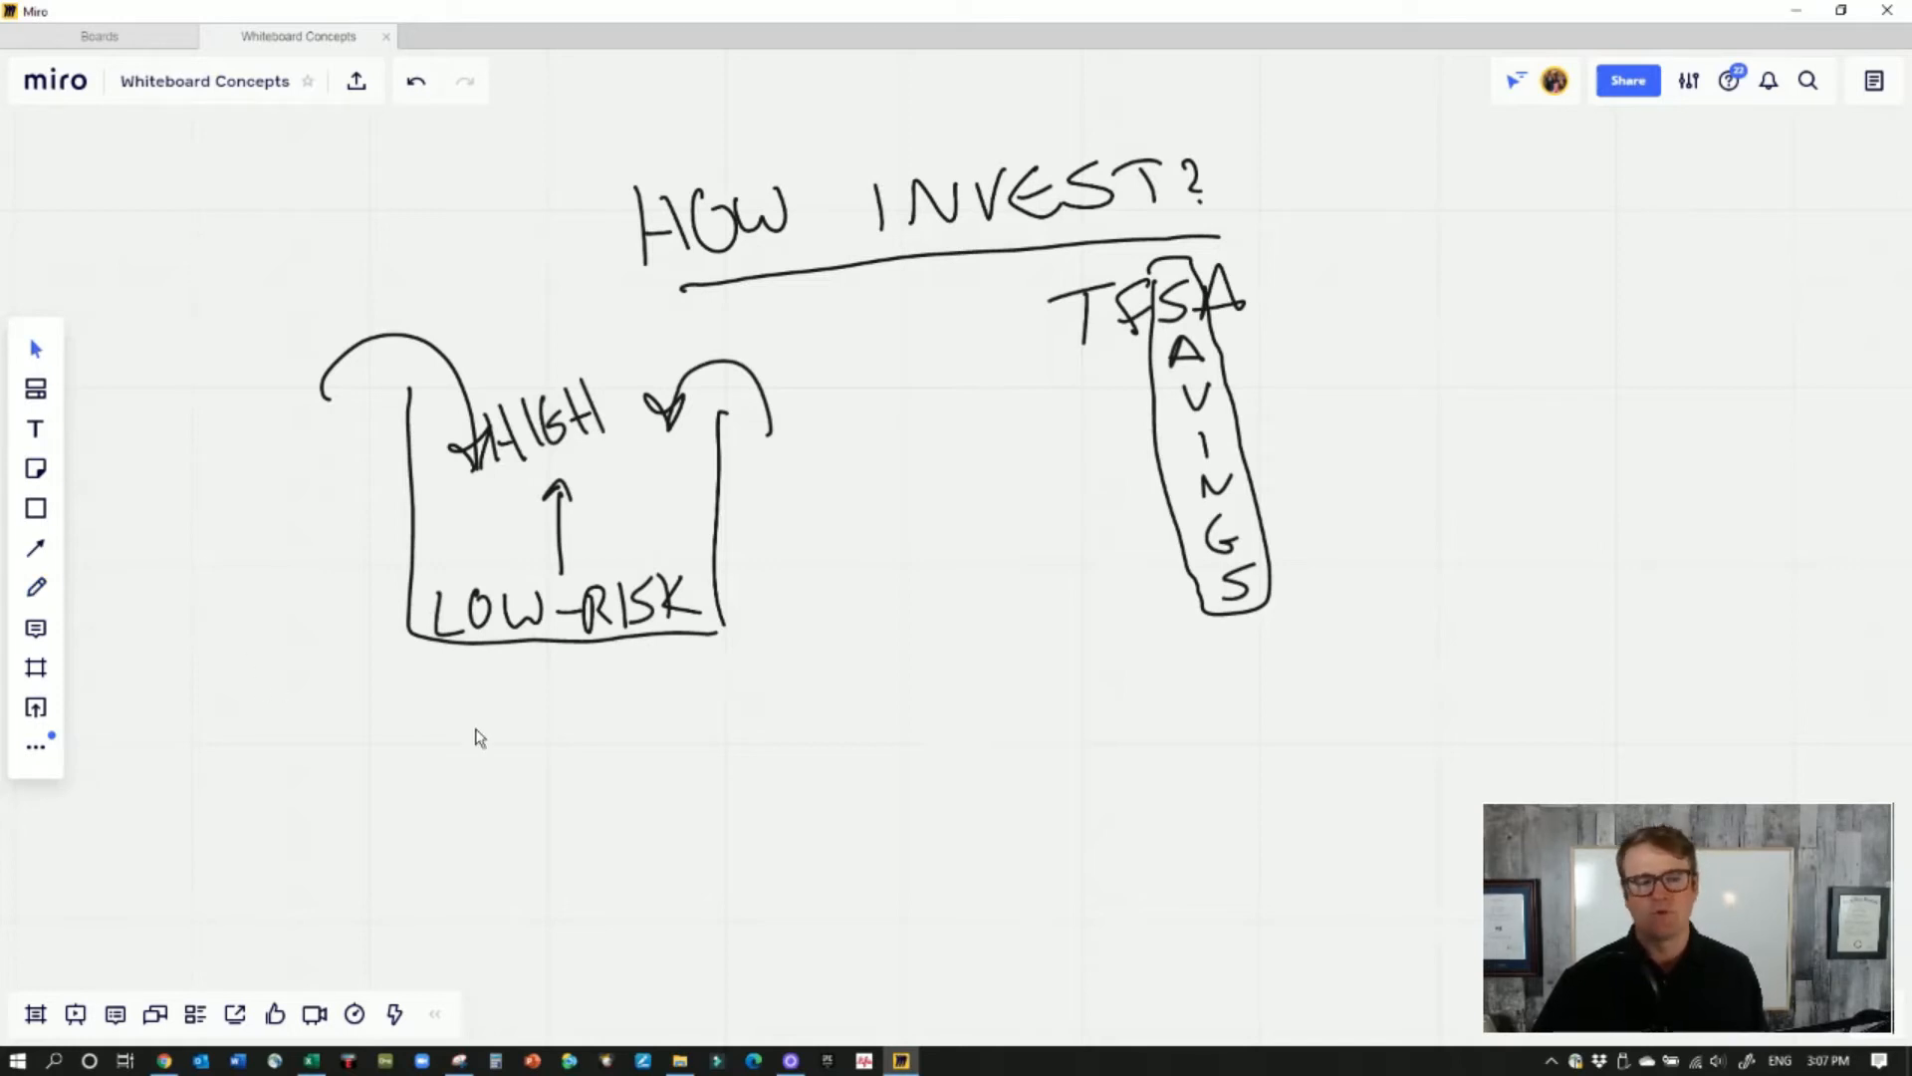
pyautogui.moveTo(775, 741)
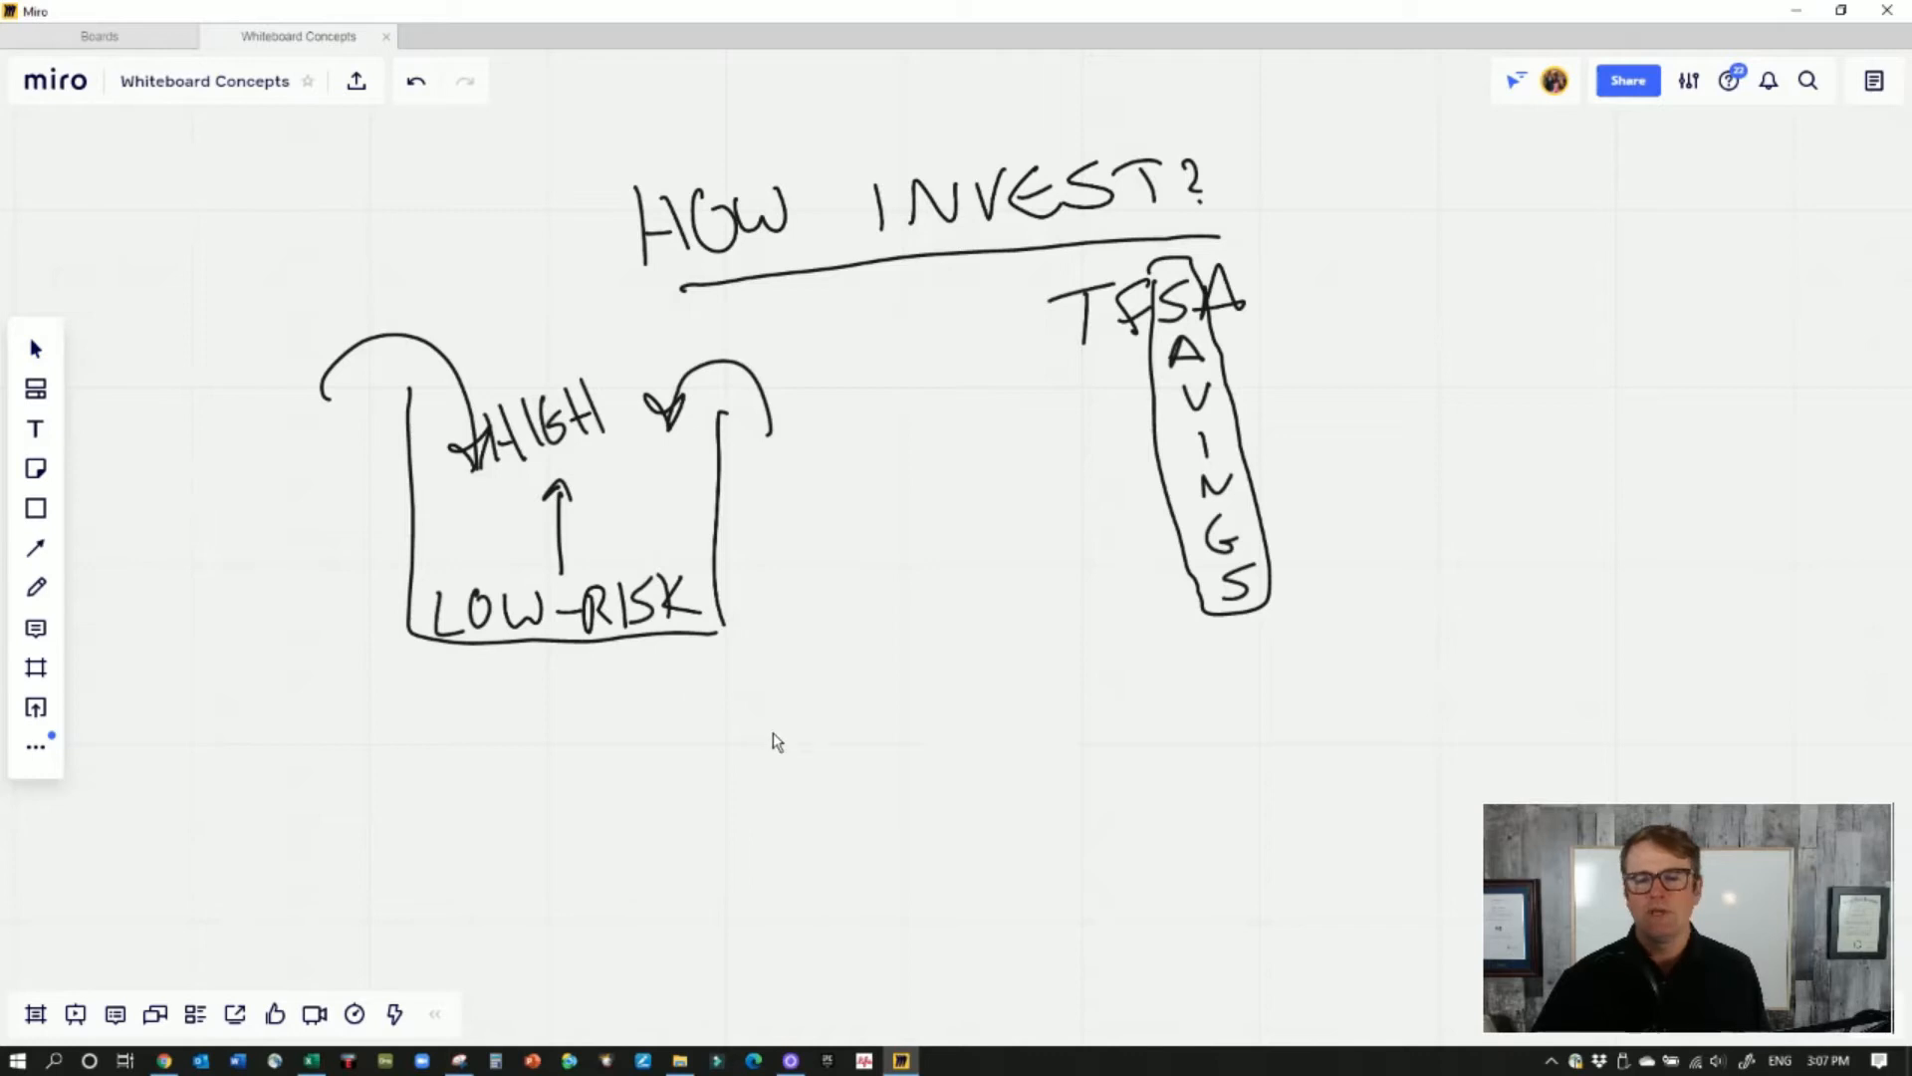
pyautogui.scroll(-3)
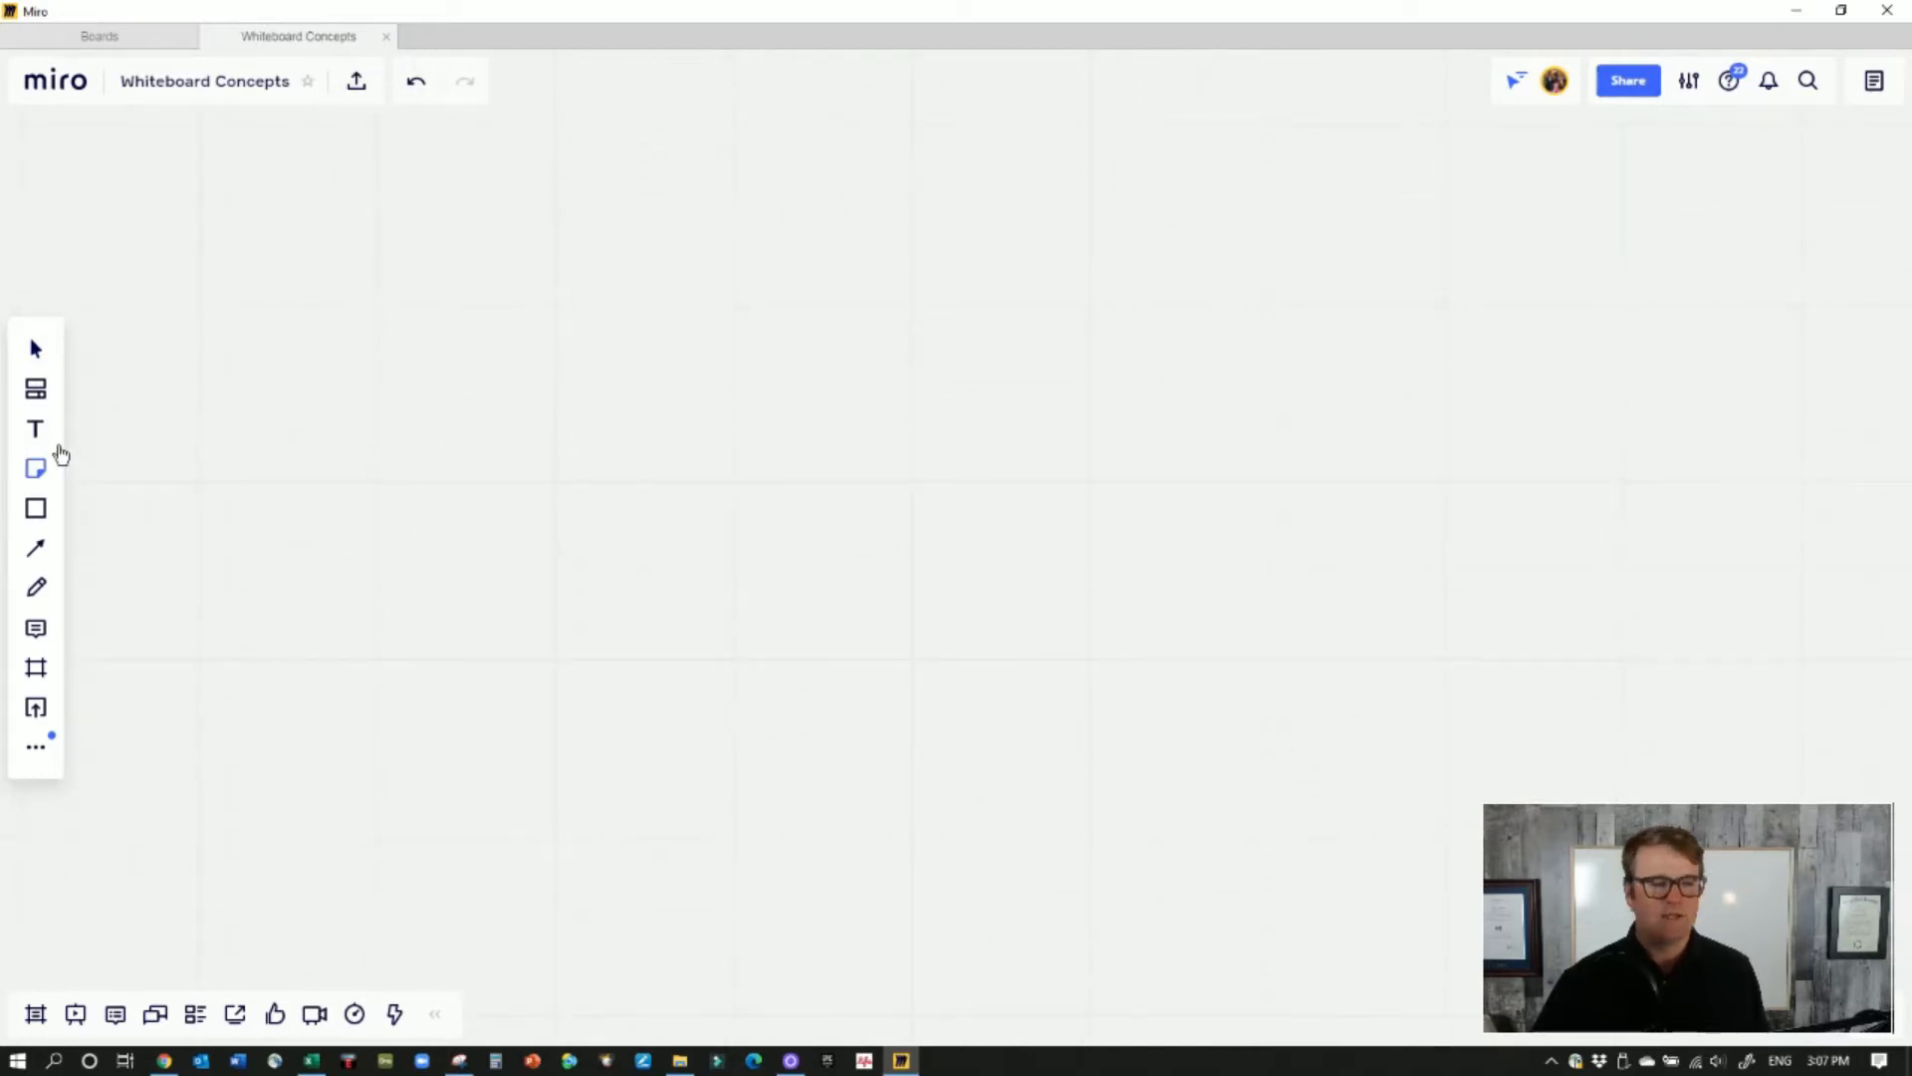
# Handwrite a TFSA heading with short notes jotted beneath it on the empty area
pyautogui.click(36, 585)
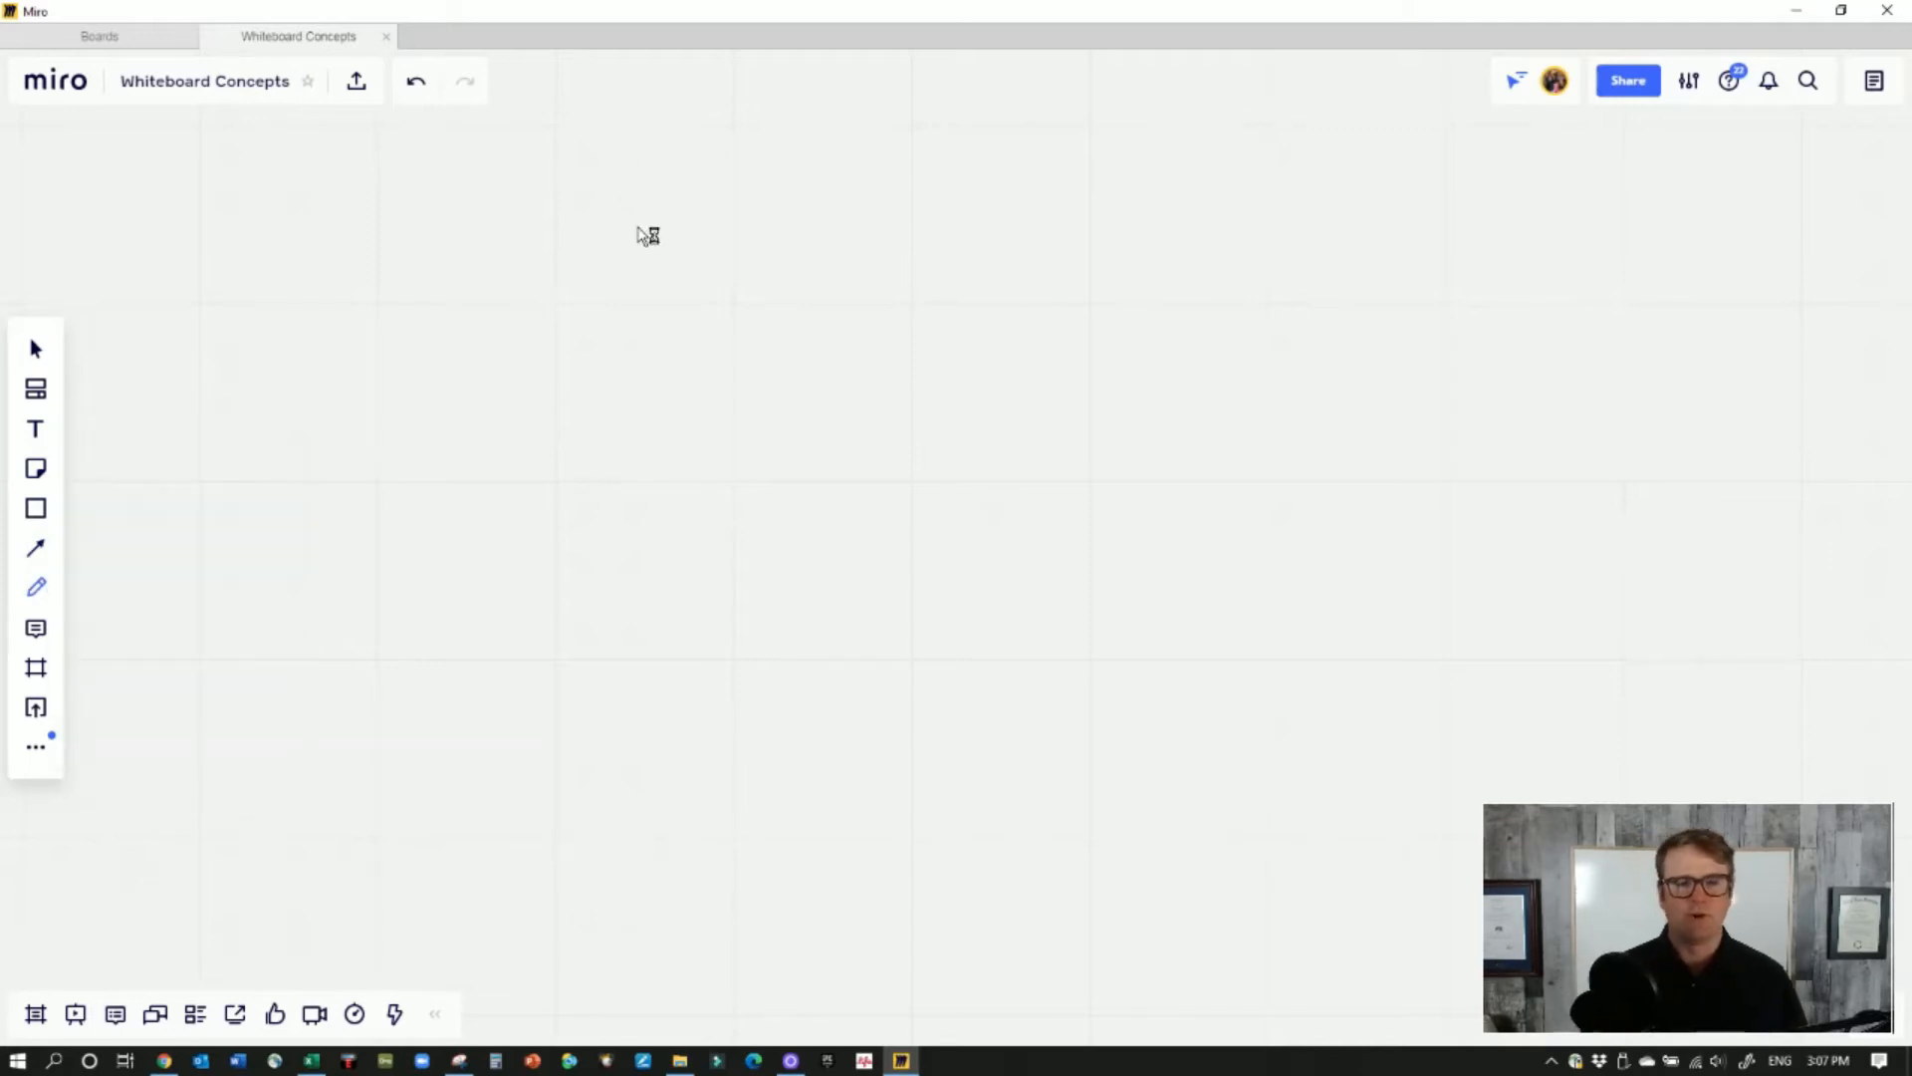
pyautogui.moveTo(610, 220); pyautogui.dragTo(719, 243)
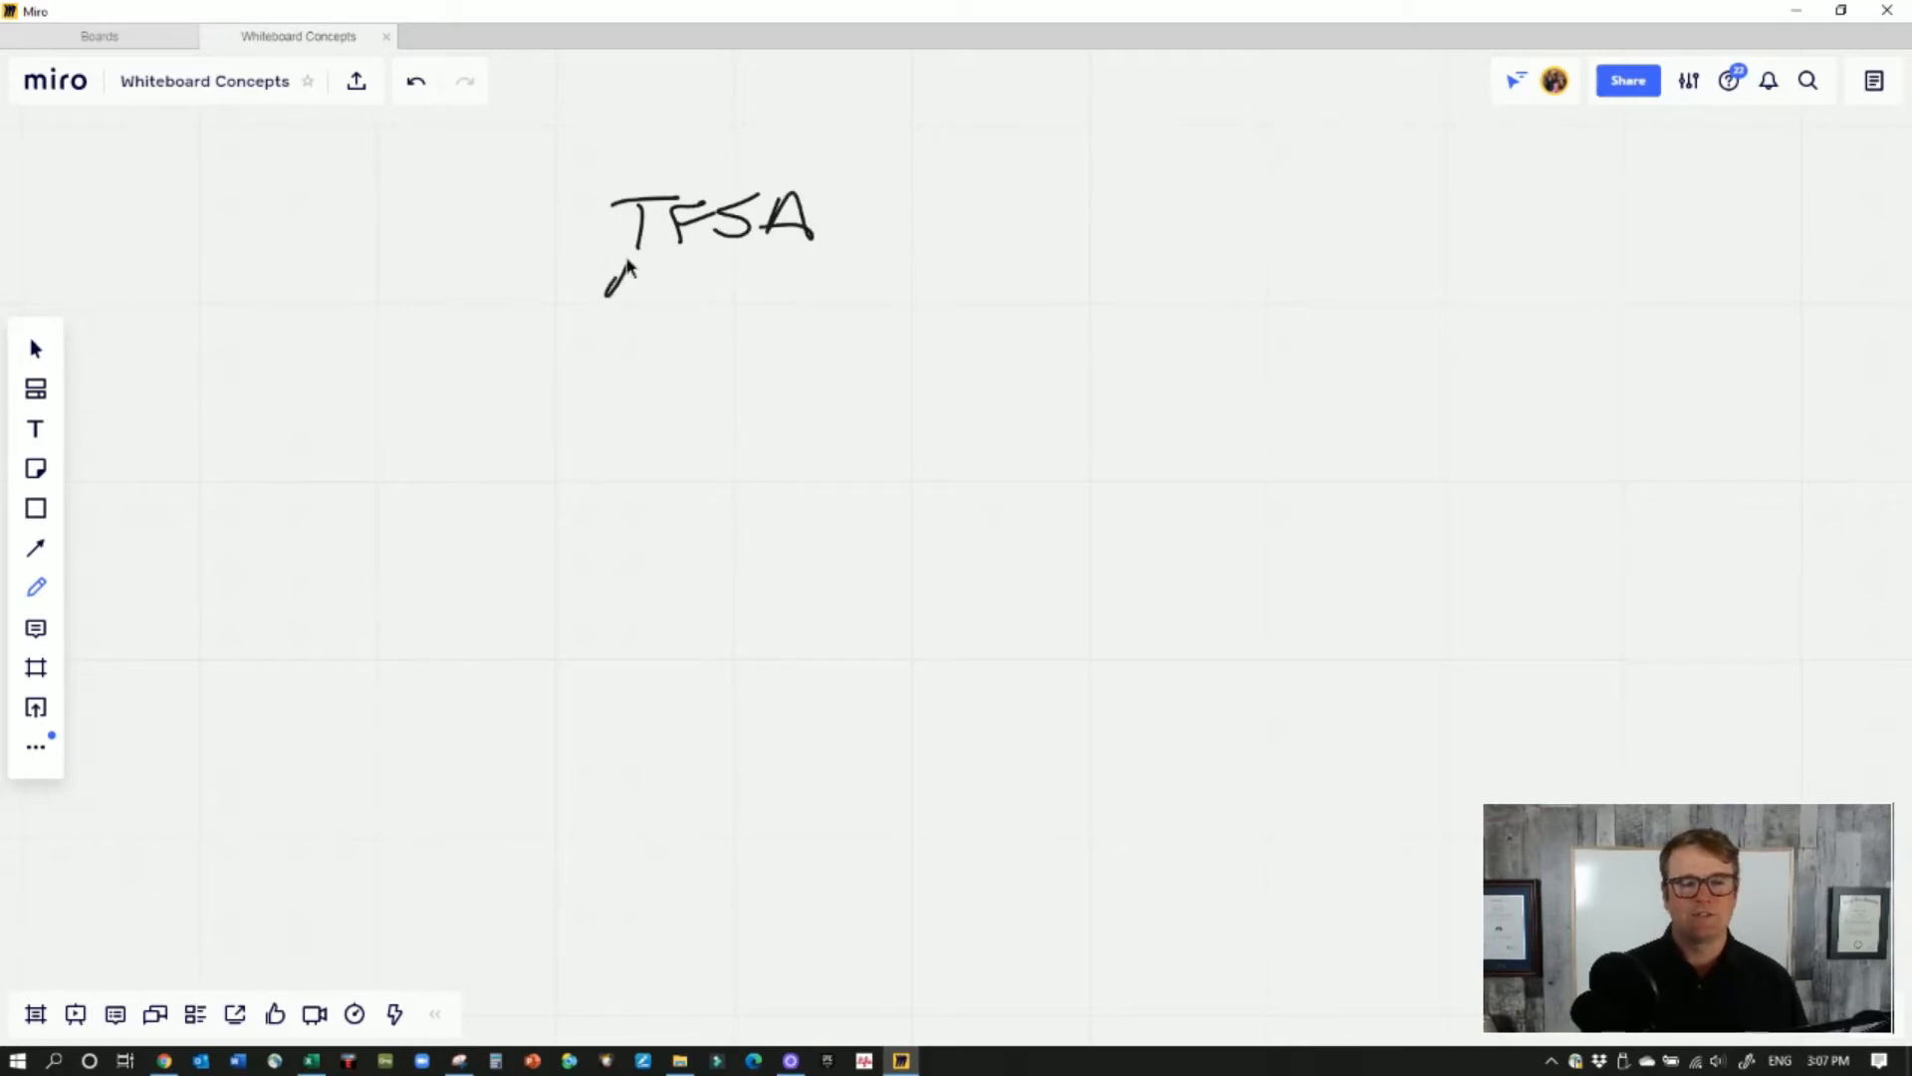
pyautogui.moveTo(605, 262); pyautogui.dragTo(696, 341)
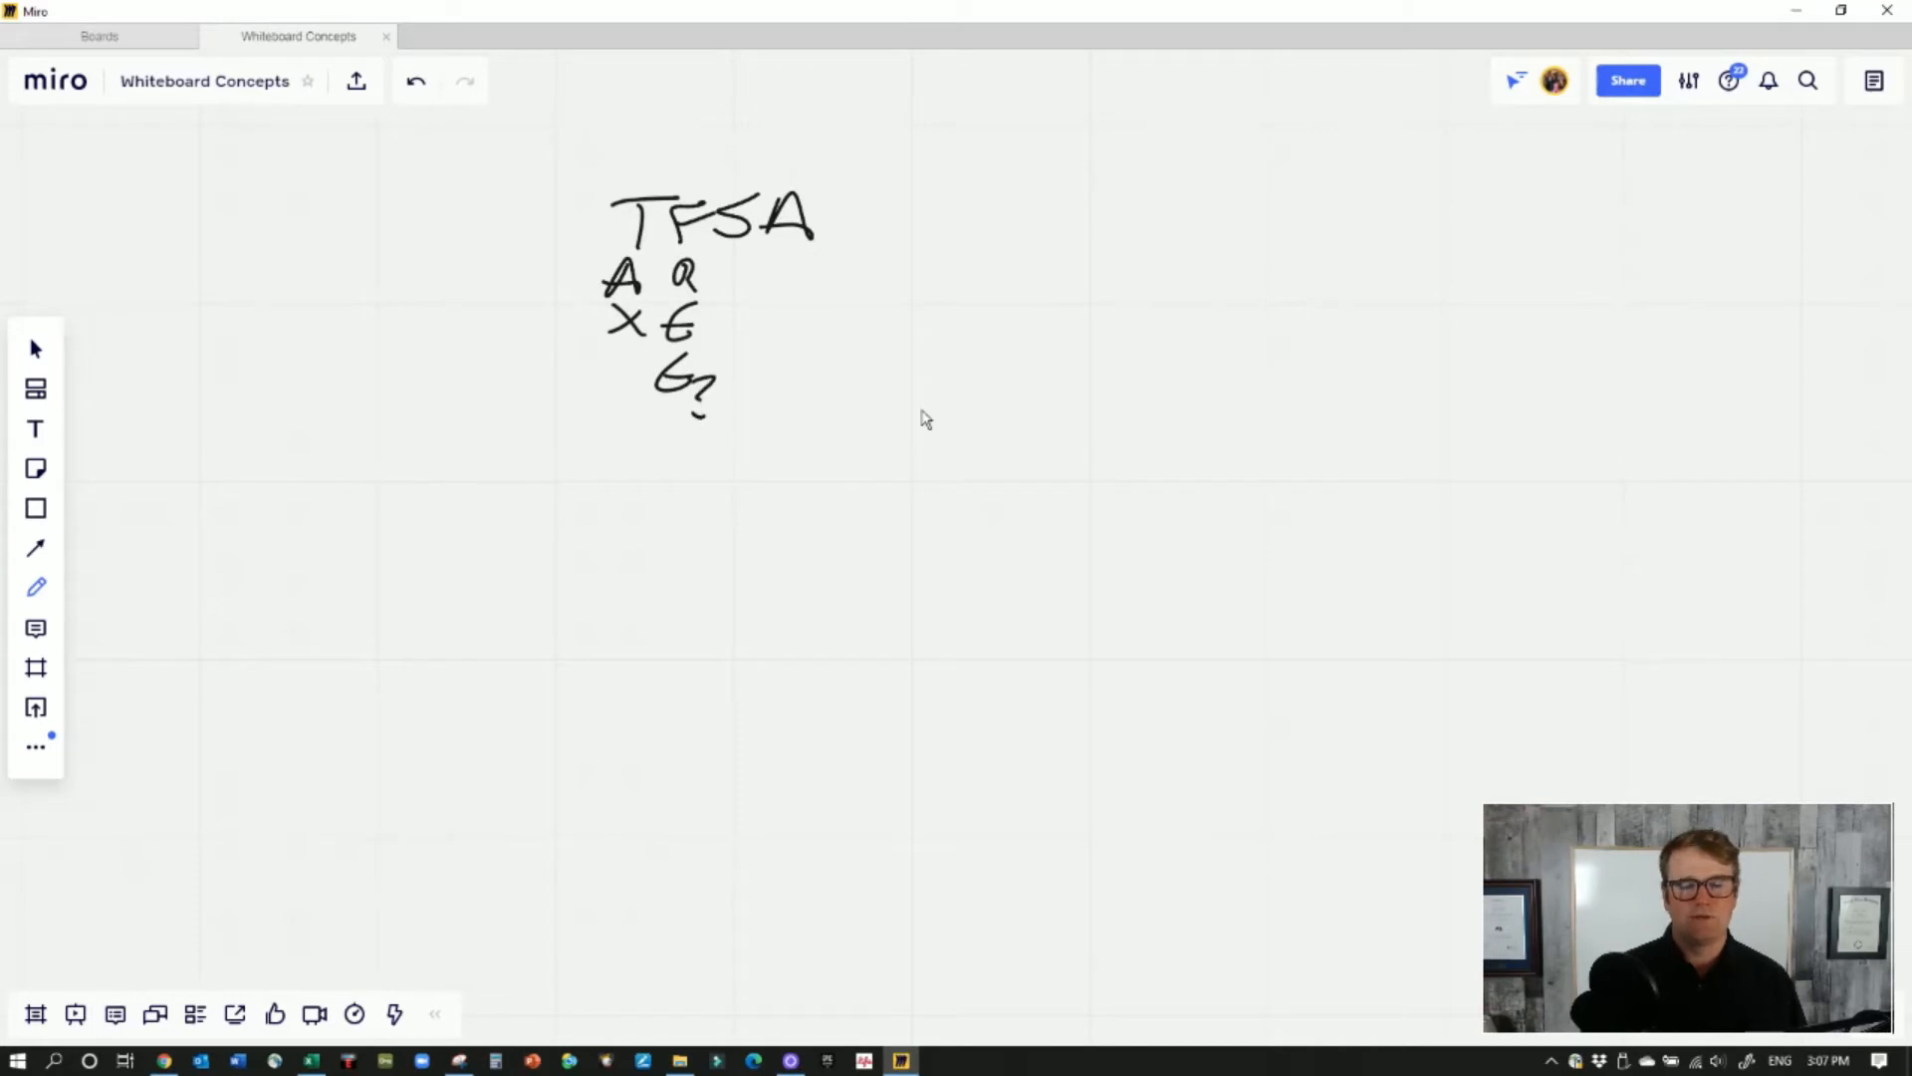
pyautogui.moveTo(621, 512)
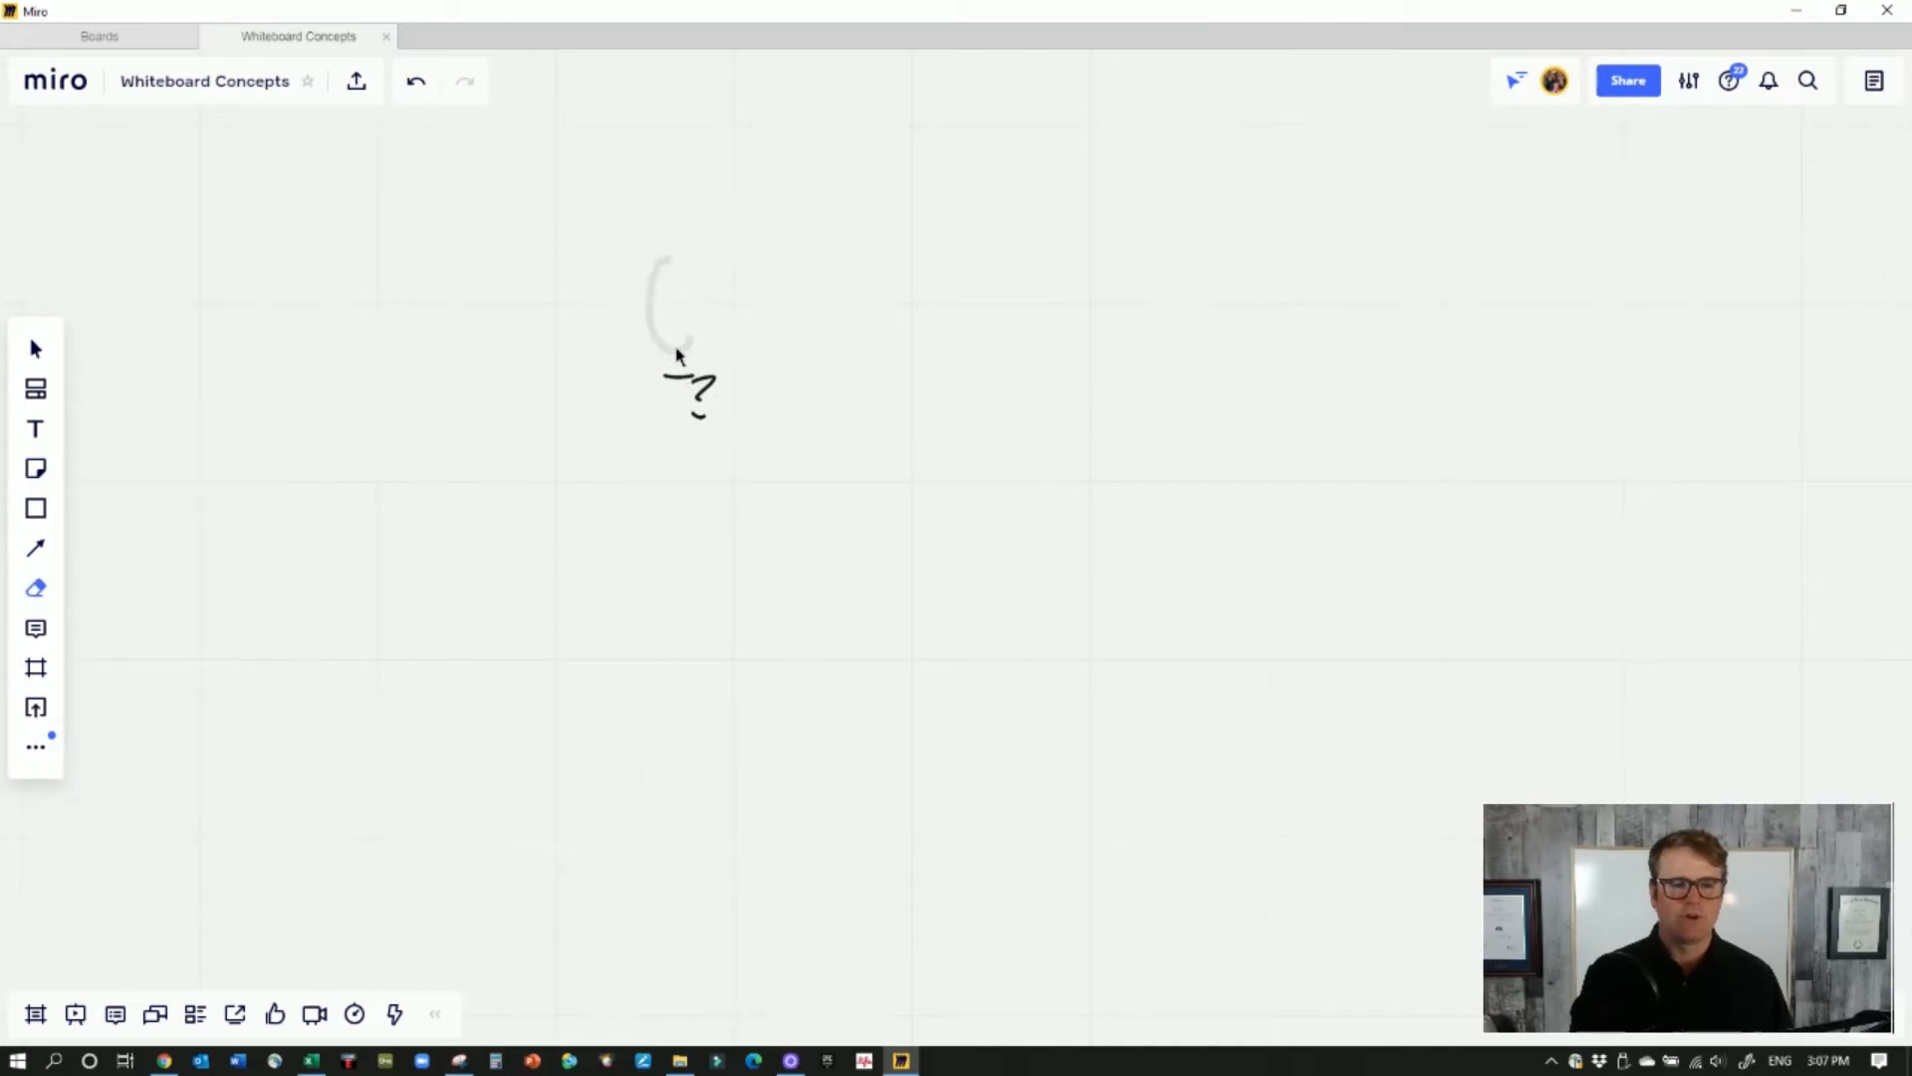
# Sketch a figure's $5,000 box gaining a $1,000 box, with an arrow out to $6,000 and a second figure
pyautogui.click(35, 586)
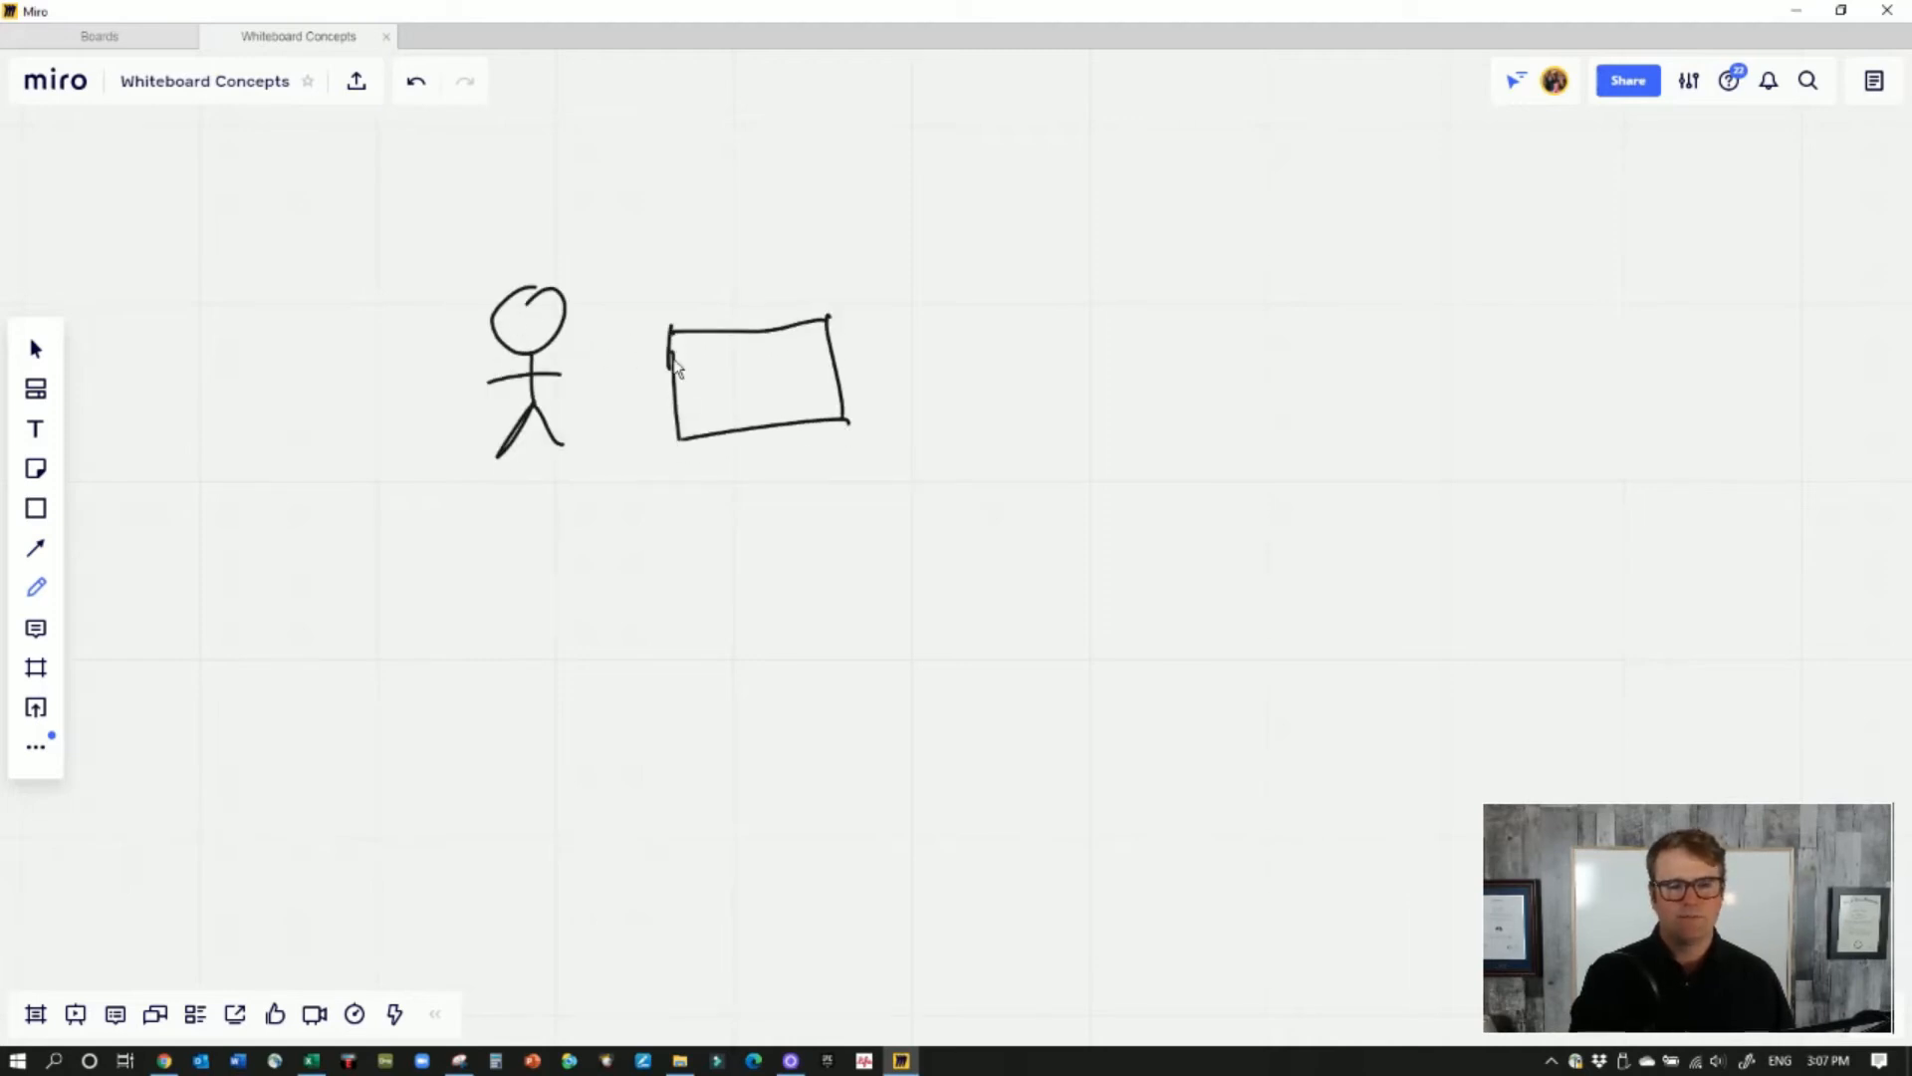
pyautogui.moveTo(683, 373); pyautogui.dragTo(763, 377)
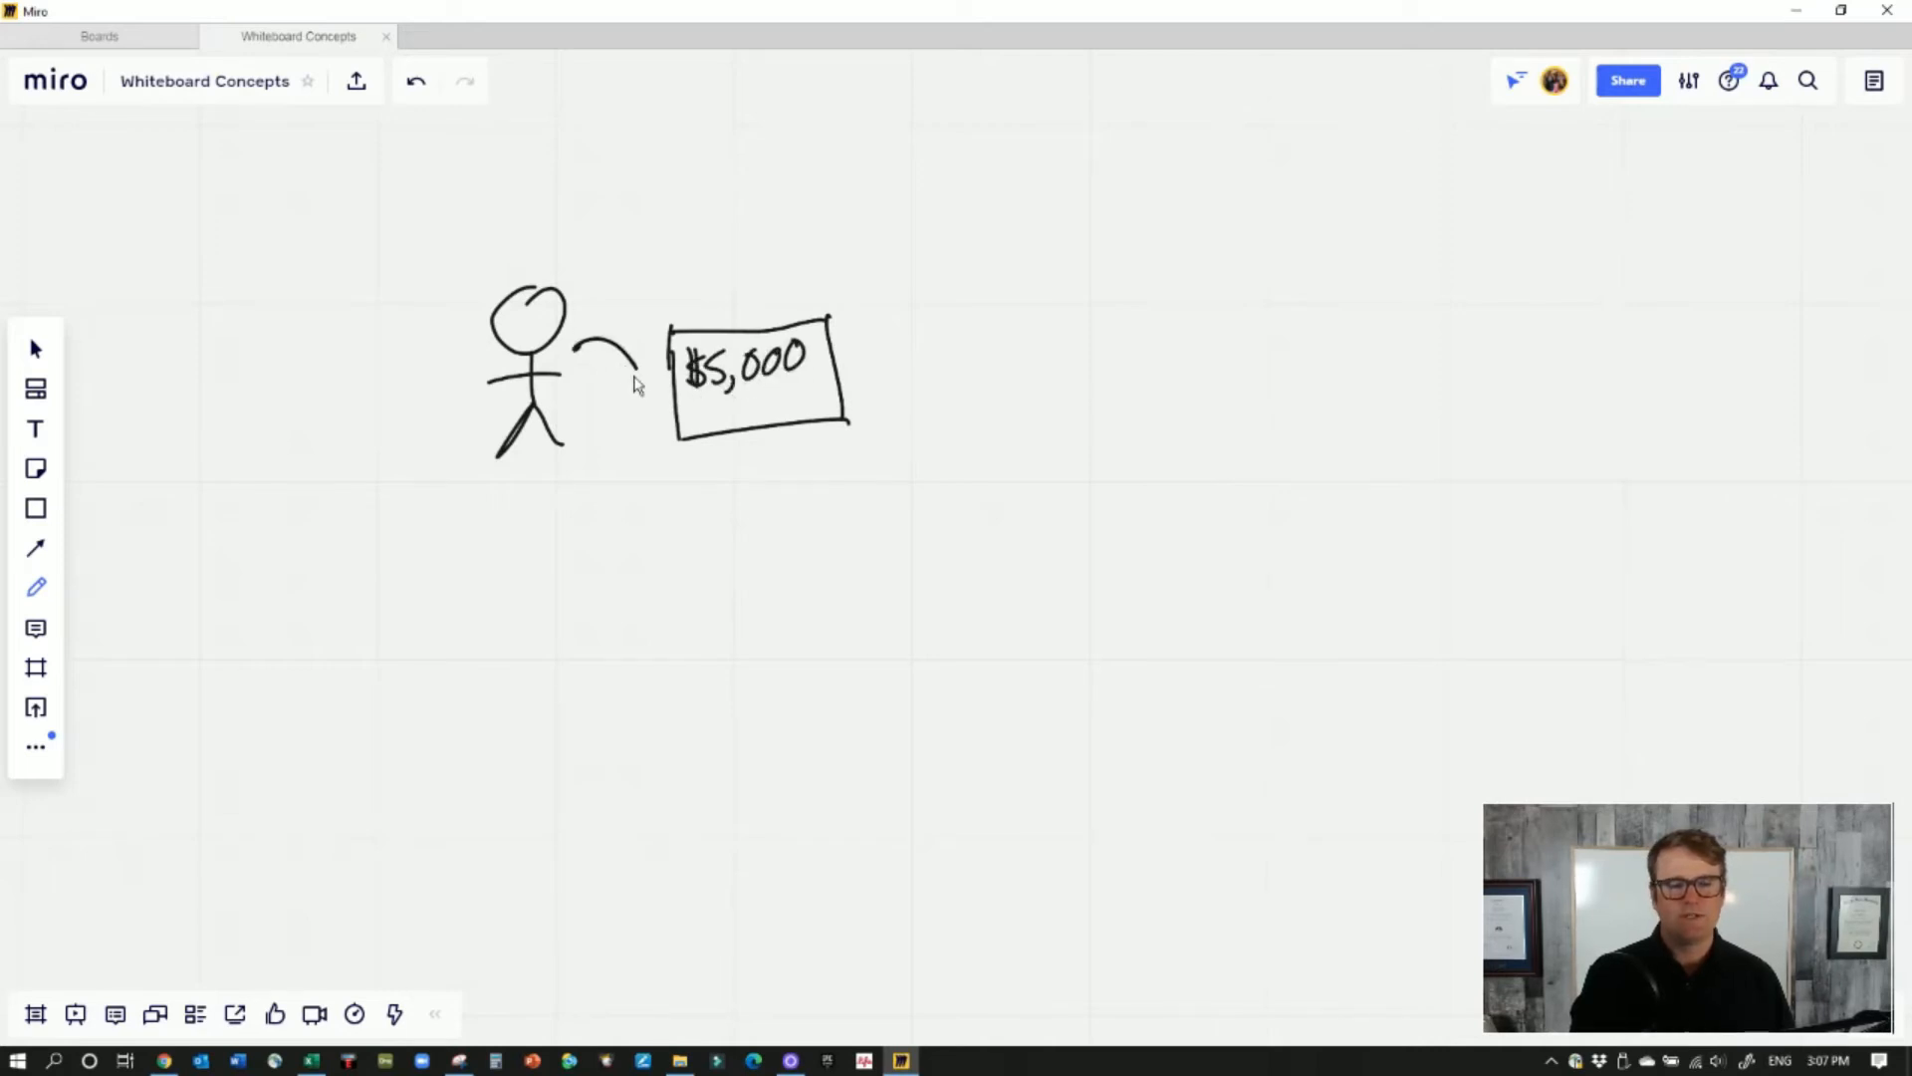
pyautogui.moveTo(622, 373); pyautogui.dragTo(653, 355)
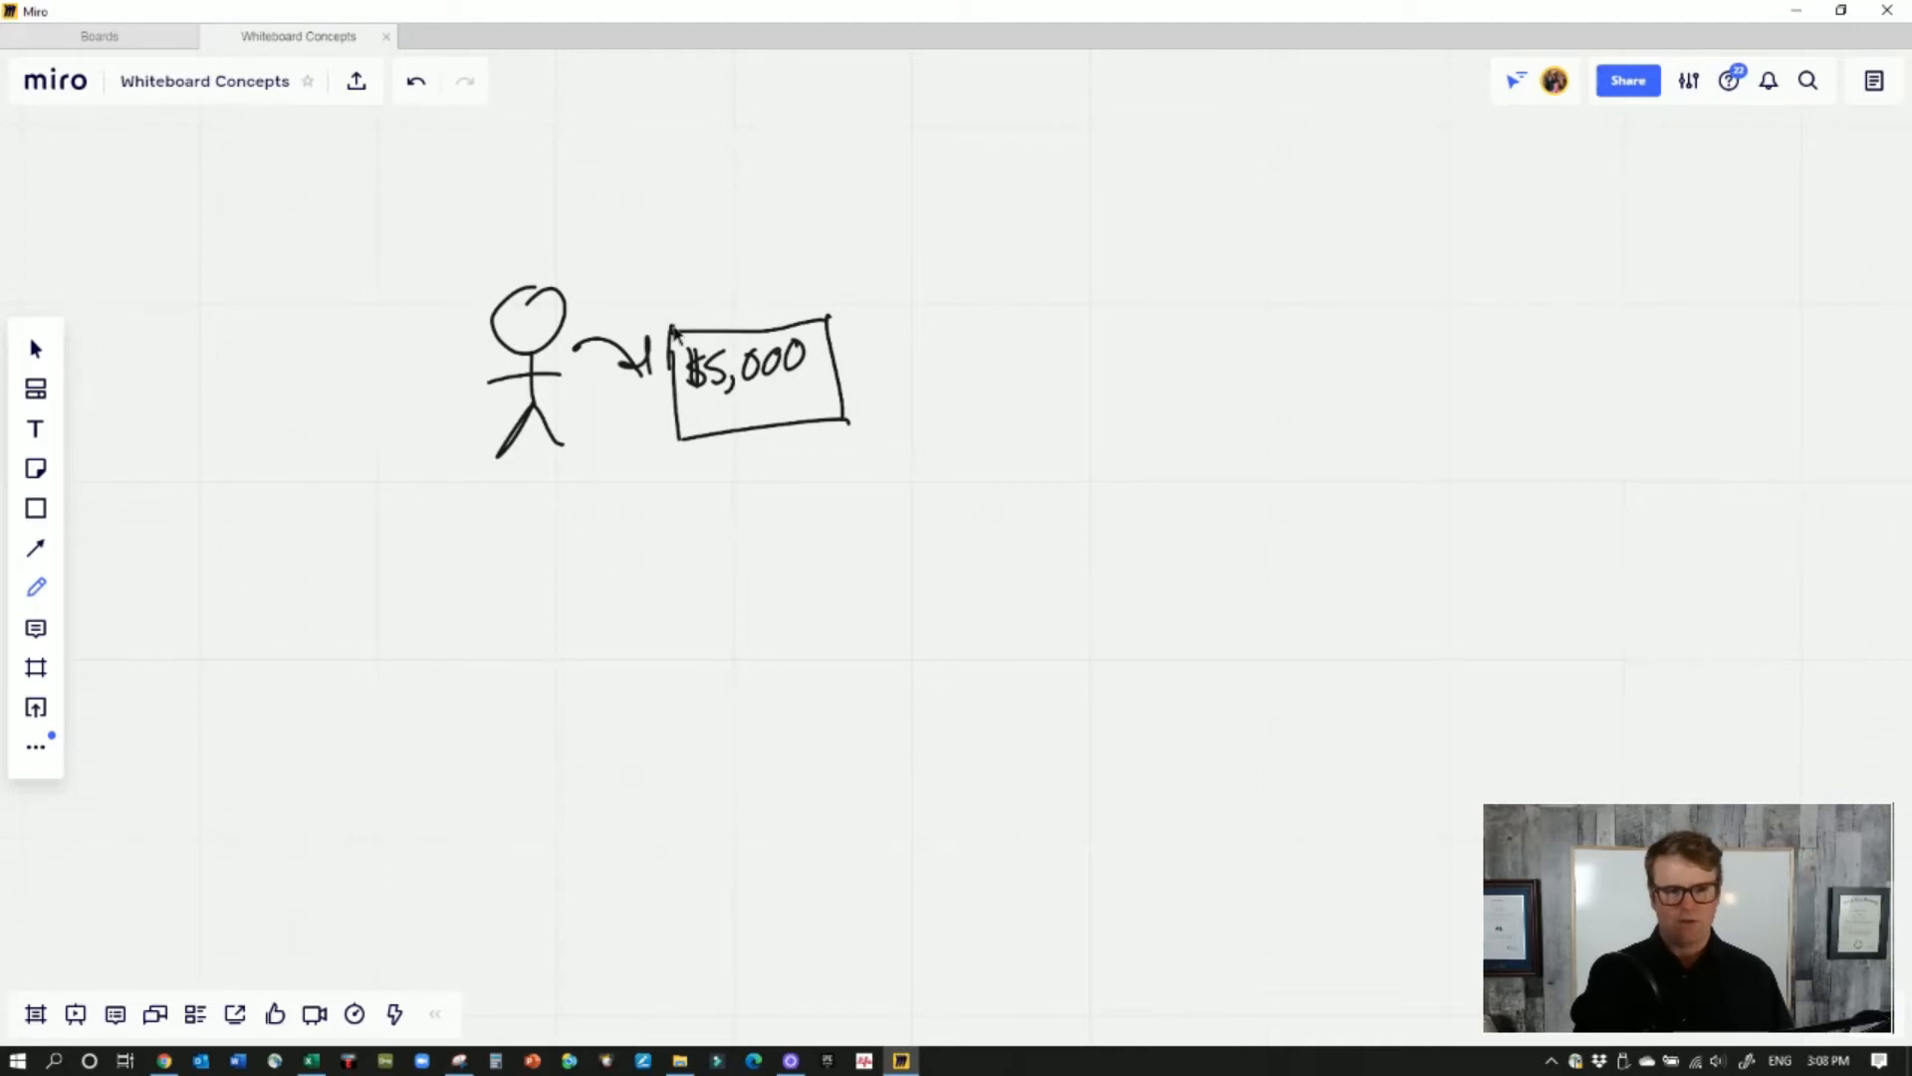
pyautogui.moveTo(671, 329); pyautogui.dragTo(828, 280)
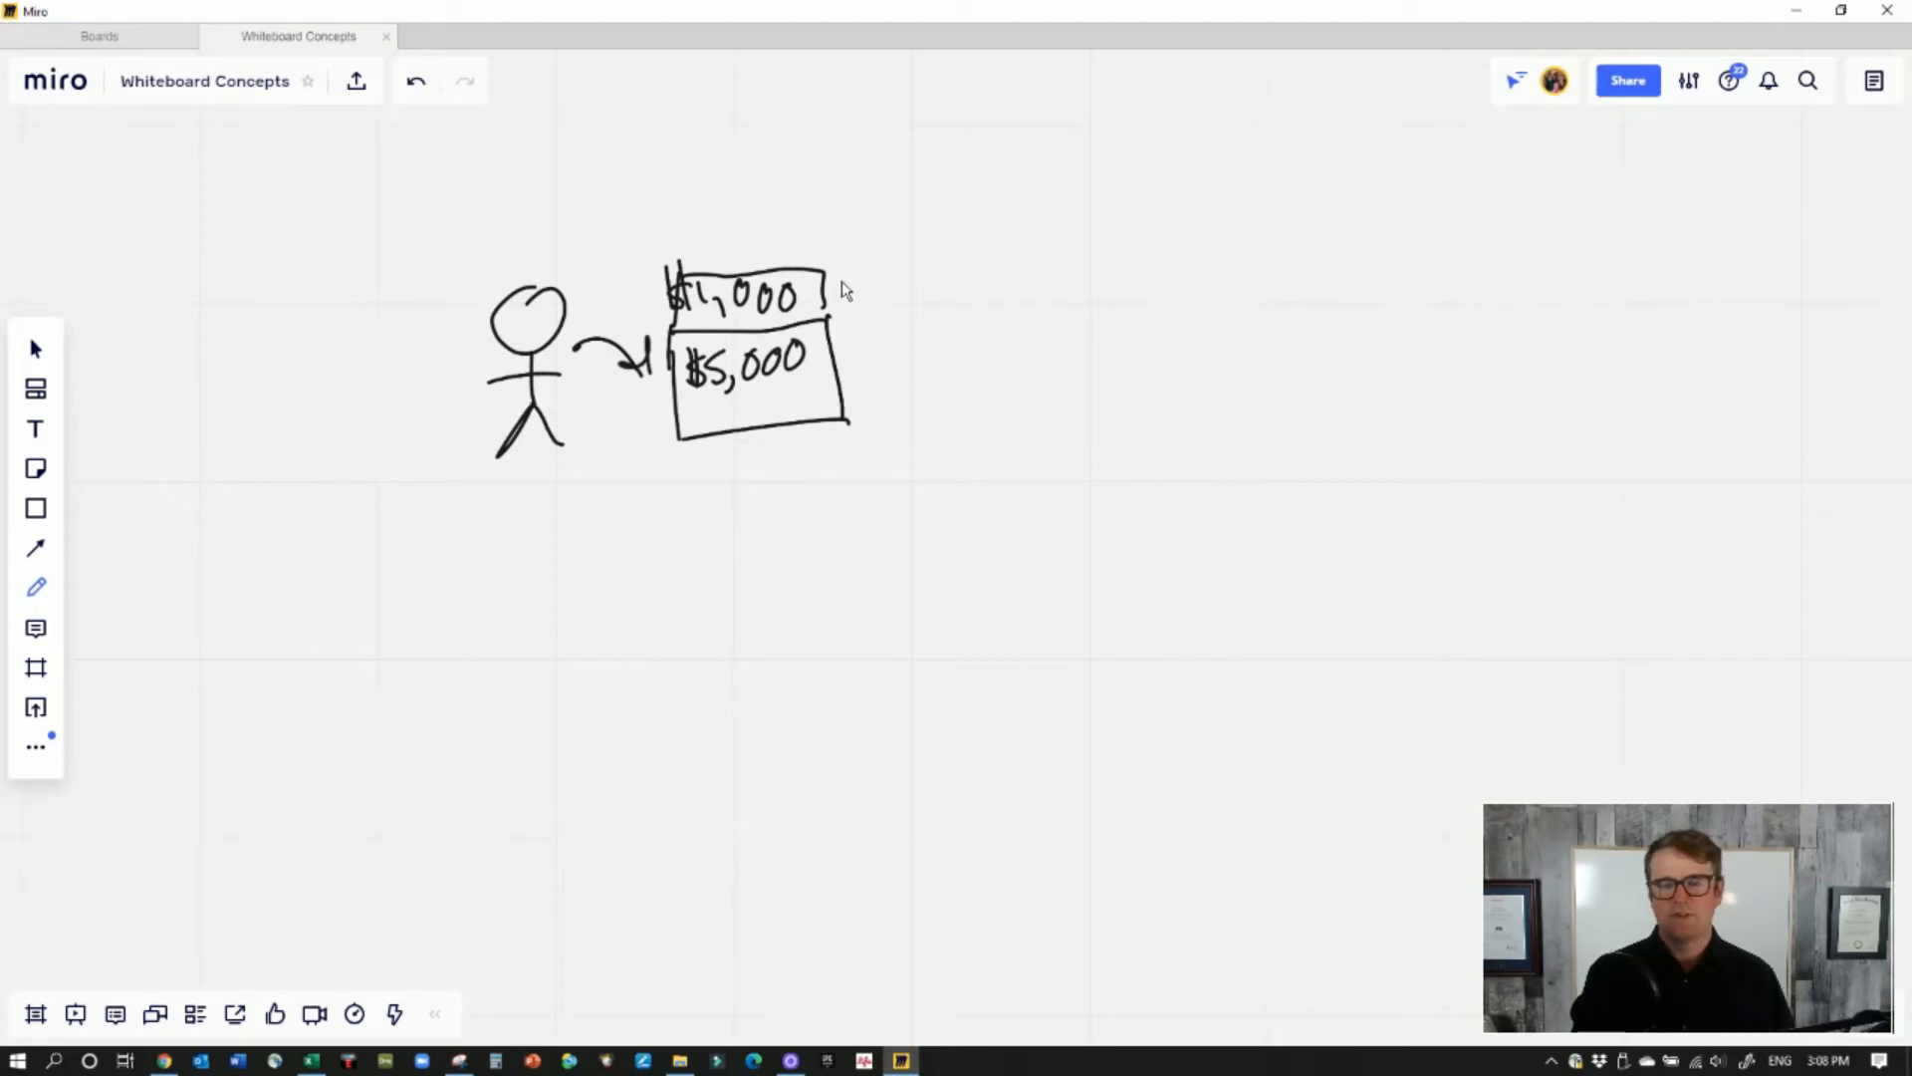
pyautogui.moveTo(841, 335); pyautogui.dragTo(926, 329)
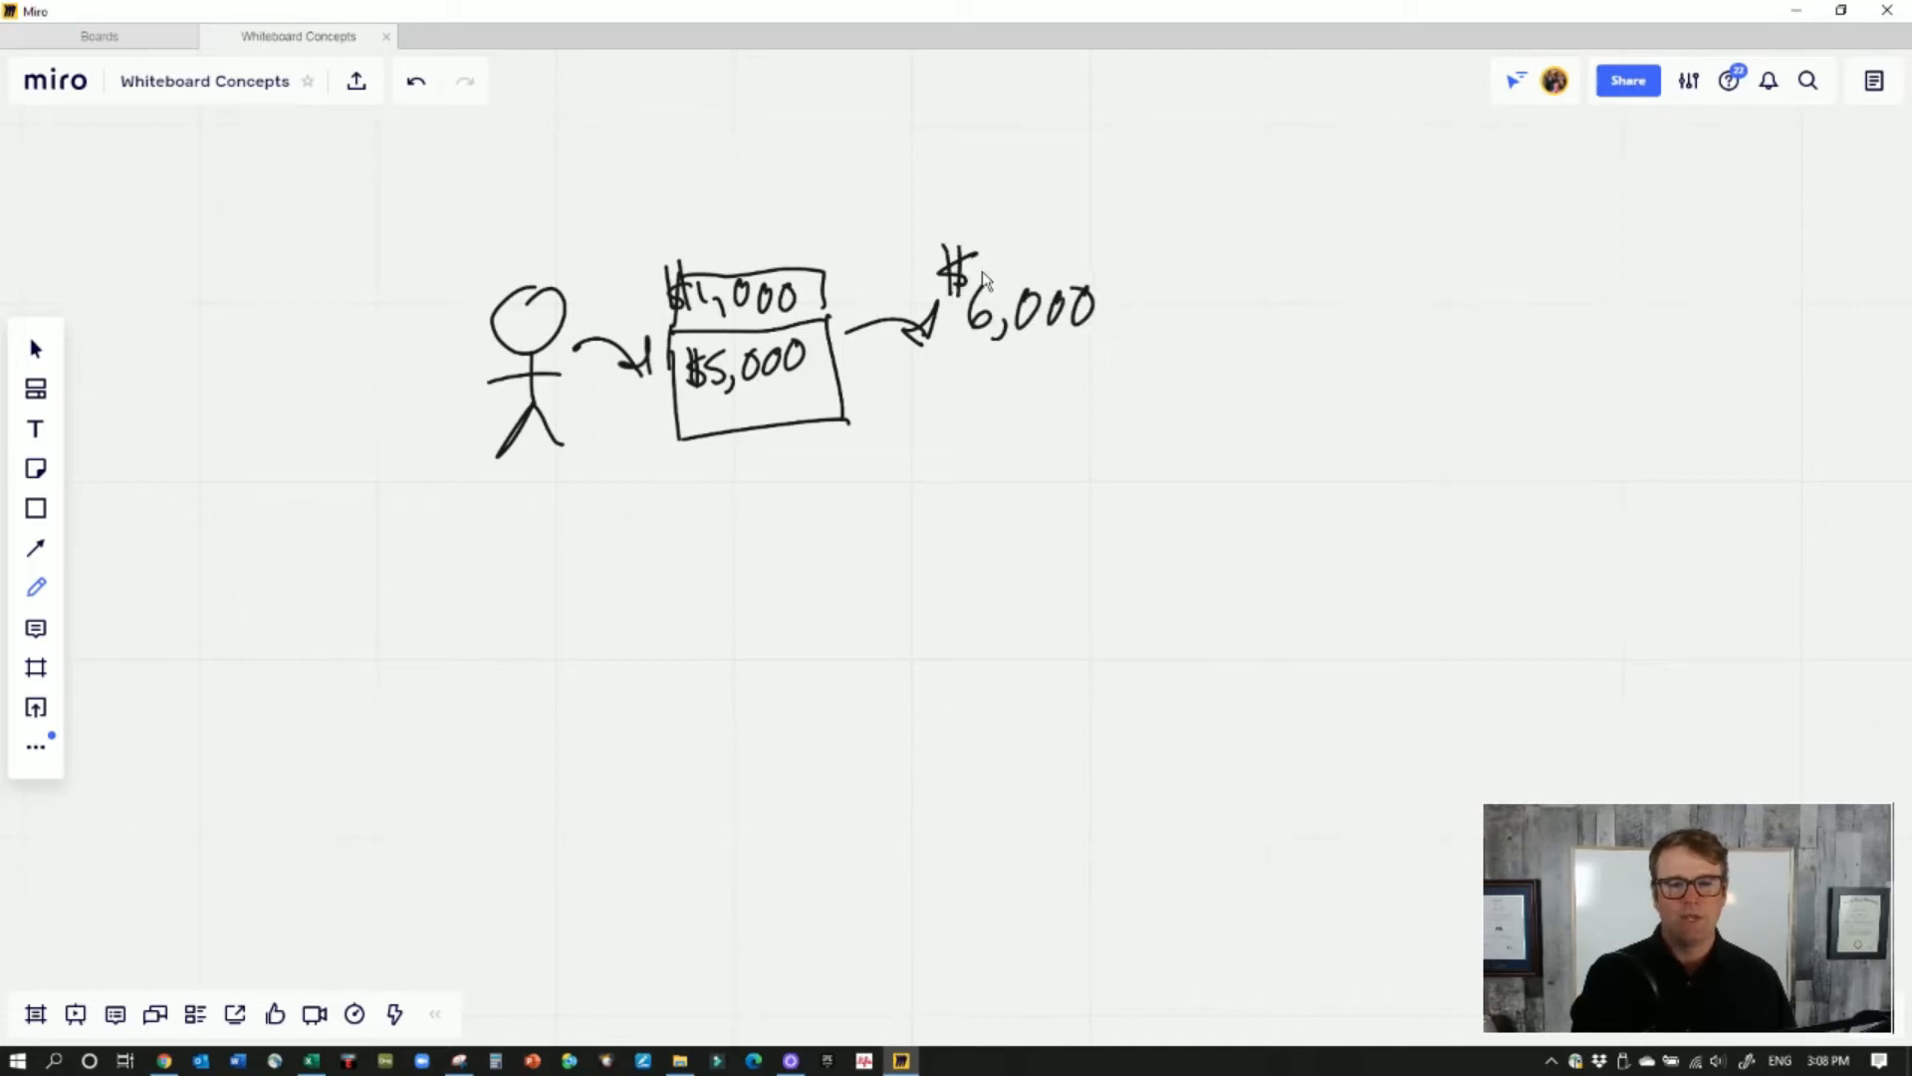
pyautogui.moveTo(1153, 280); pyautogui.dragTo(1177, 403)
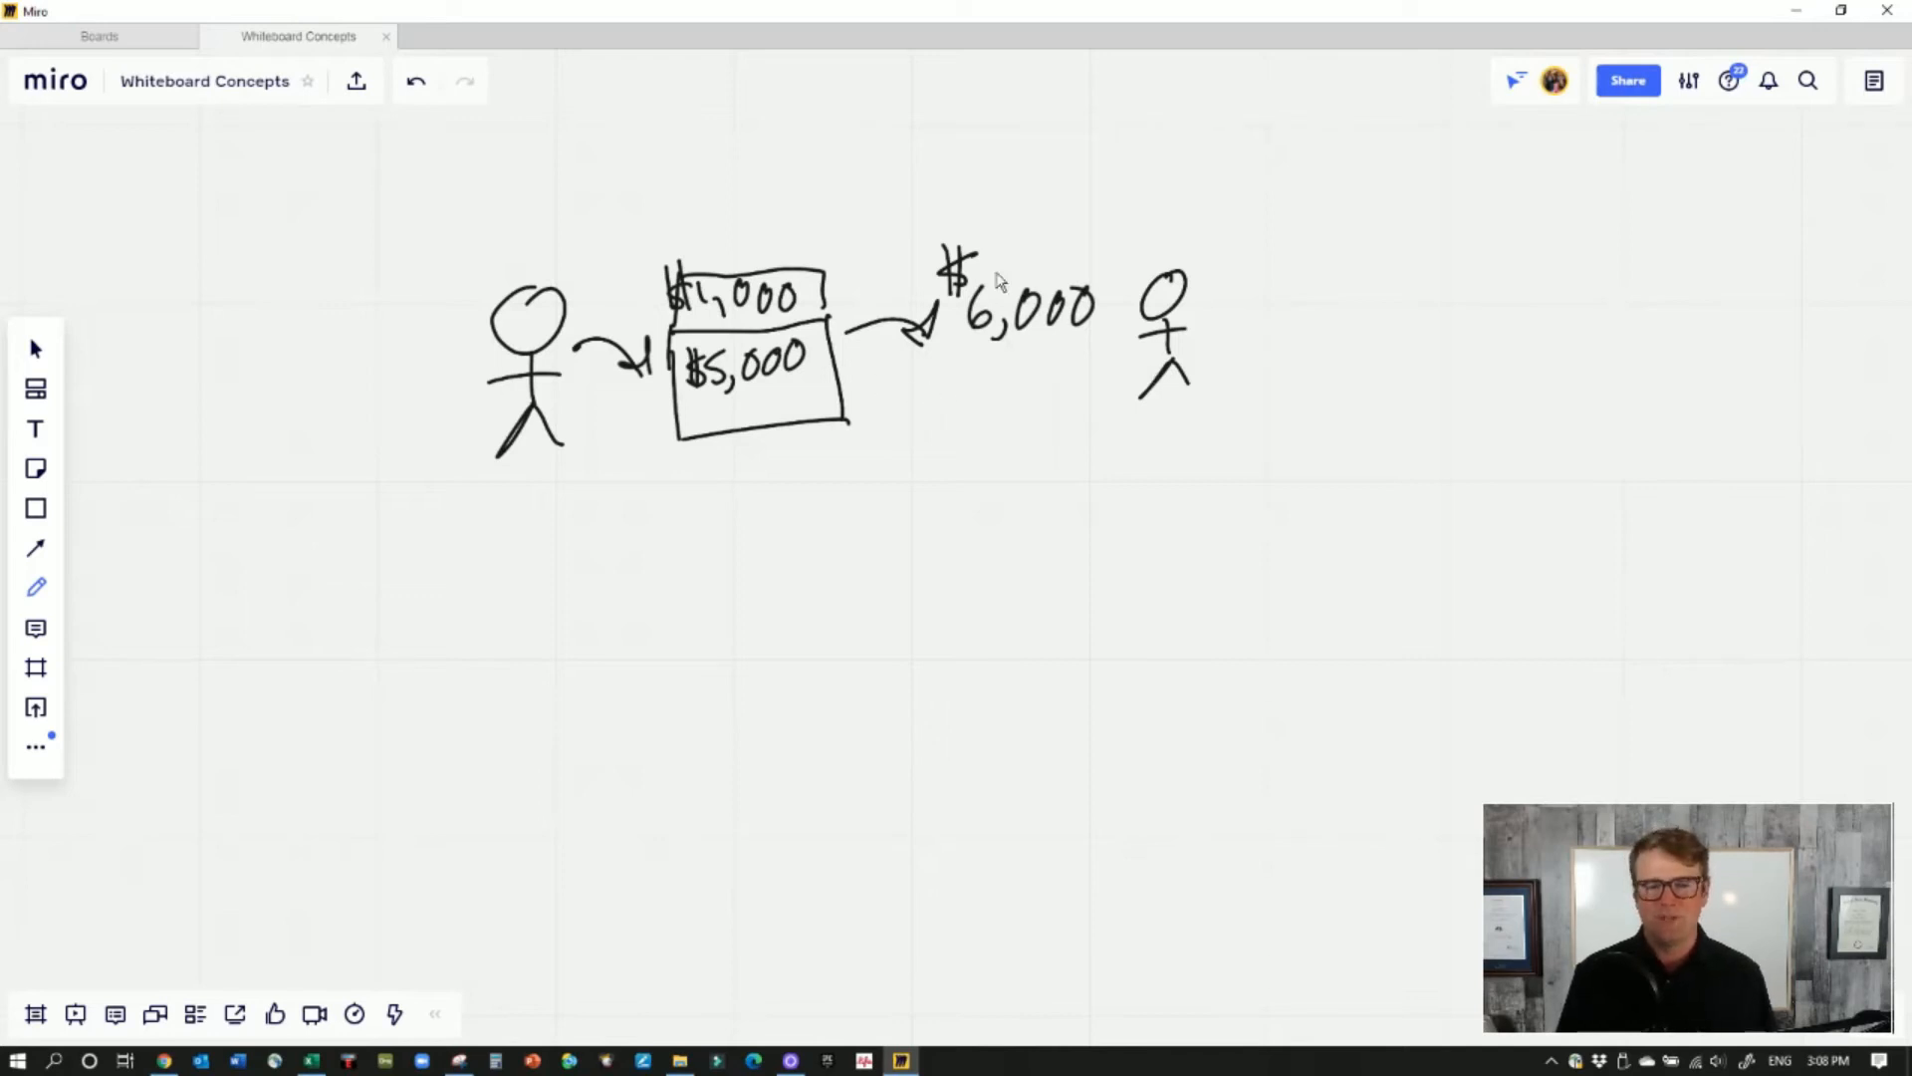
pyautogui.moveTo(1231, 333)
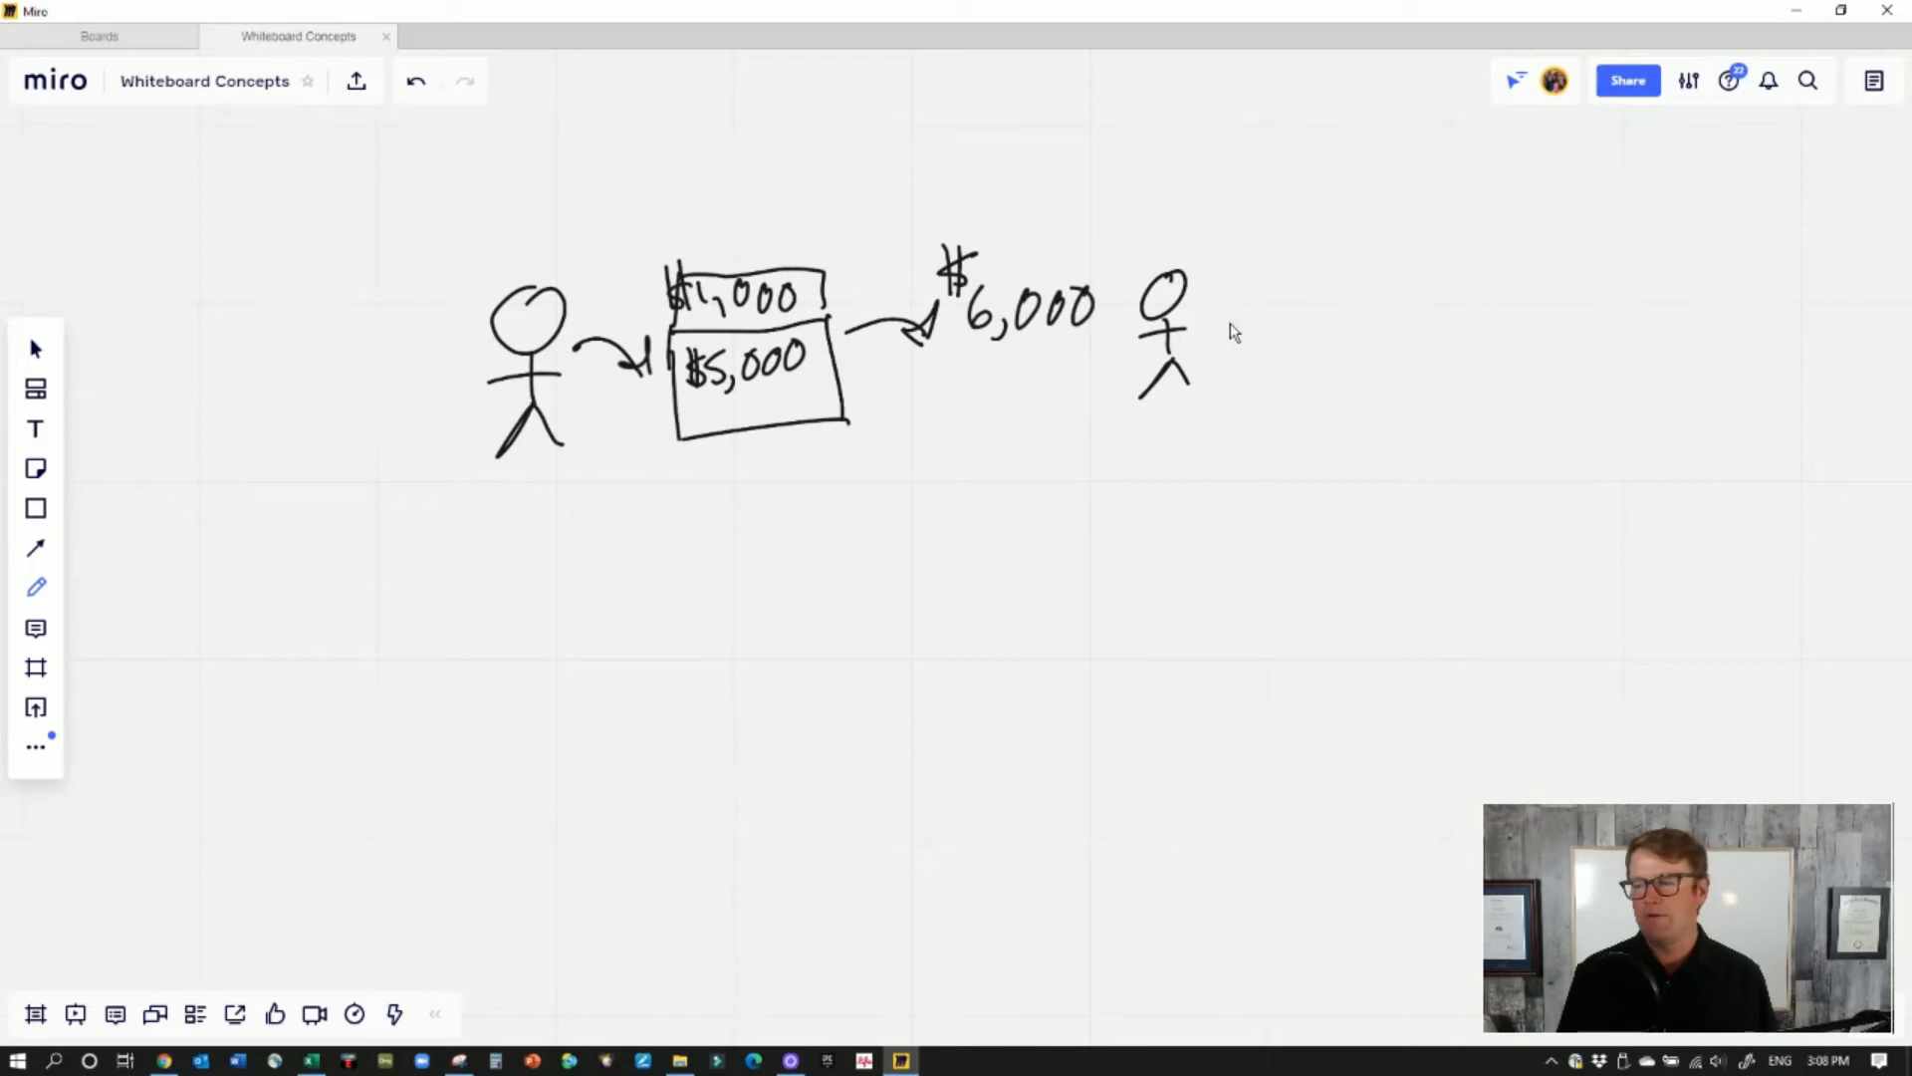
pyautogui.moveTo(932, 389)
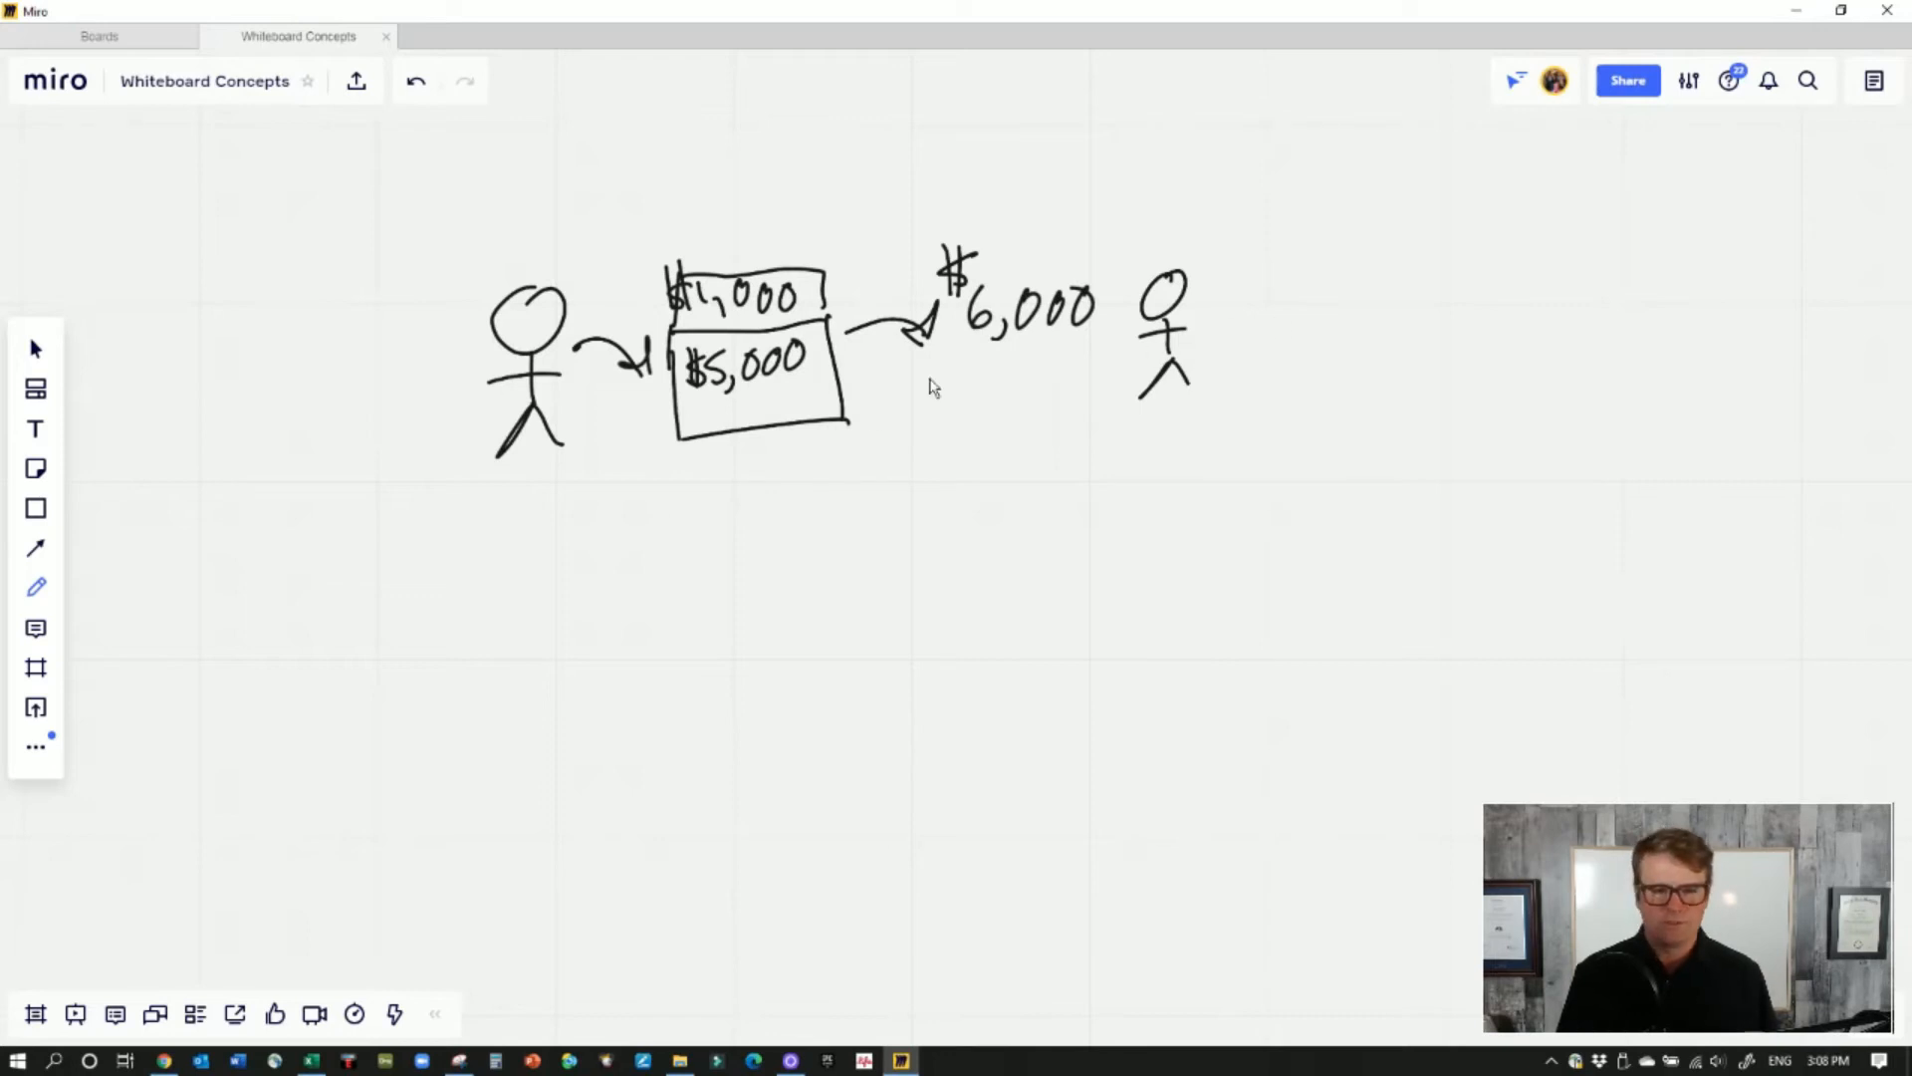
# Write an underlined TAX FREE? heading and list GROWTH as the first point
pyautogui.moveTo(810, 512); pyautogui.dragTo(994, 512)
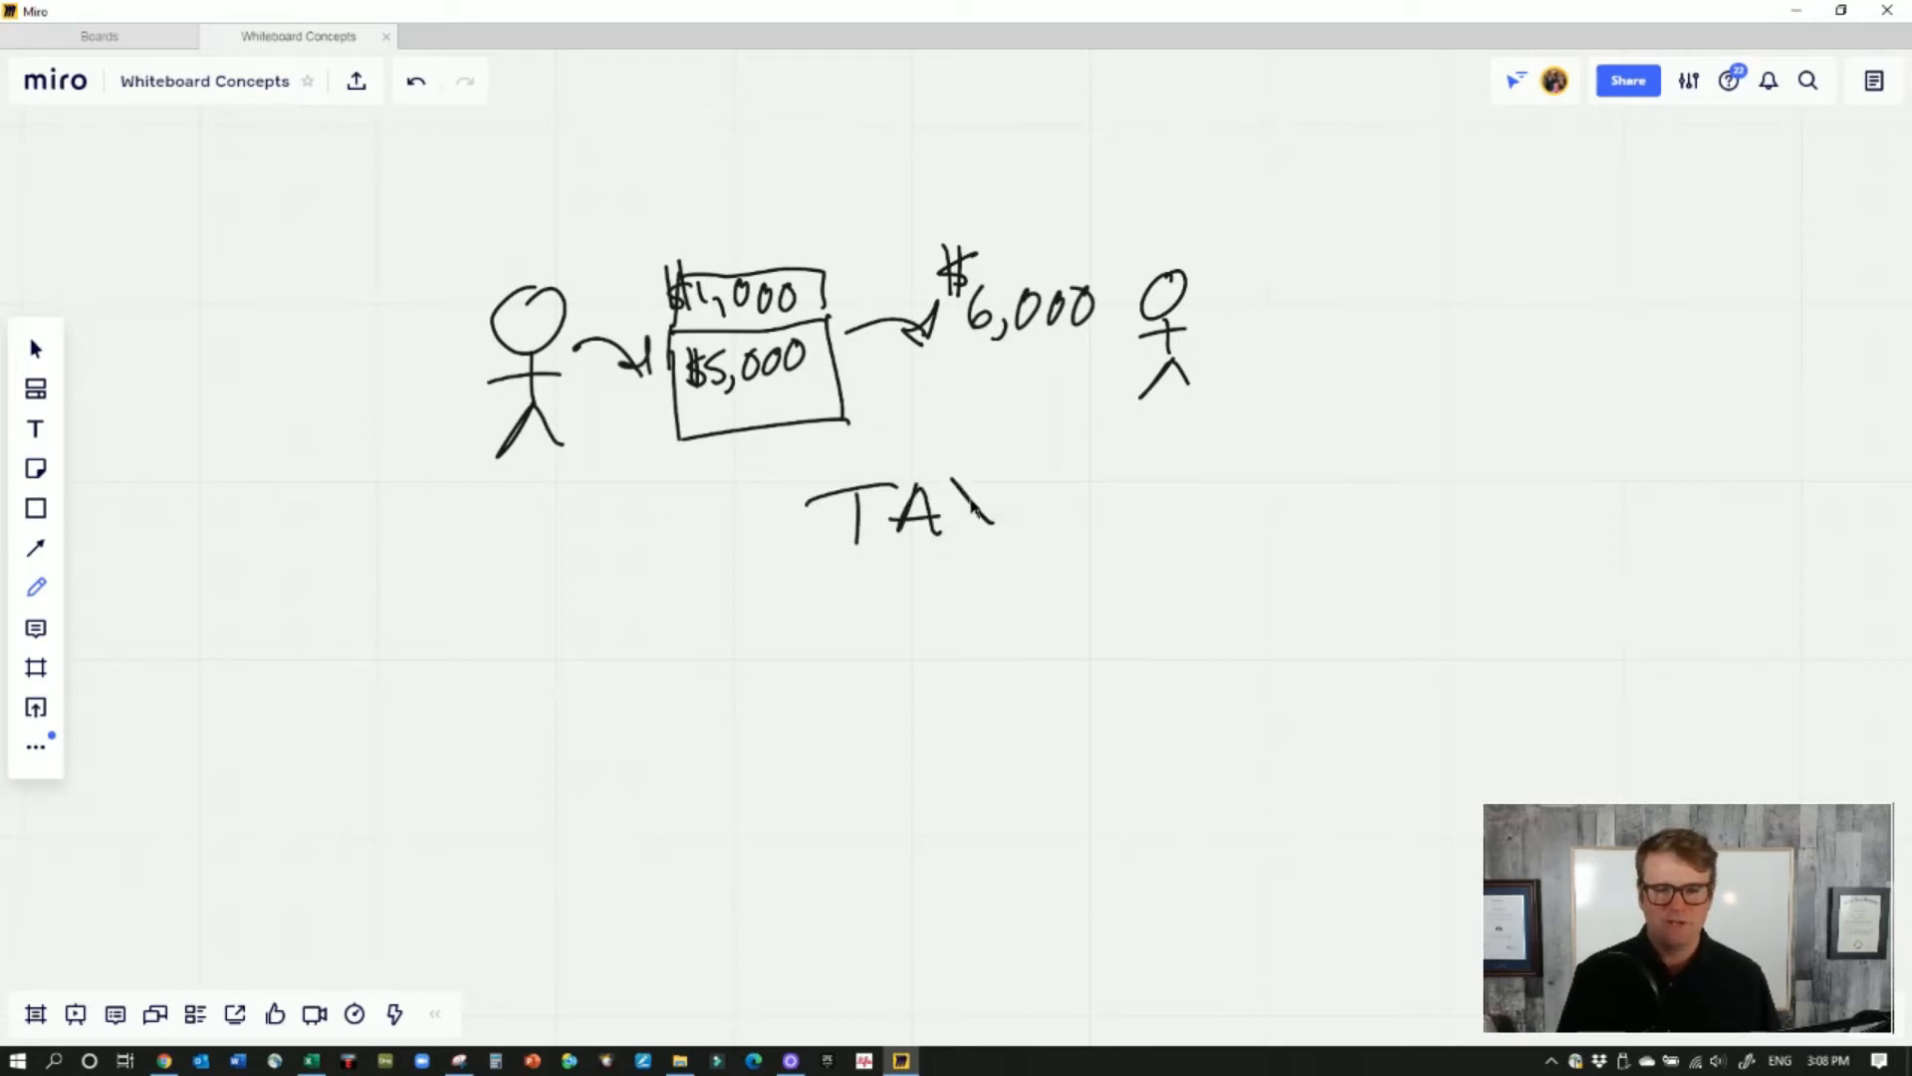
pyautogui.moveTo(988, 500); pyautogui.dragTo(1183, 494)
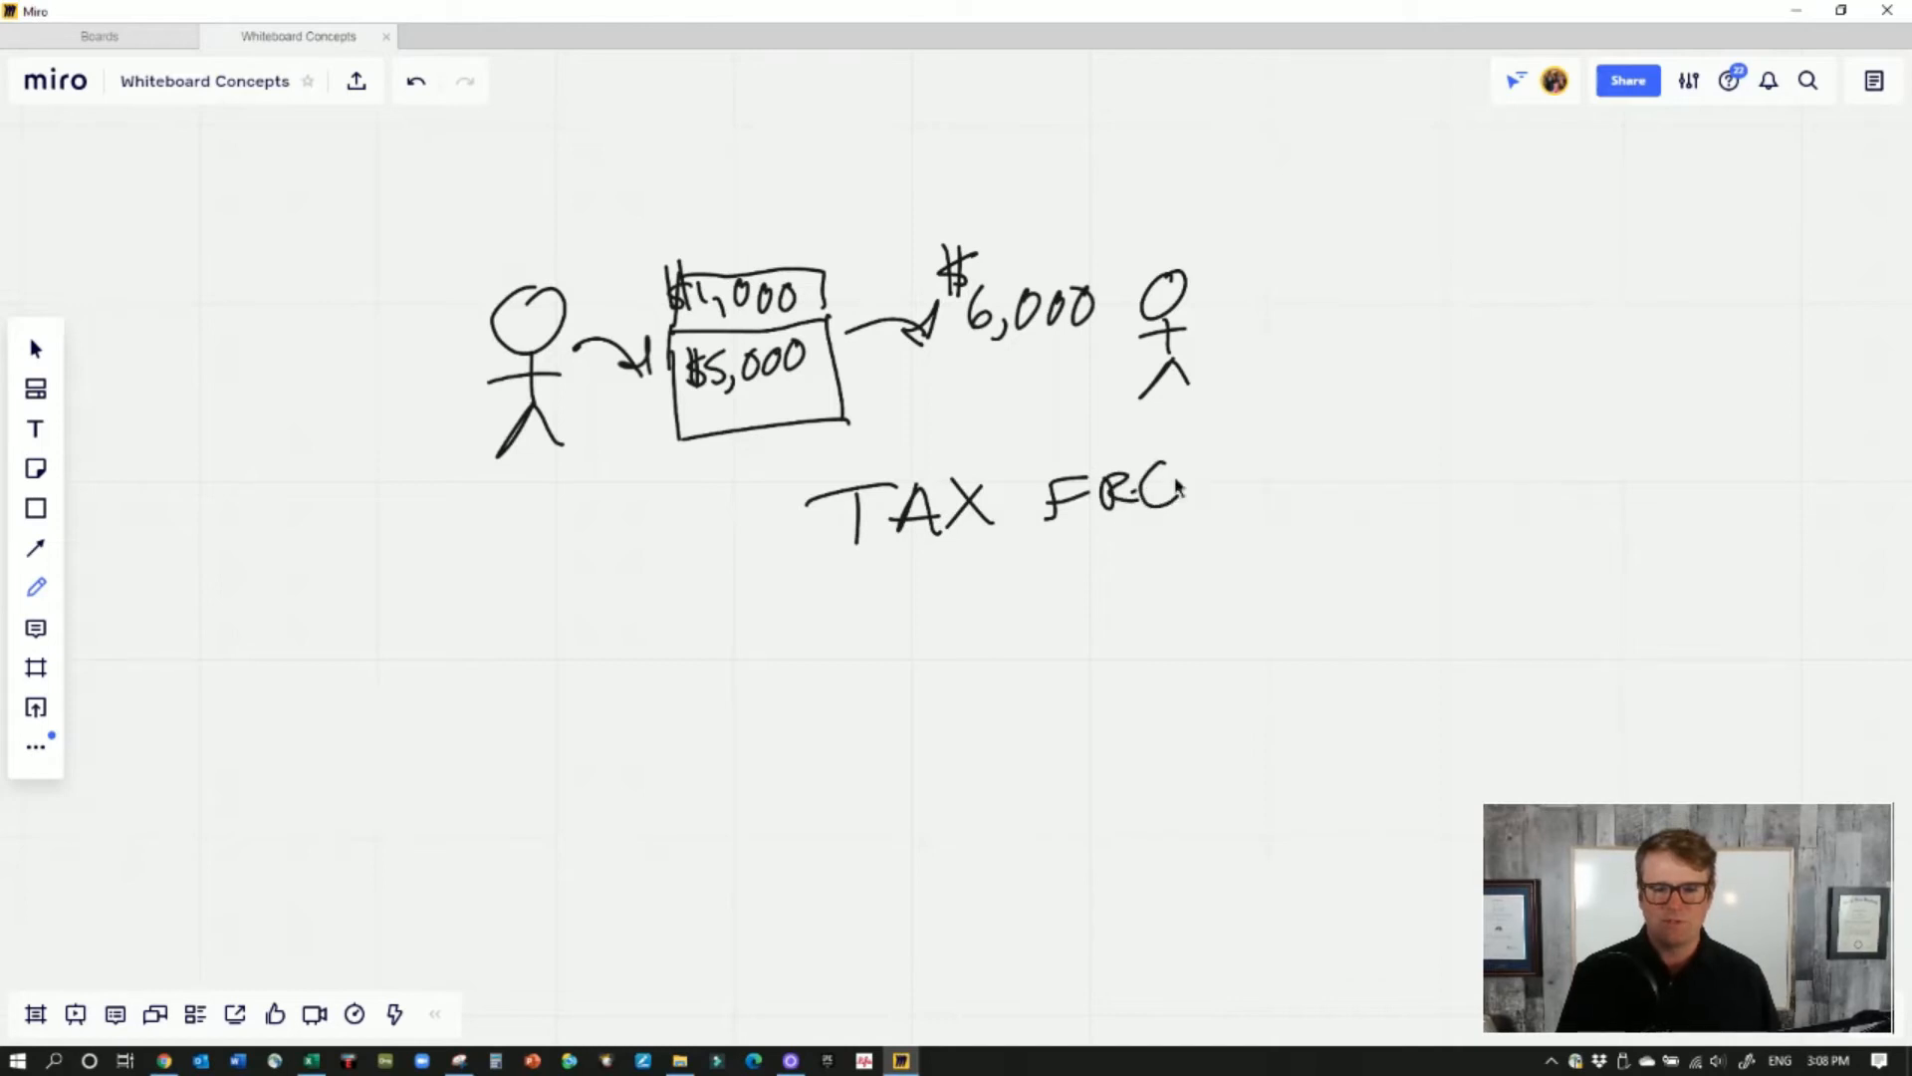
pyautogui.moveTo(878, 574); pyautogui.dragTo(1269, 518)
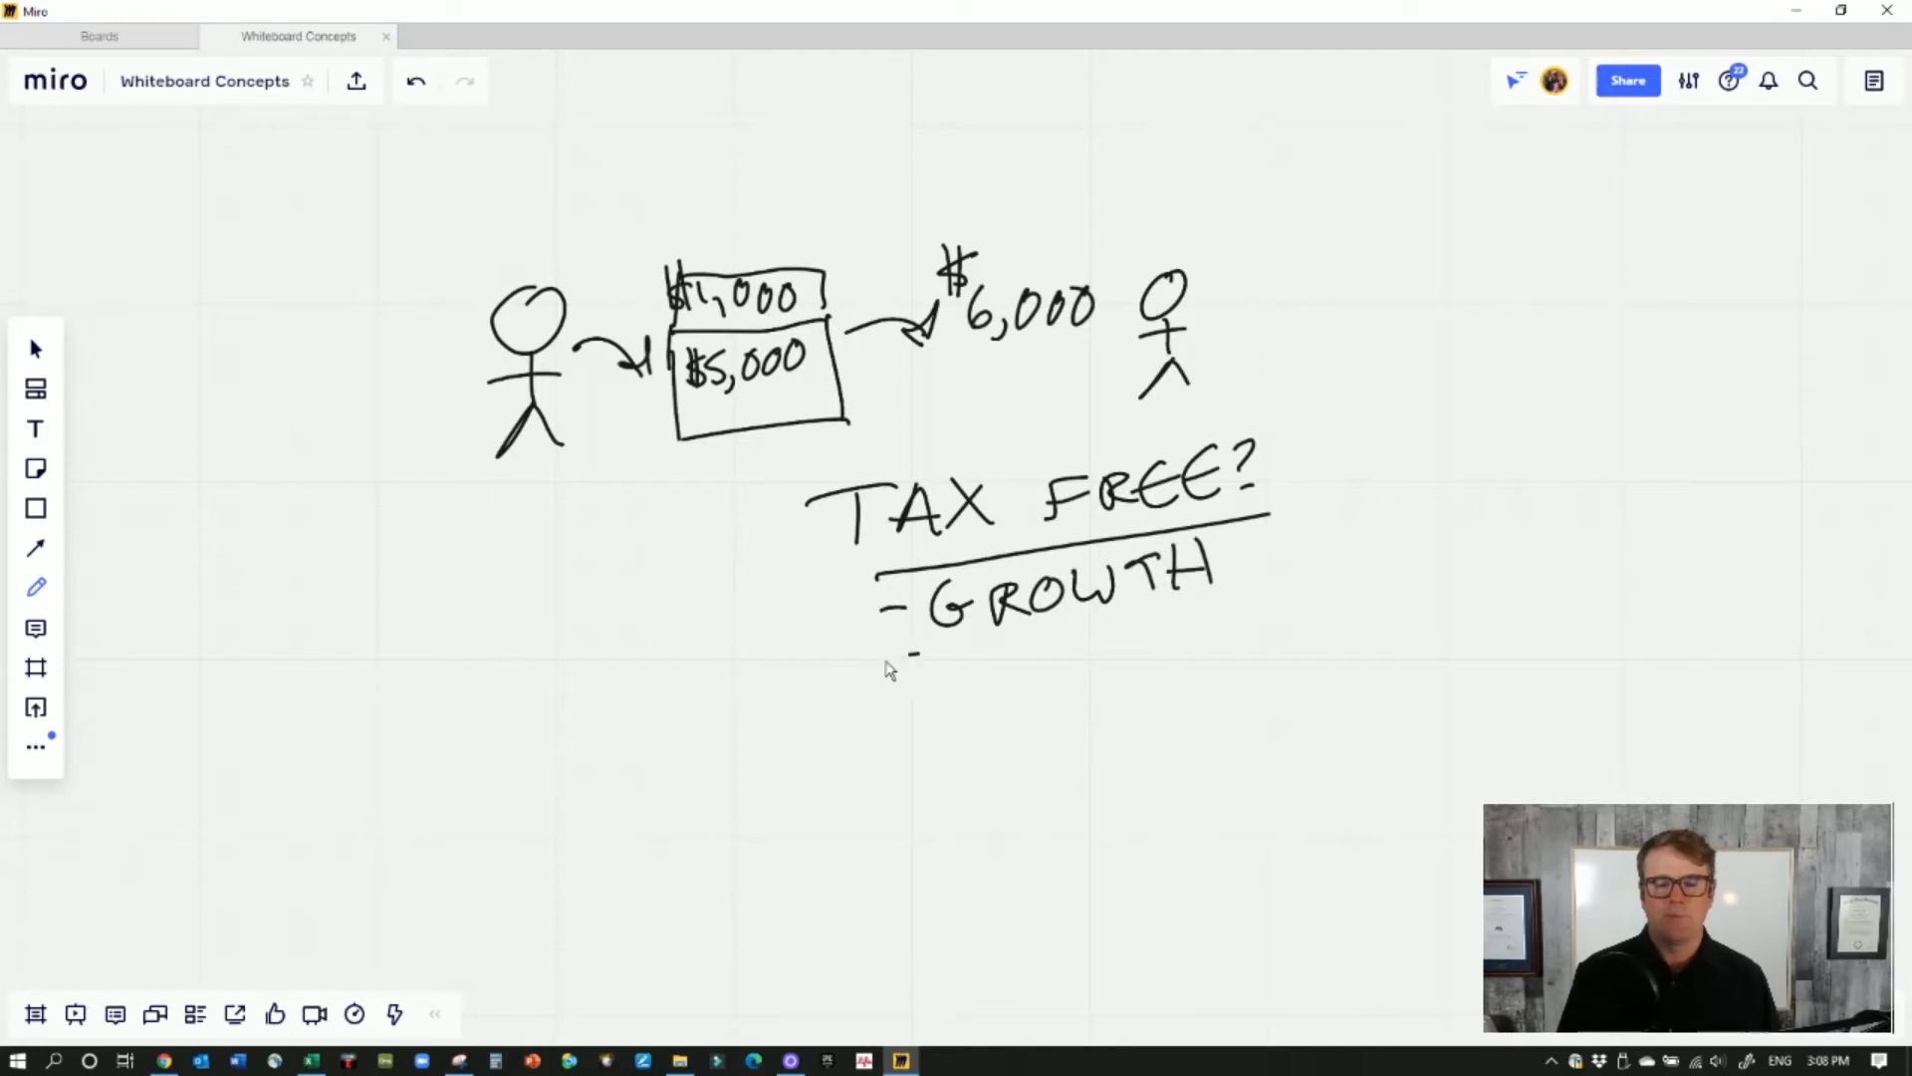
# Add WITHDRAW and a third item to the tax-free list
pyautogui.moveTo(878, 659); pyautogui.dragTo(1074, 654)
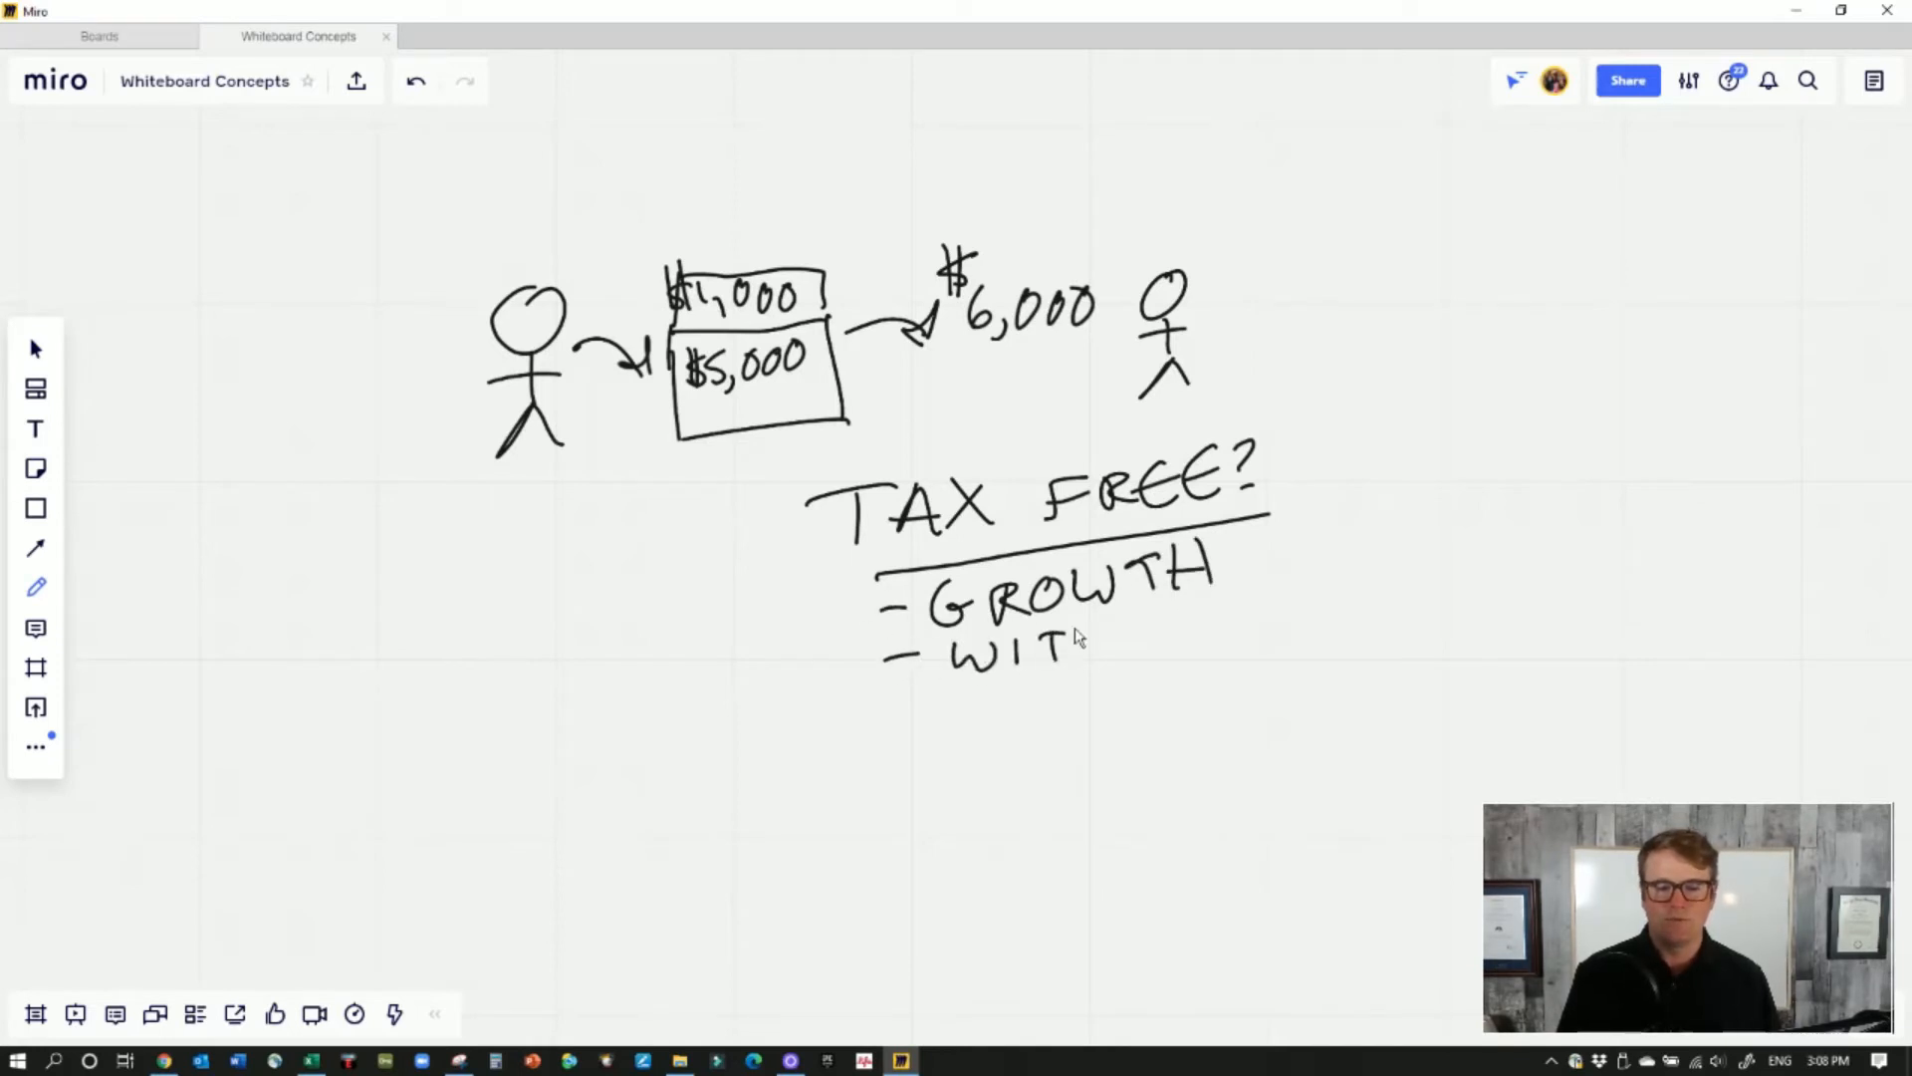
pyautogui.moveTo(1073, 633); pyautogui.dragTo(1231, 639)
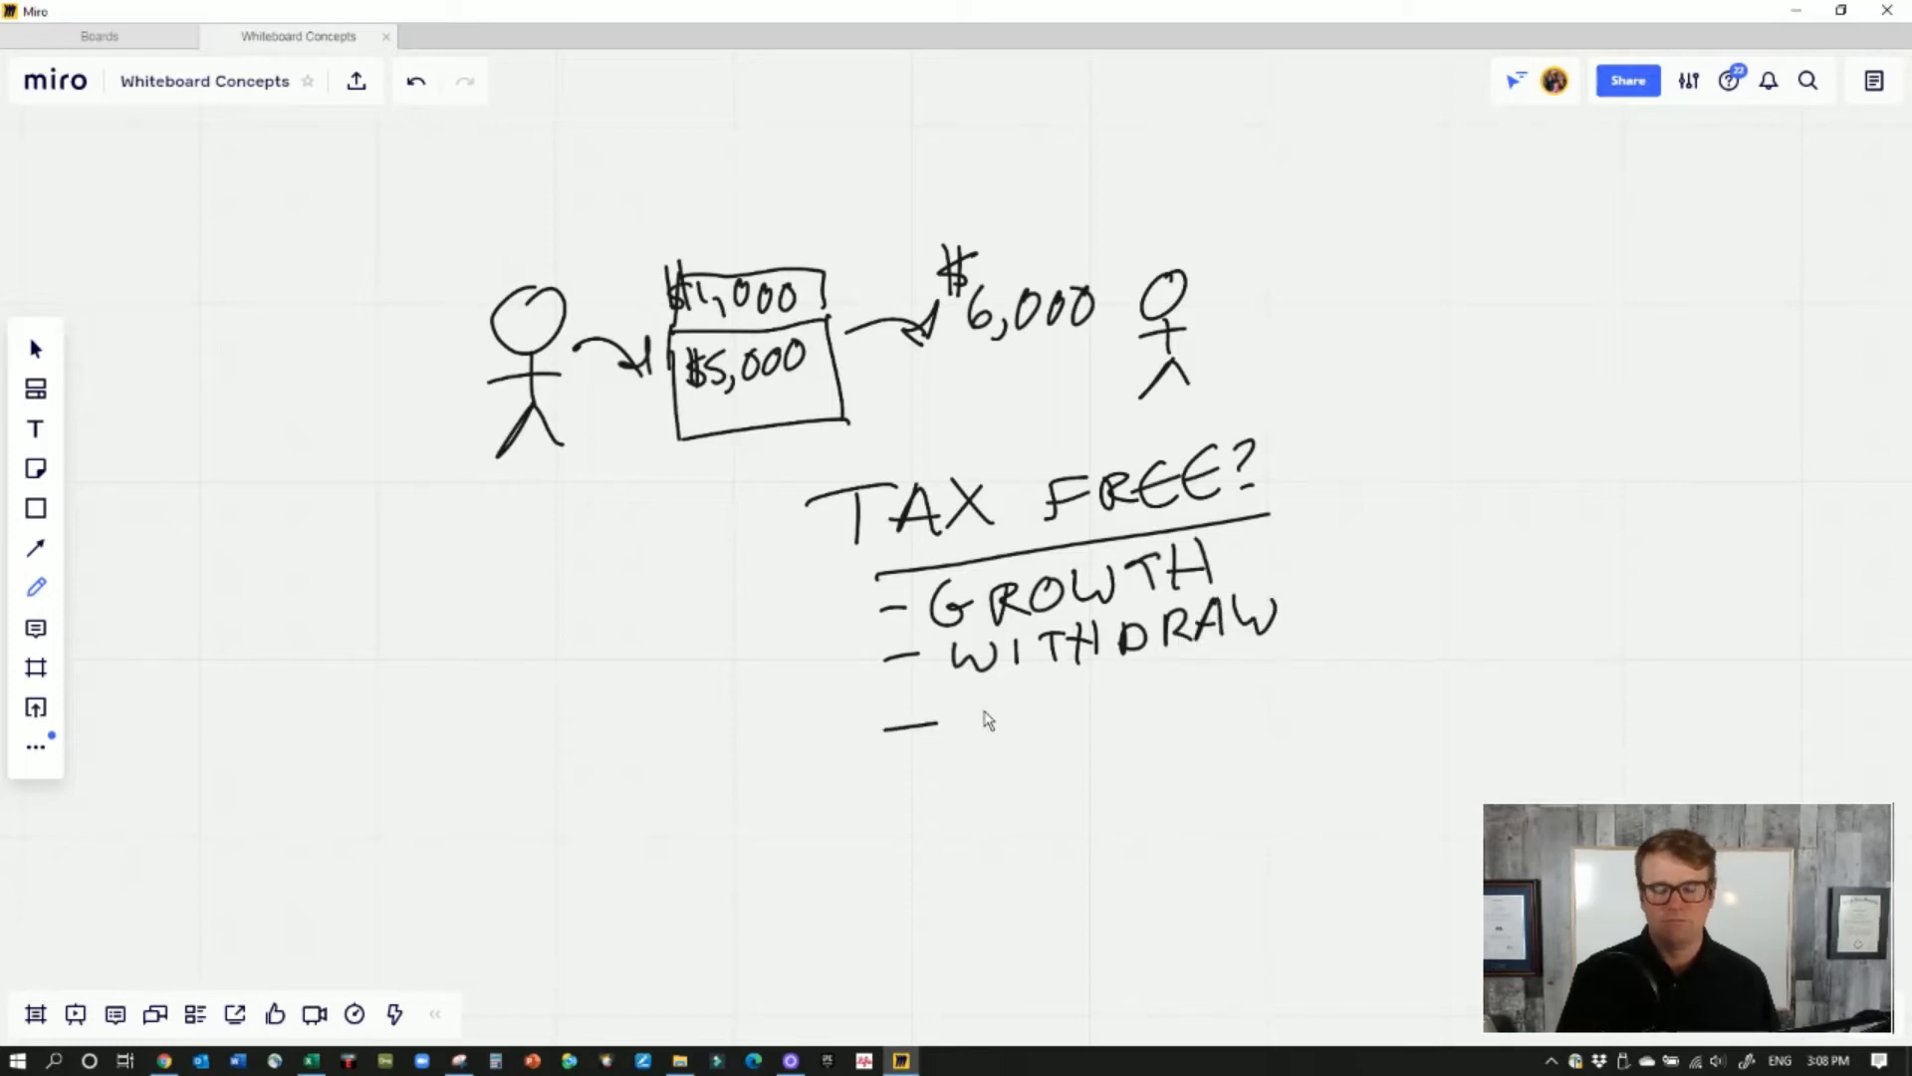
pyautogui.moveTo(997, 731)
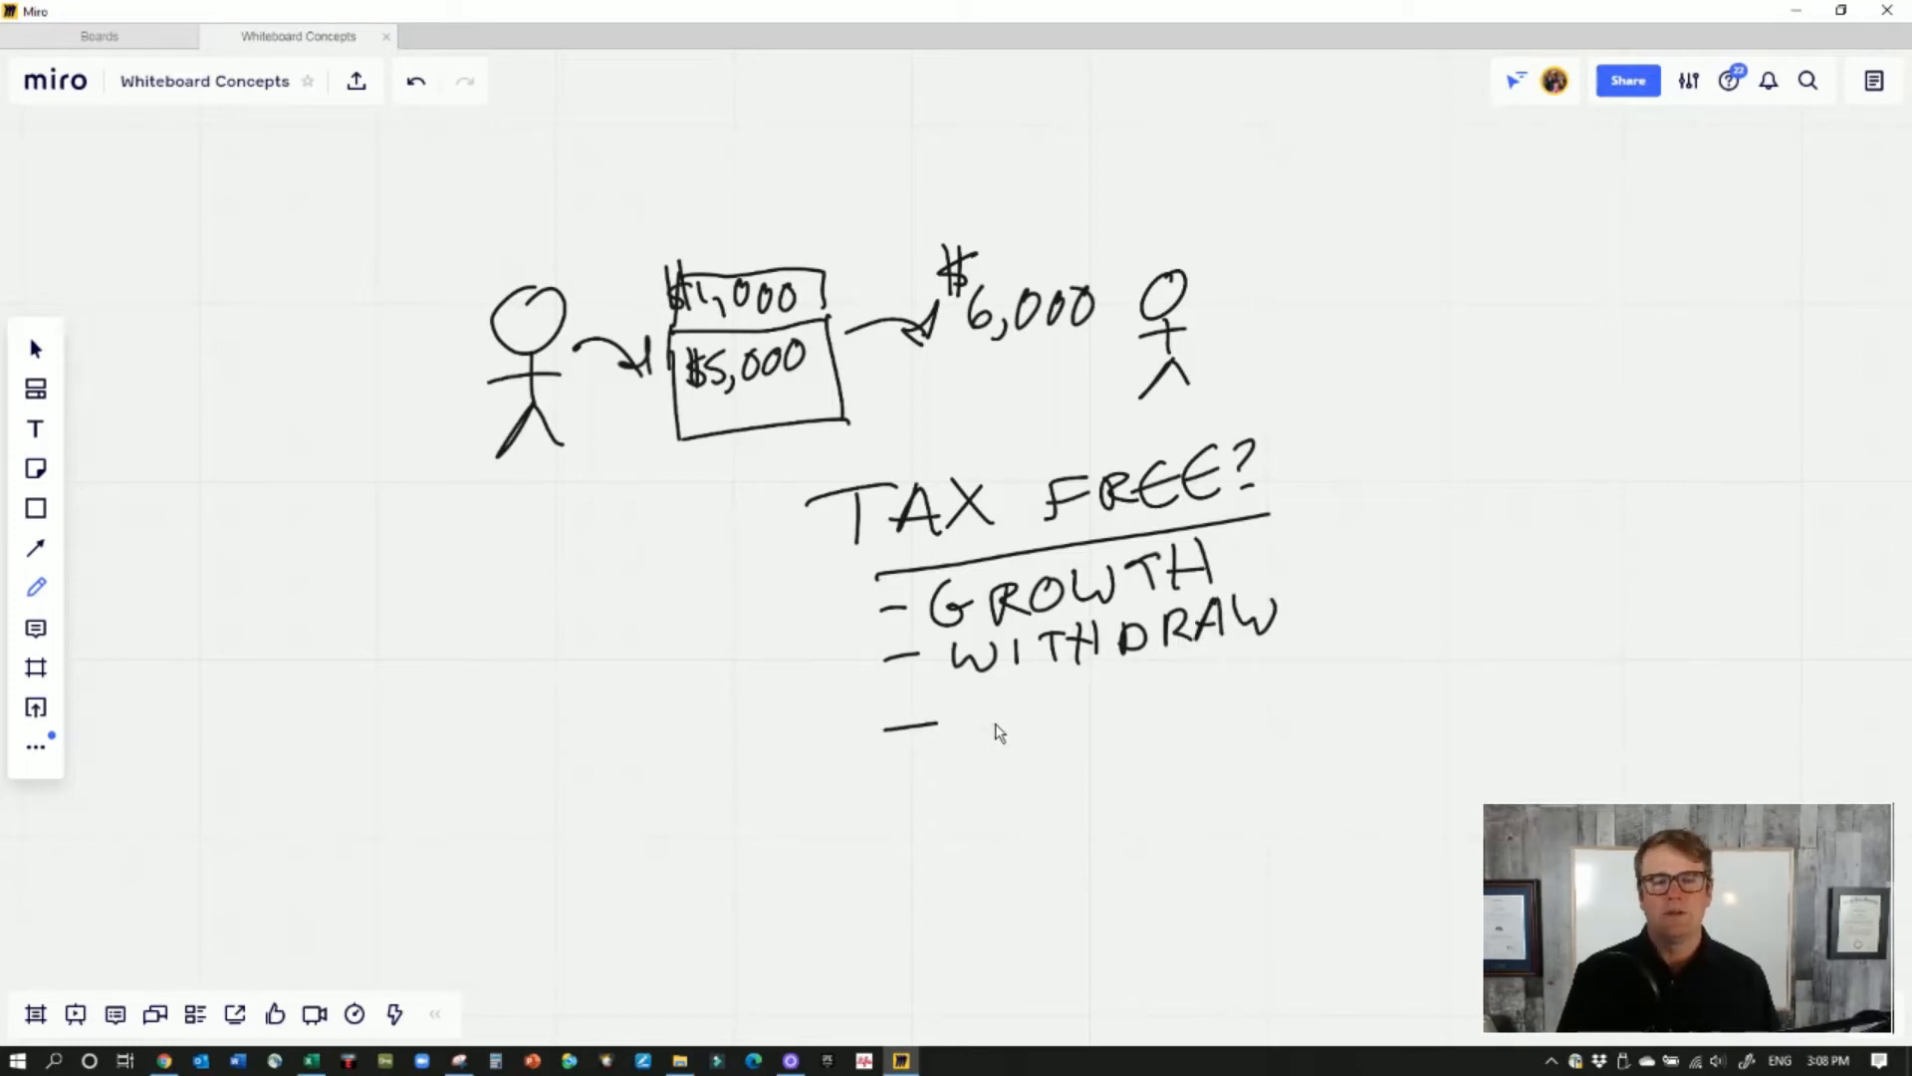
pyautogui.moveTo(976, 725)
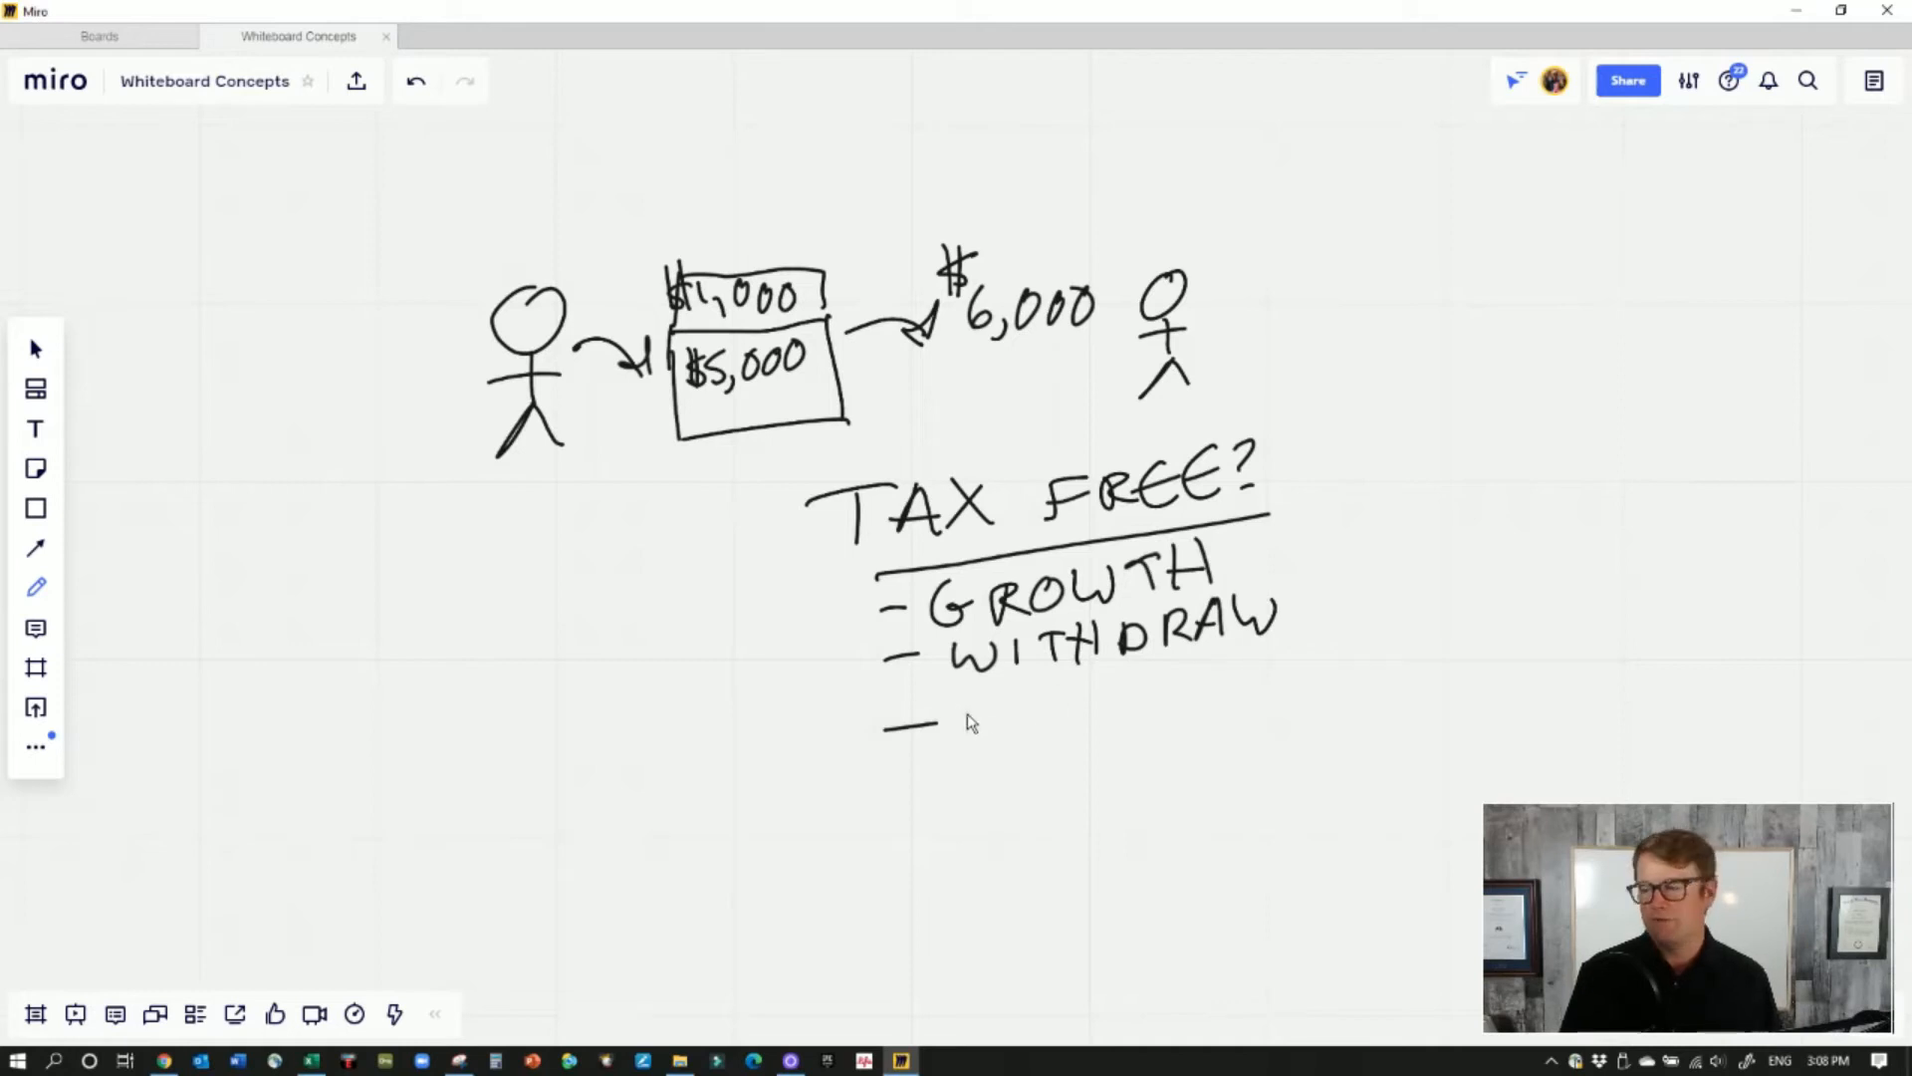
pyautogui.moveTo(976, 719)
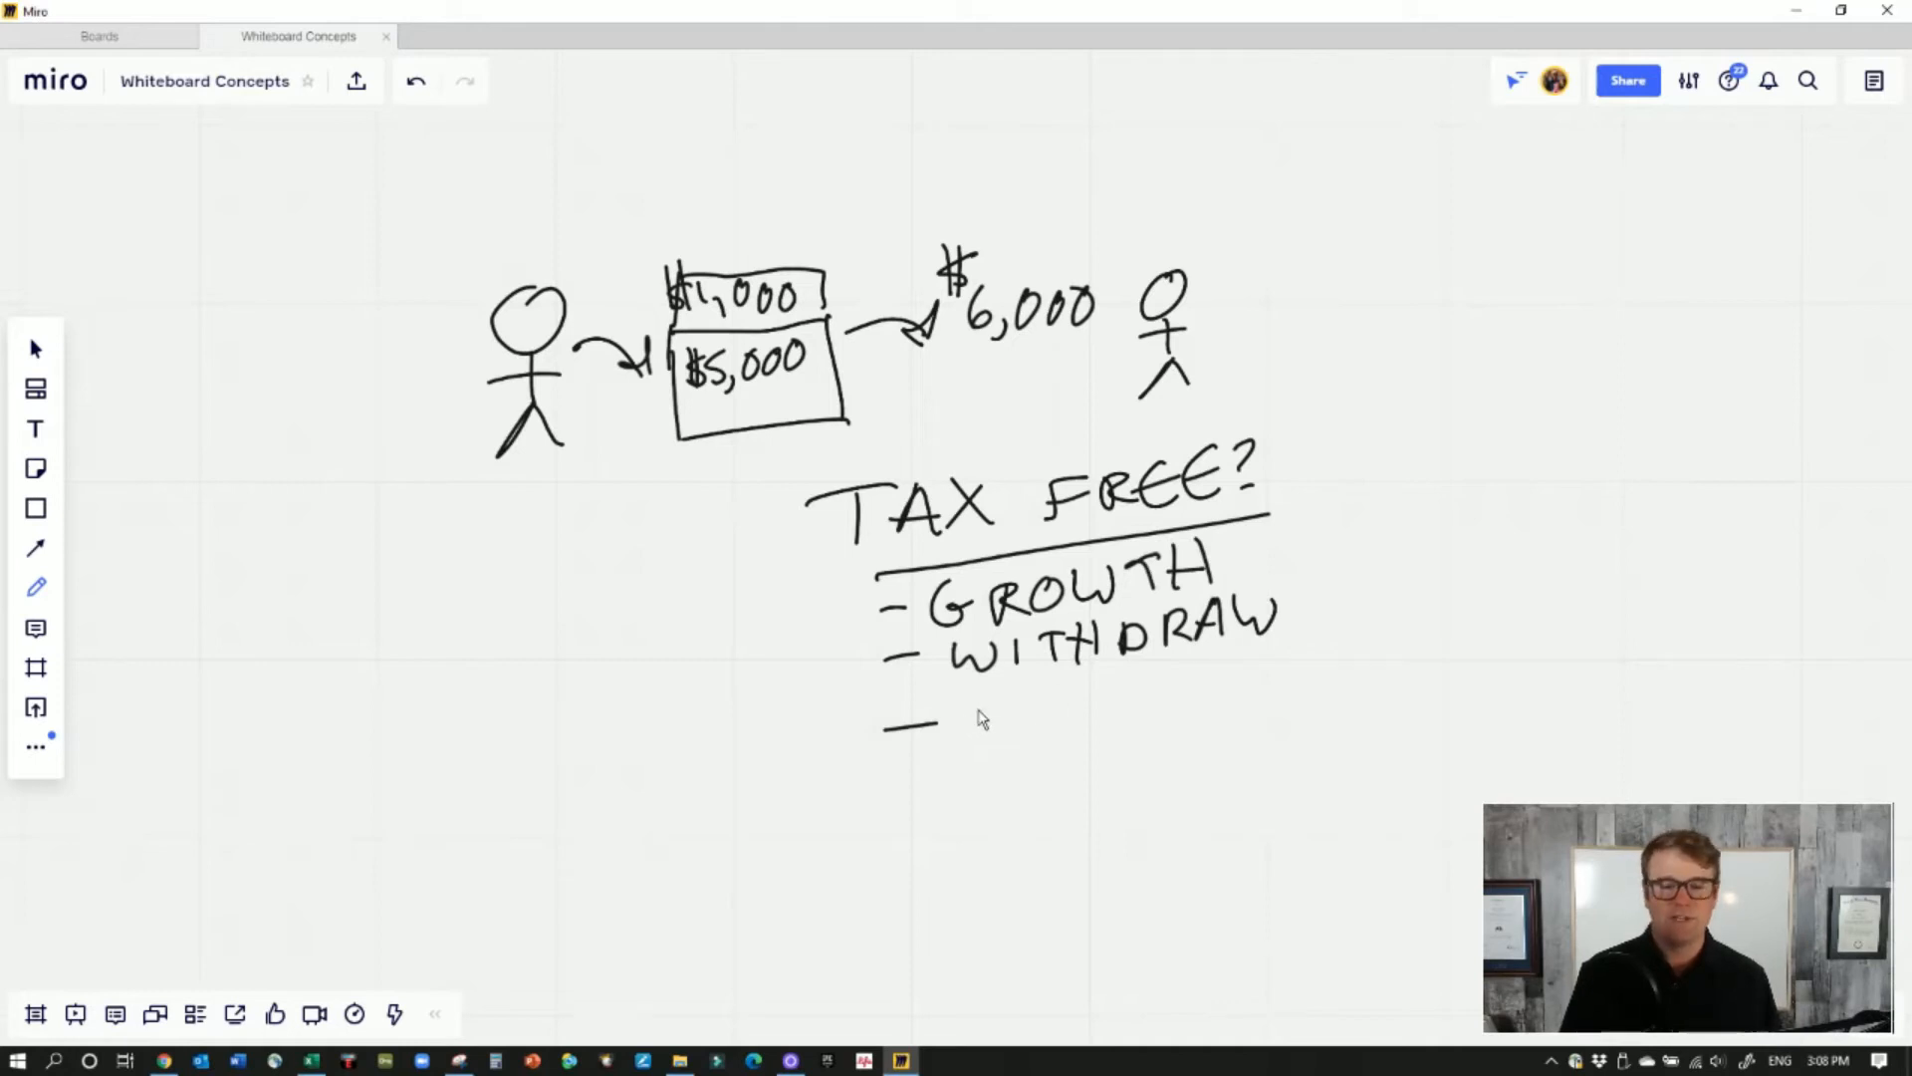
pyautogui.moveTo(952, 713); pyautogui.dragTo(1035, 713)
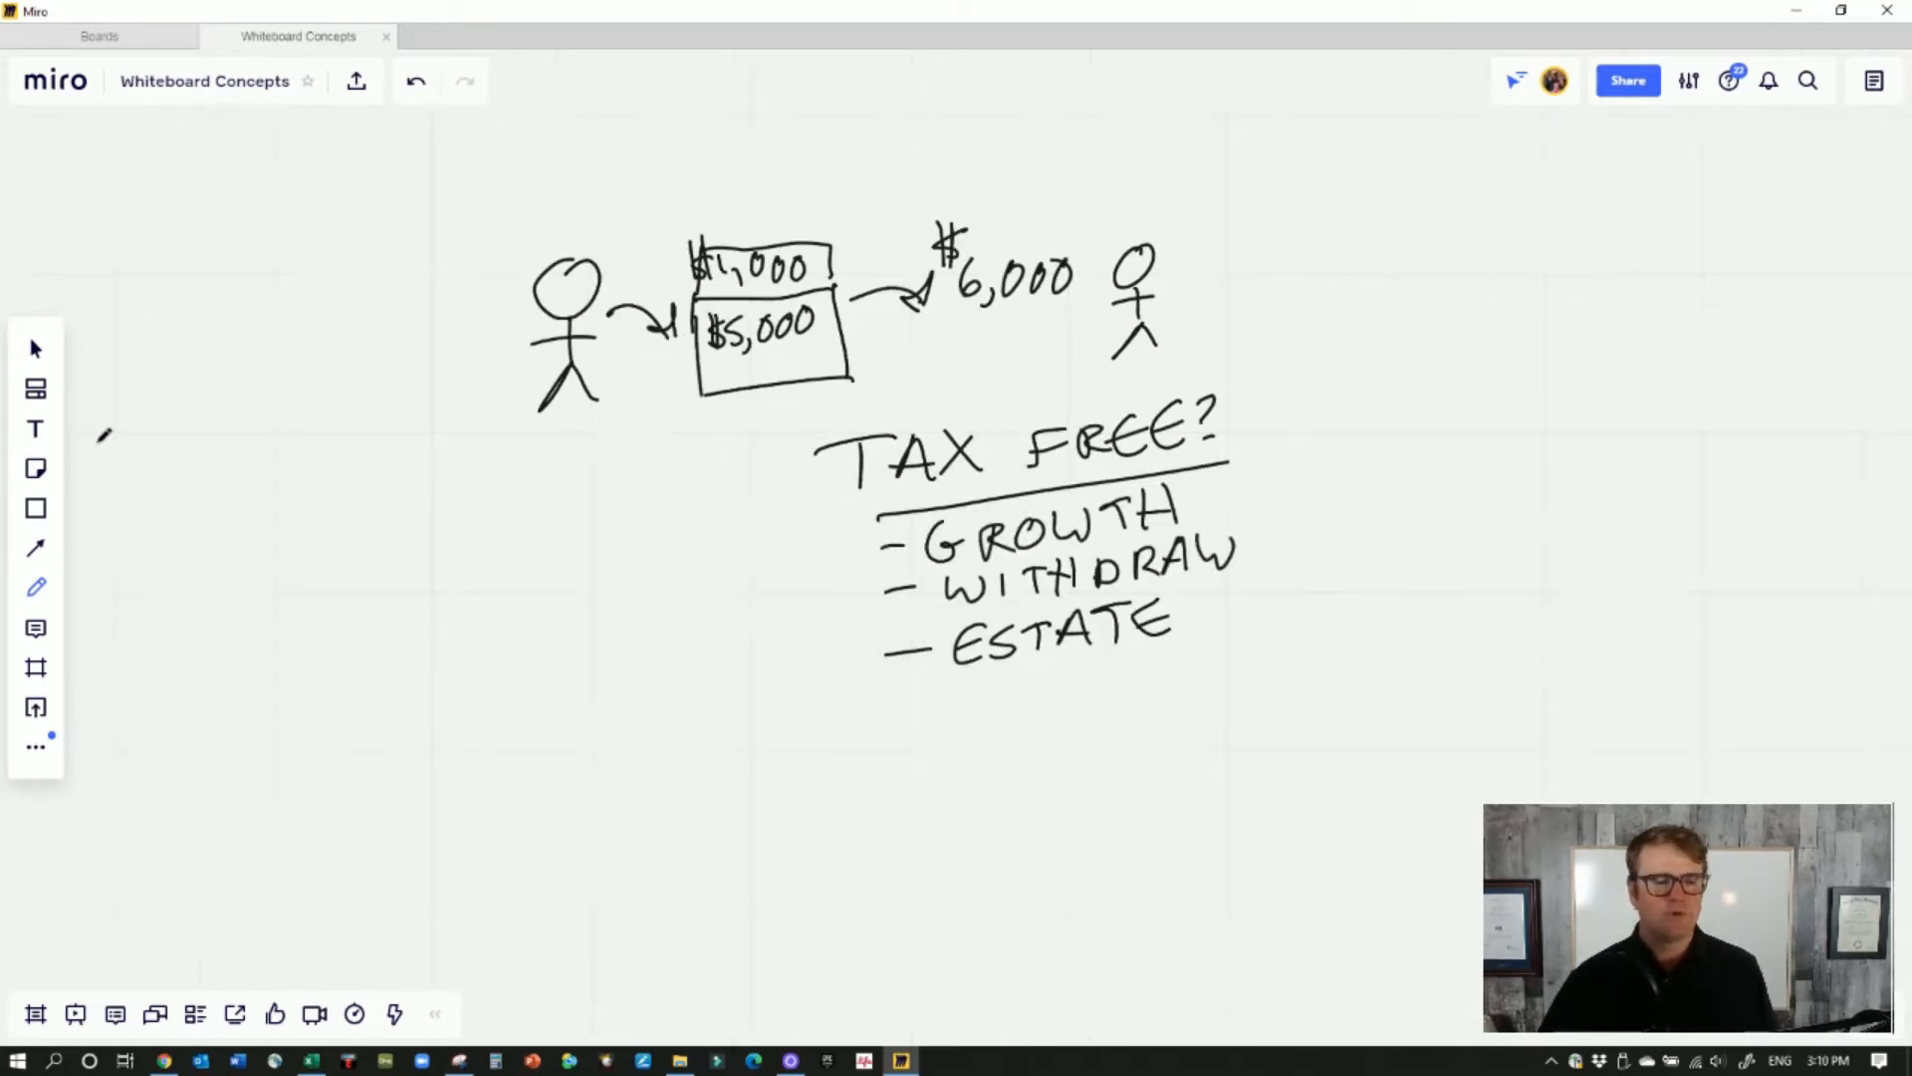
pyautogui.moveTo(341, 583)
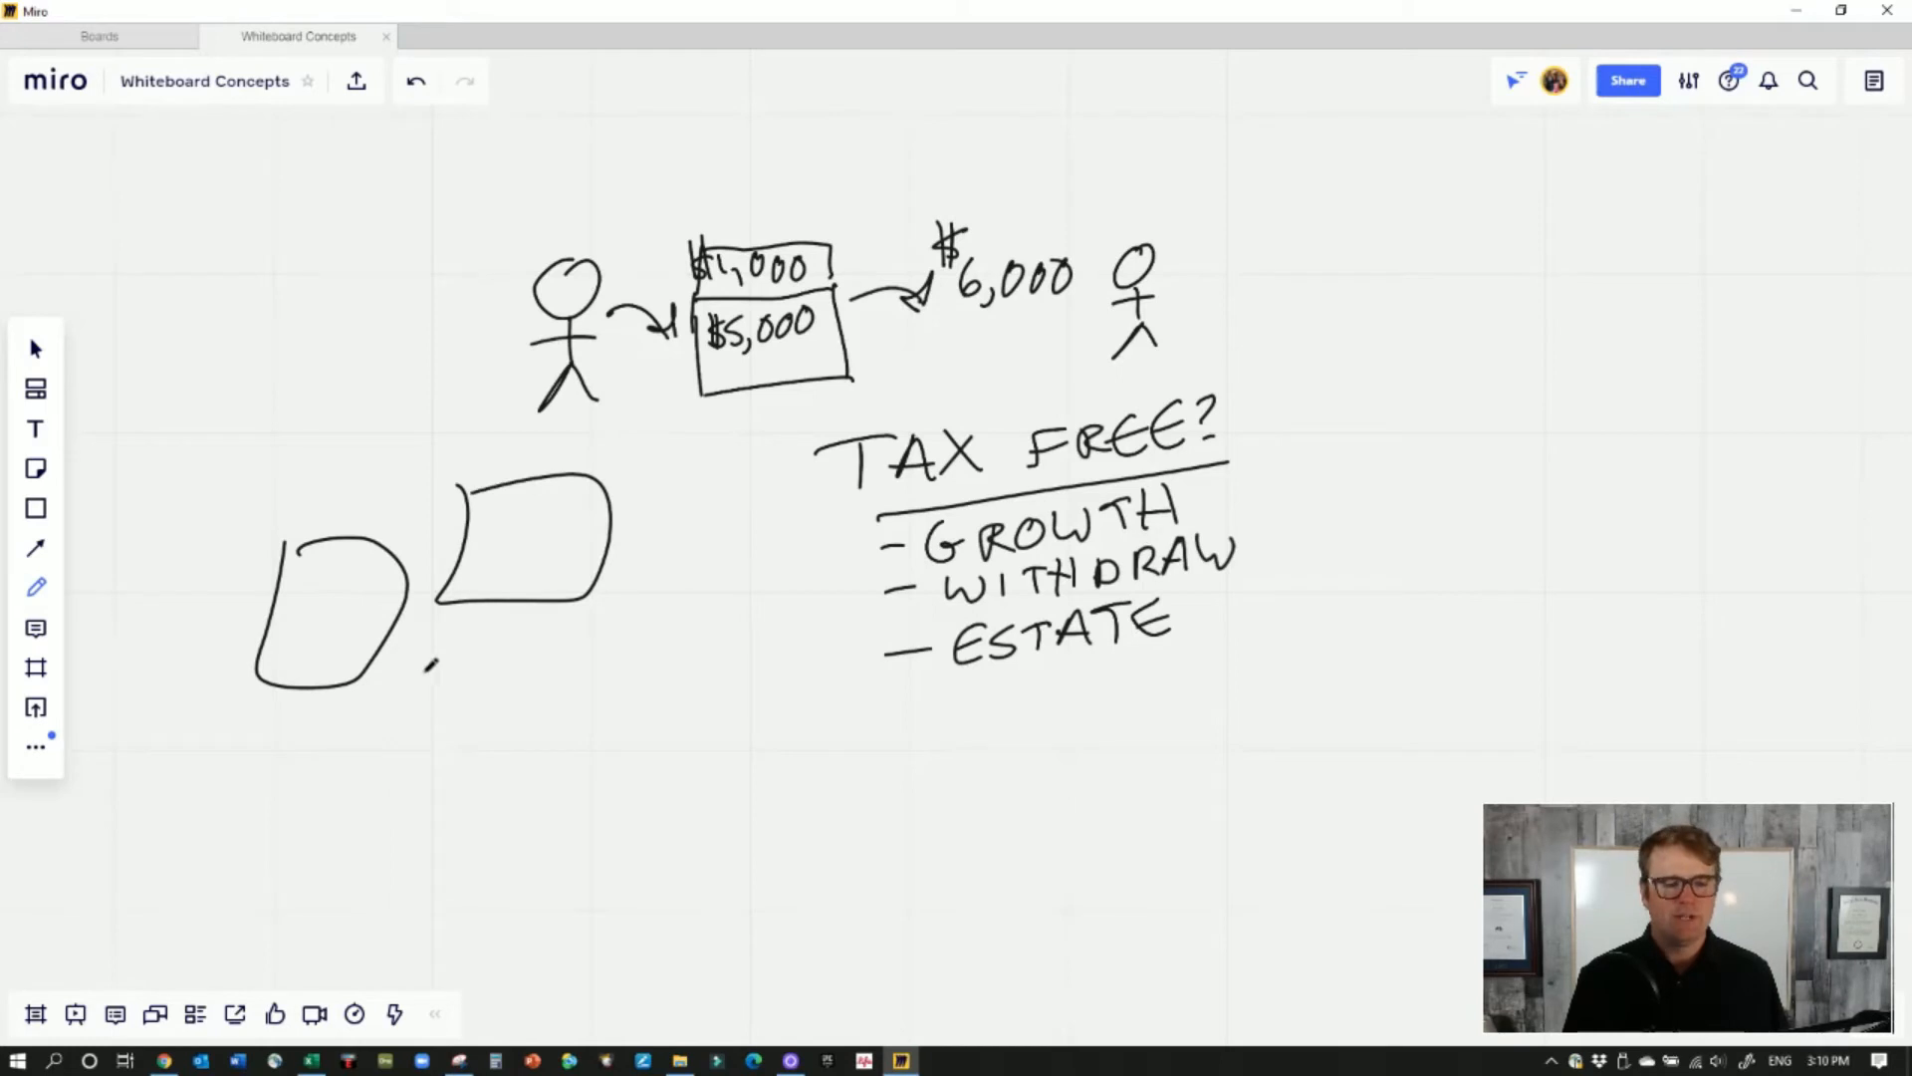
# Sketch a rough rounded box to the left of the TAX FREE? list
pyautogui.moveTo(403, 633); pyautogui.dragTo(585, 763)
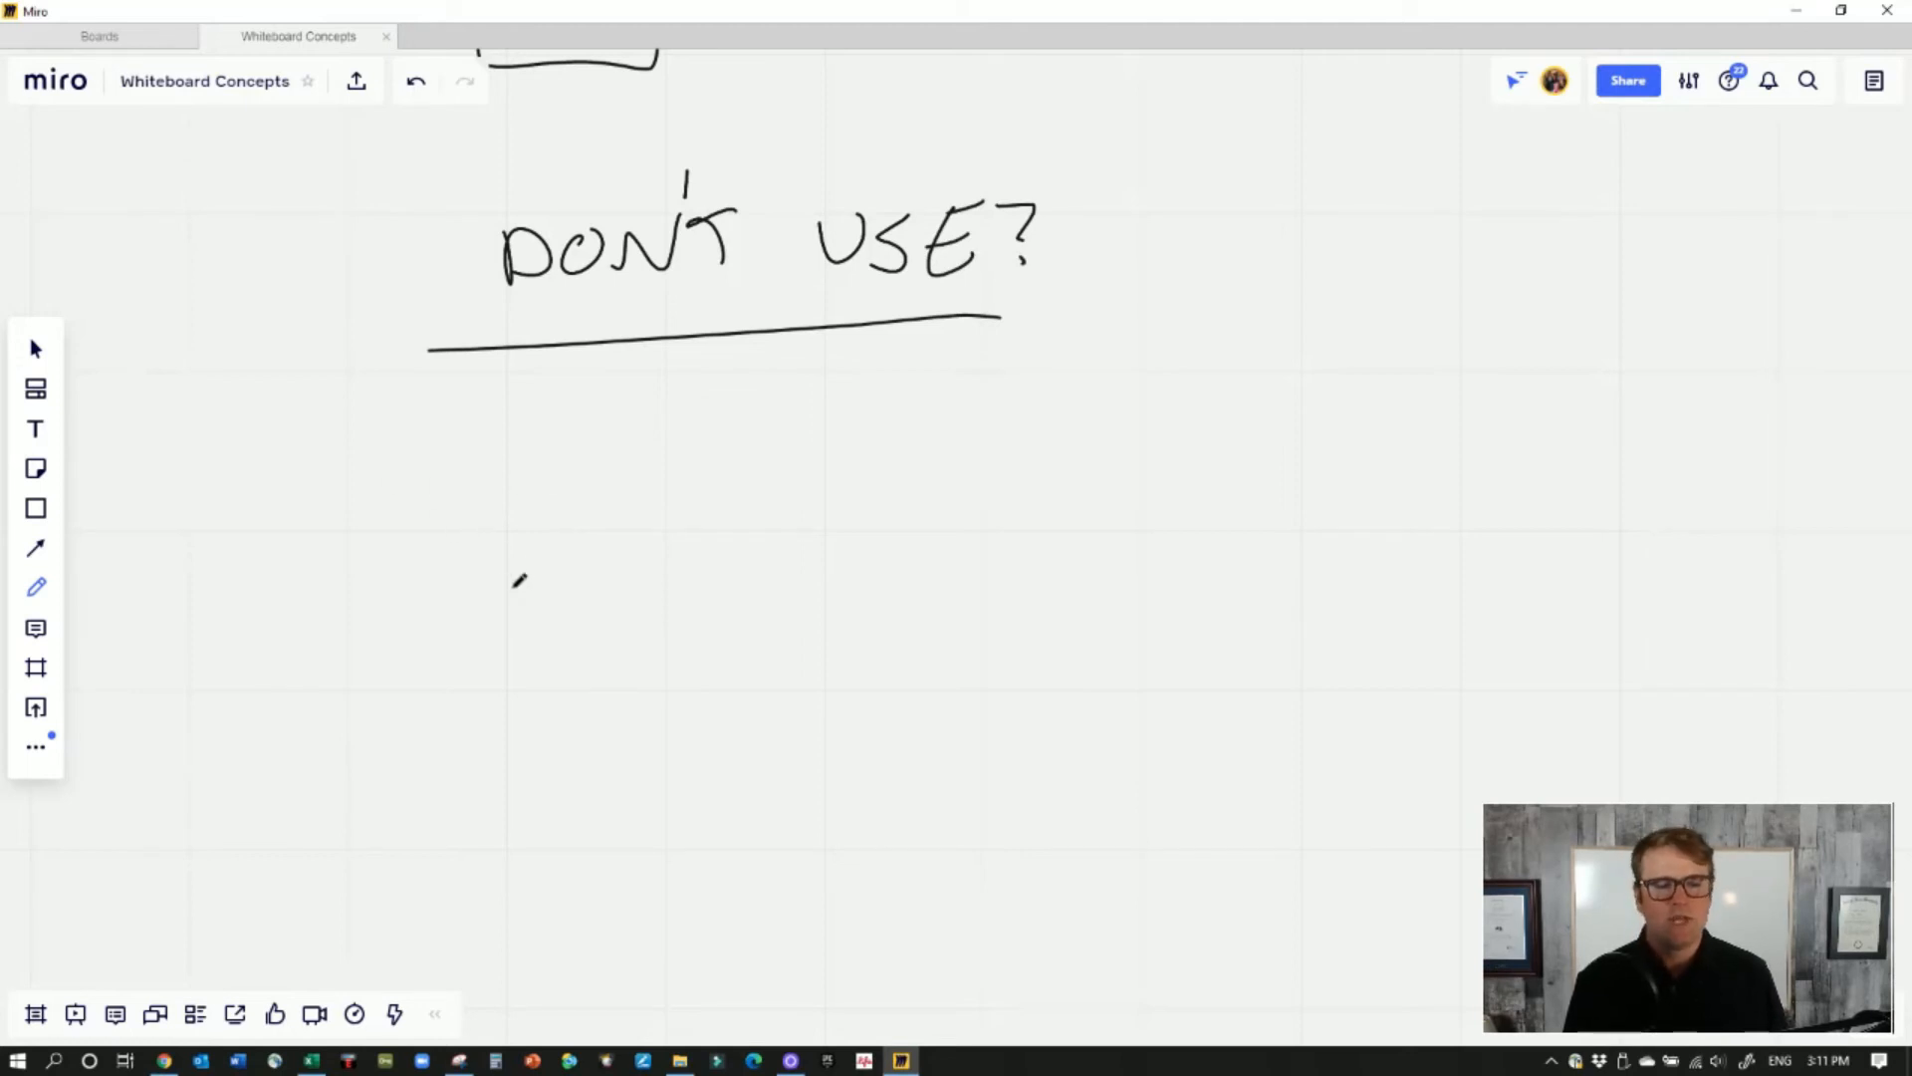
# Draw a person with $5,000 and a line leading to a larger stacked account box
pyautogui.moveTo(511, 567); pyautogui.dragTo(482, 695)
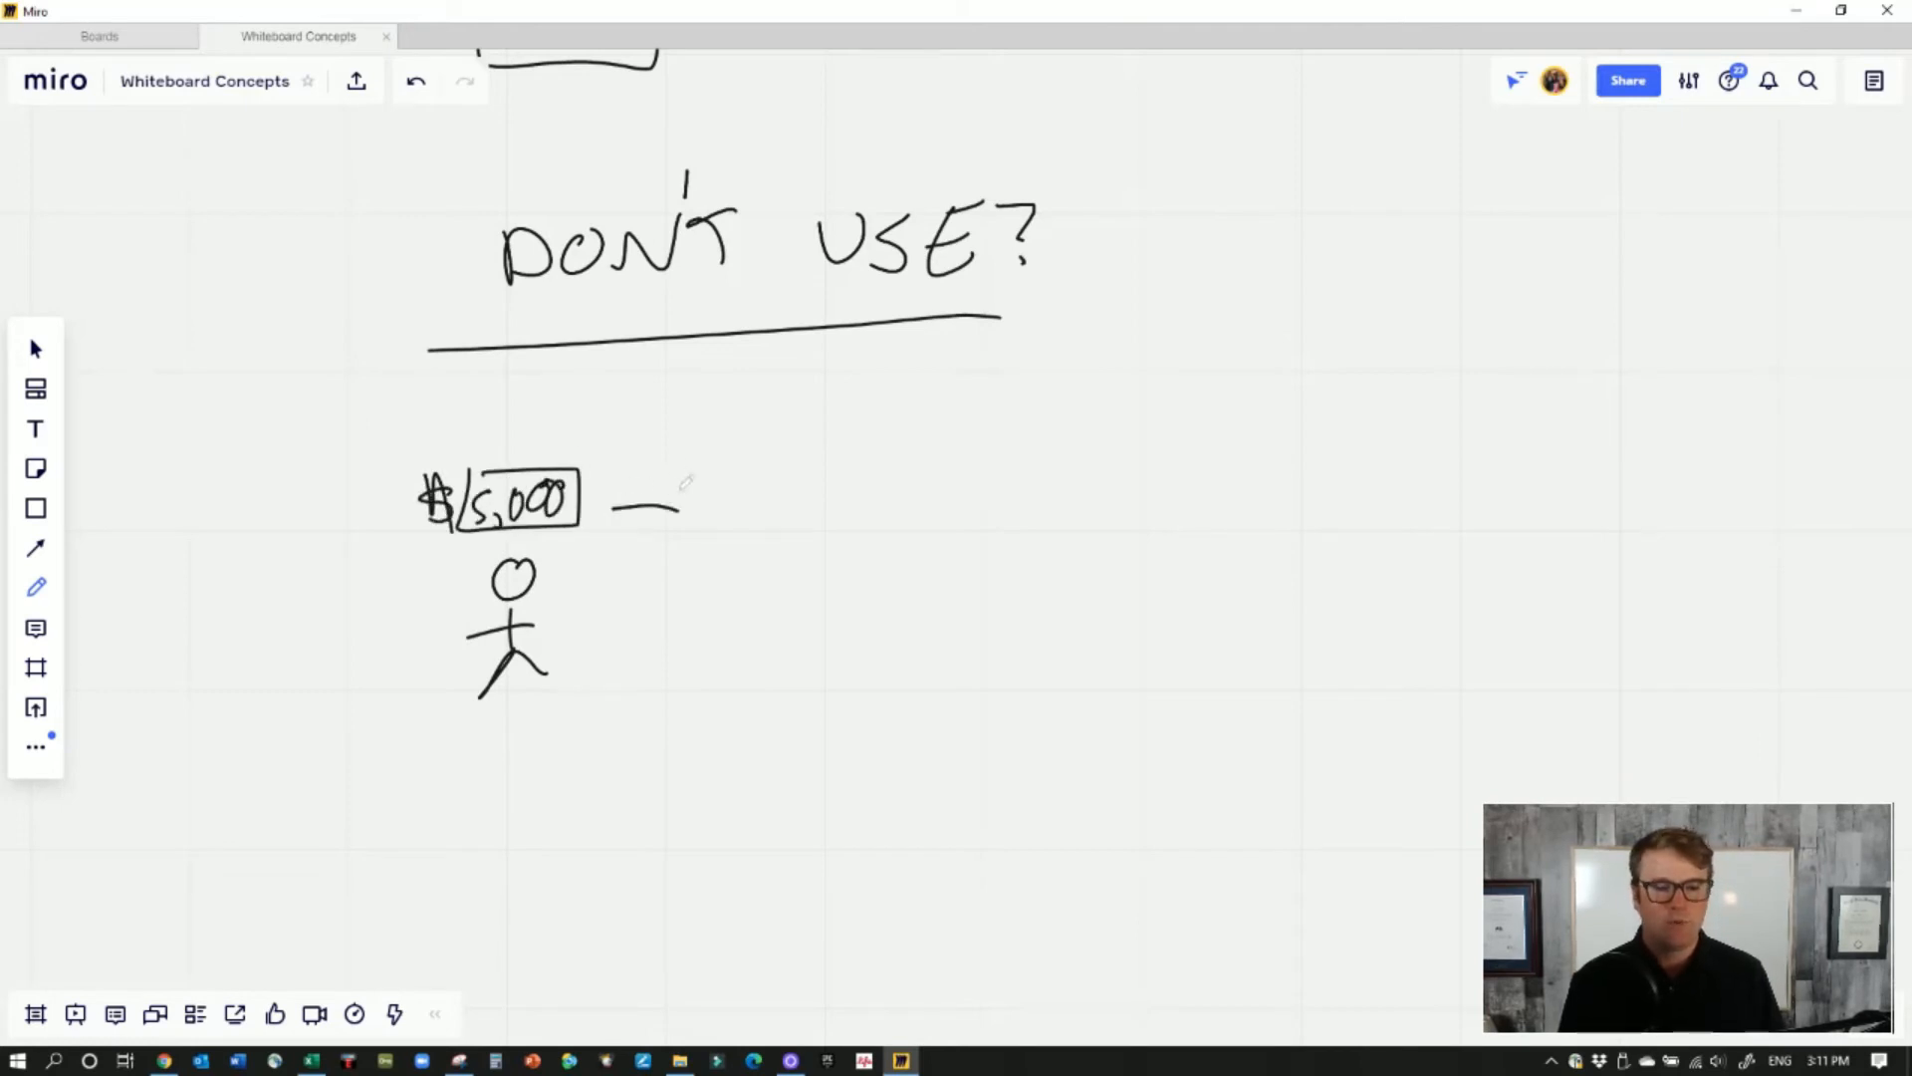
pyautogui.moveTo(615, 500); pyautogui.dragTo(854, 488)
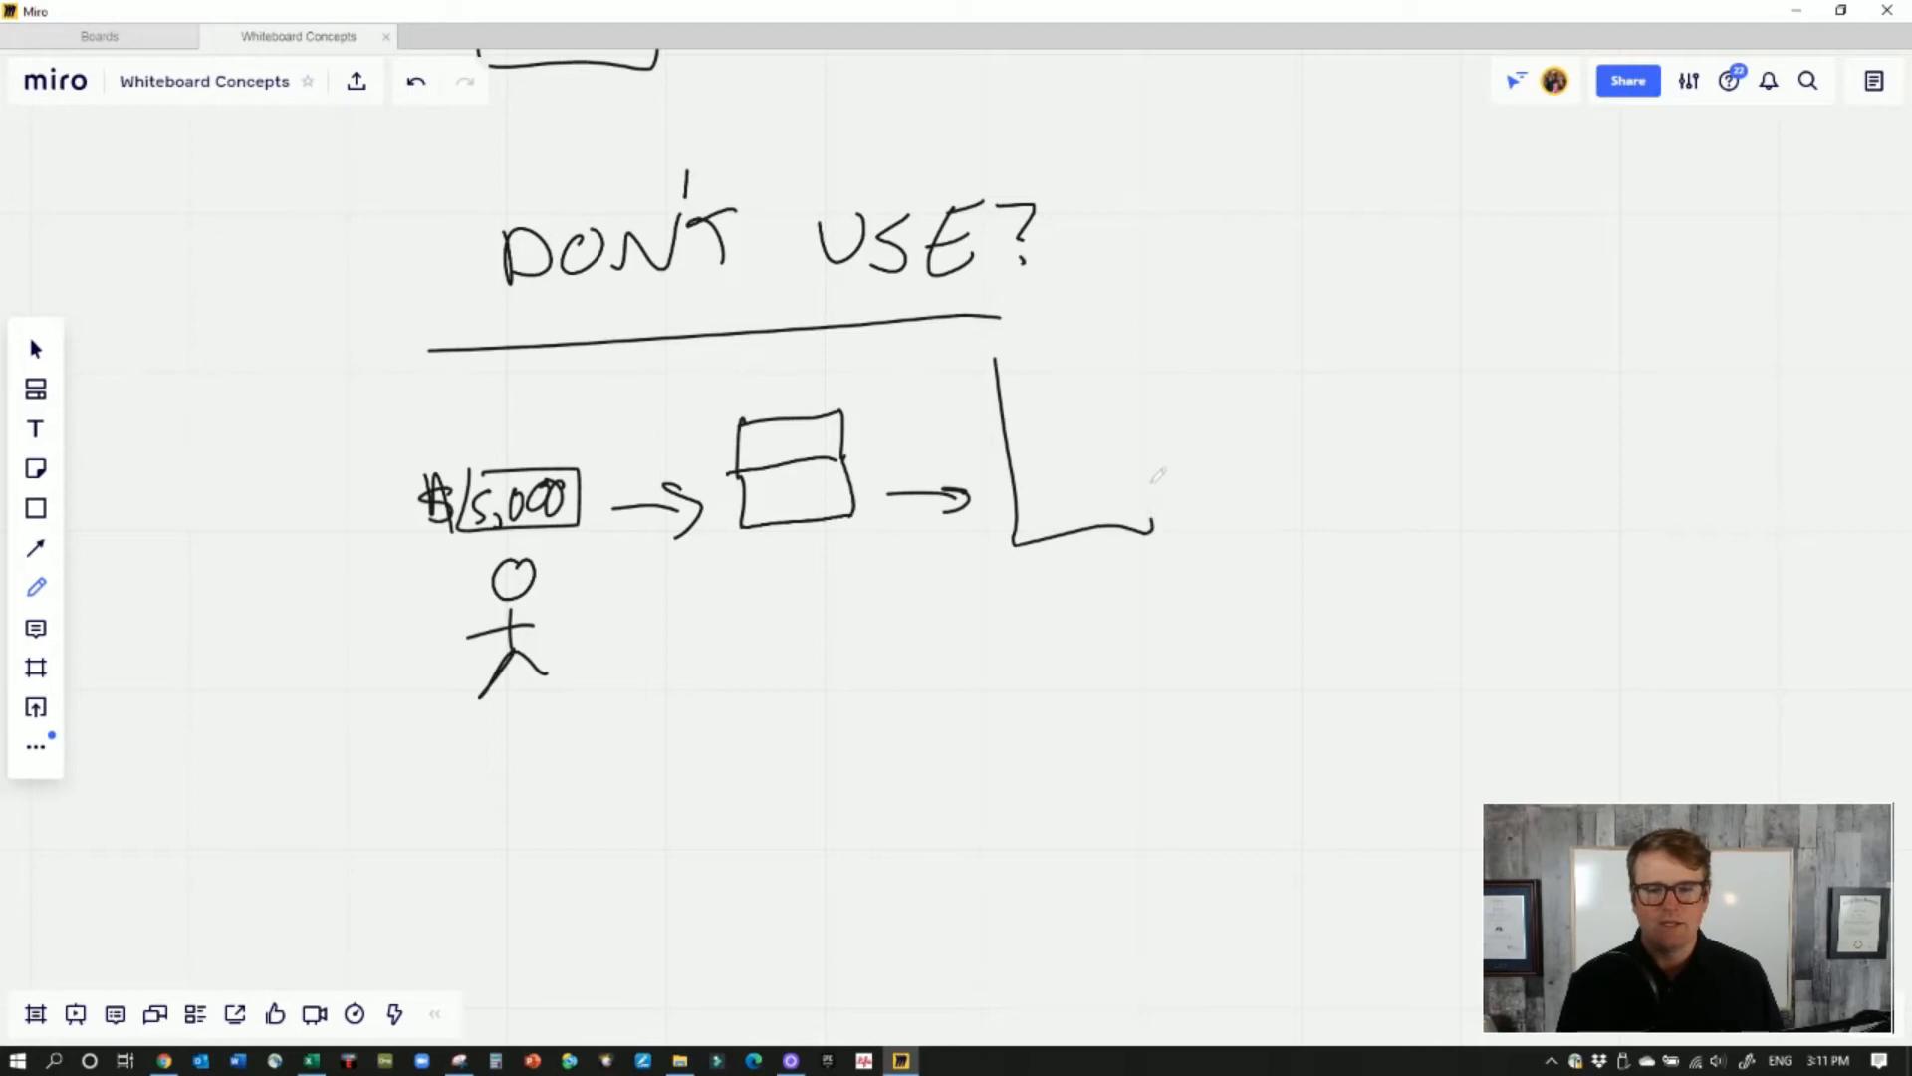
pyautogui.moveTo(994, 354); pyautogui.dragTo(1153, 549)
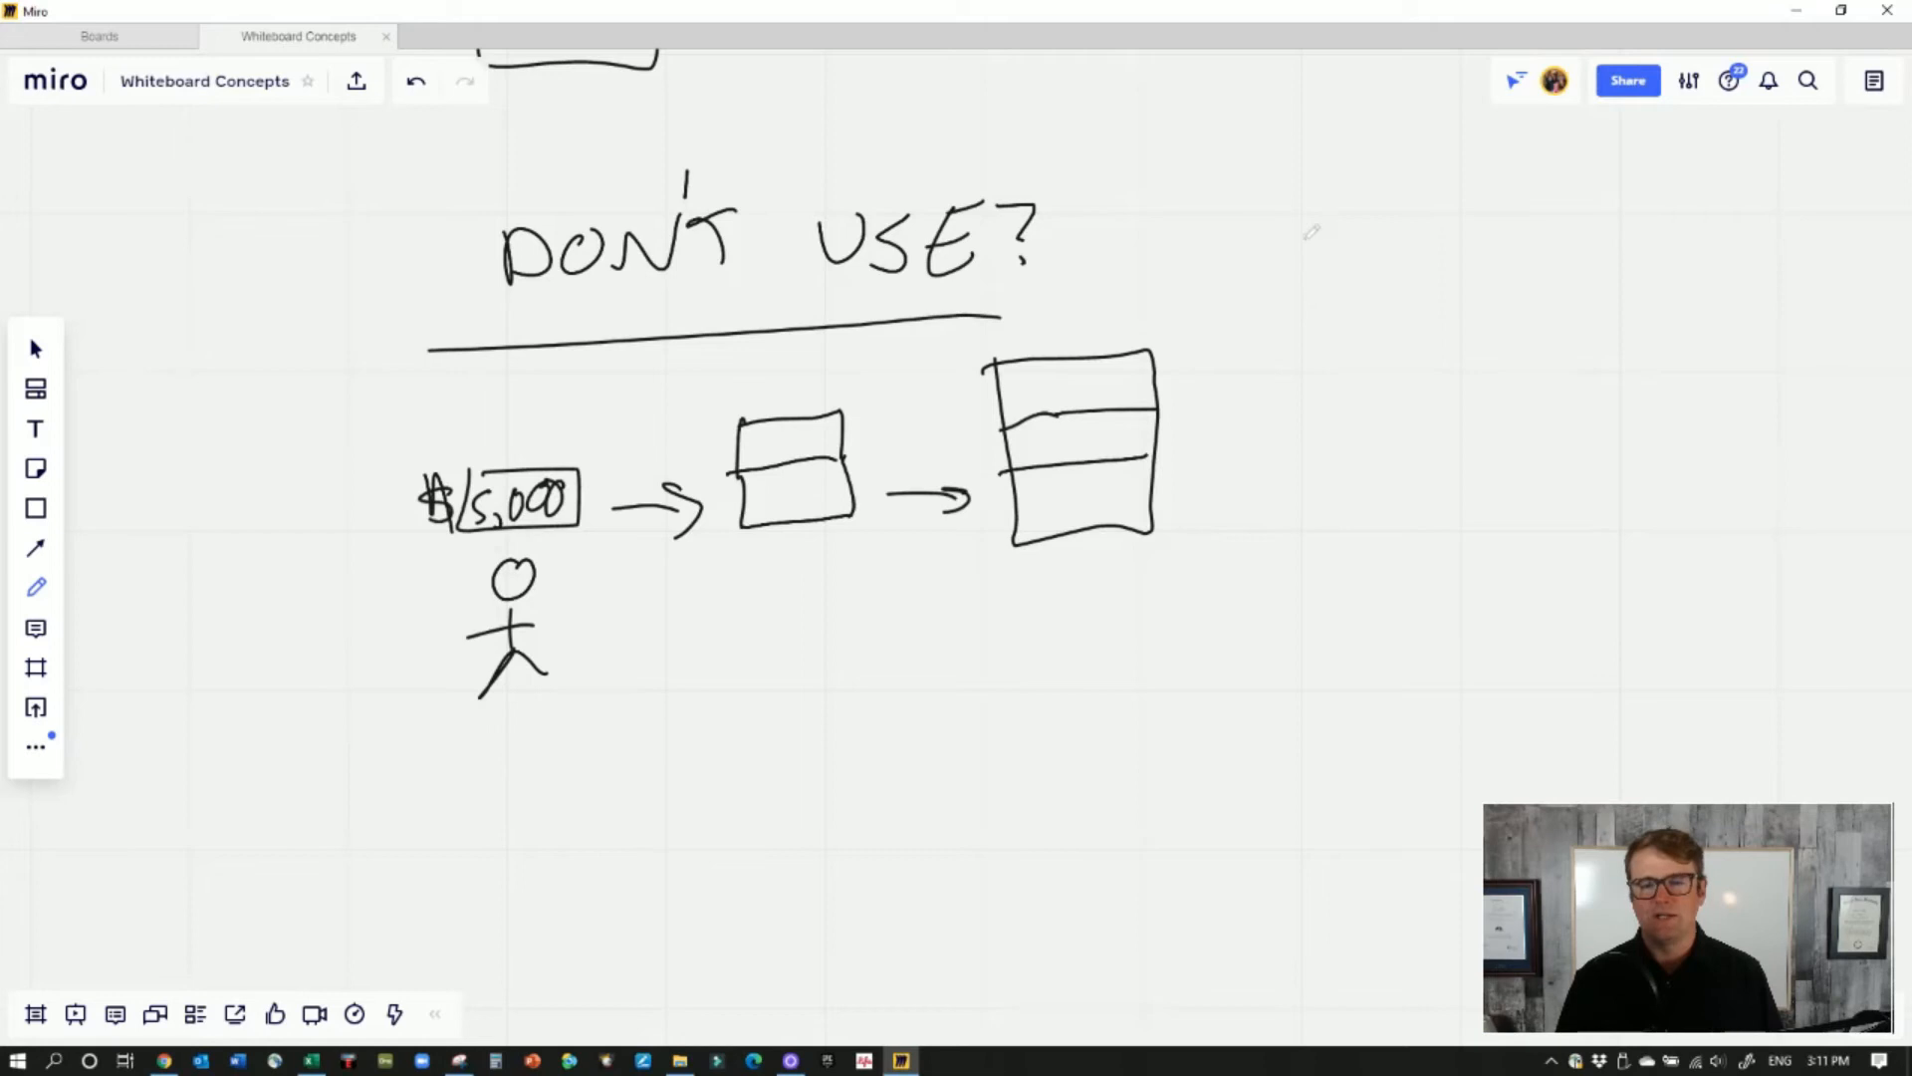
# Draw a tall box labelled $69,500 with an arrow coming out beside it
pyautogui.moveTo(1305, 243); pyautogui.dragTo(1512, 524)
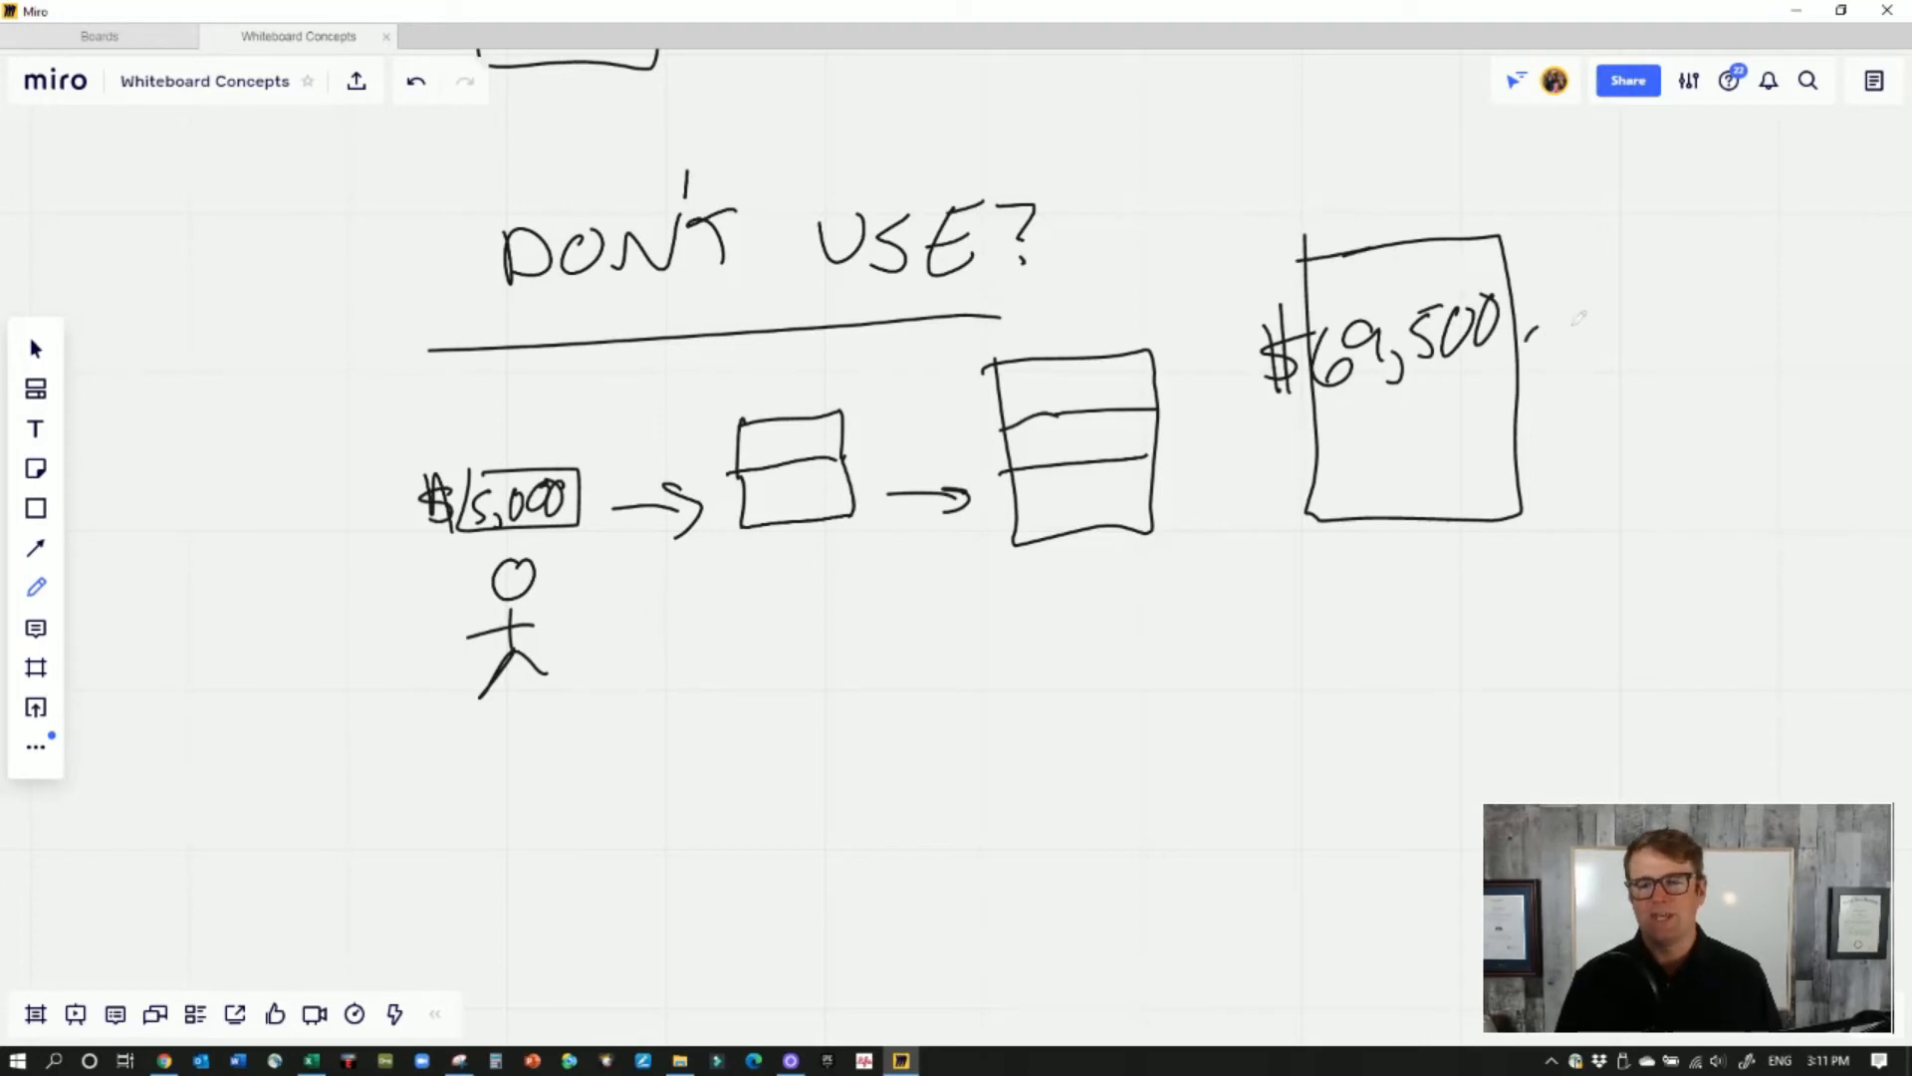
pyautogui.moveTo(1536, 323); pyautogui.dragTo(1609, 391)
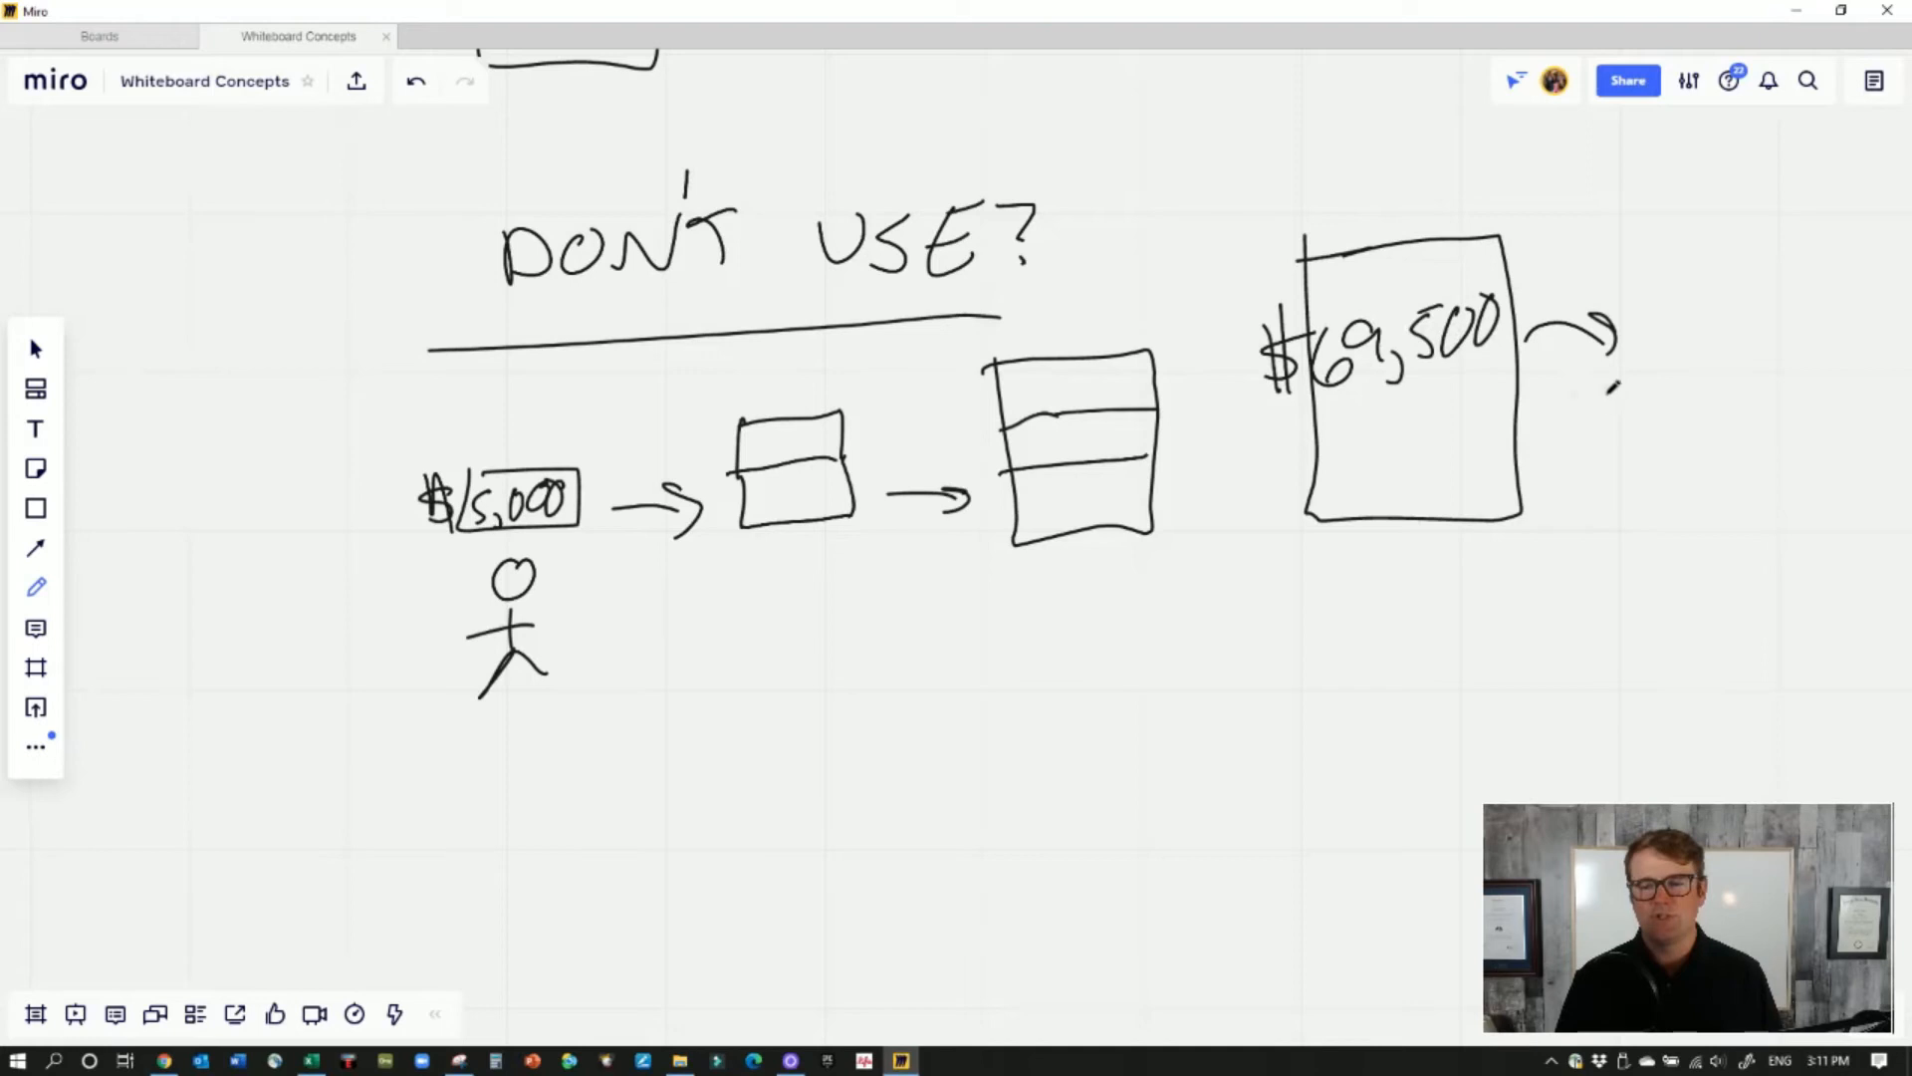
pyautogui.moveTo(1609, 378); pyautogui.dragTo(1512, 414)
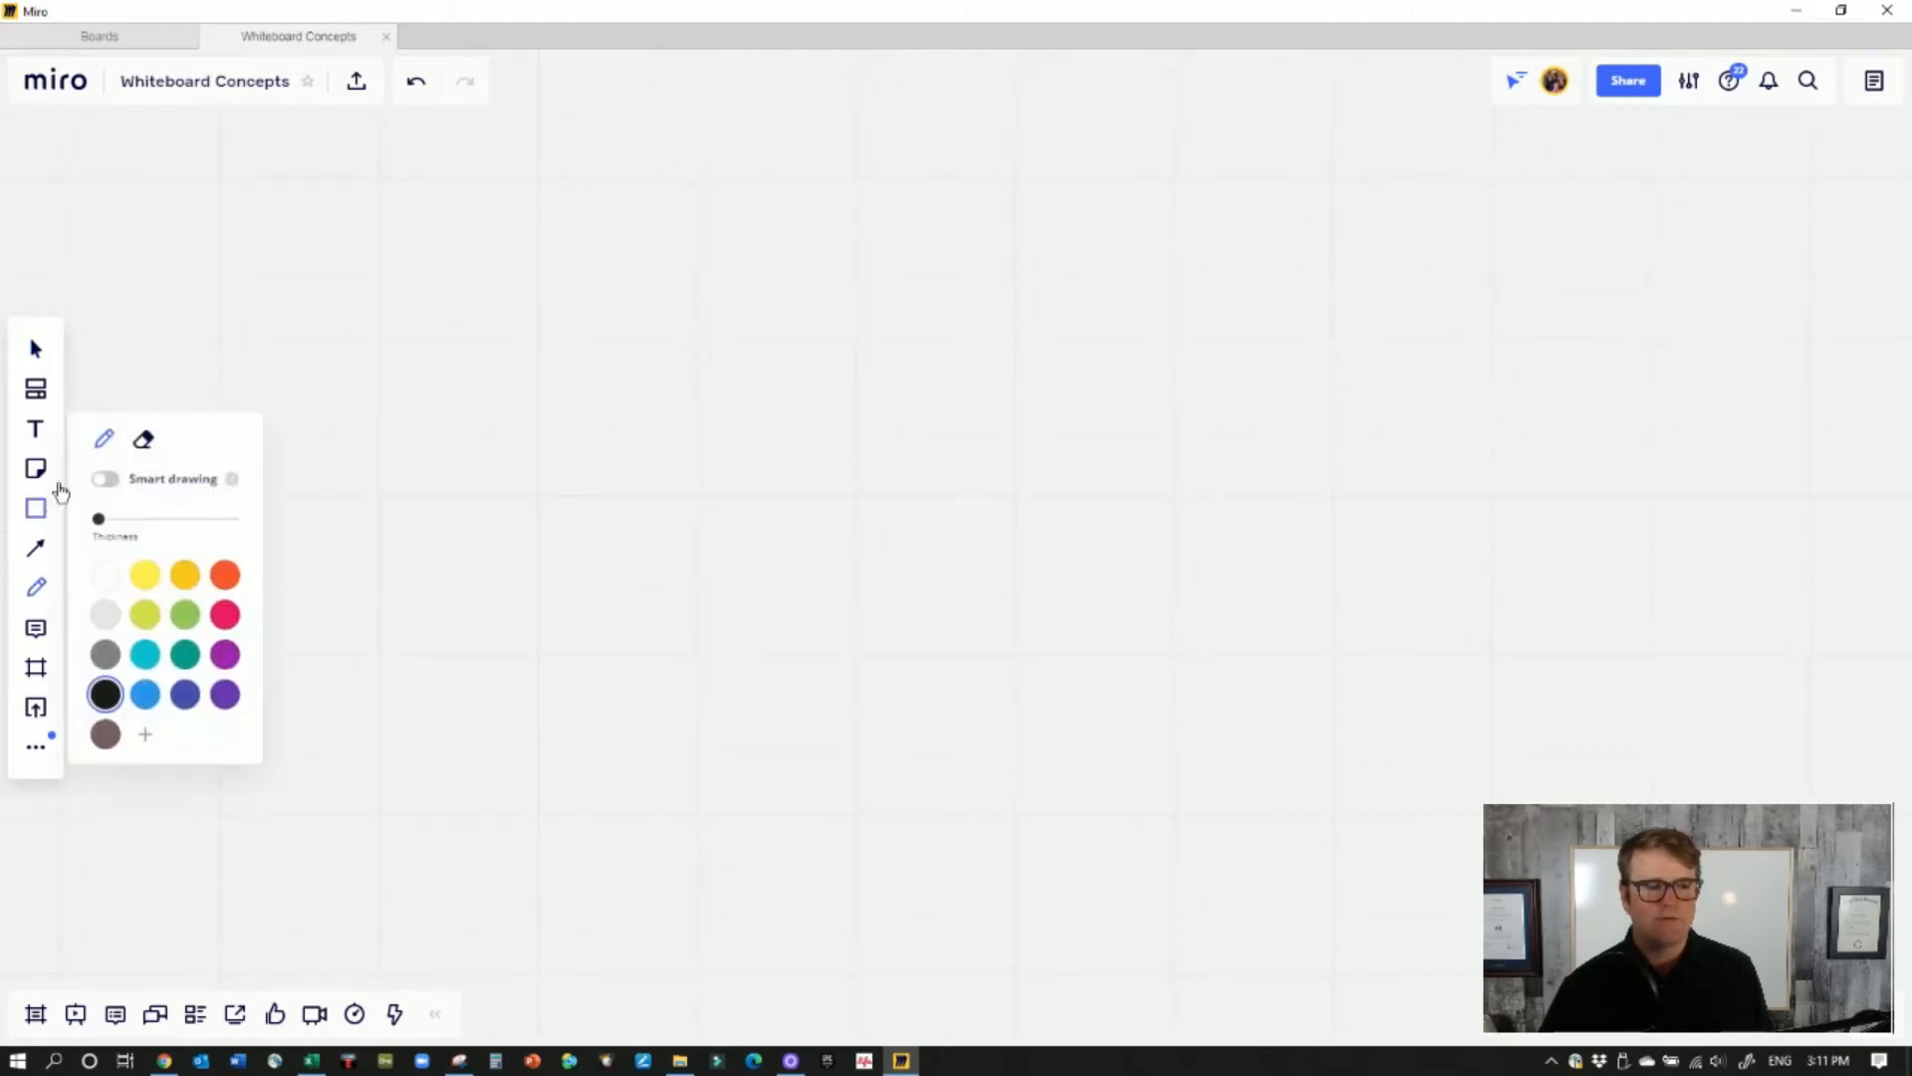
# Handwrite an underlined WHAT ABOUT ME? heading with NO beneath it
pyautogui.moveTo(549, 281); pyautogui.dragTo(592, 366)
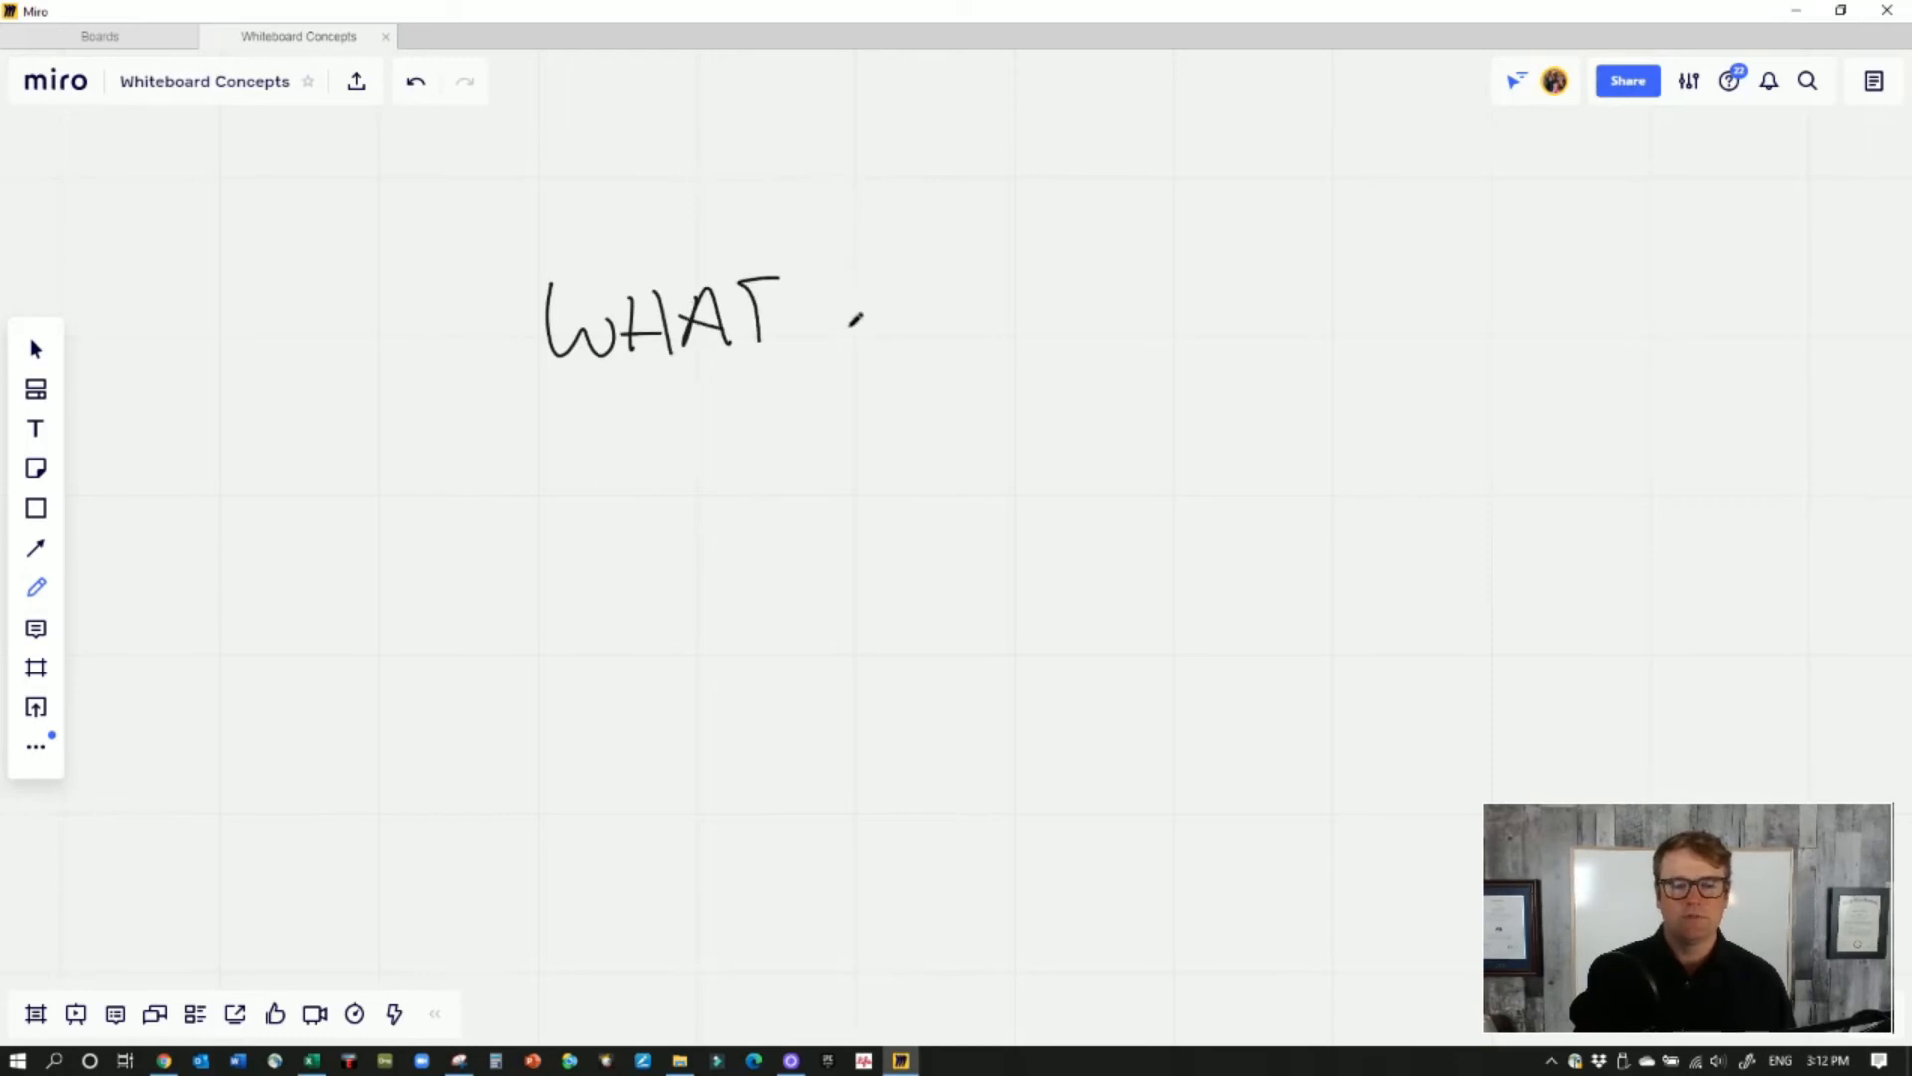
pyautogui.moveTo(835, 340); pyautogui.dragTo(970, 287)
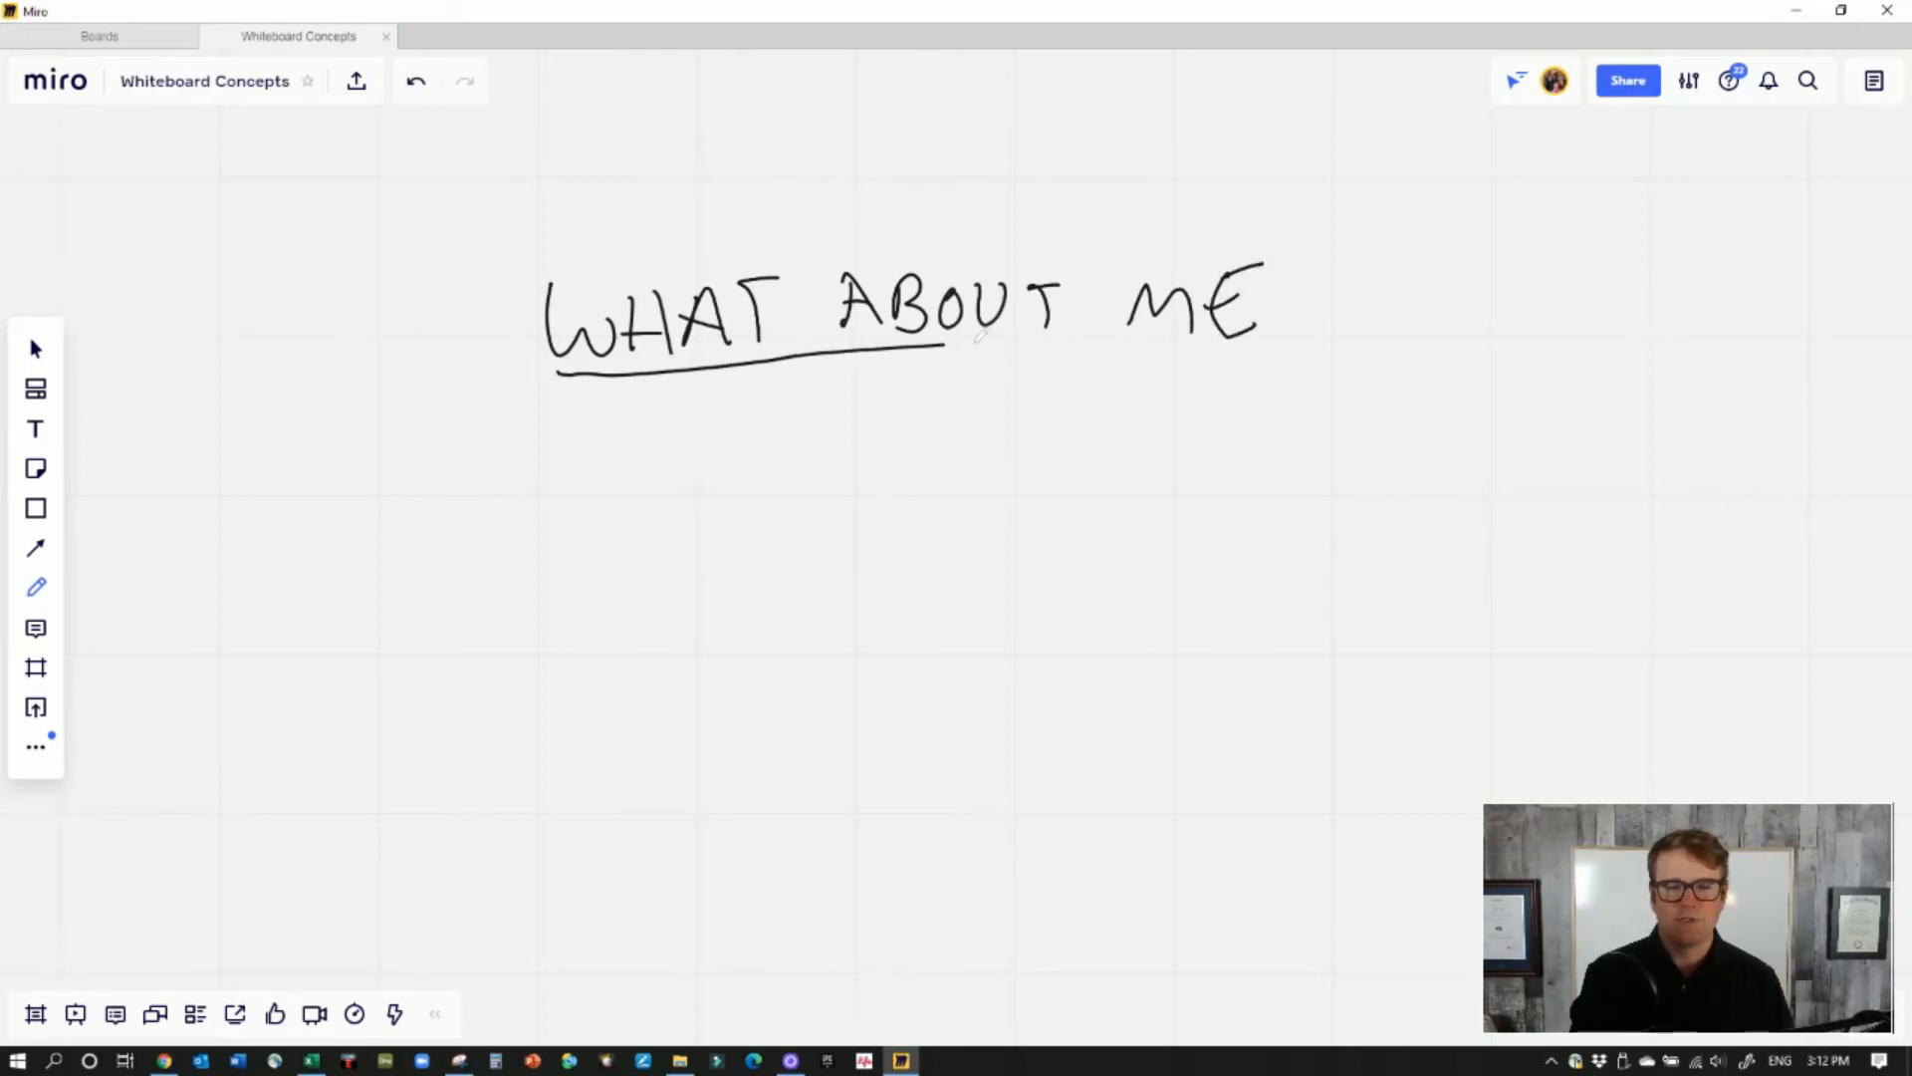
pyautogui.moveTo(1269, 304); pyautogui.dragTo(1299, 299)
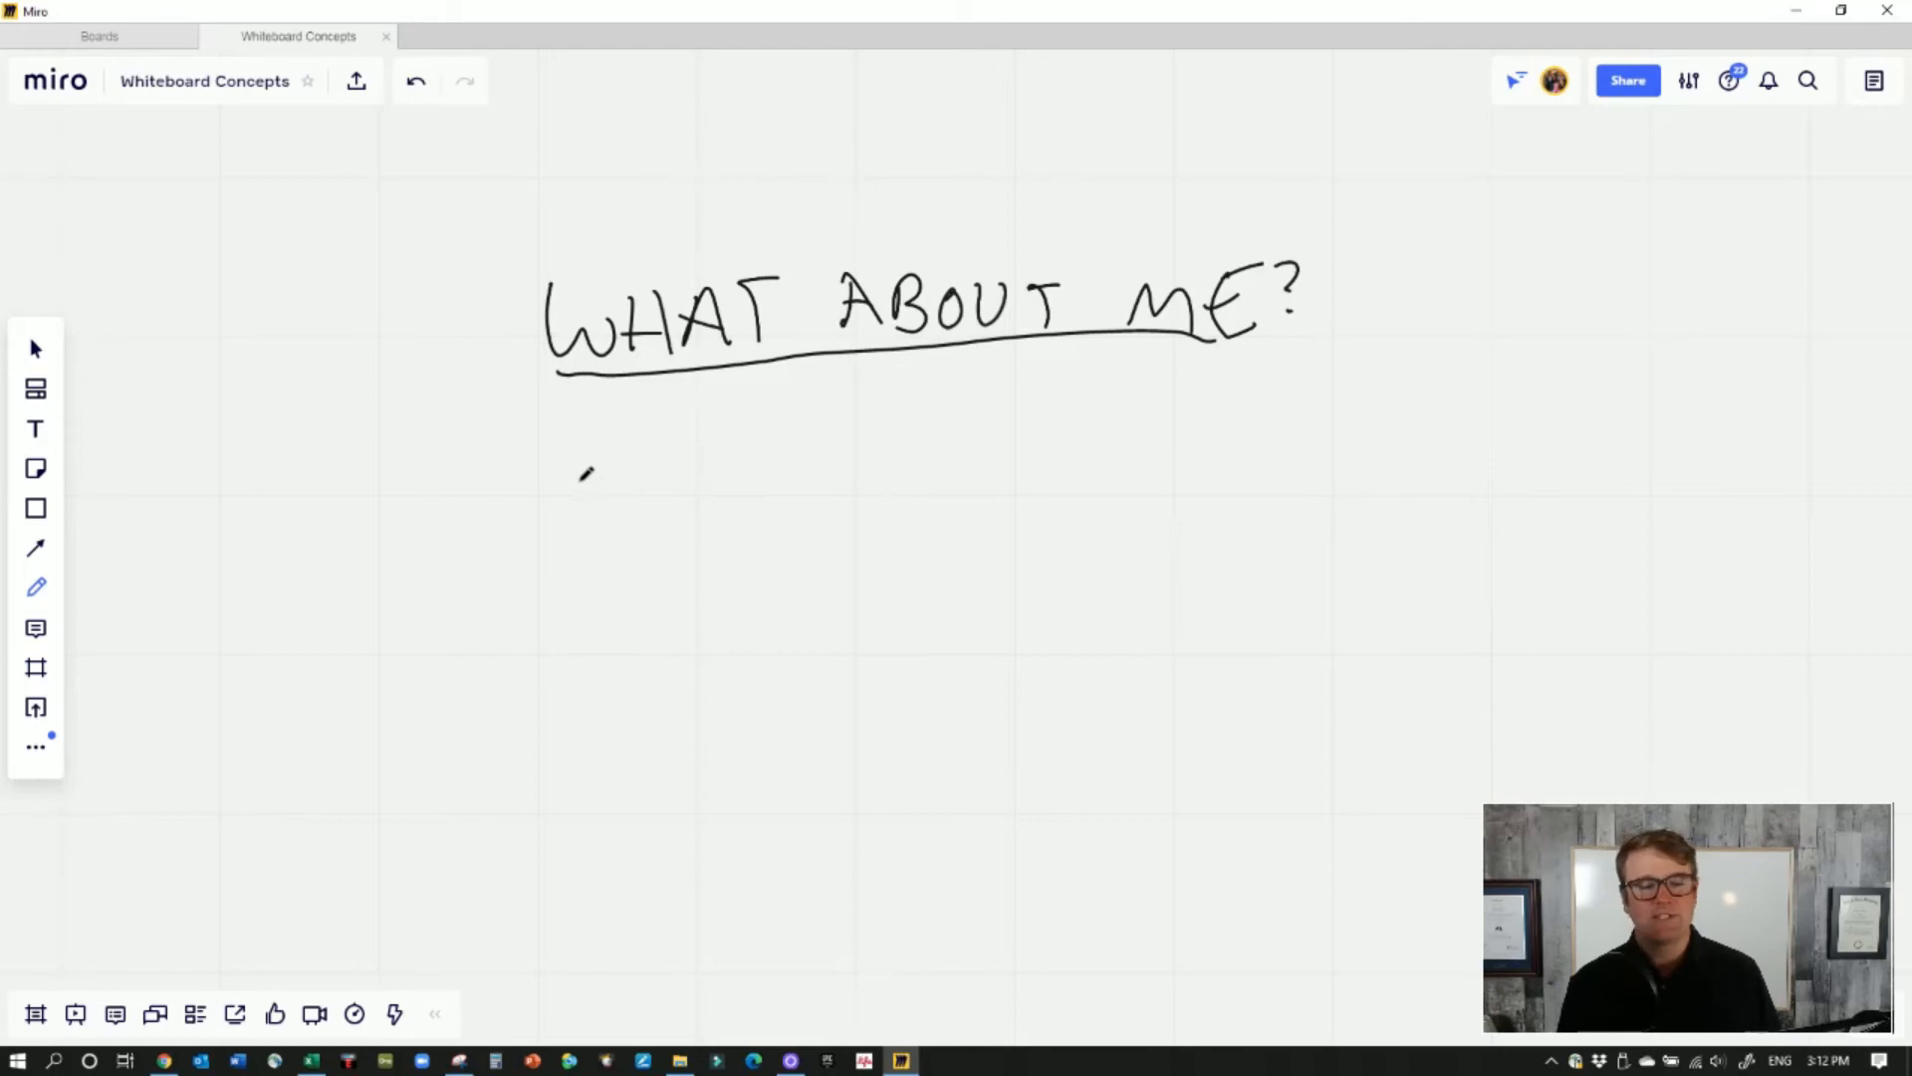
pyautogui.moveTo(580, 488); pyautogui.dragTo(757, 488)
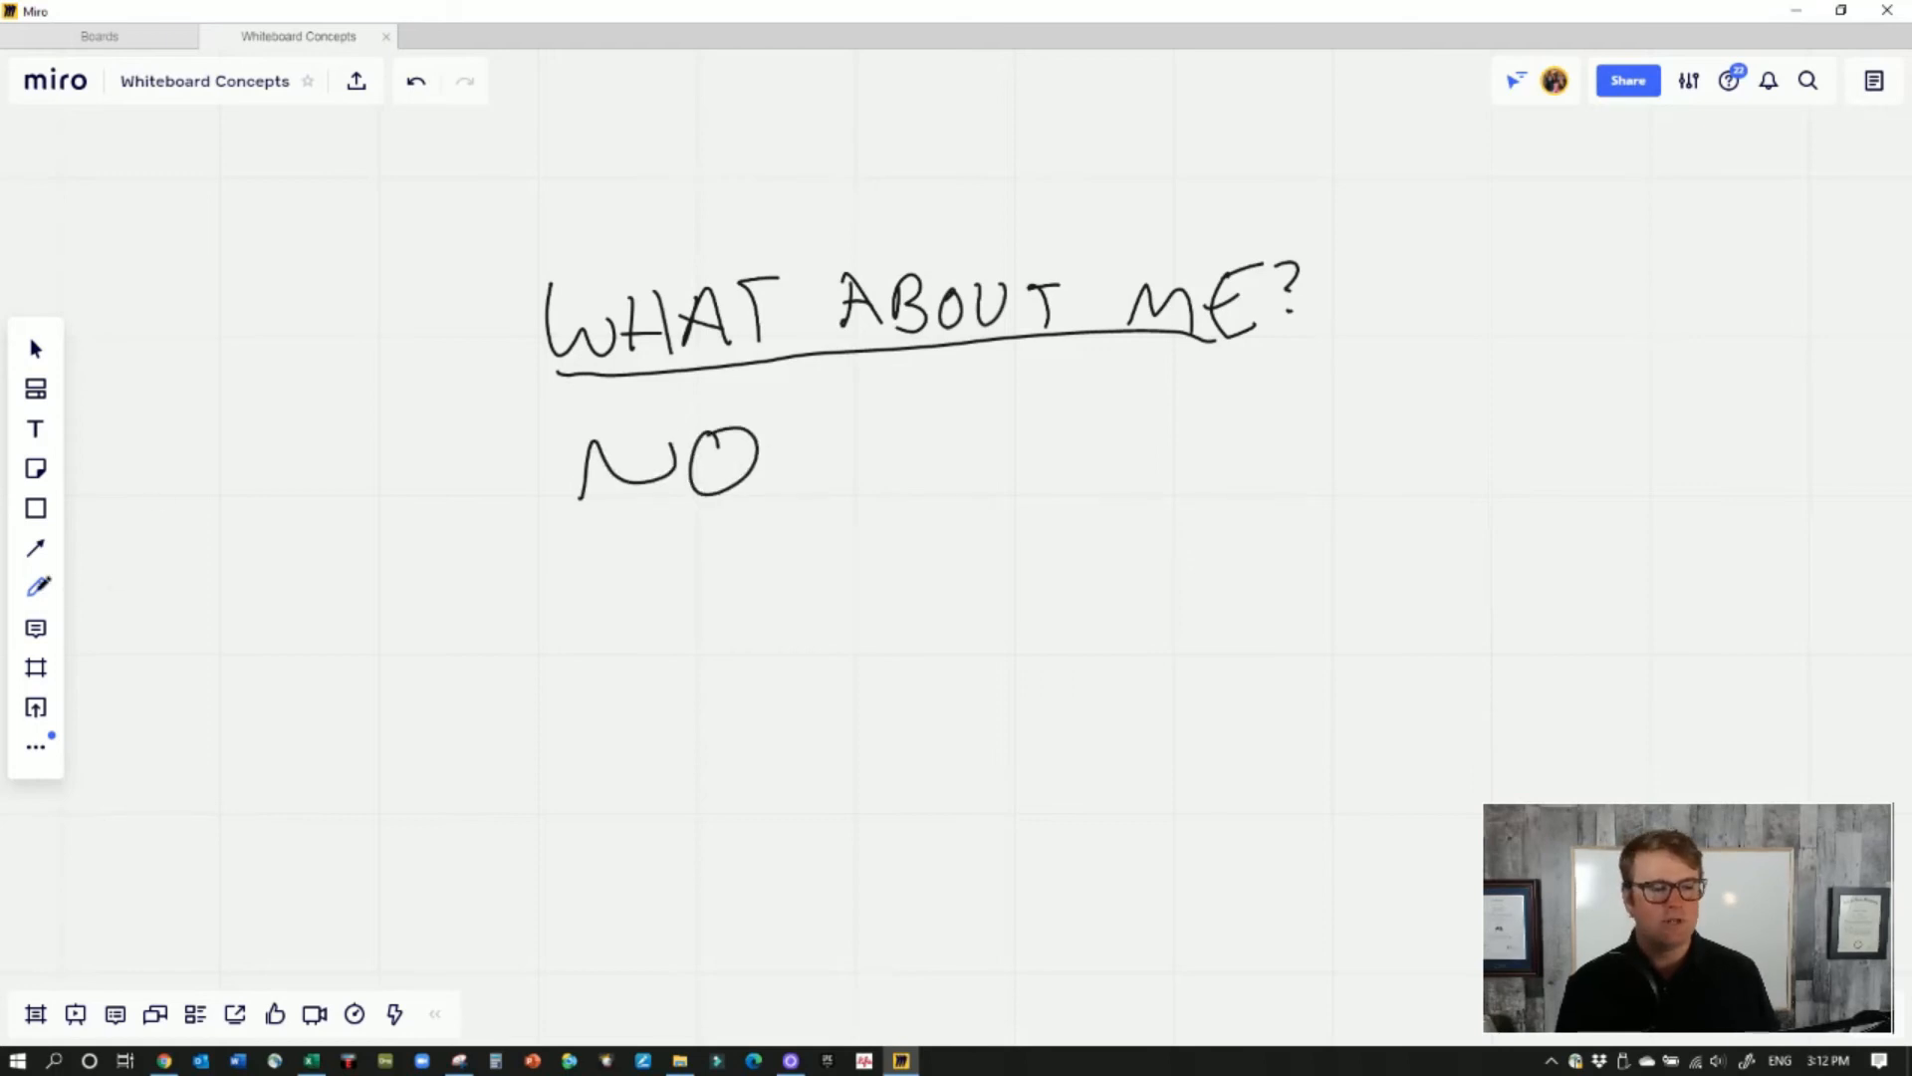
# List AMERICAN, BUSINESS and DOCTORS as dashed items beside NO
pyautogui.click(36, 586)
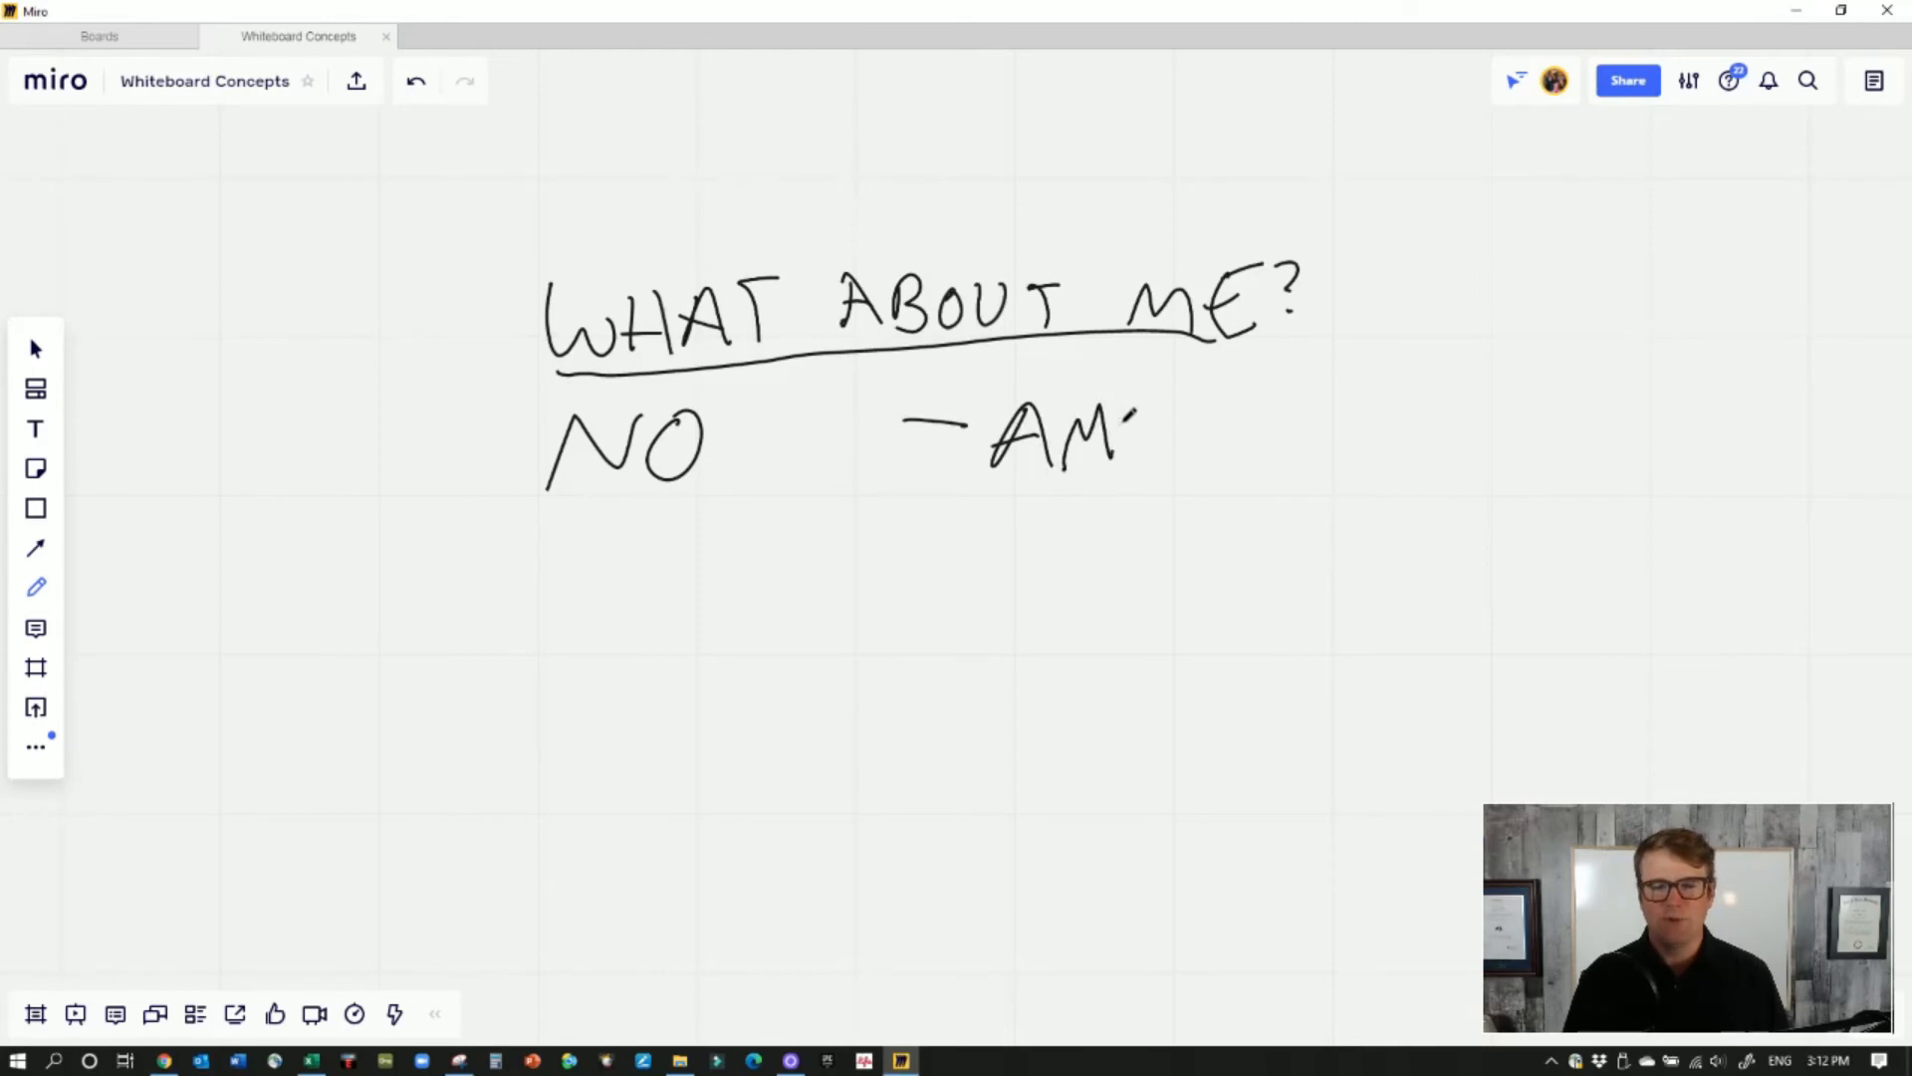
pyautogui.moveTo(1147, 432); pyautogui.dragTo(1281, 432)
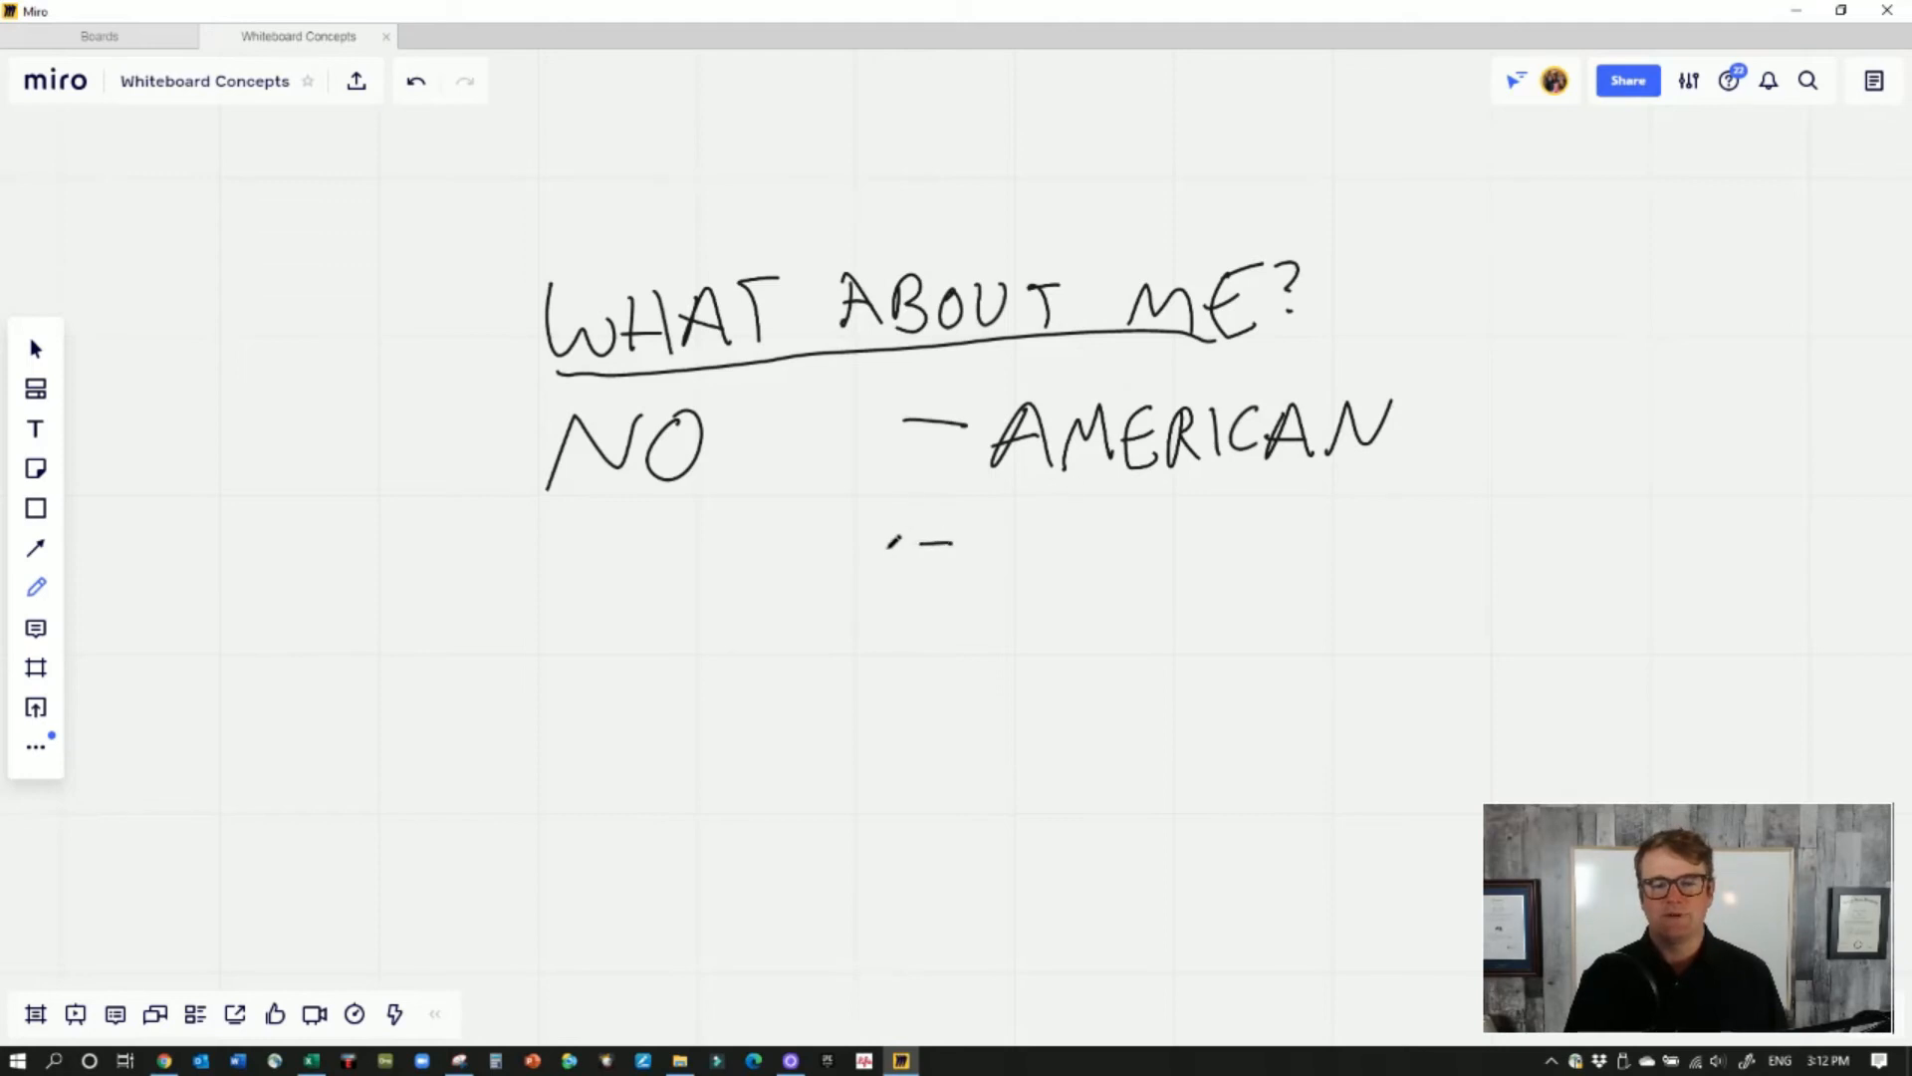
pyautogui.moveTo(890, 541); pyautogui.dragTo(964, 568)
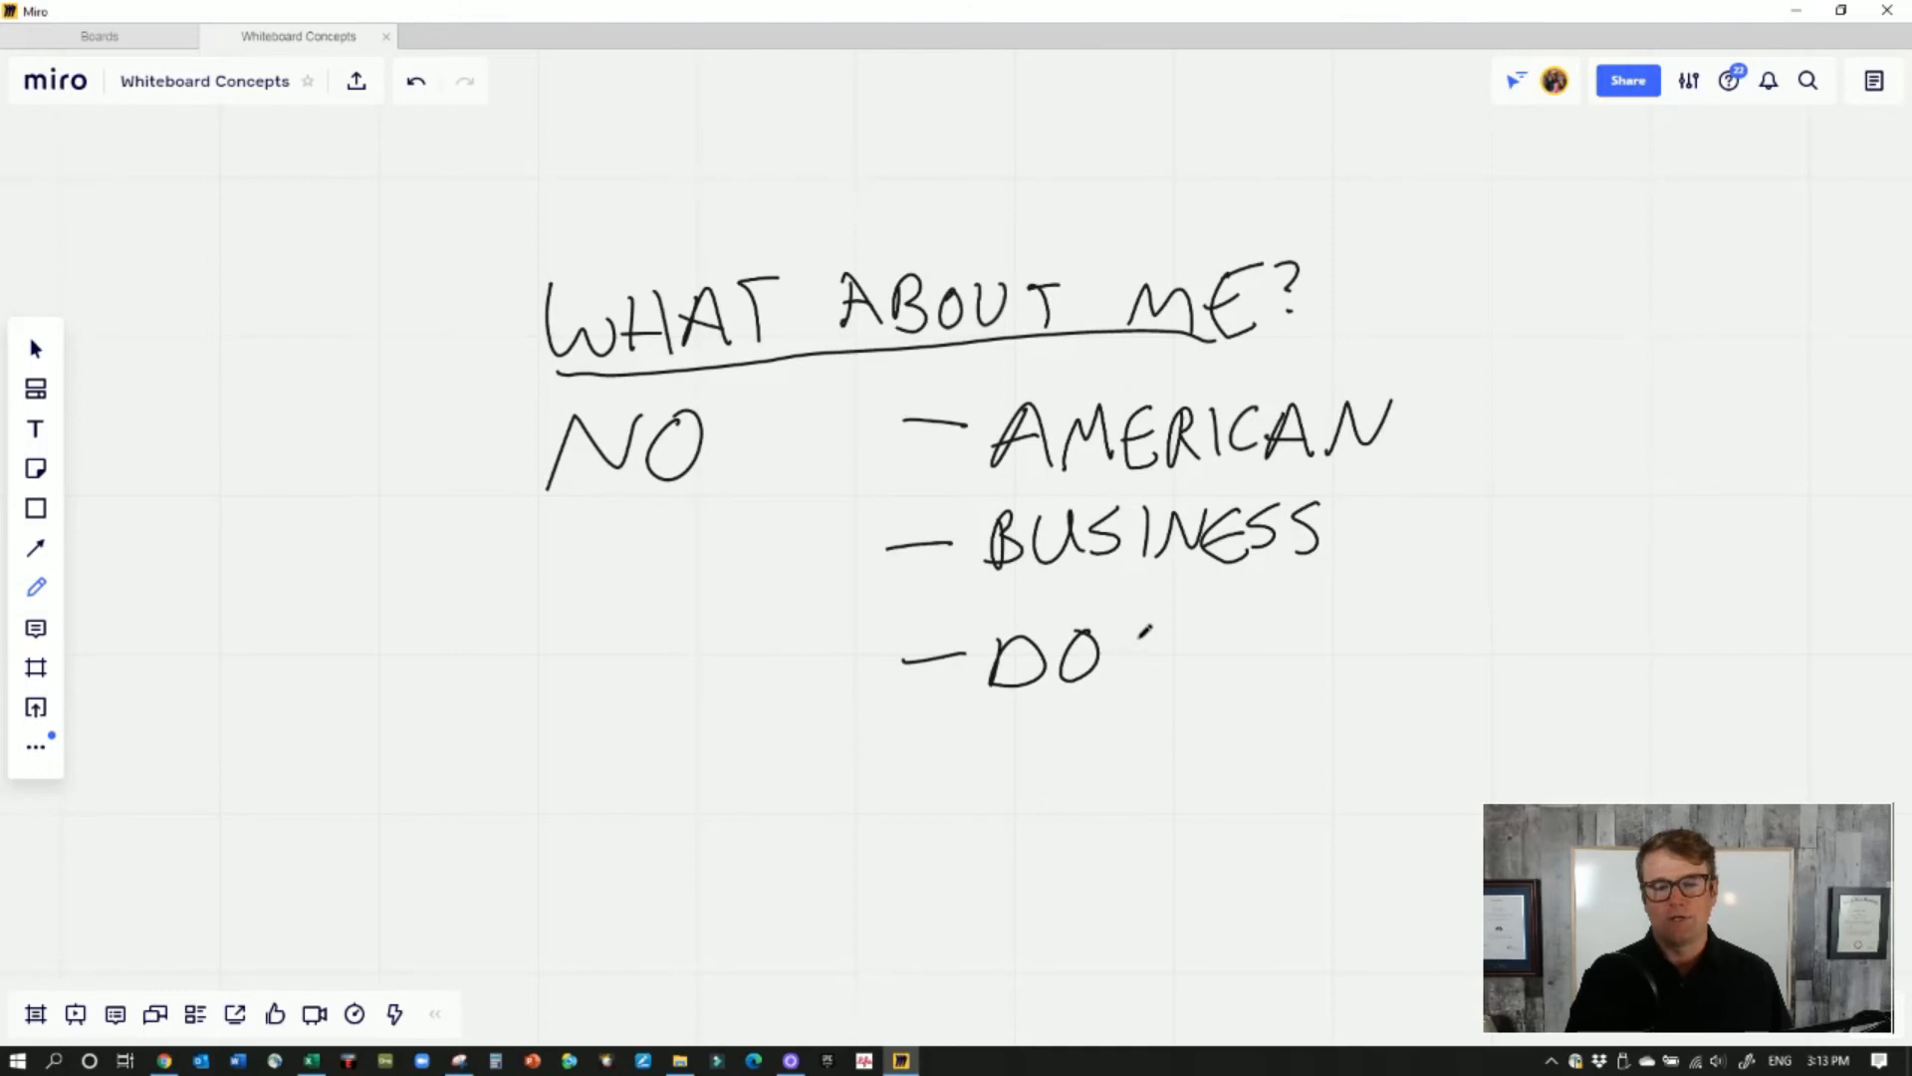
pyautogui.moveTo(1133, 654); pyautogui.dragTo(1341, 633)
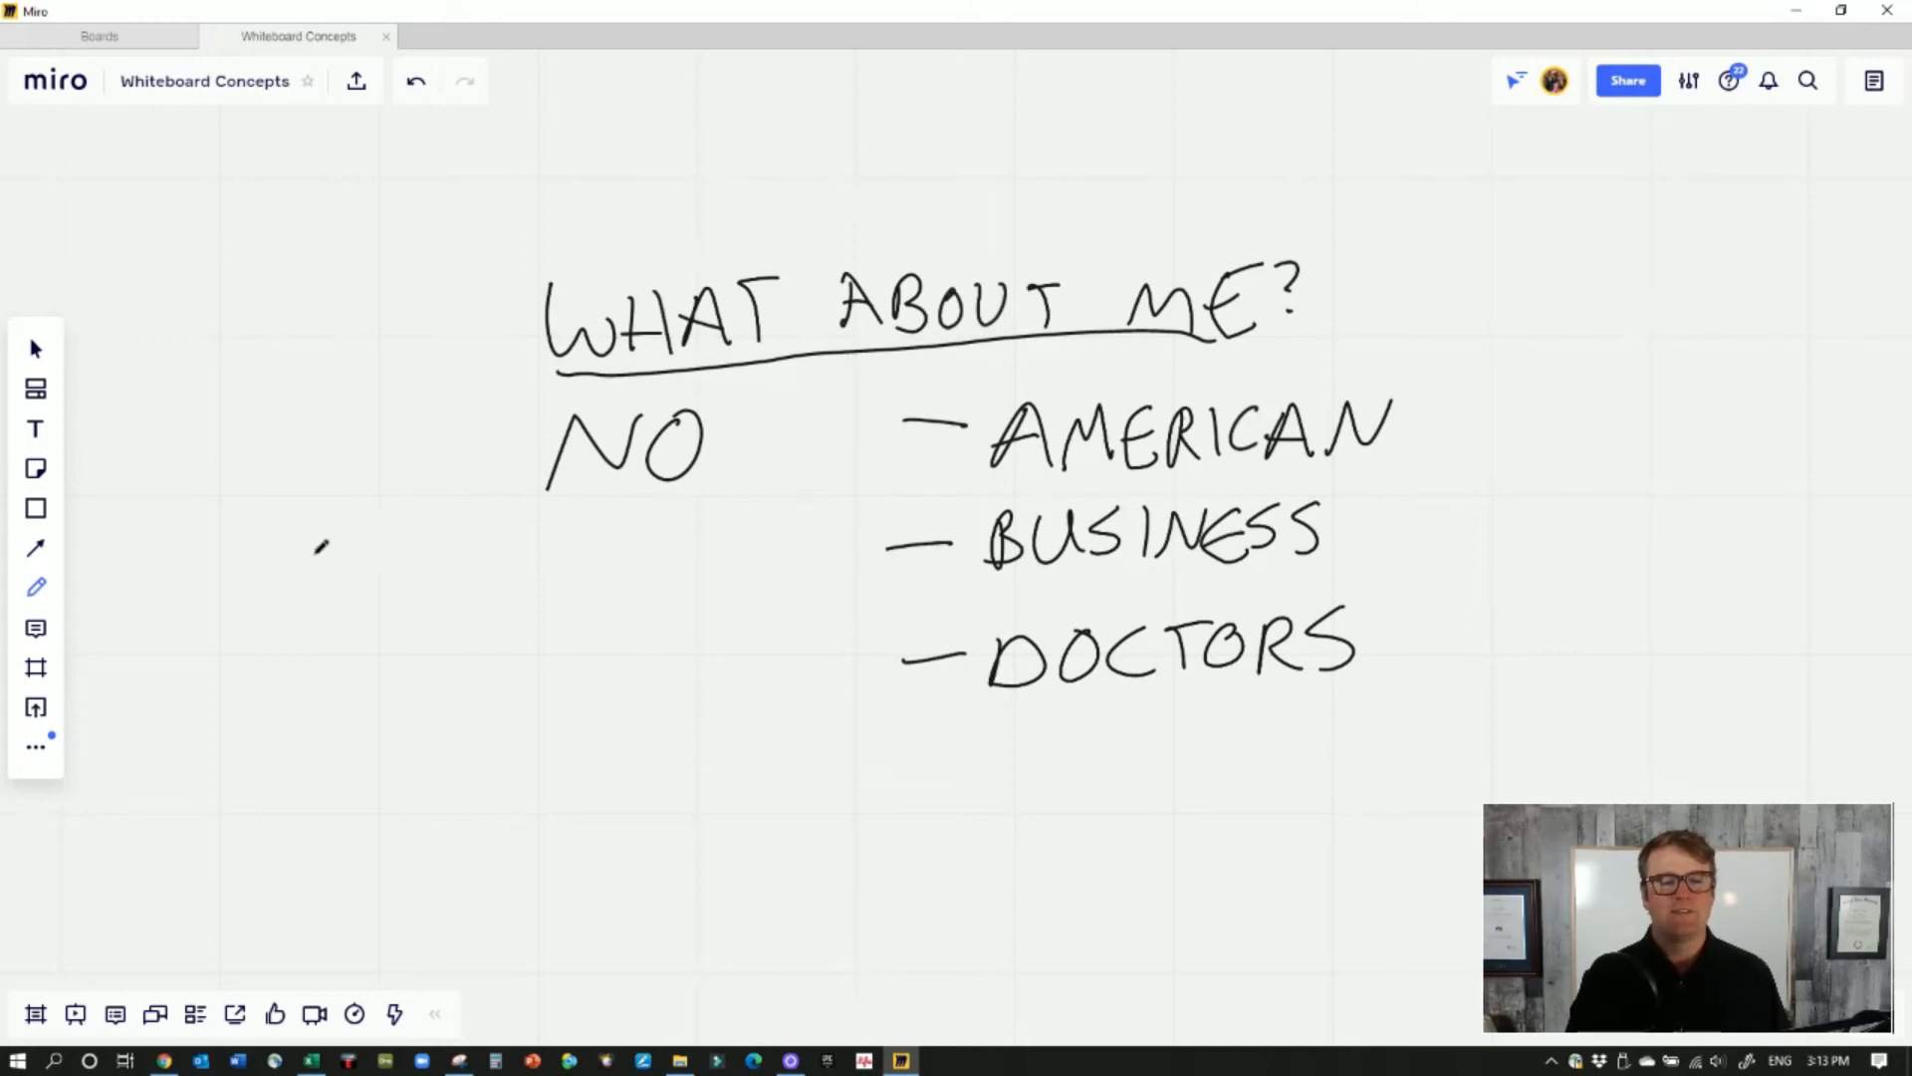
# Check the drawing options and write YES below the NO list
pyautogui.click(36, 586)
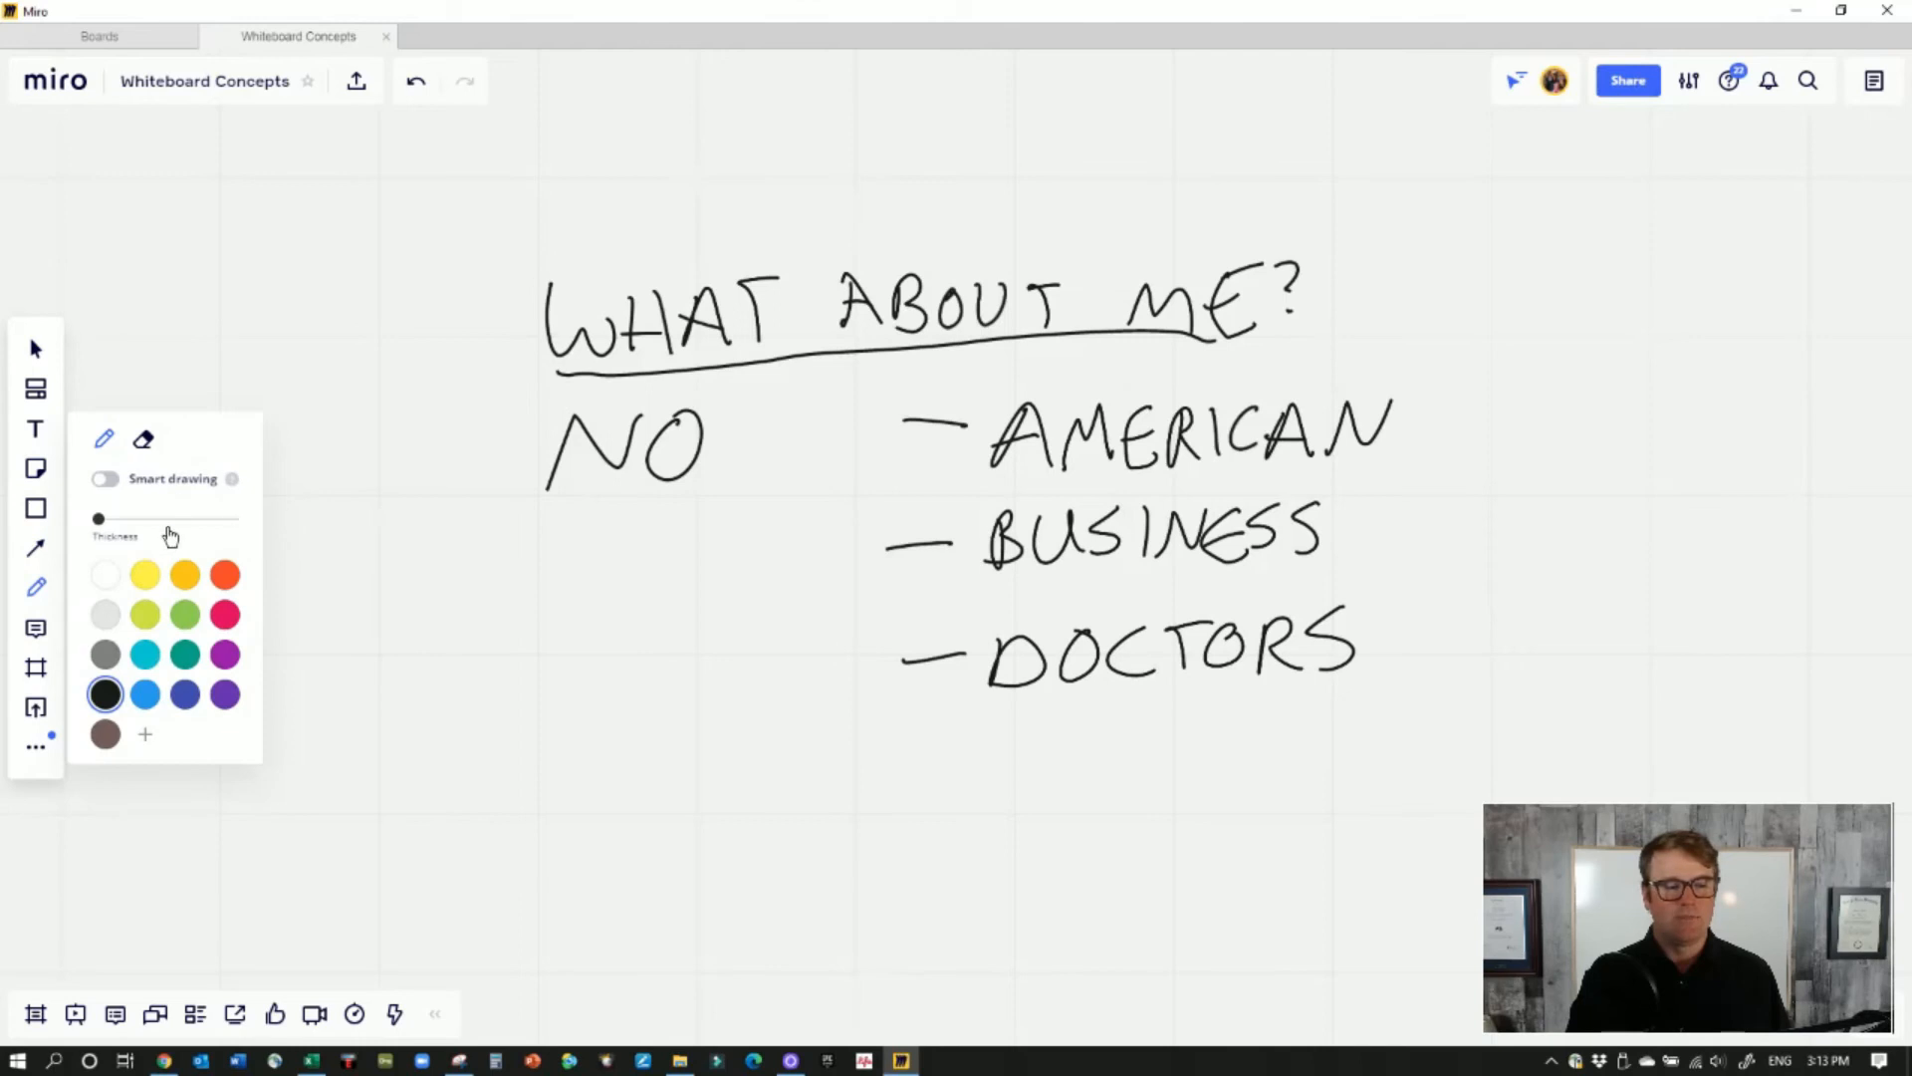
pyautogui.click(506, 723)
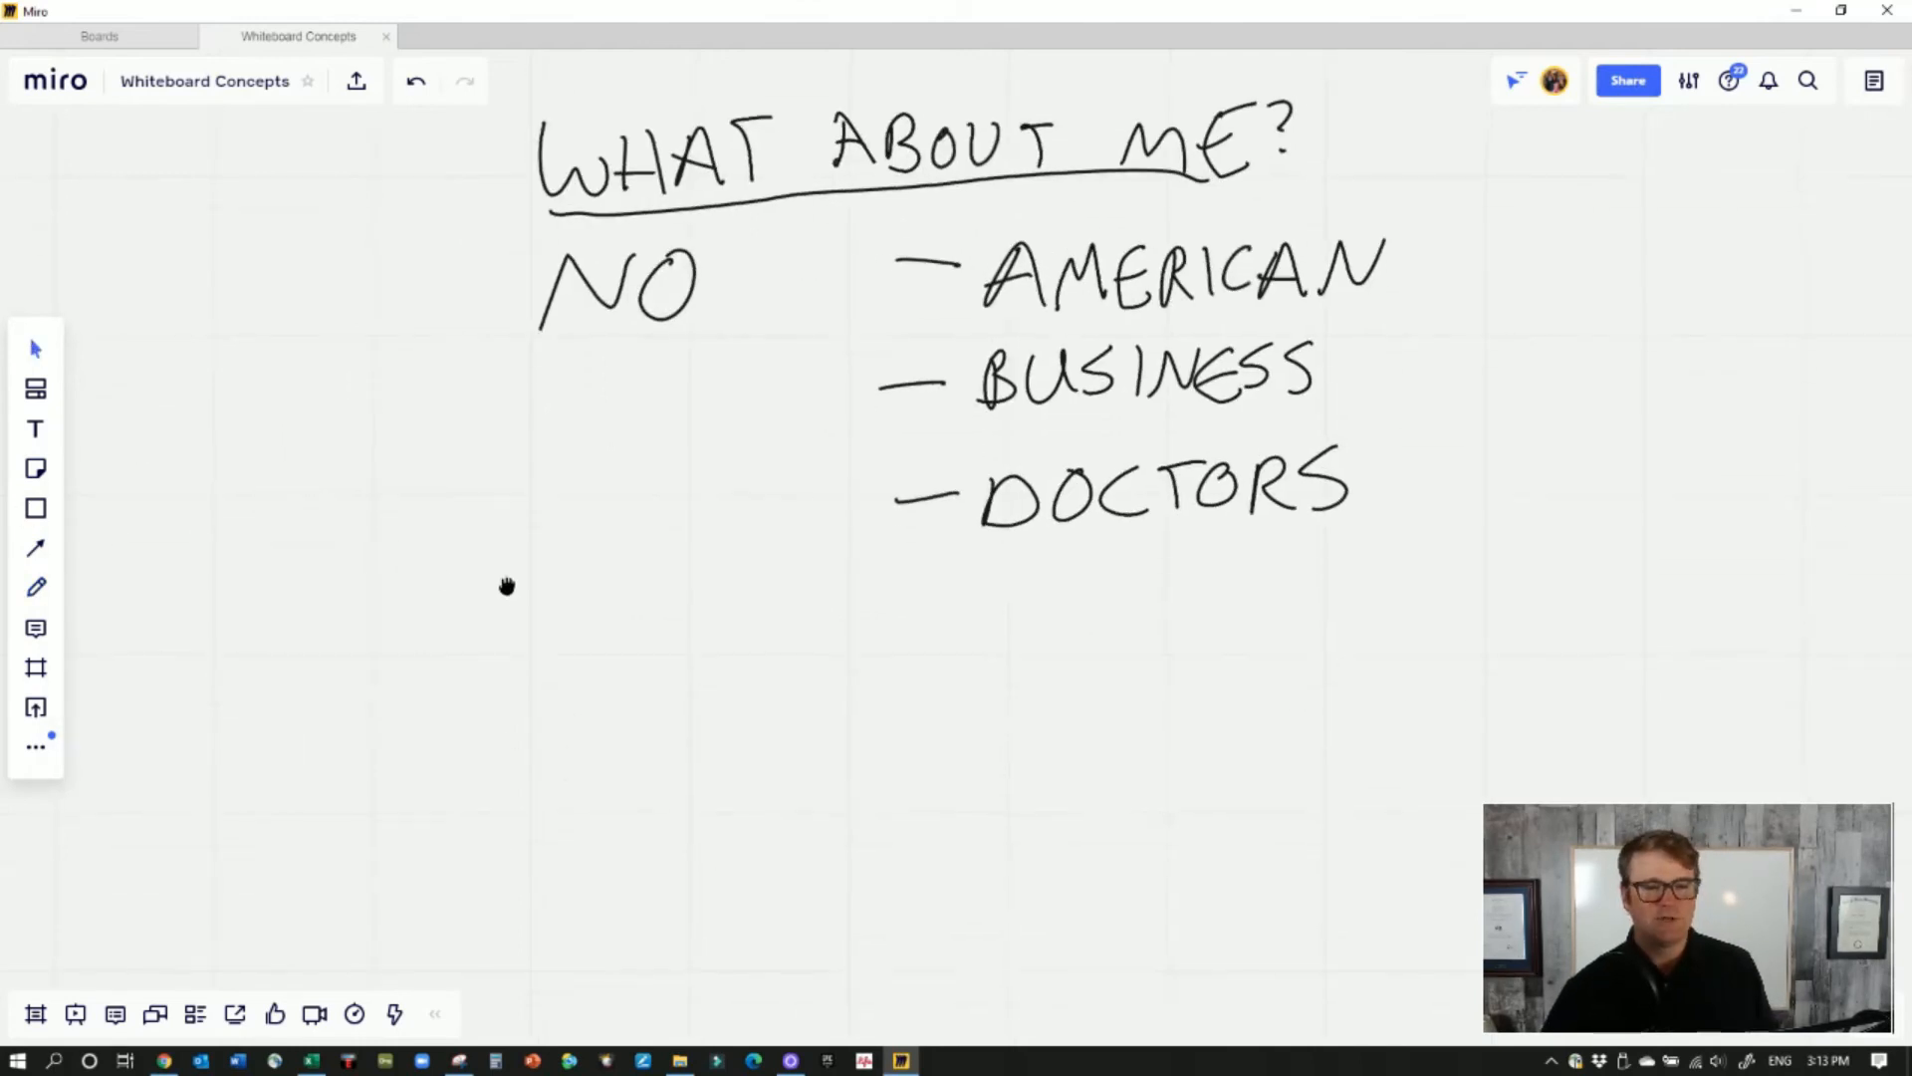
pyautogui.click(36, 585)
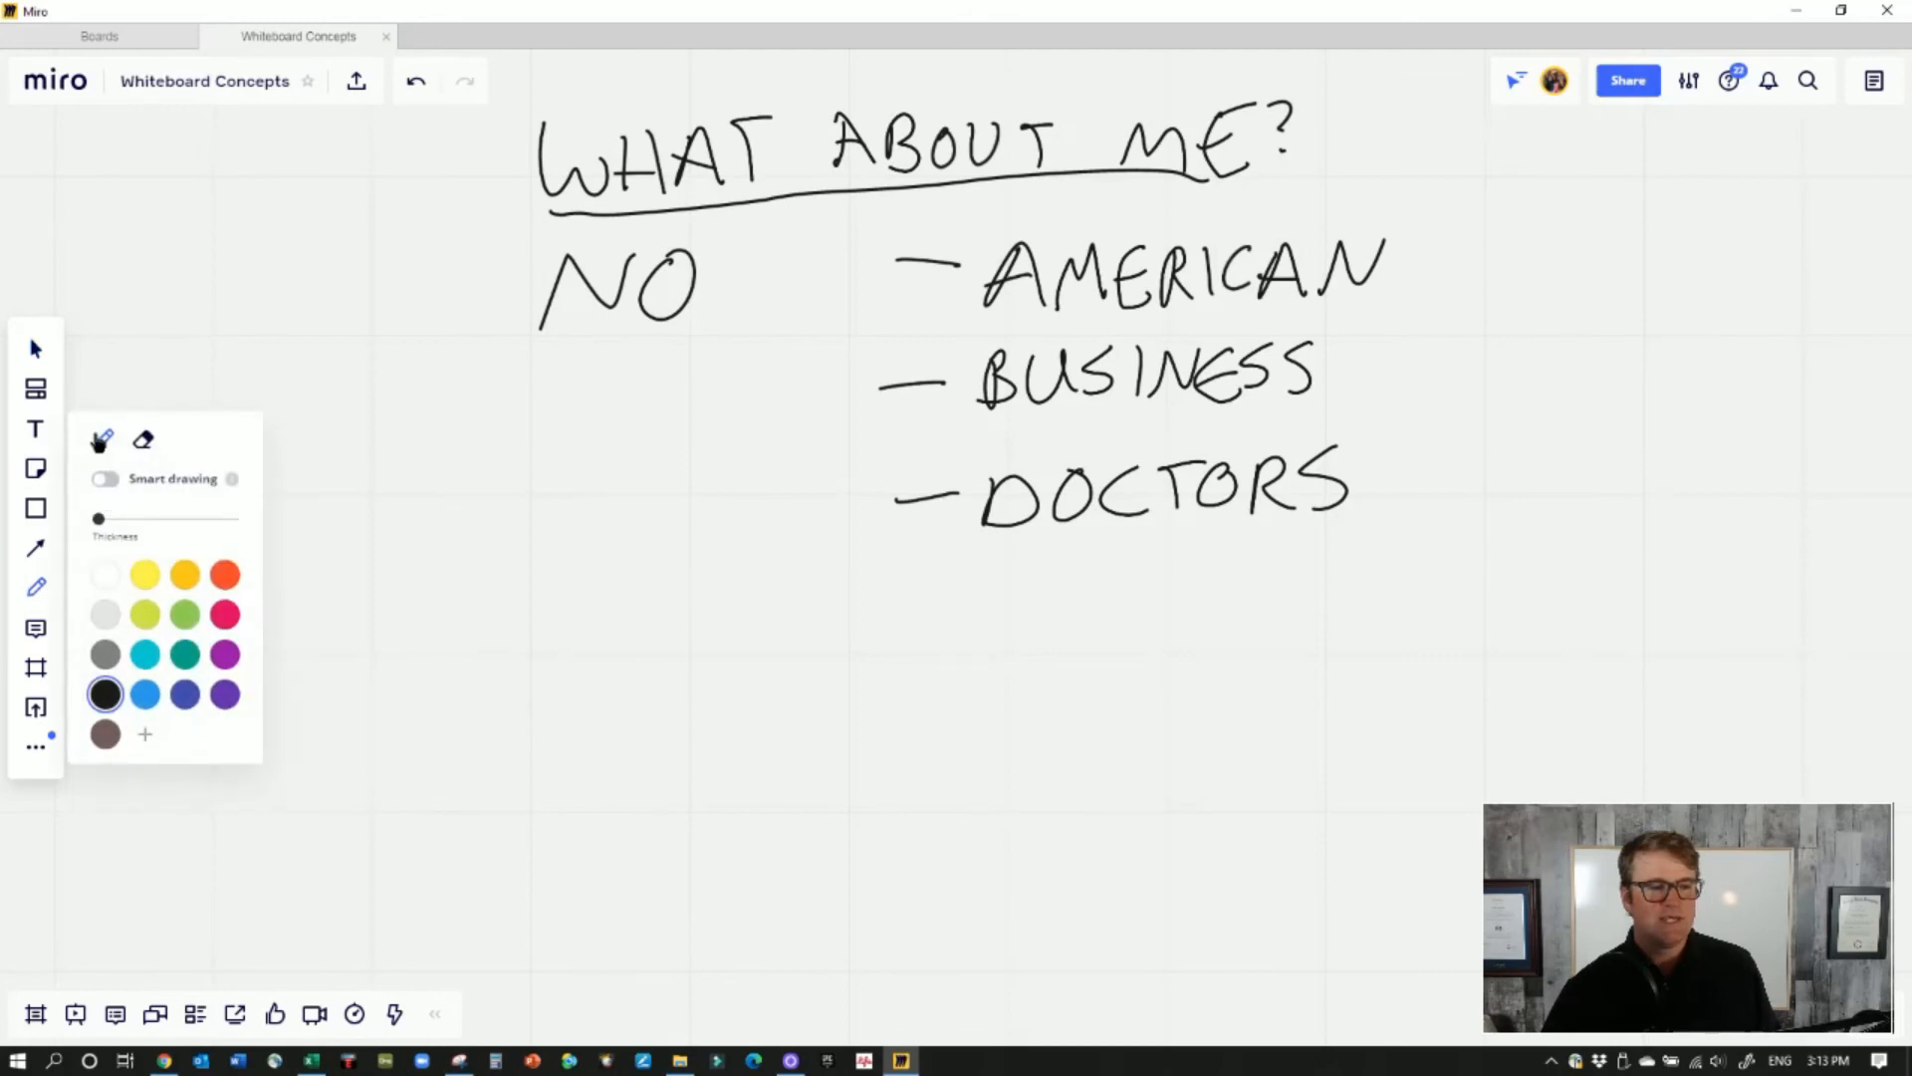
pyautogui.moveTo(524, 598); pyautogui.dragTo(609, 684)
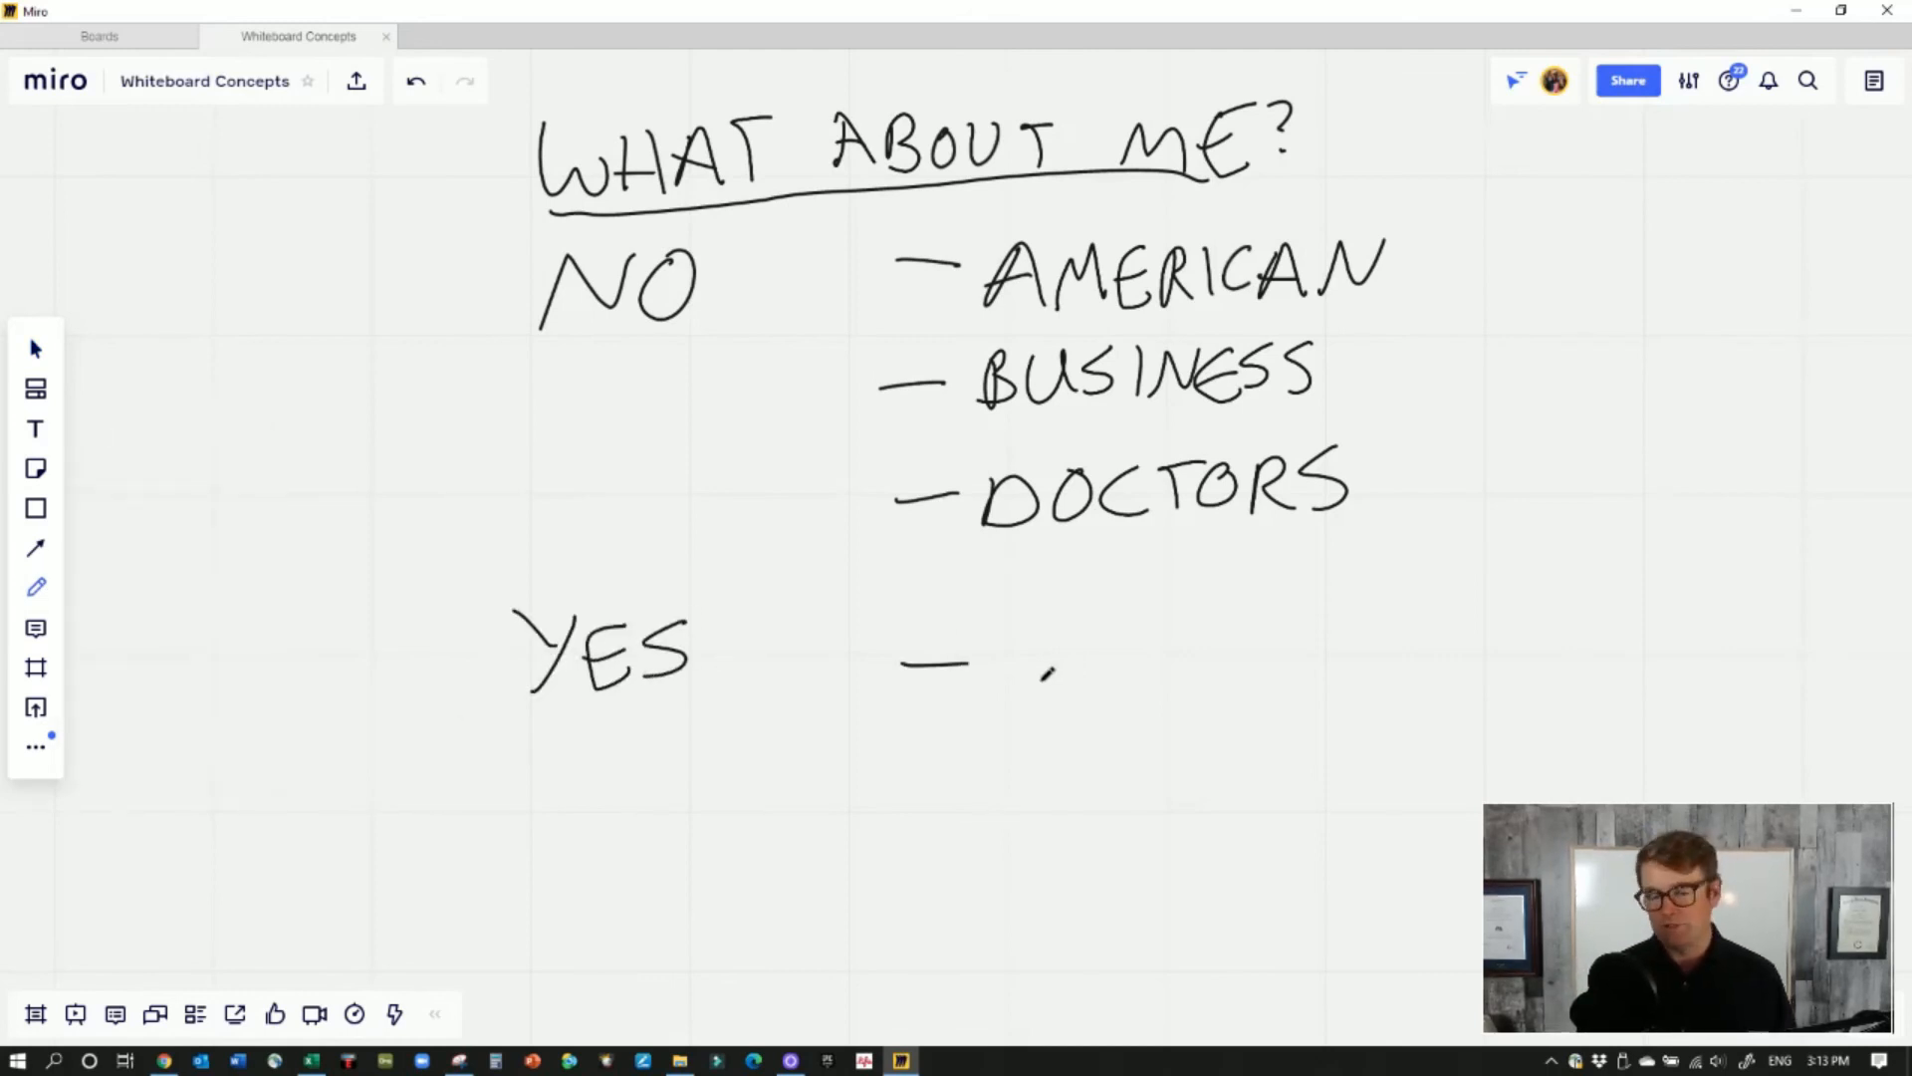
# List EXTRA MONEY and NO PENSION under YES and start a third dash
pyautogui.moveTo(987, 683); pyautogui.dragTo(1133, 659)
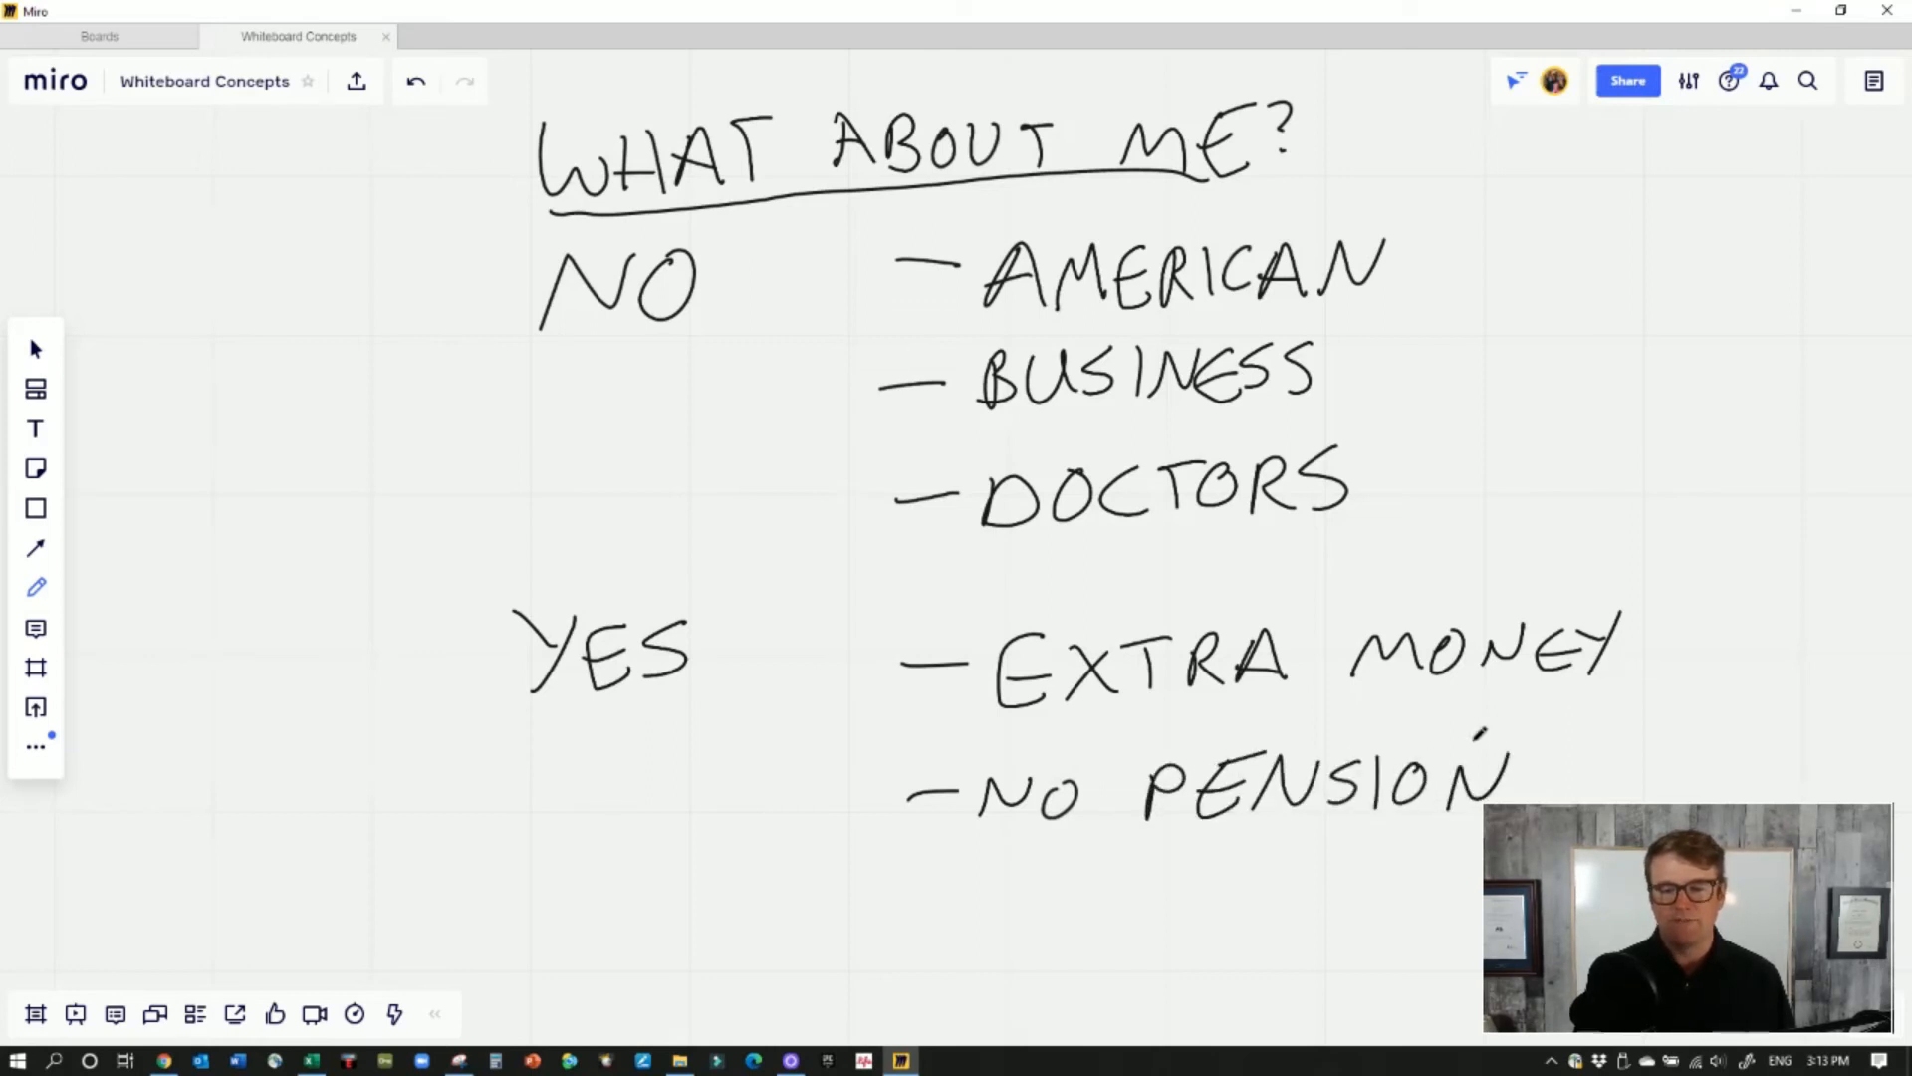
pyautogui.moveTo(909, 890); pyautogui.dragTo(1012, 873)
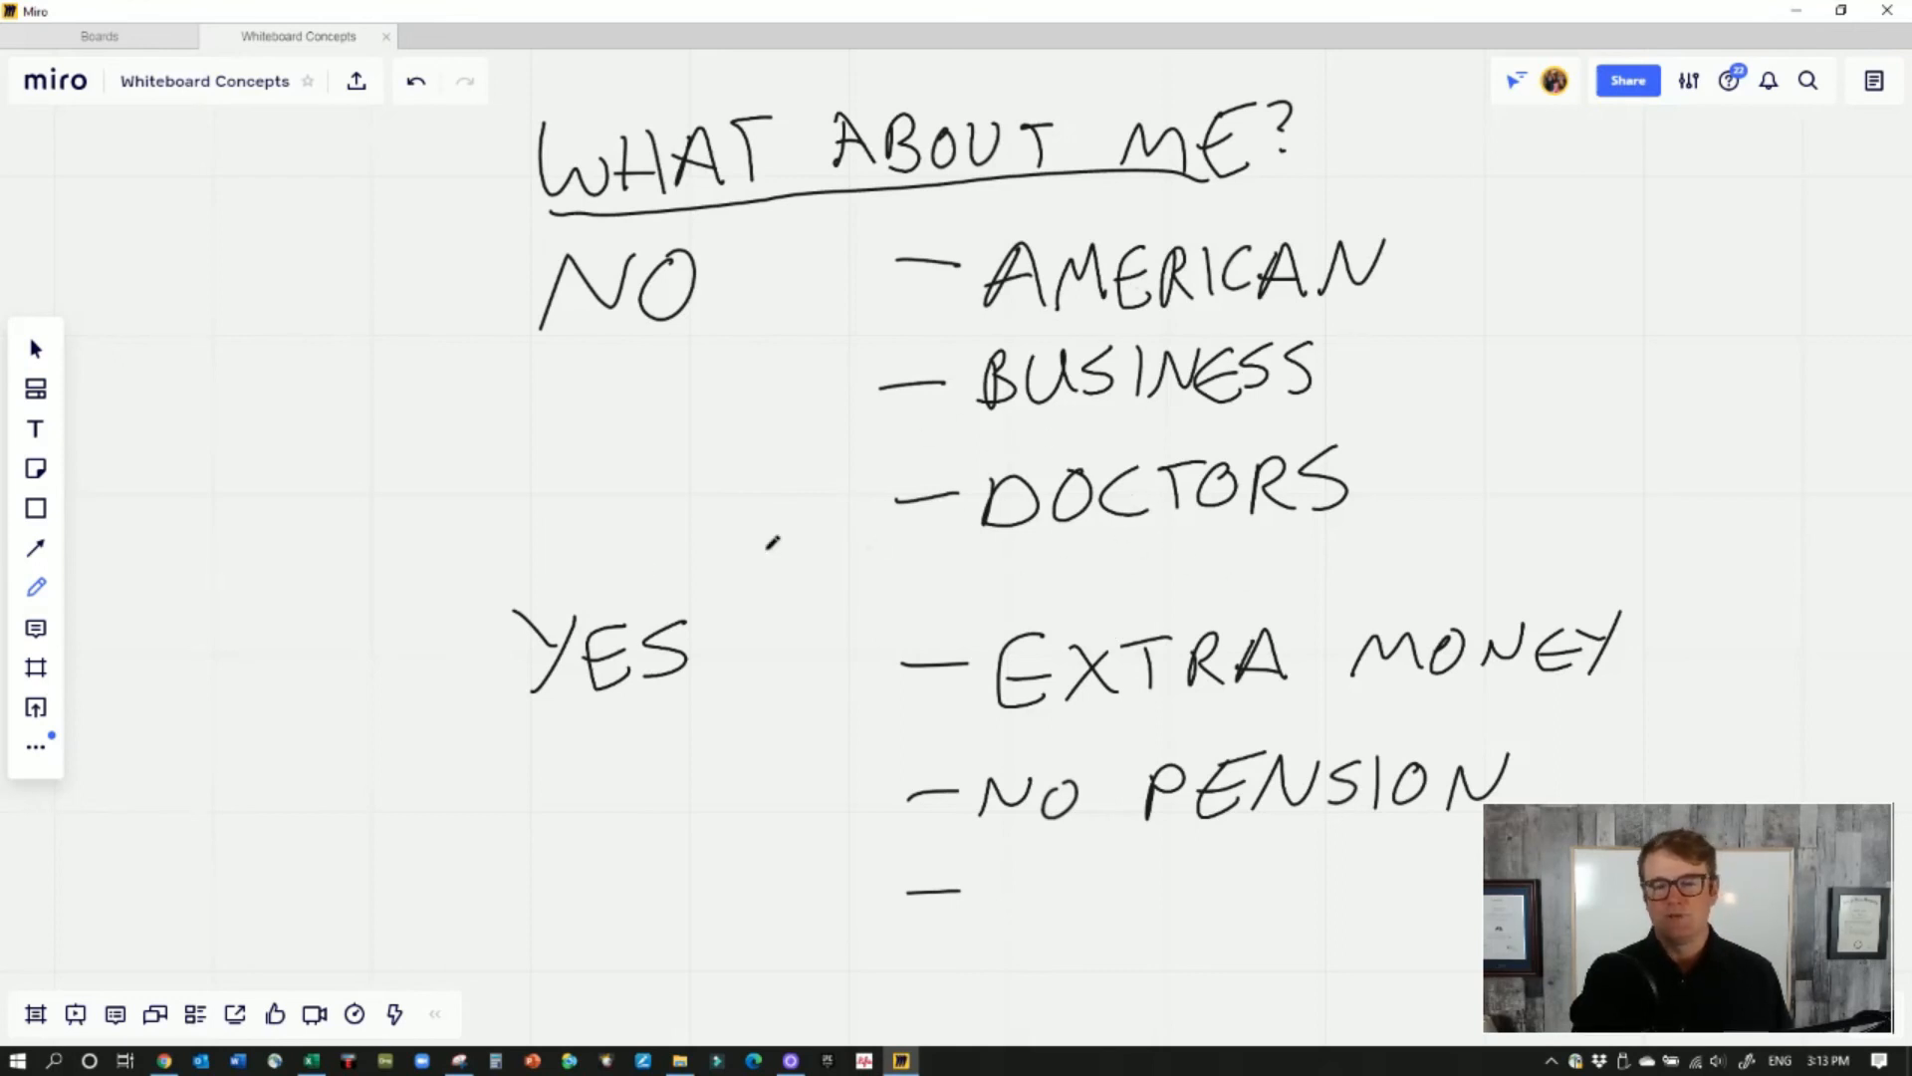
pyautogui.click(36, 586)
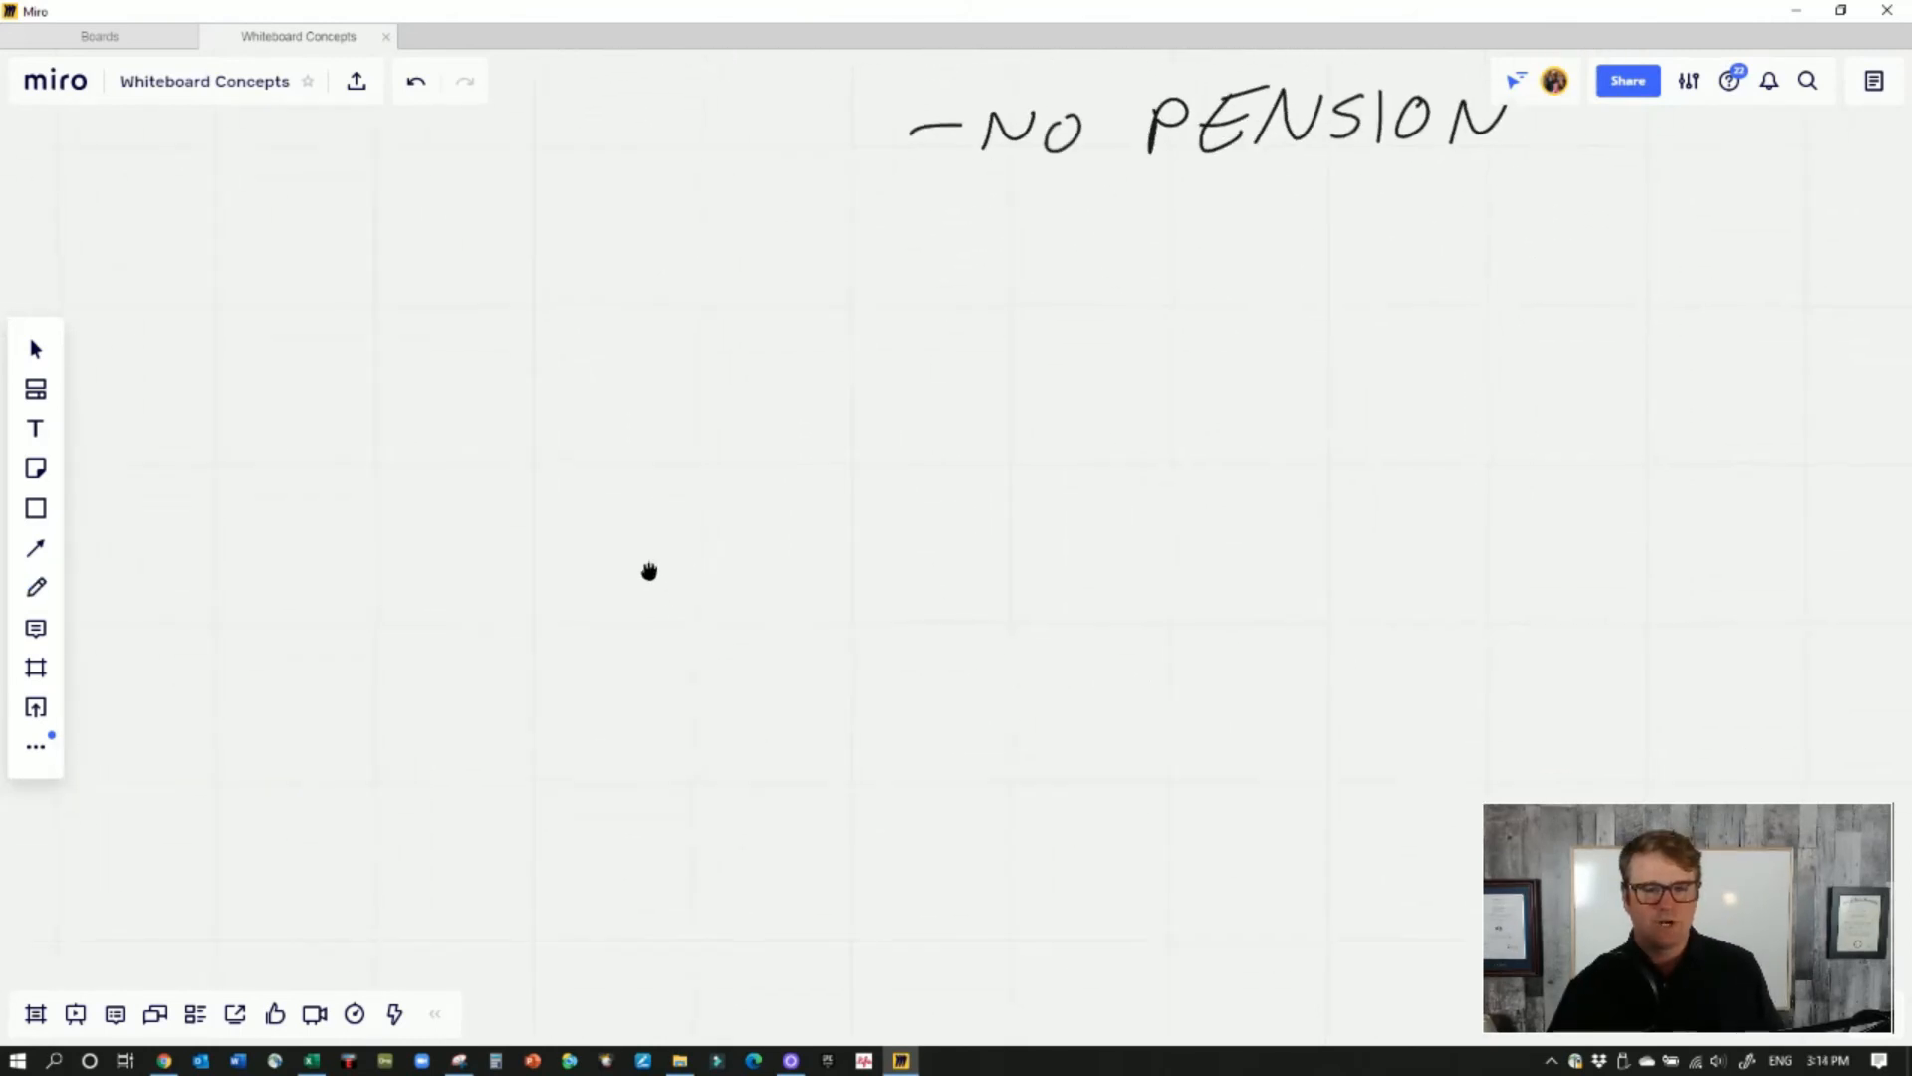
# Sketch a box labelled $69,500 nested inside a taller $90,000 outline
pyautogui.click(36, 586)
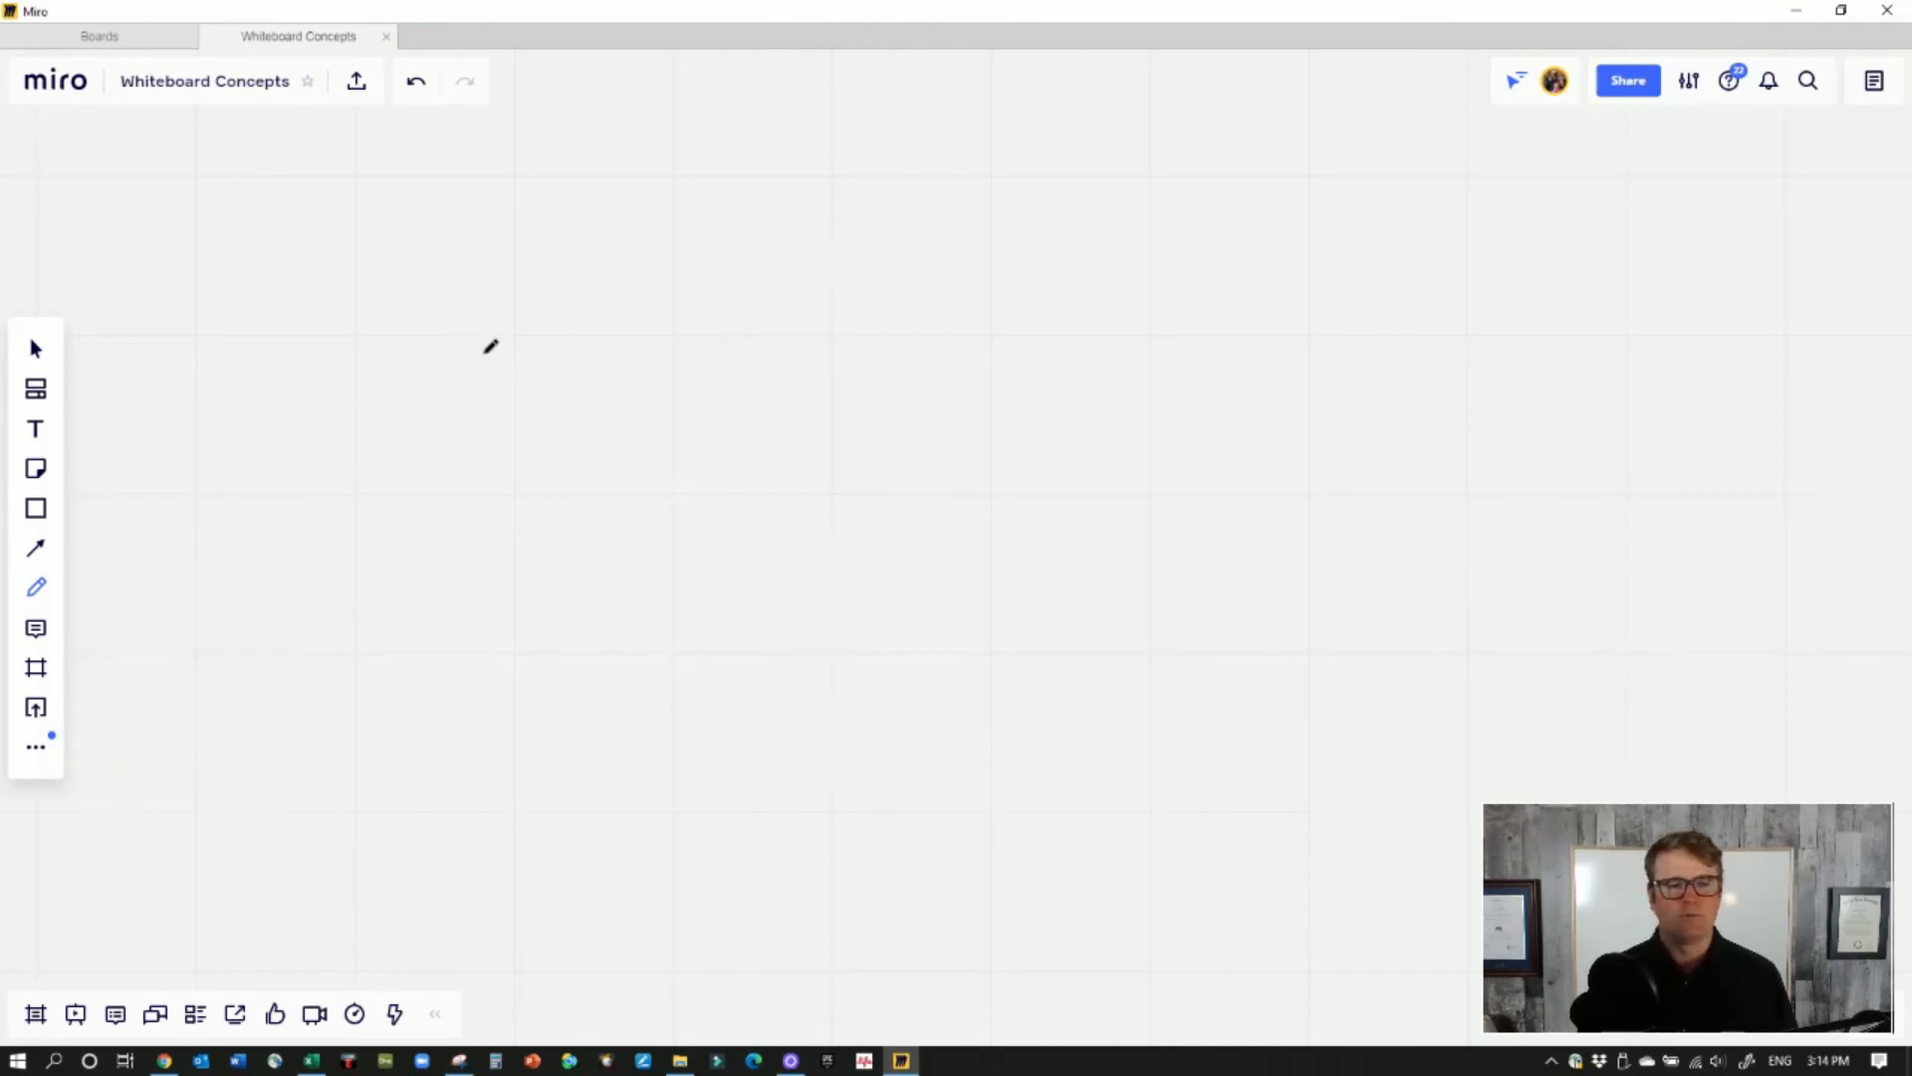
pyautogui.moveTo(562, 293); pyautogui.dragTo(757, 598)
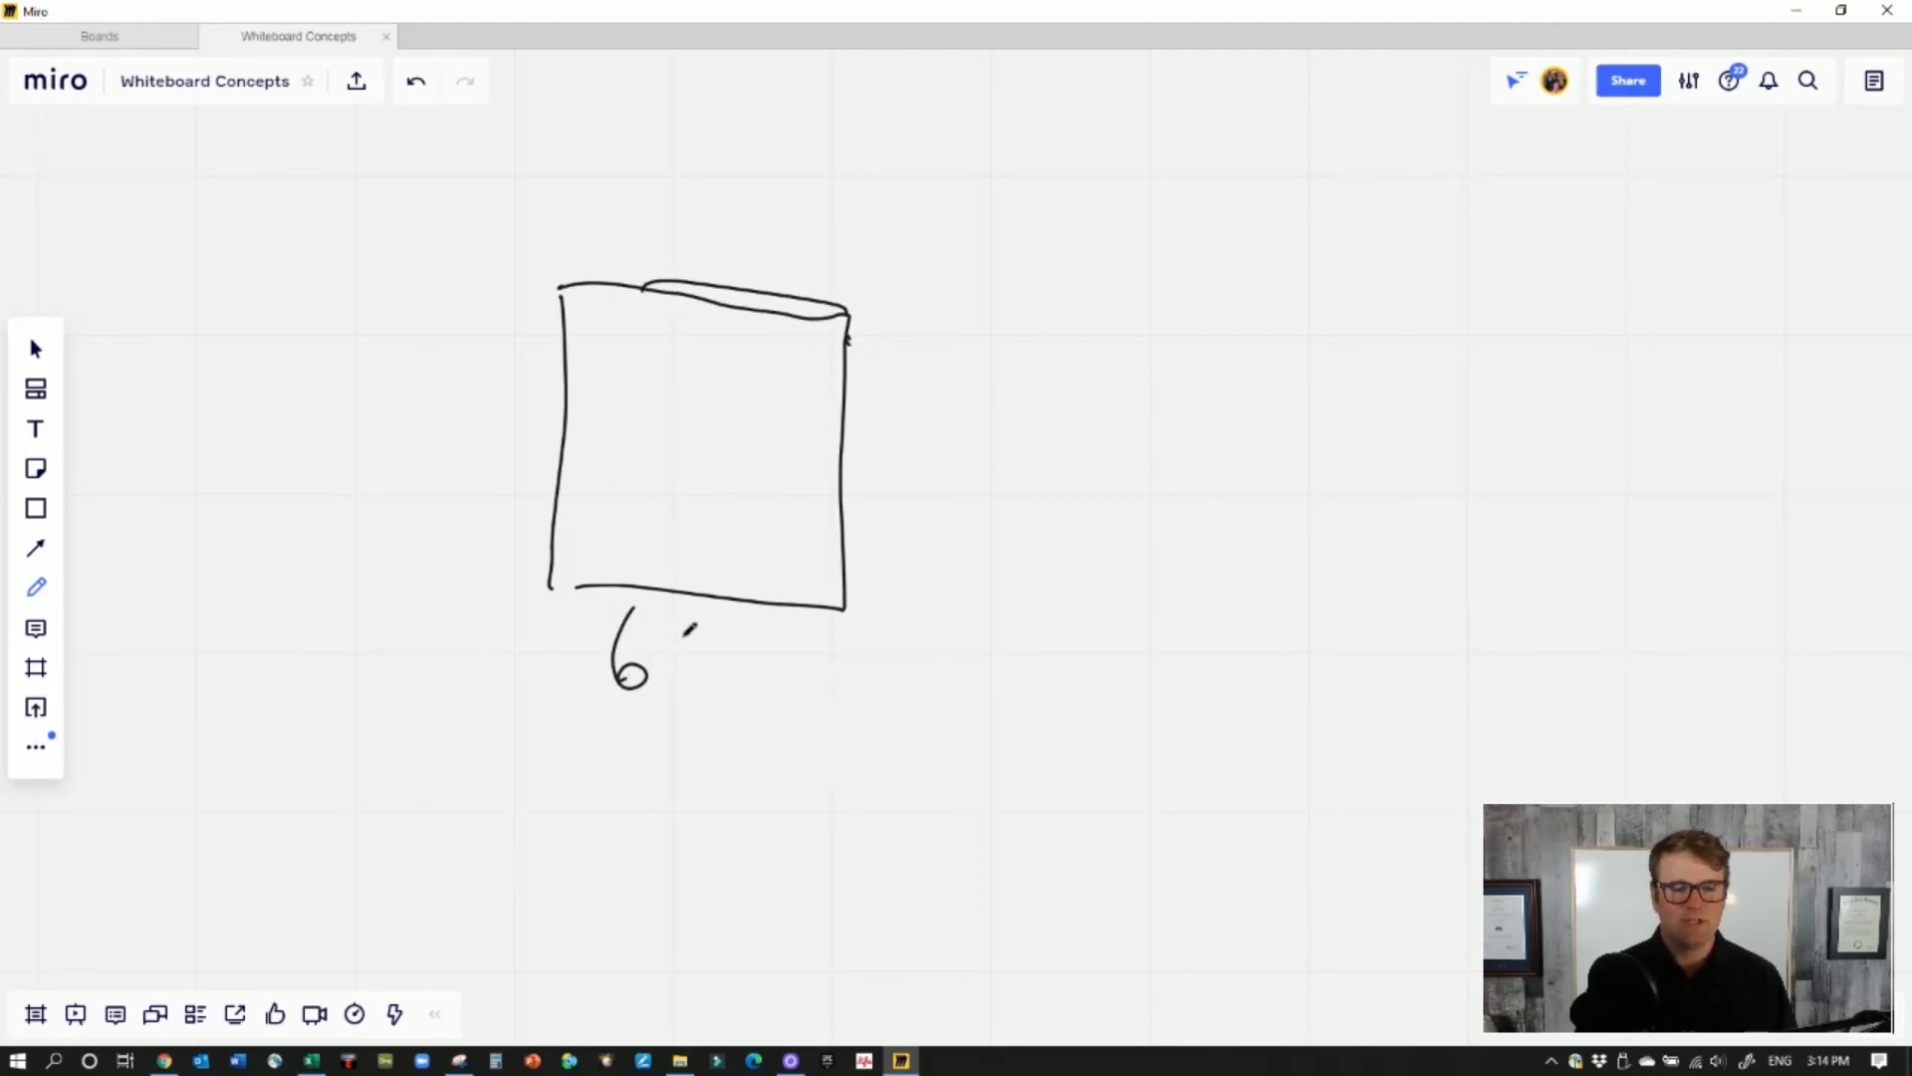
pyautogui.moveTo(683, 621); pyautogui.dragTo(817, 665)
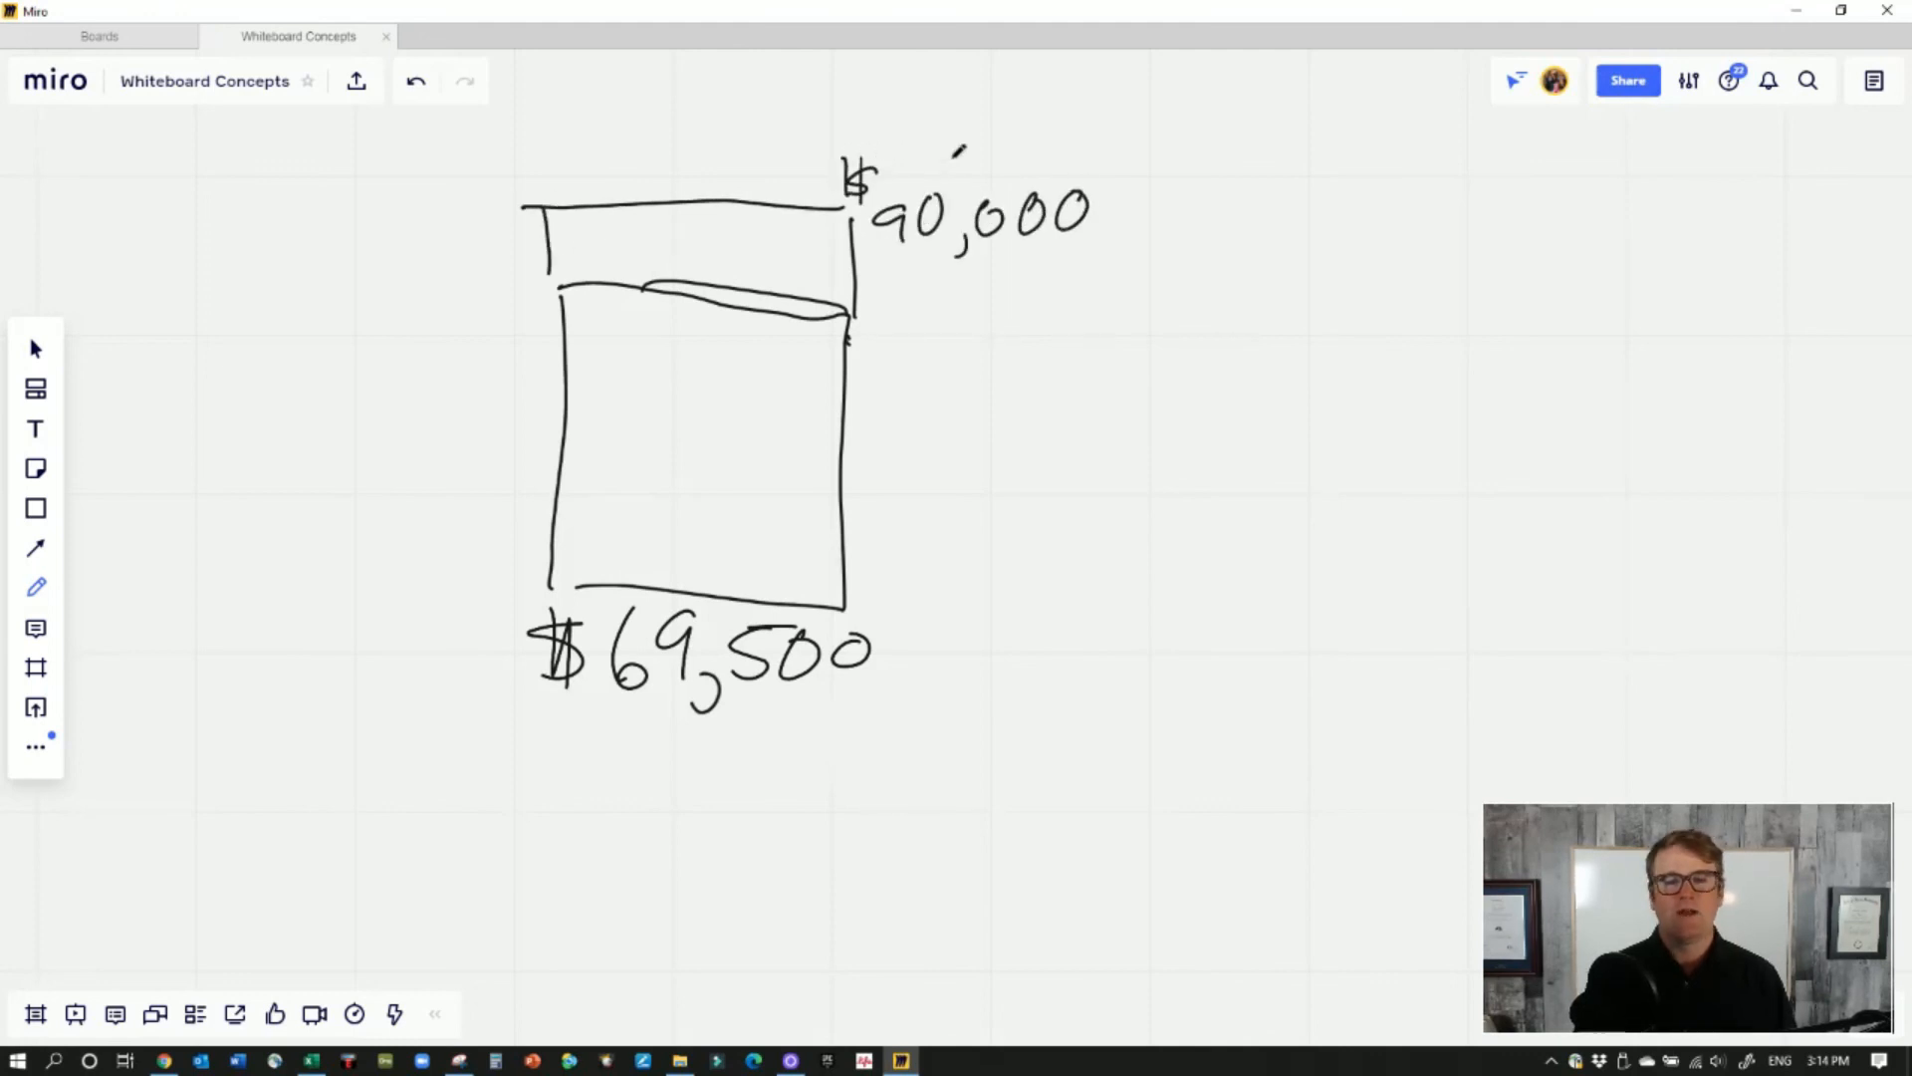
pyautogui.moveTo(873, 243); pyautogui.dragTo(872, 609)
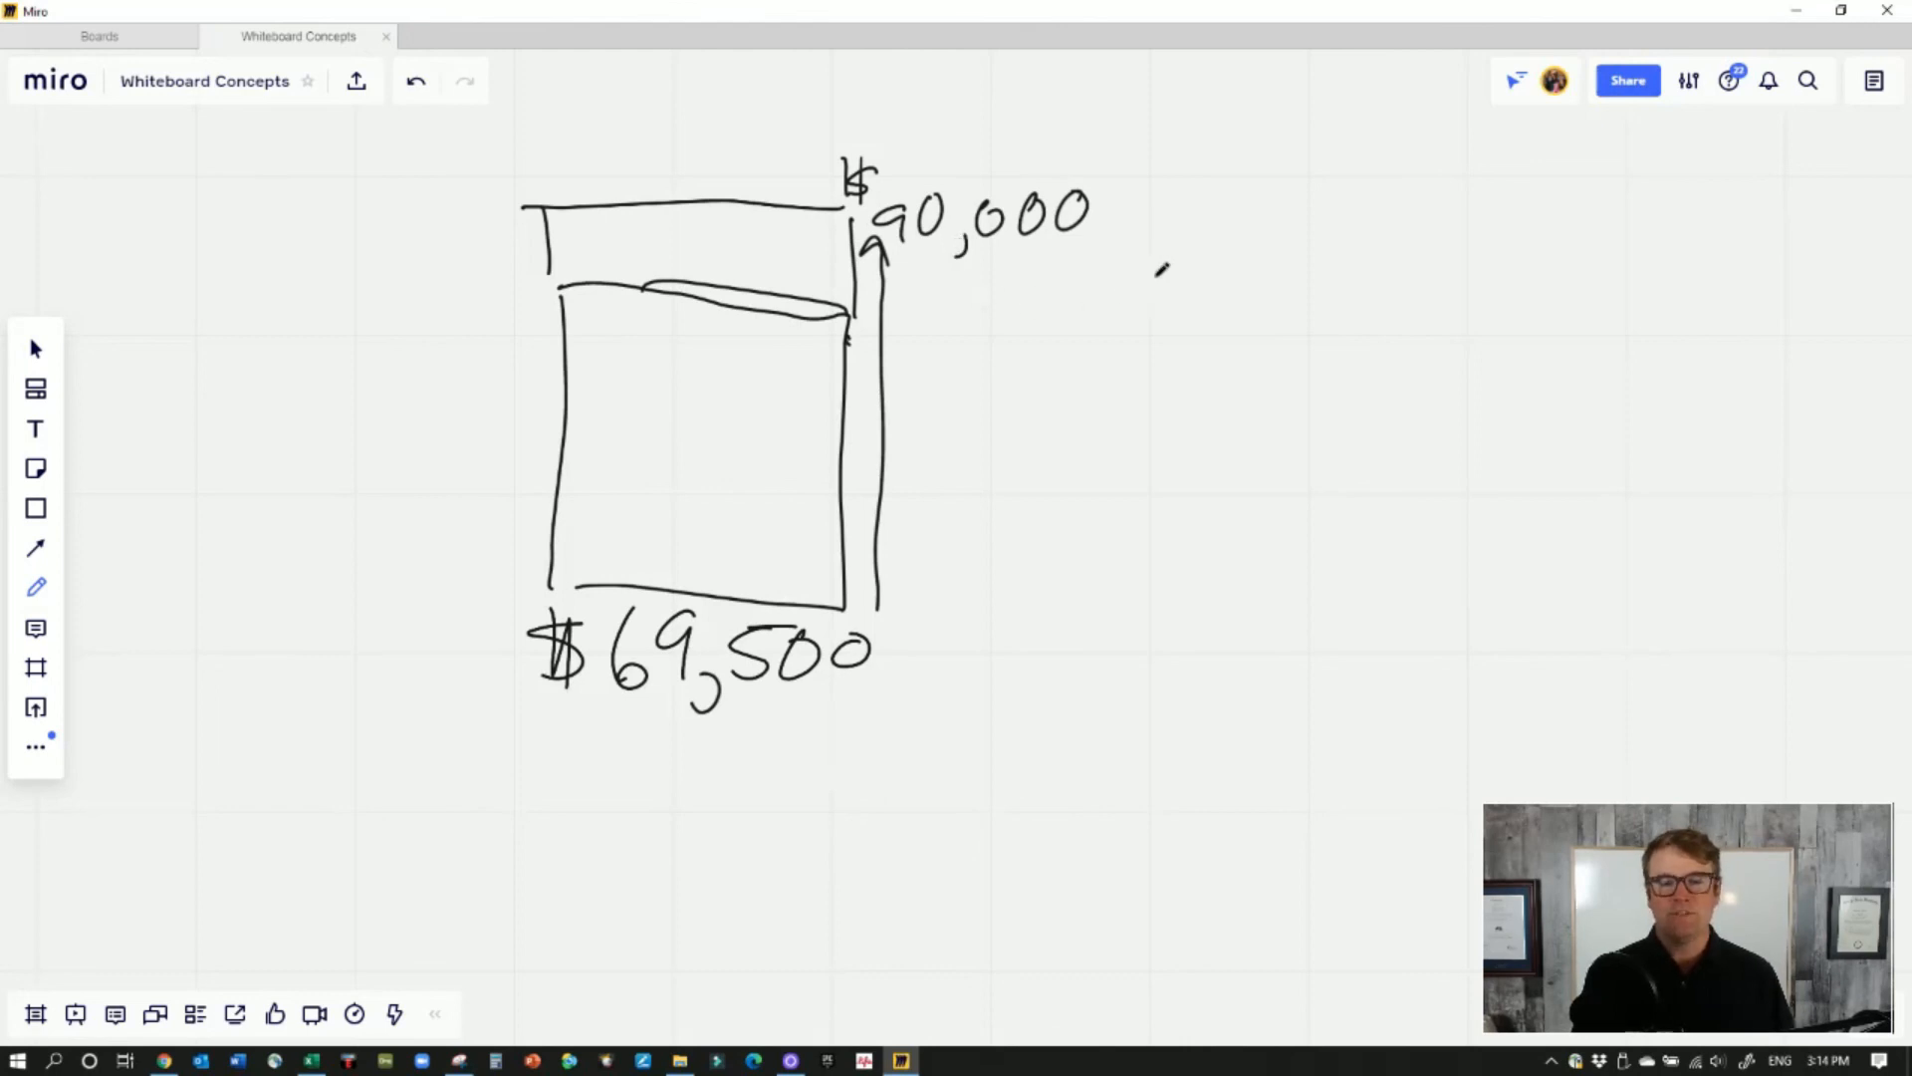
# Add a second empty box to the right with an arrow leading from $90,000 to it
pyautogui.moveTo(1213, 199); pyautogui.dragTo(1211, 442)
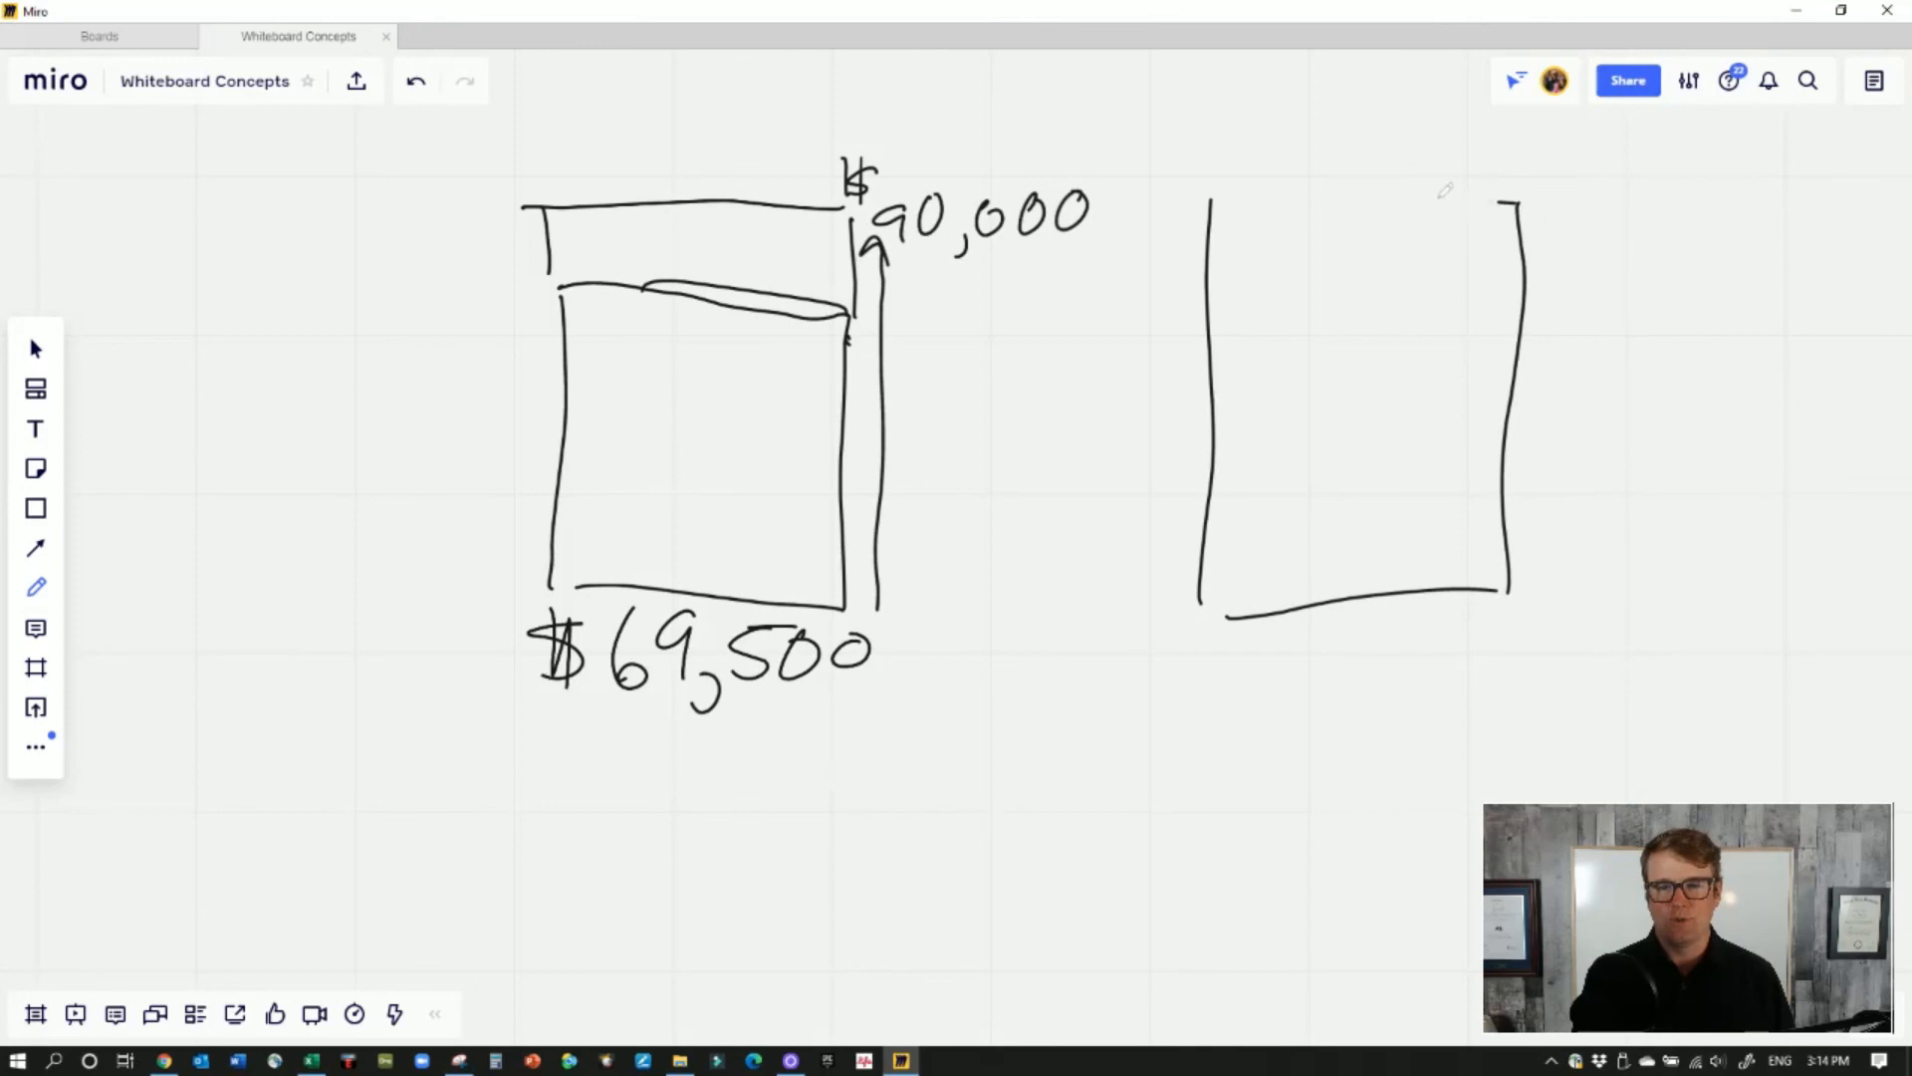
pyautogui.moveTo(1207, 205); pyautogui.dragTo(1518, 205)
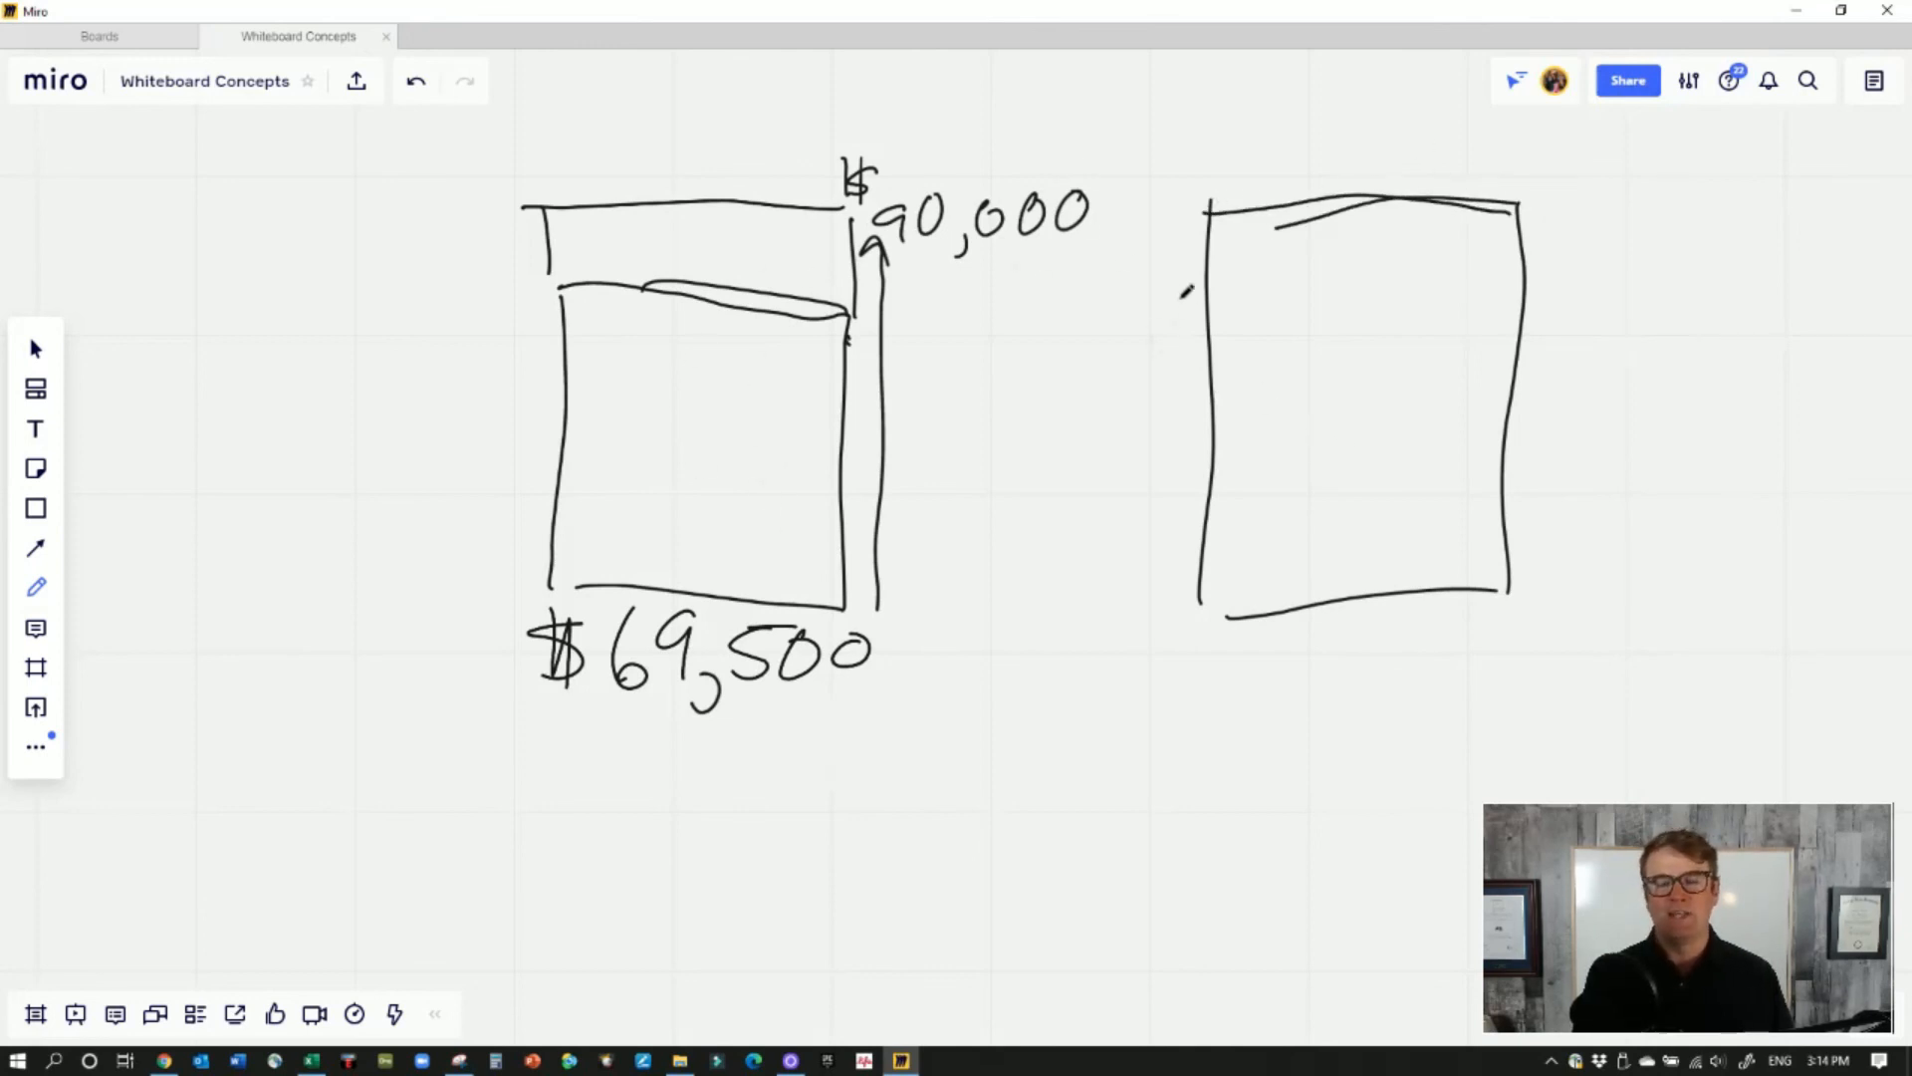
pyautogui.moveTo(1140, 201); pyautogui.dragTo(1171, 243)
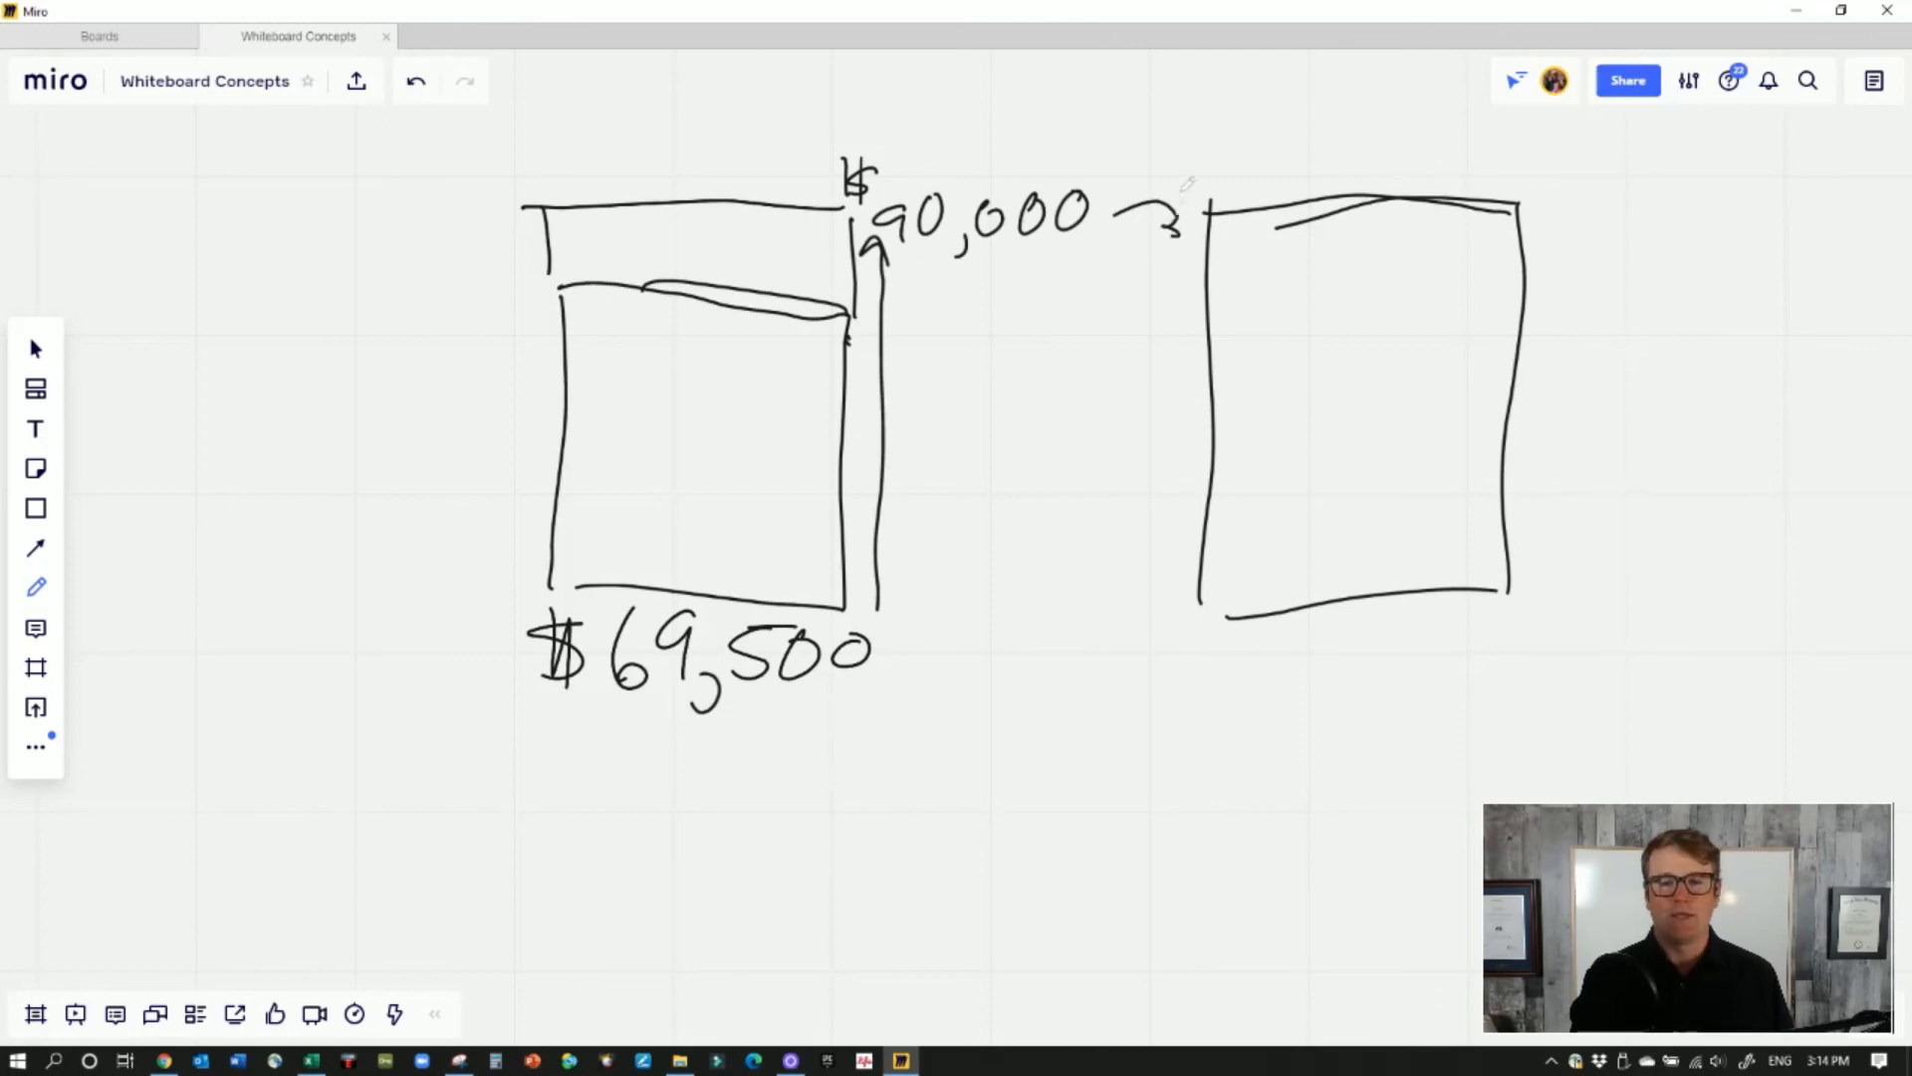